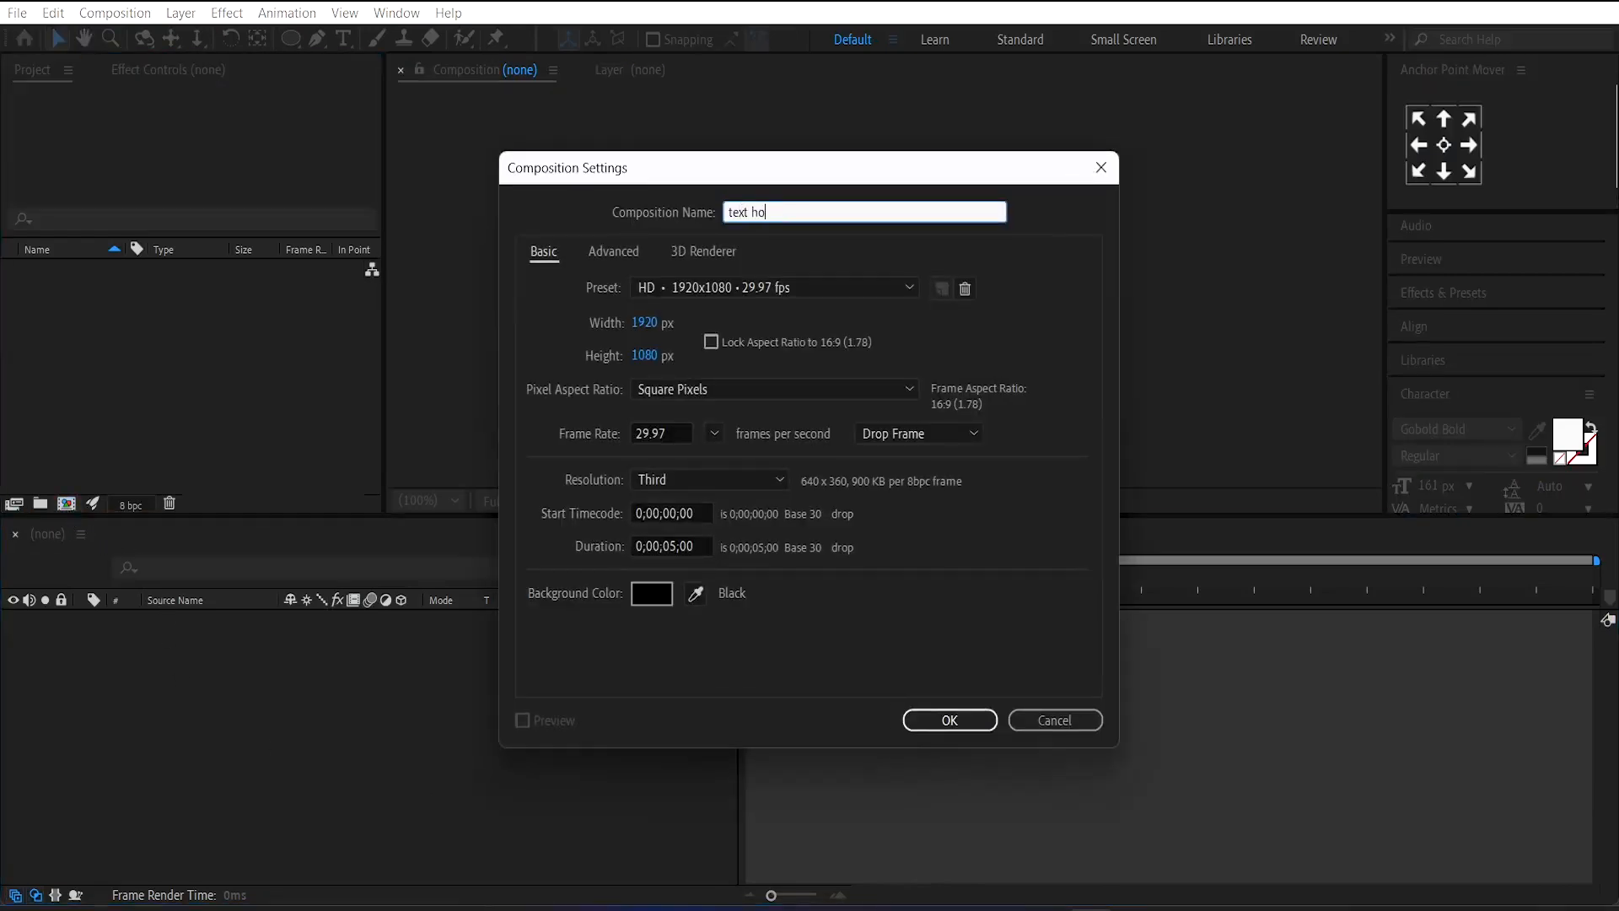
# Step: Name the new composition 'text holder' and confirm its settings
pyautogui.write('lder')
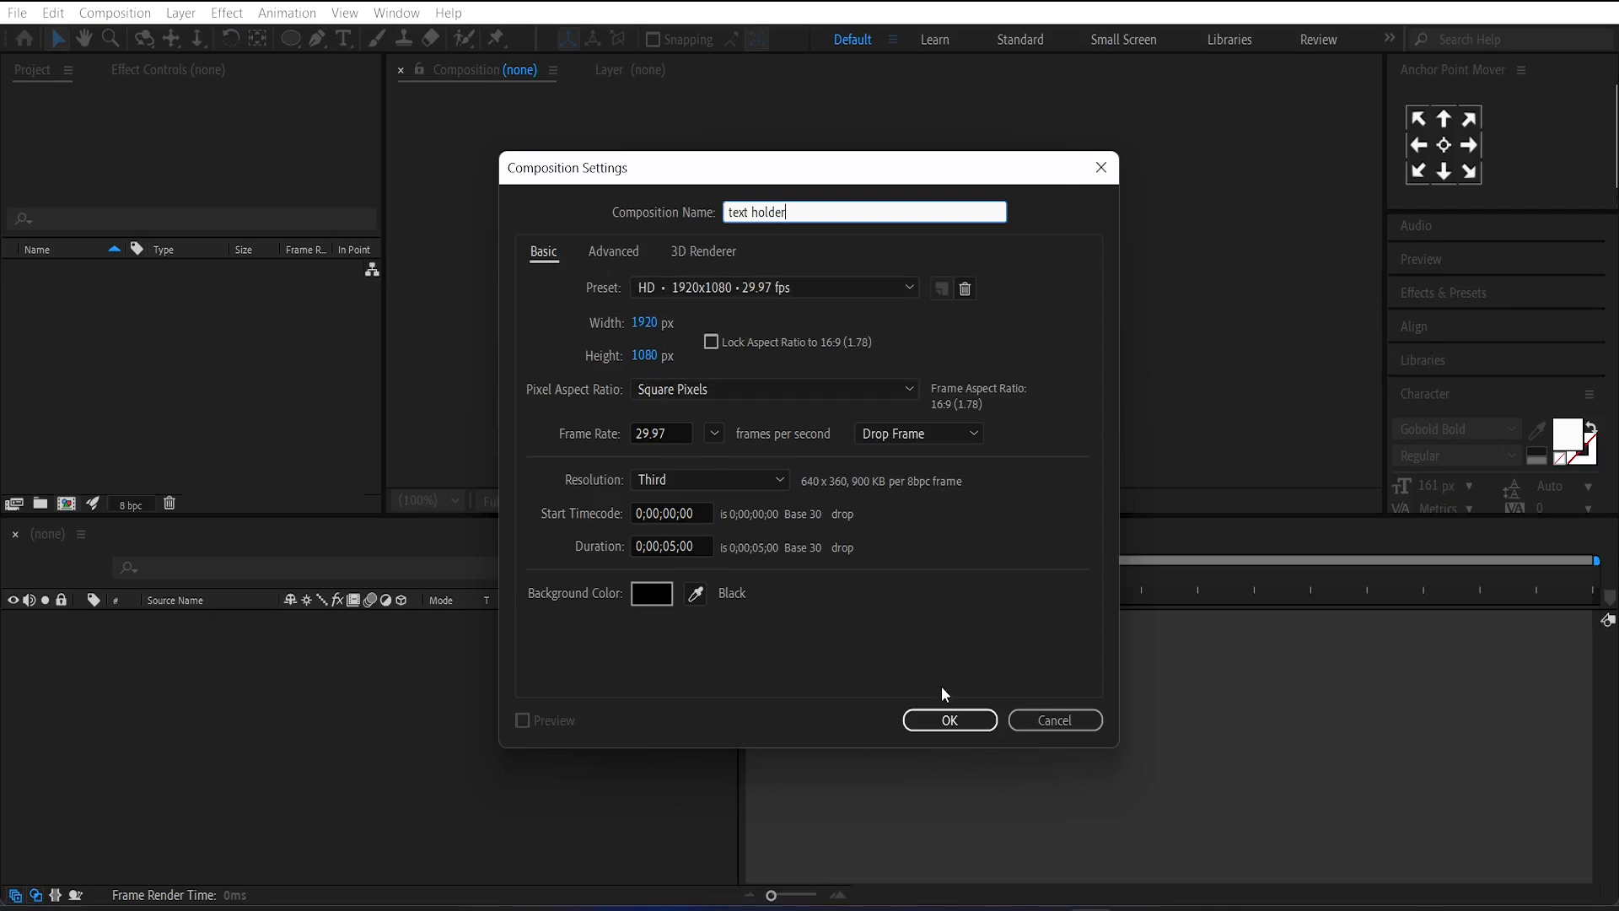
pyautogui.click(949, 720)
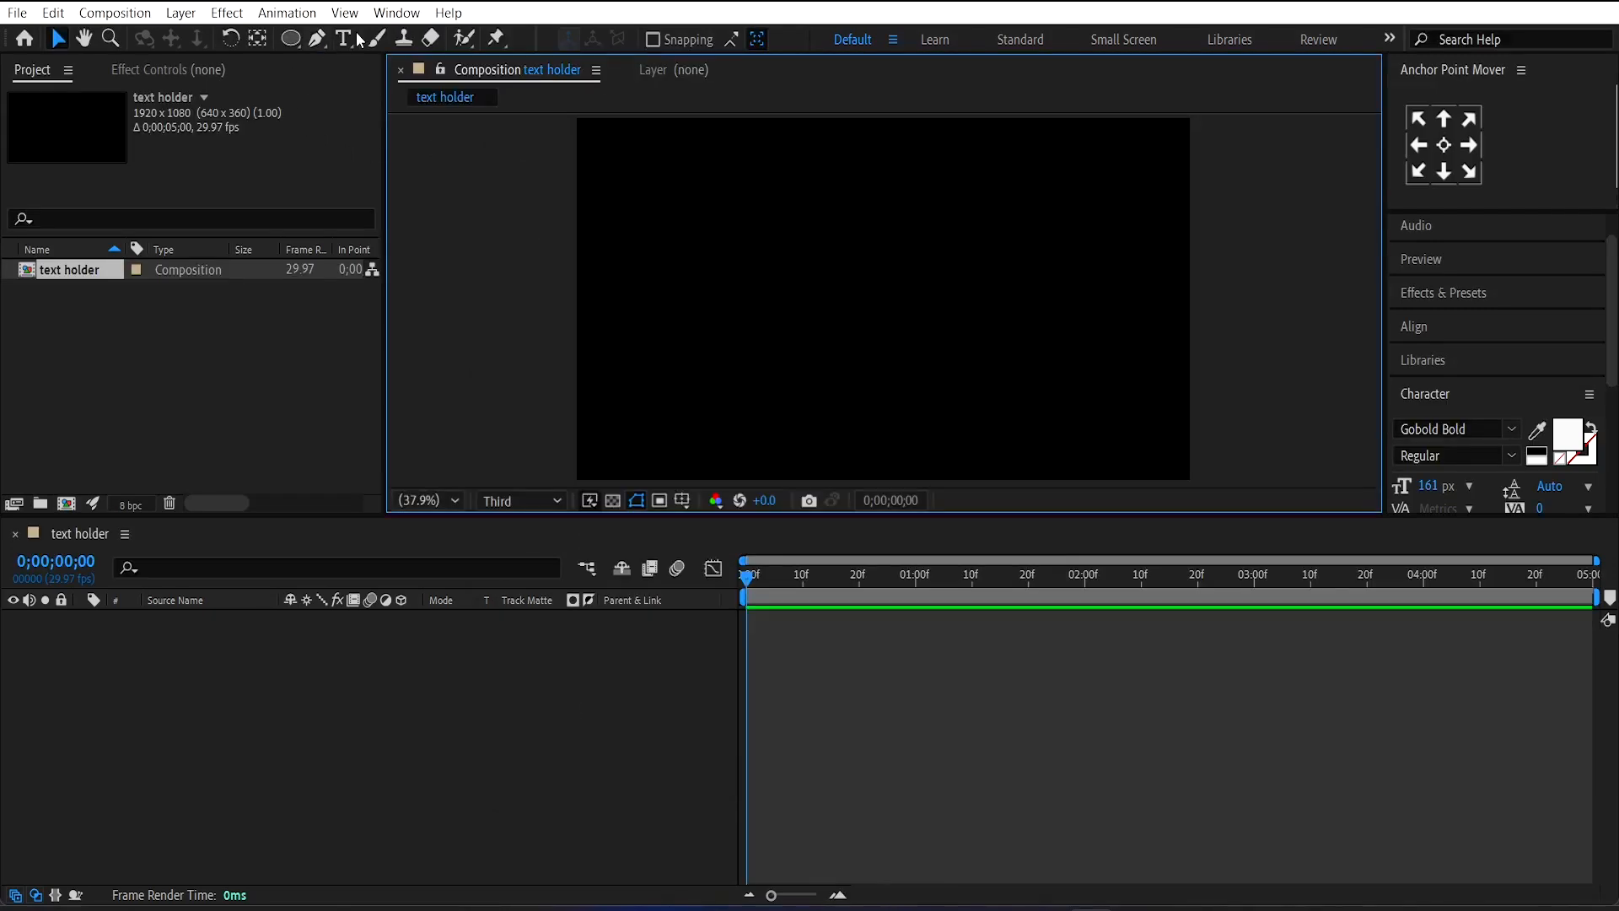
# Step: Add a text layer reading LIQUID MOTION on the canvas
pyautogui.click(340, 37)
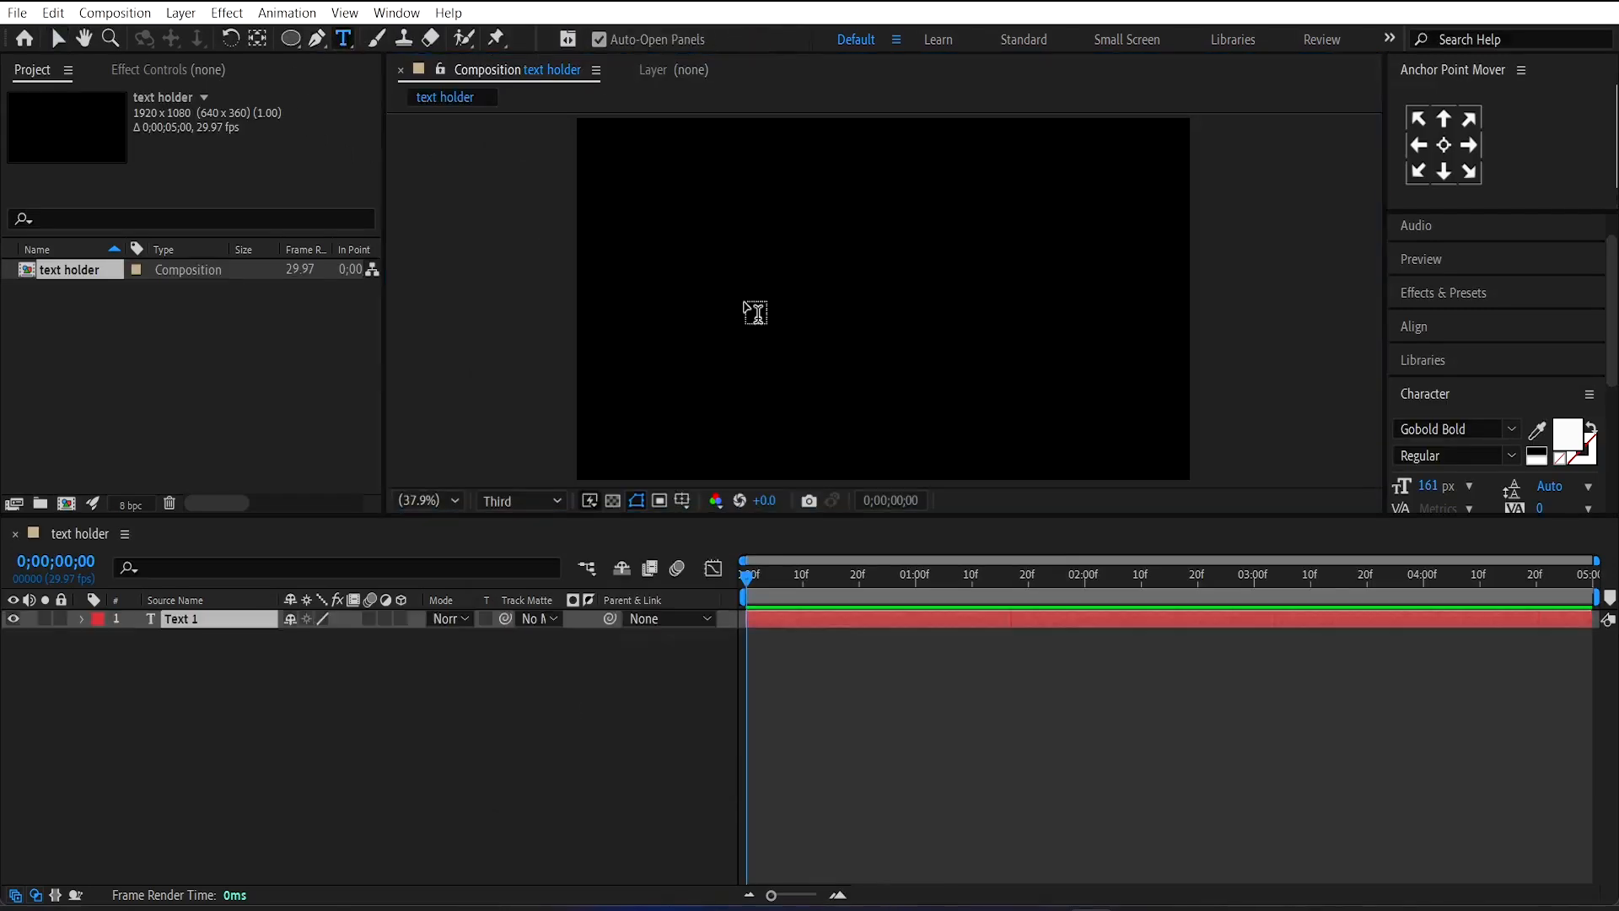
pyautogui.write('LIQUID MOTION')
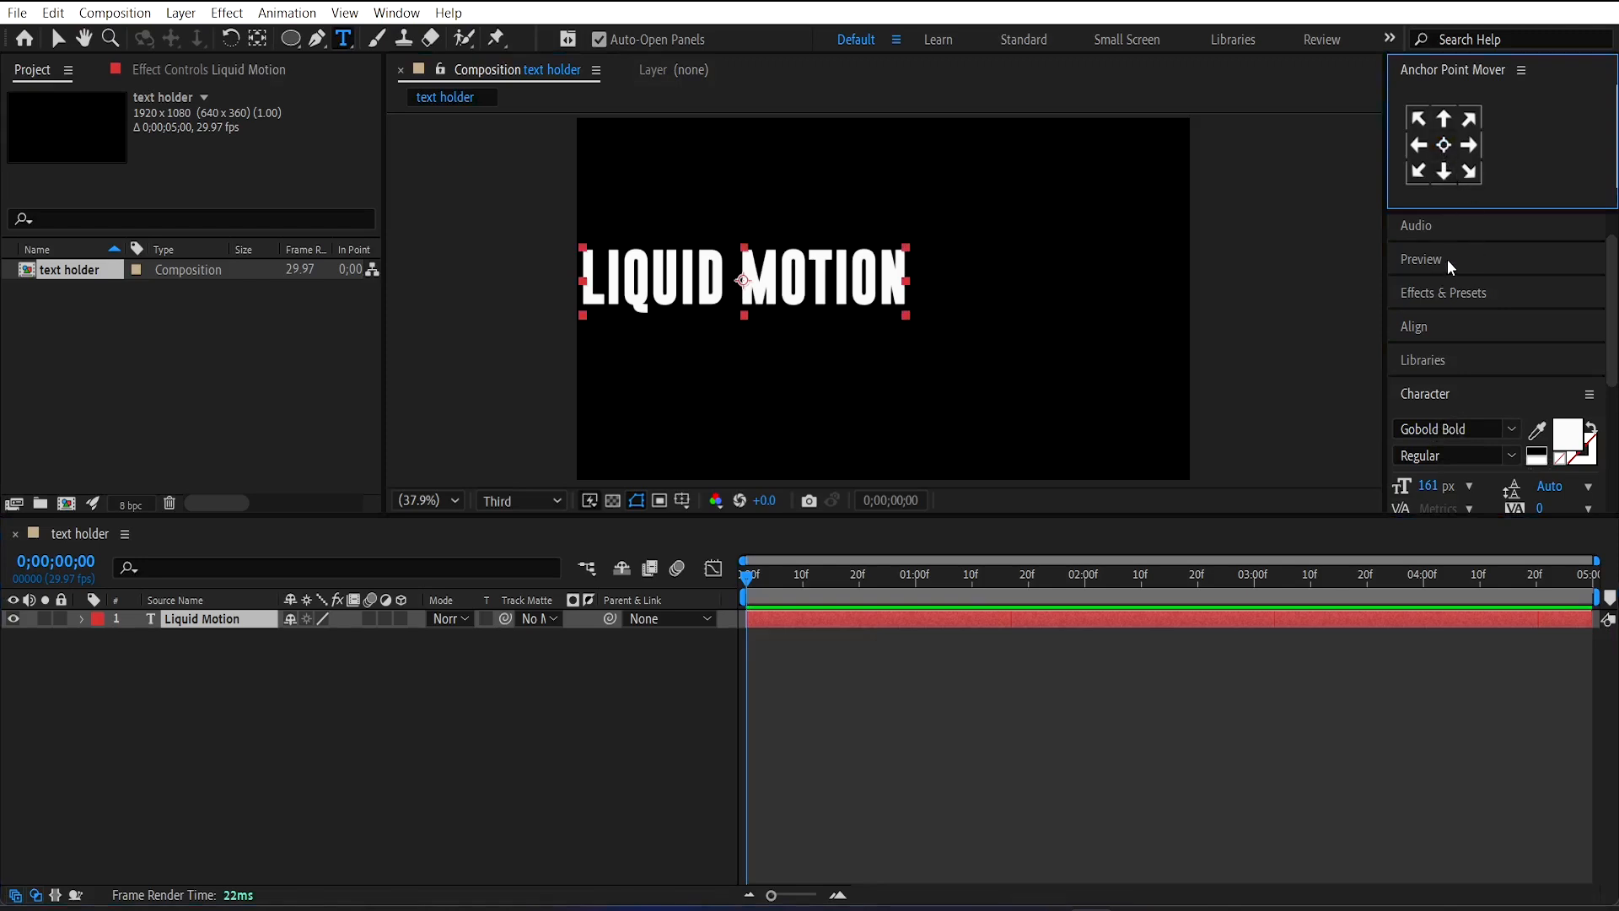
pyautogui.click(1413, 327)
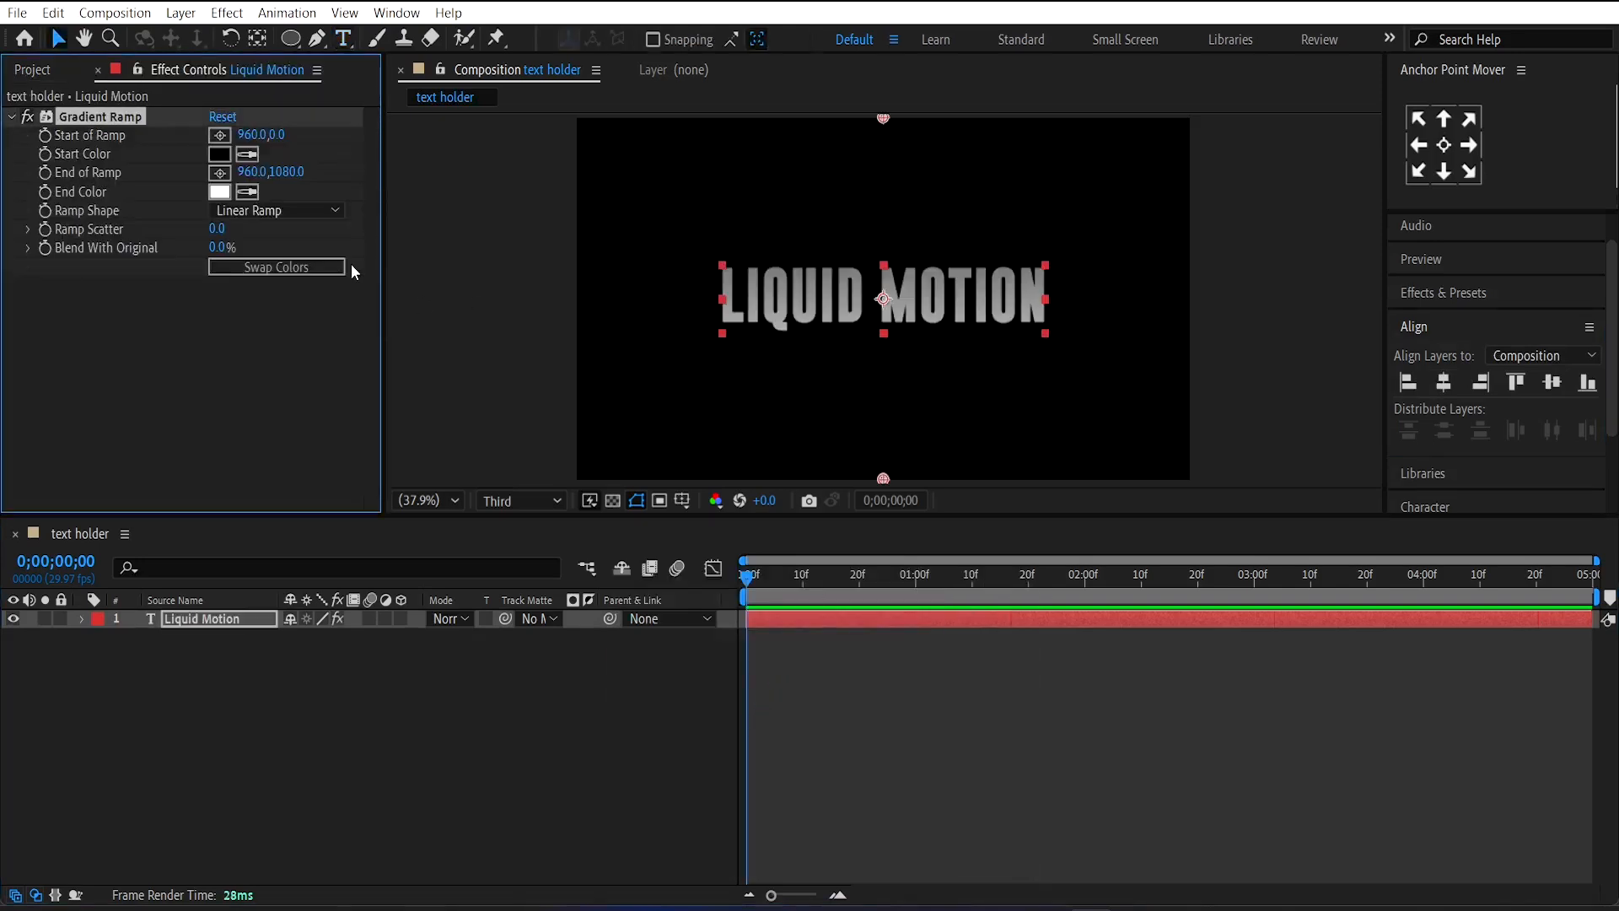
# Step: Make the Gradient Ramp radial with swapped colours, start point at the text centre
pyautogui.click(276, 209)
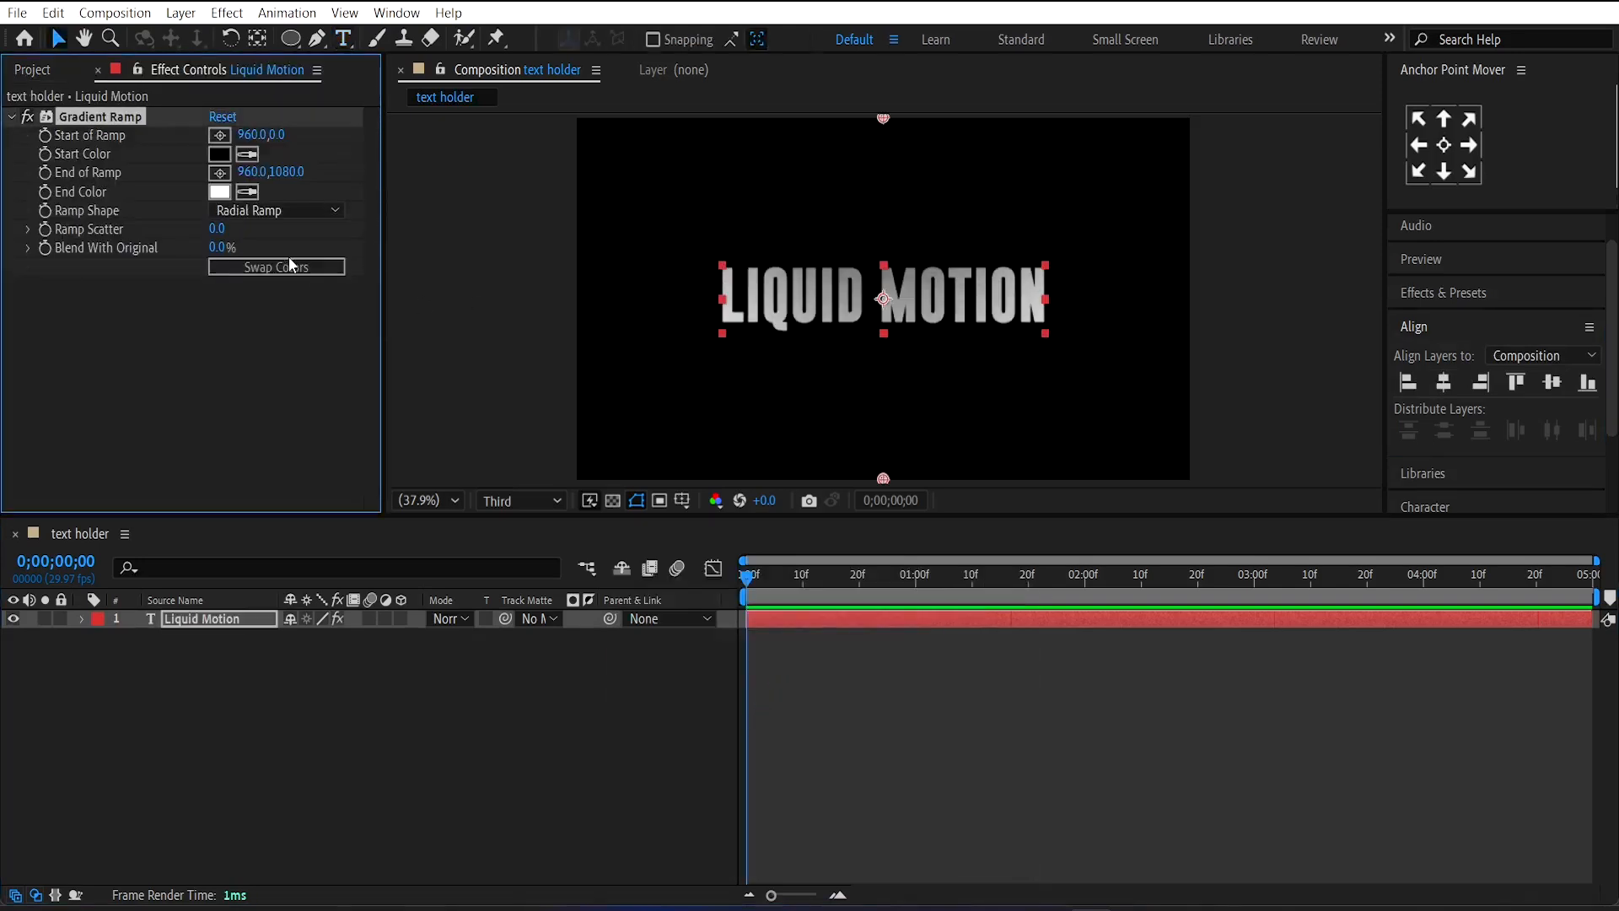
pyautogui.click(277, 266)
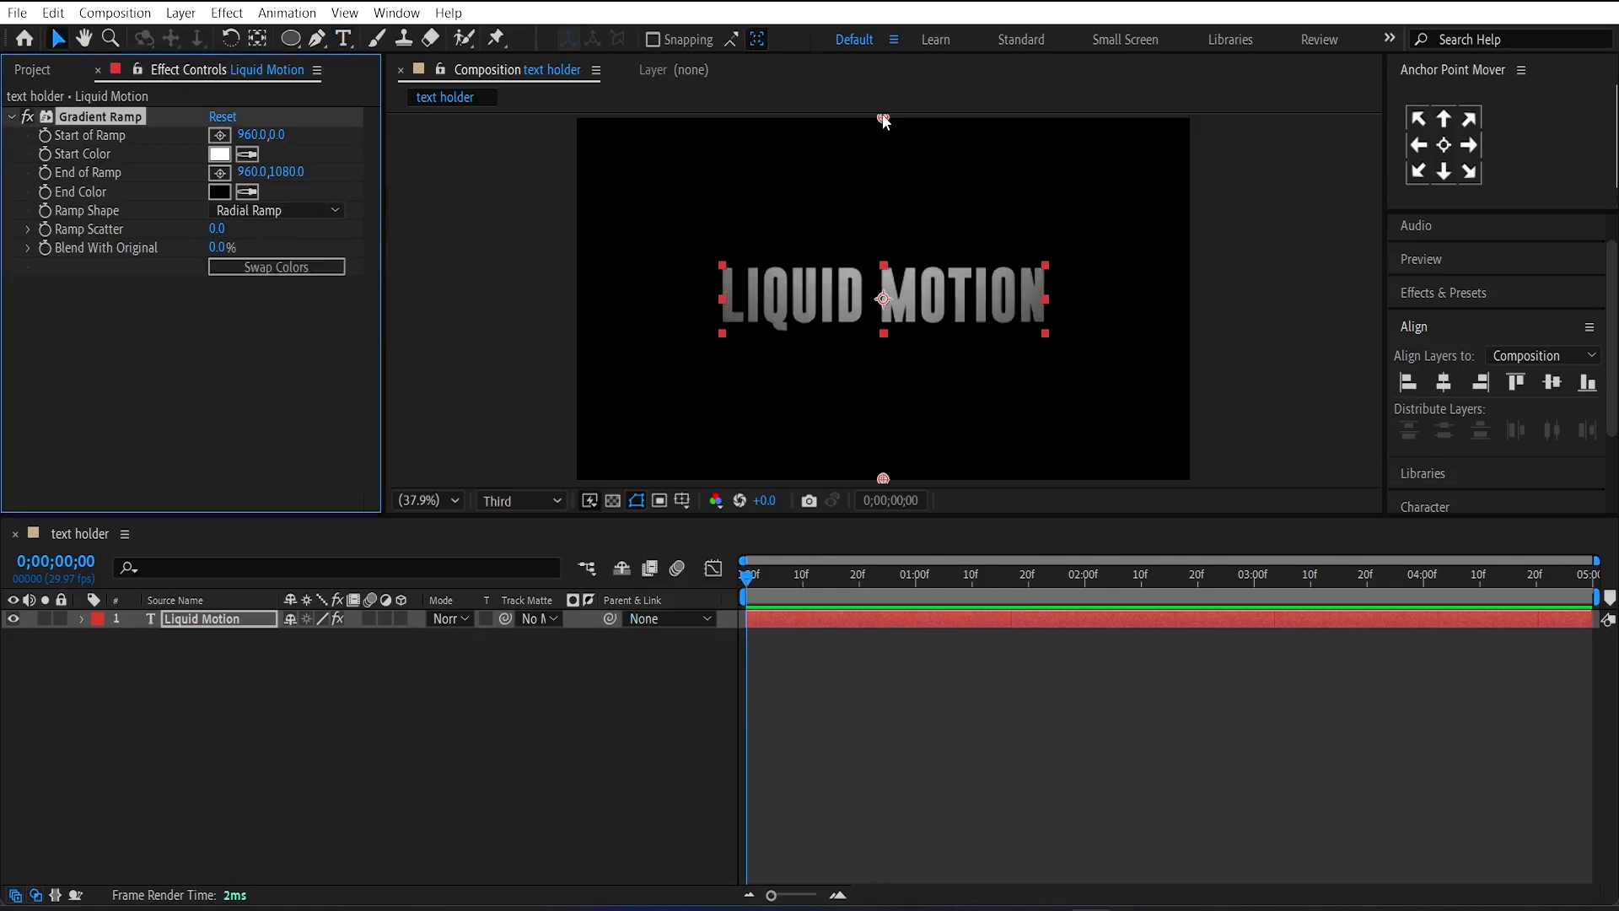
pyautogui.moveTo(882, 123); pyautogui.dragTo(882, 300)
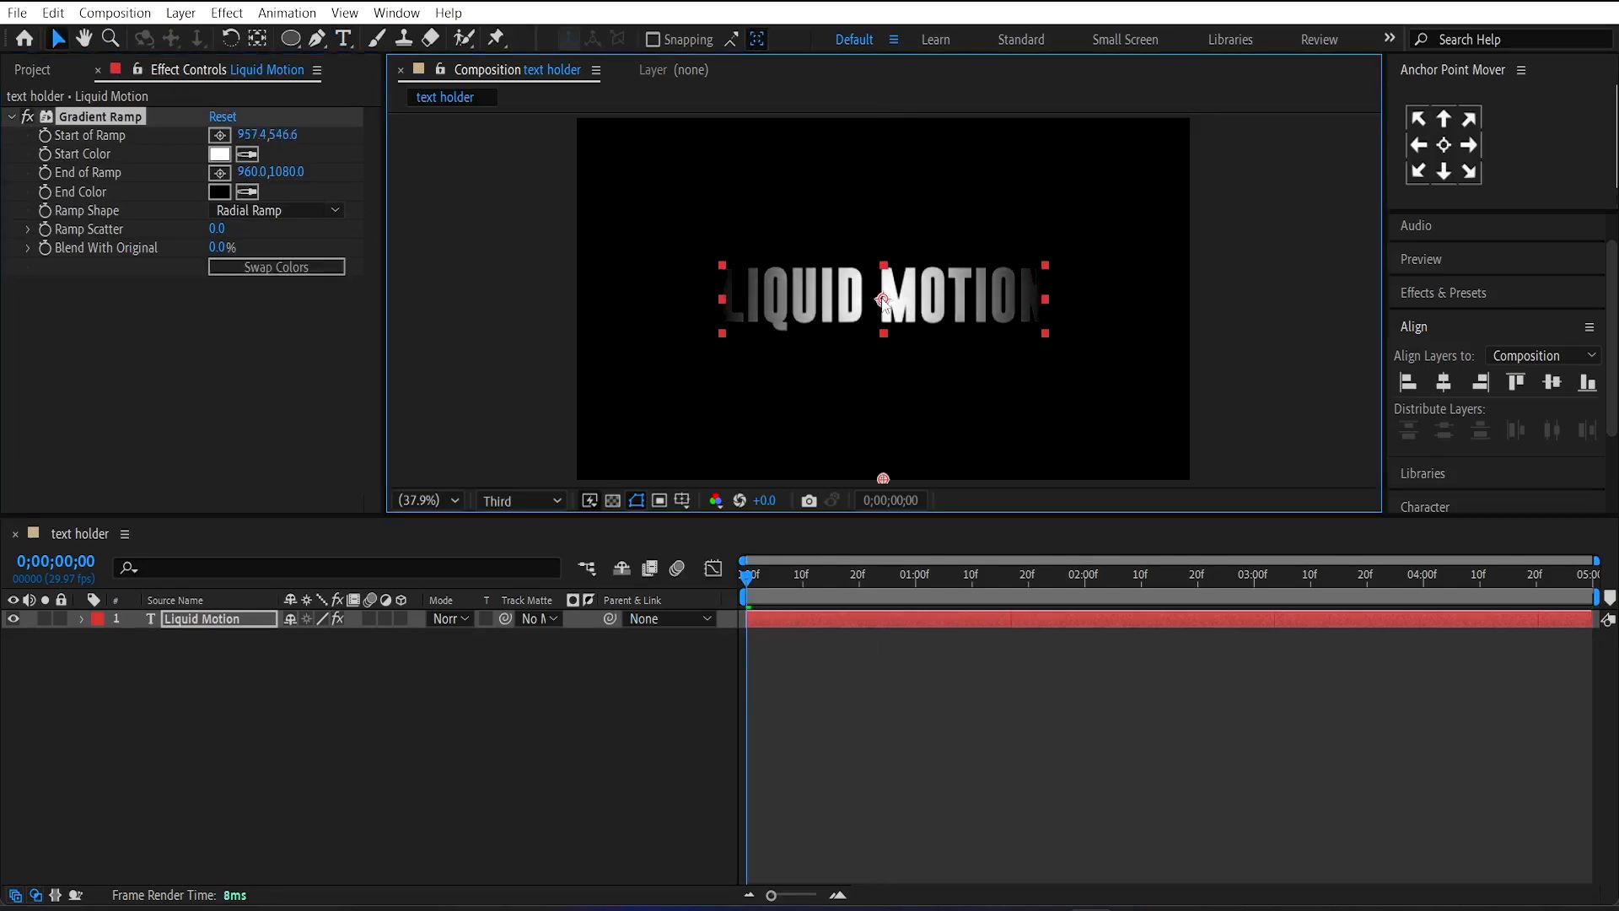
pyautogui.click(422, 499)
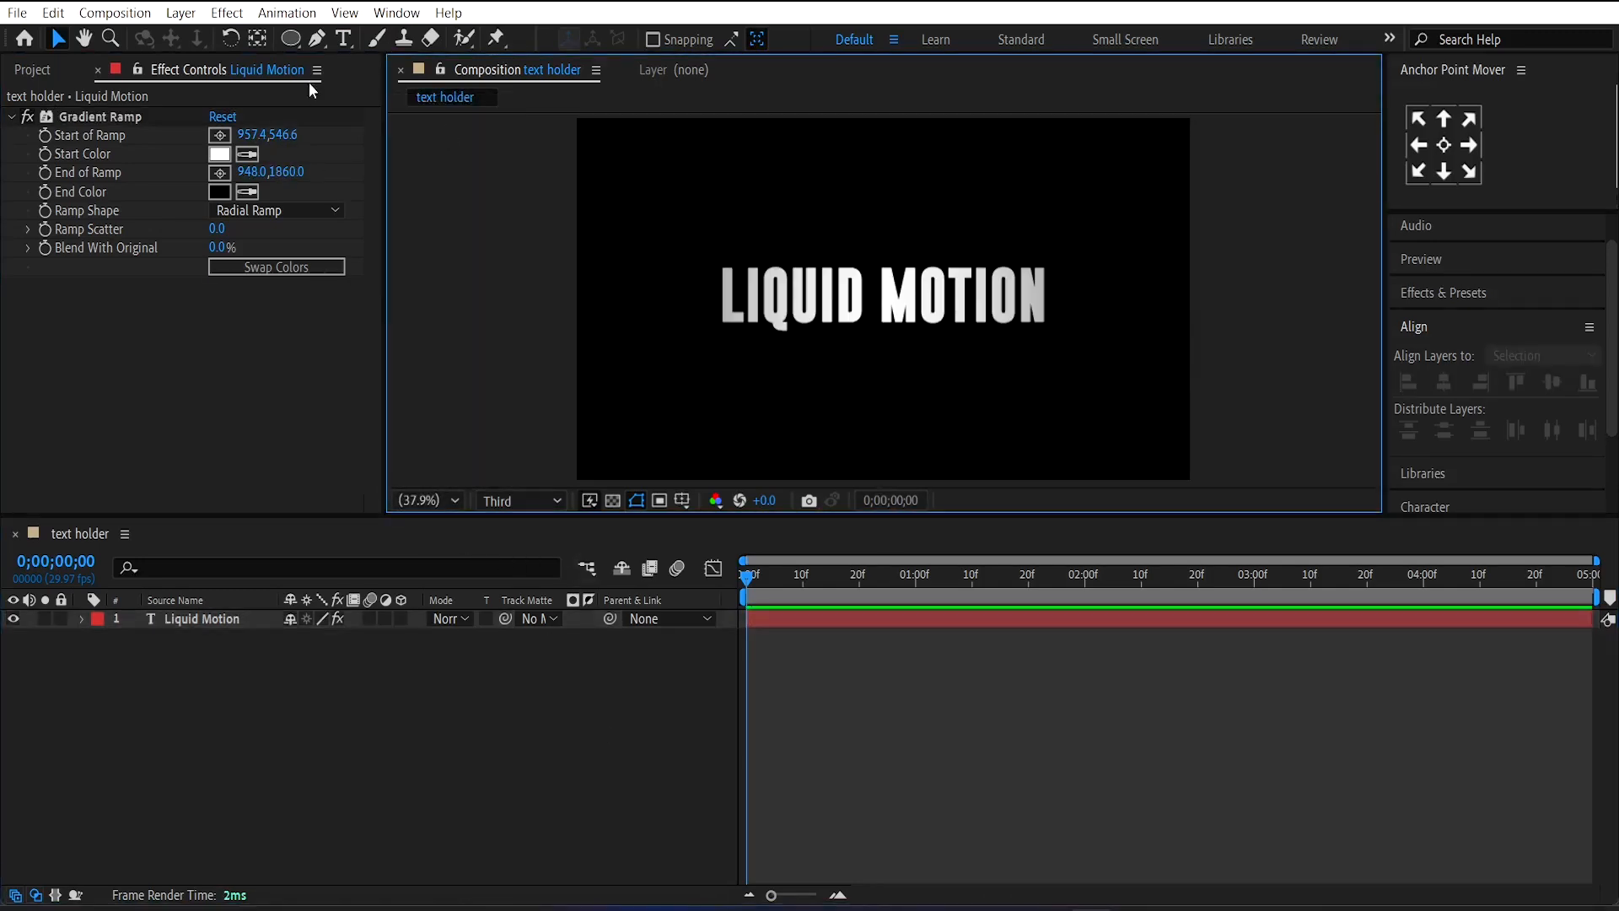
# Step: Create a black-filled ellipse shape layer over the text
pyautogui.click(297, 37)
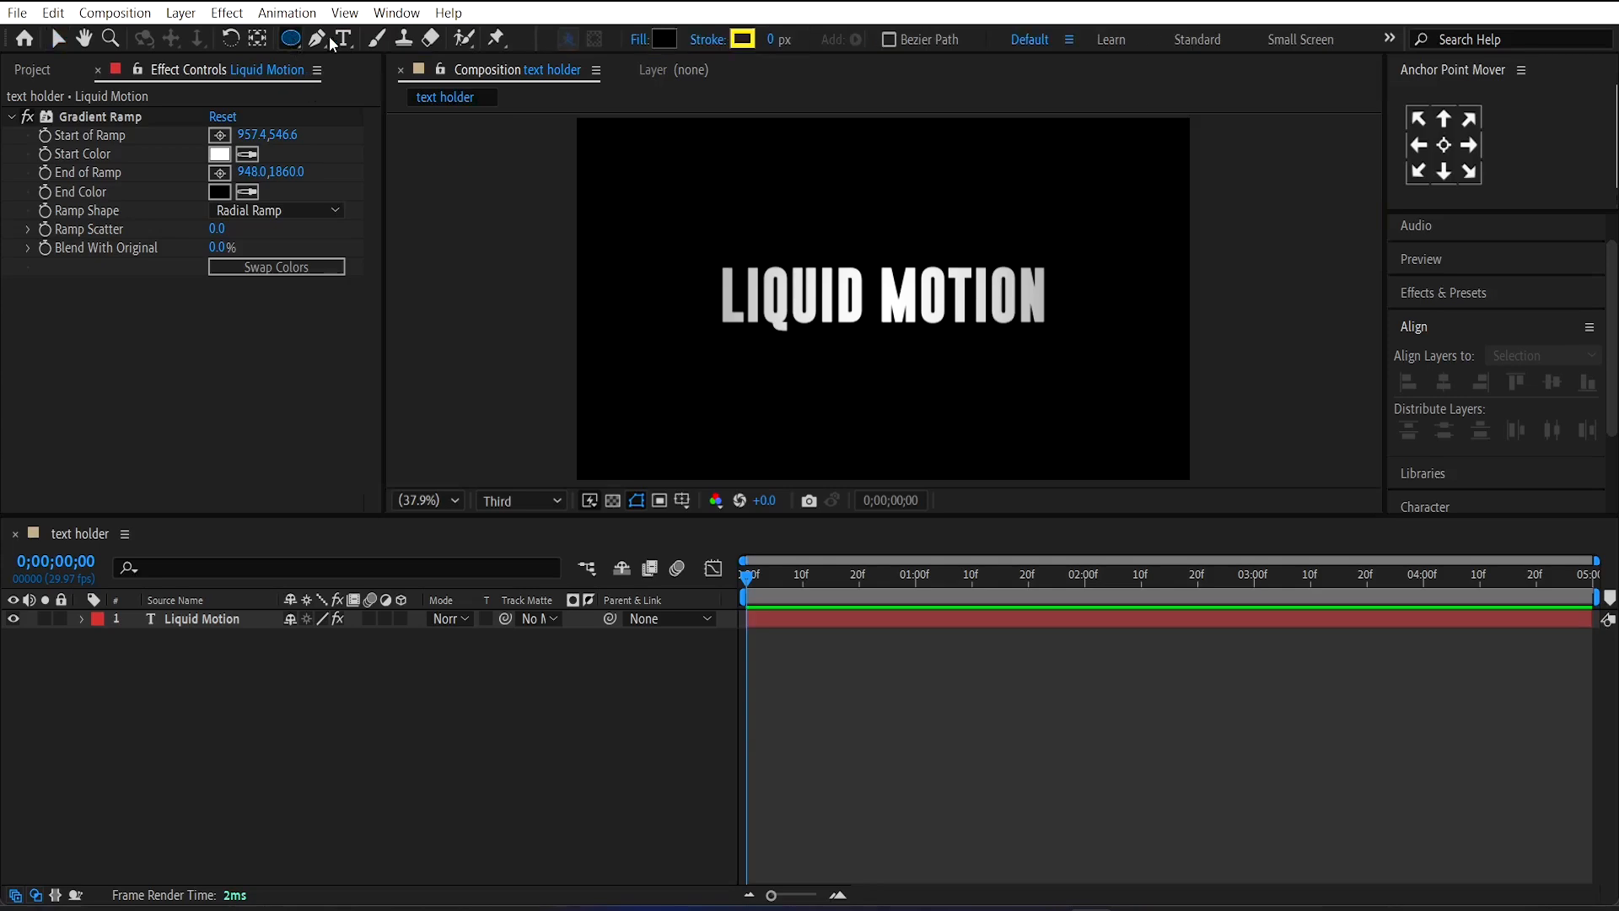
pyautogui.click(664, 39)
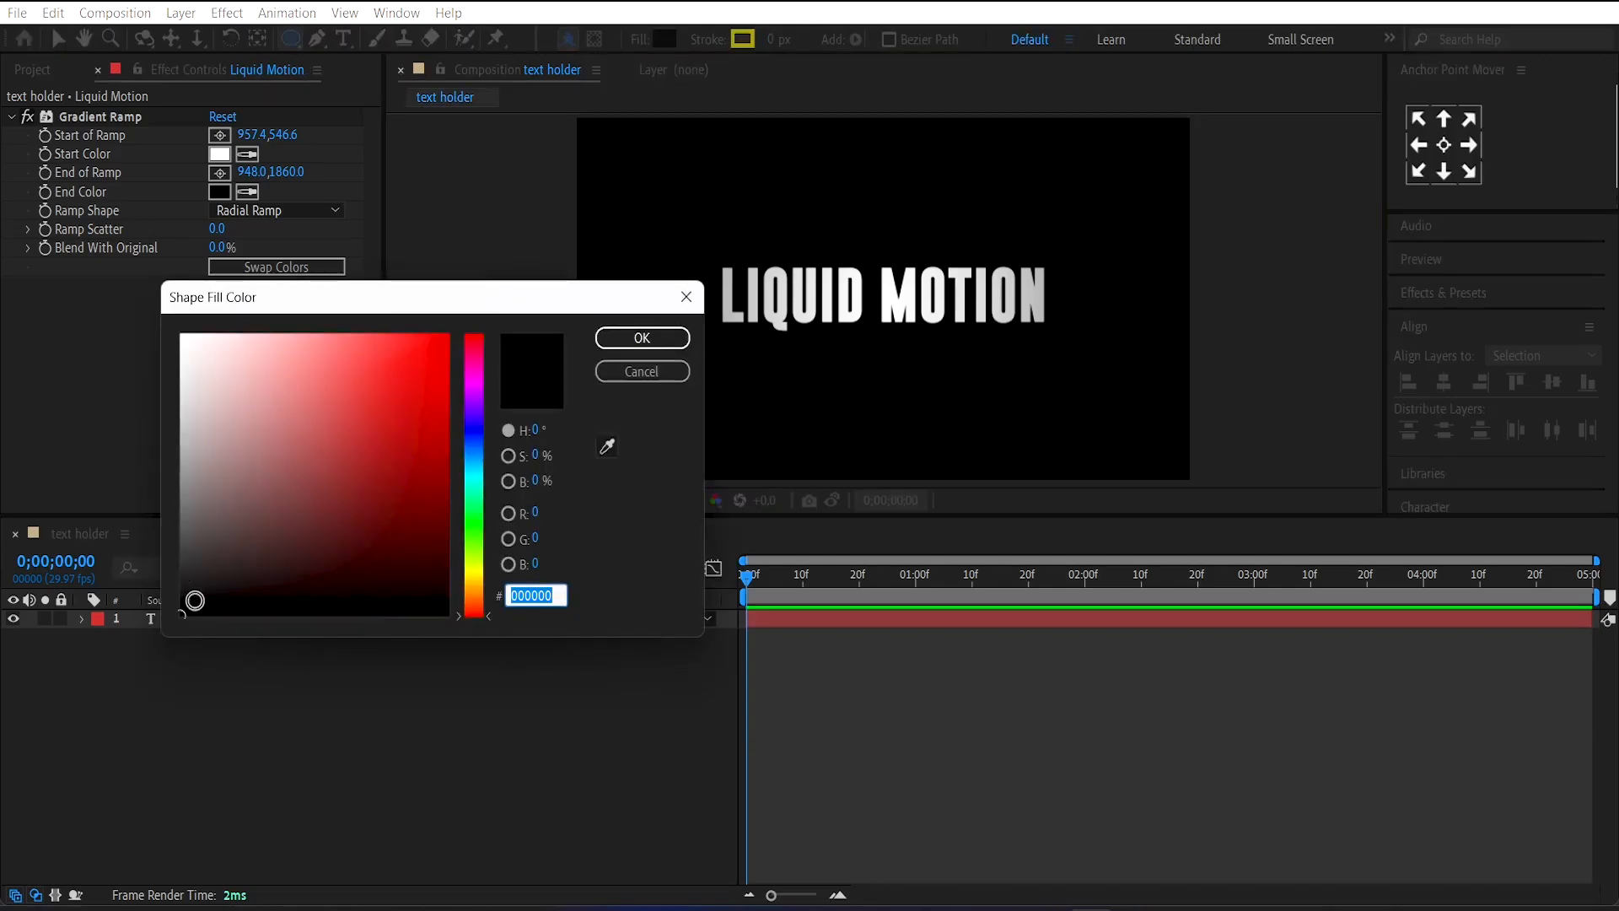
pyautogui.click(641, 337)
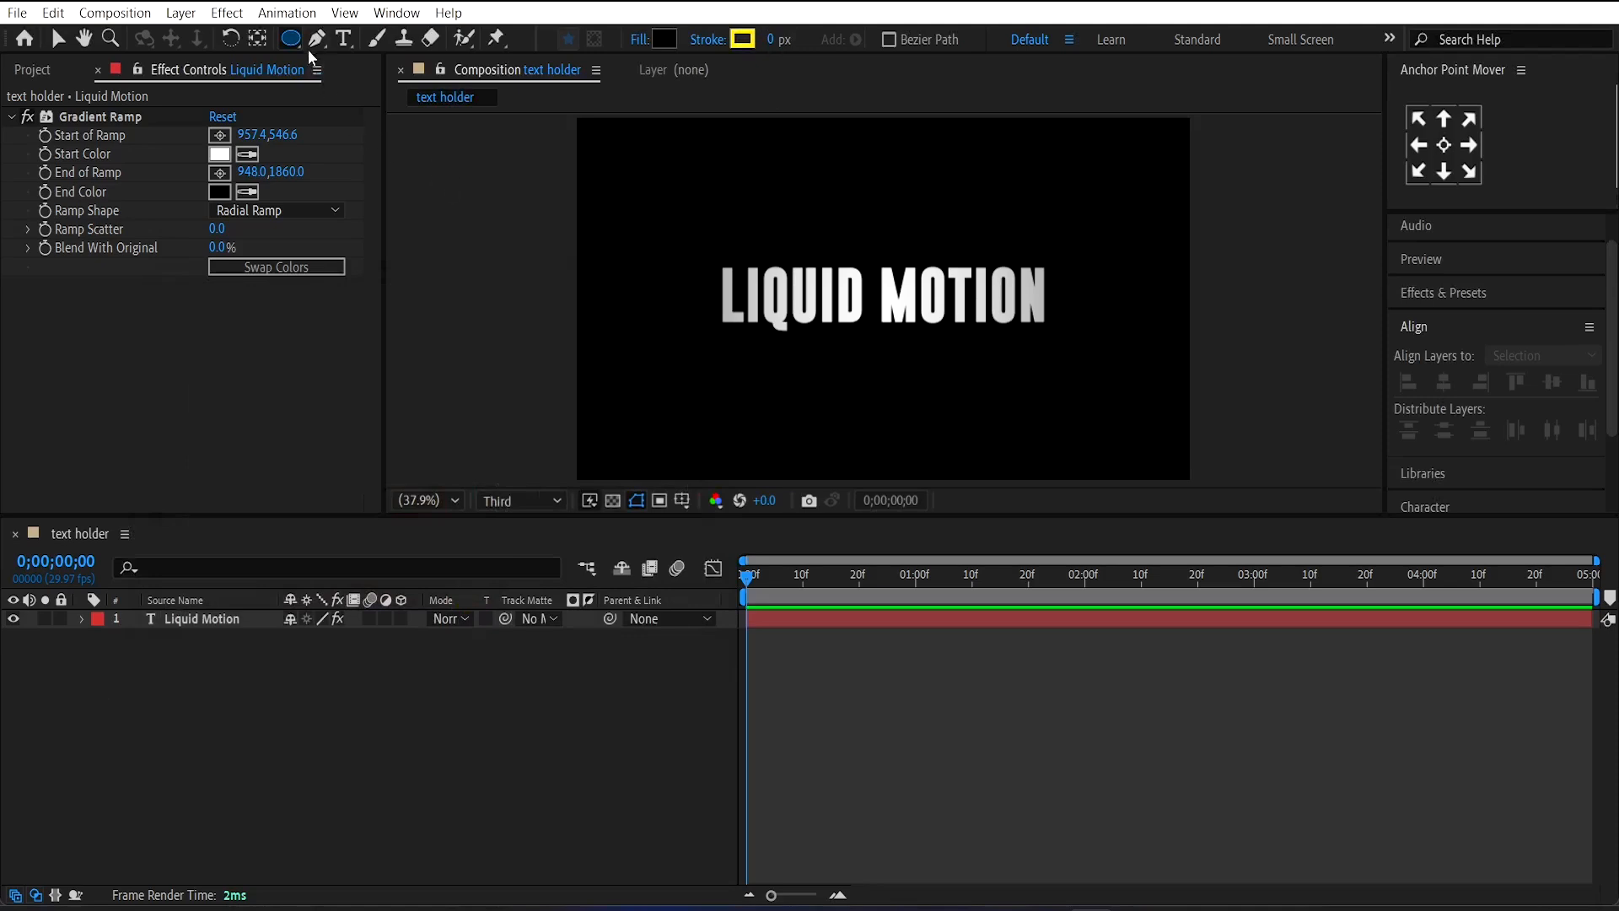
pyautogui.click(291, 37)
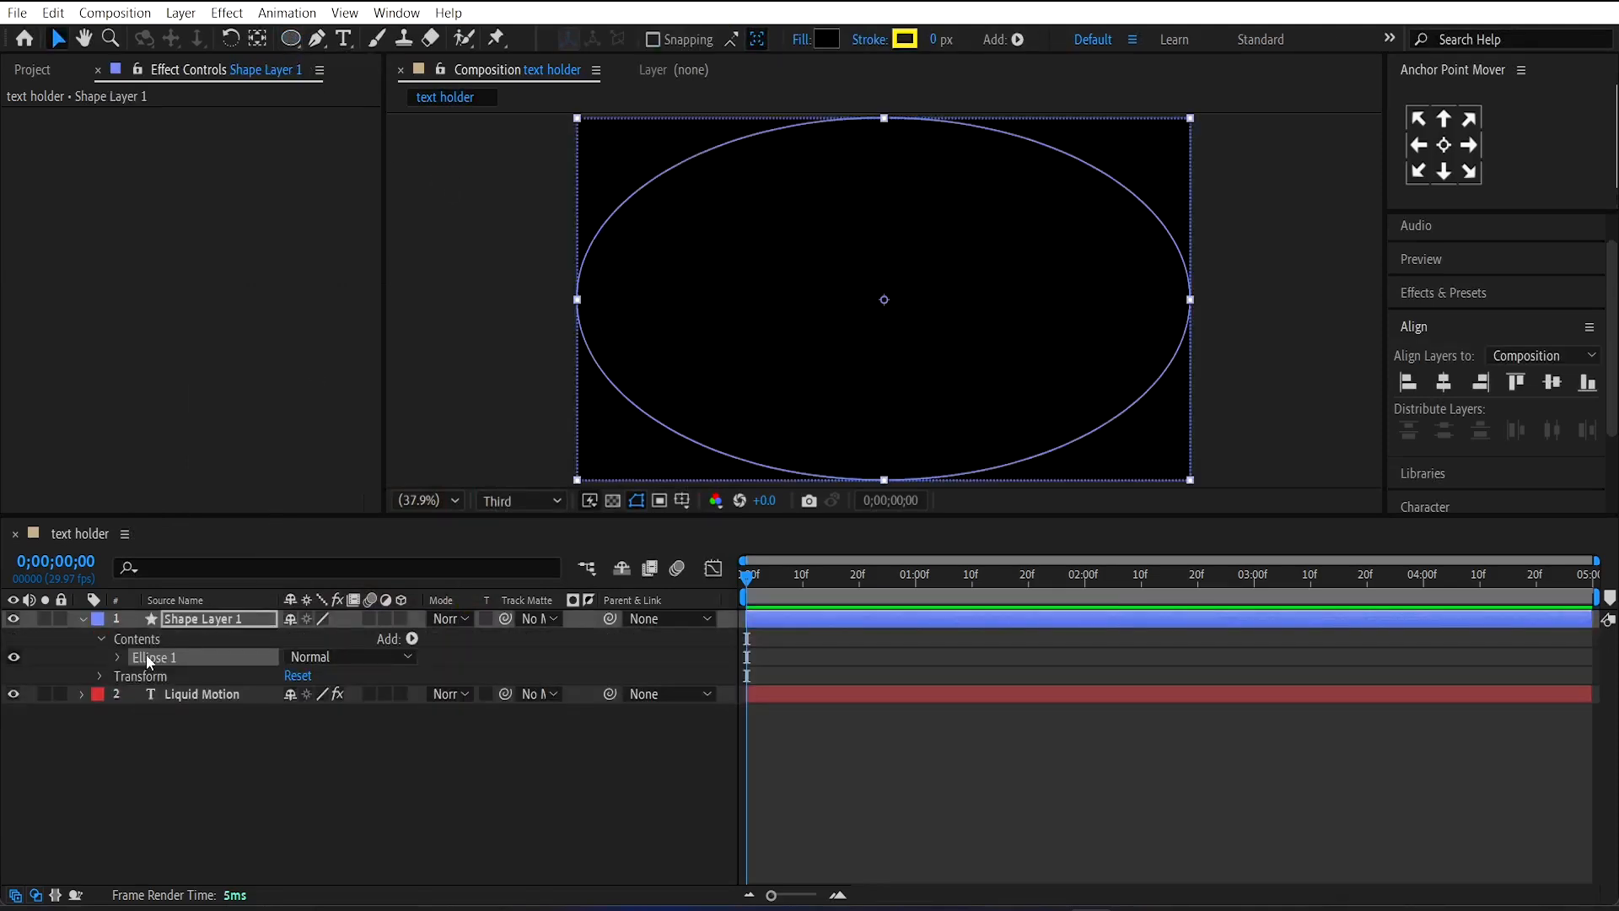
# Step: Set the Ellipse Path size to 1080 and begin adding a Fast Box Blur
pyautogui.click(119, 656)
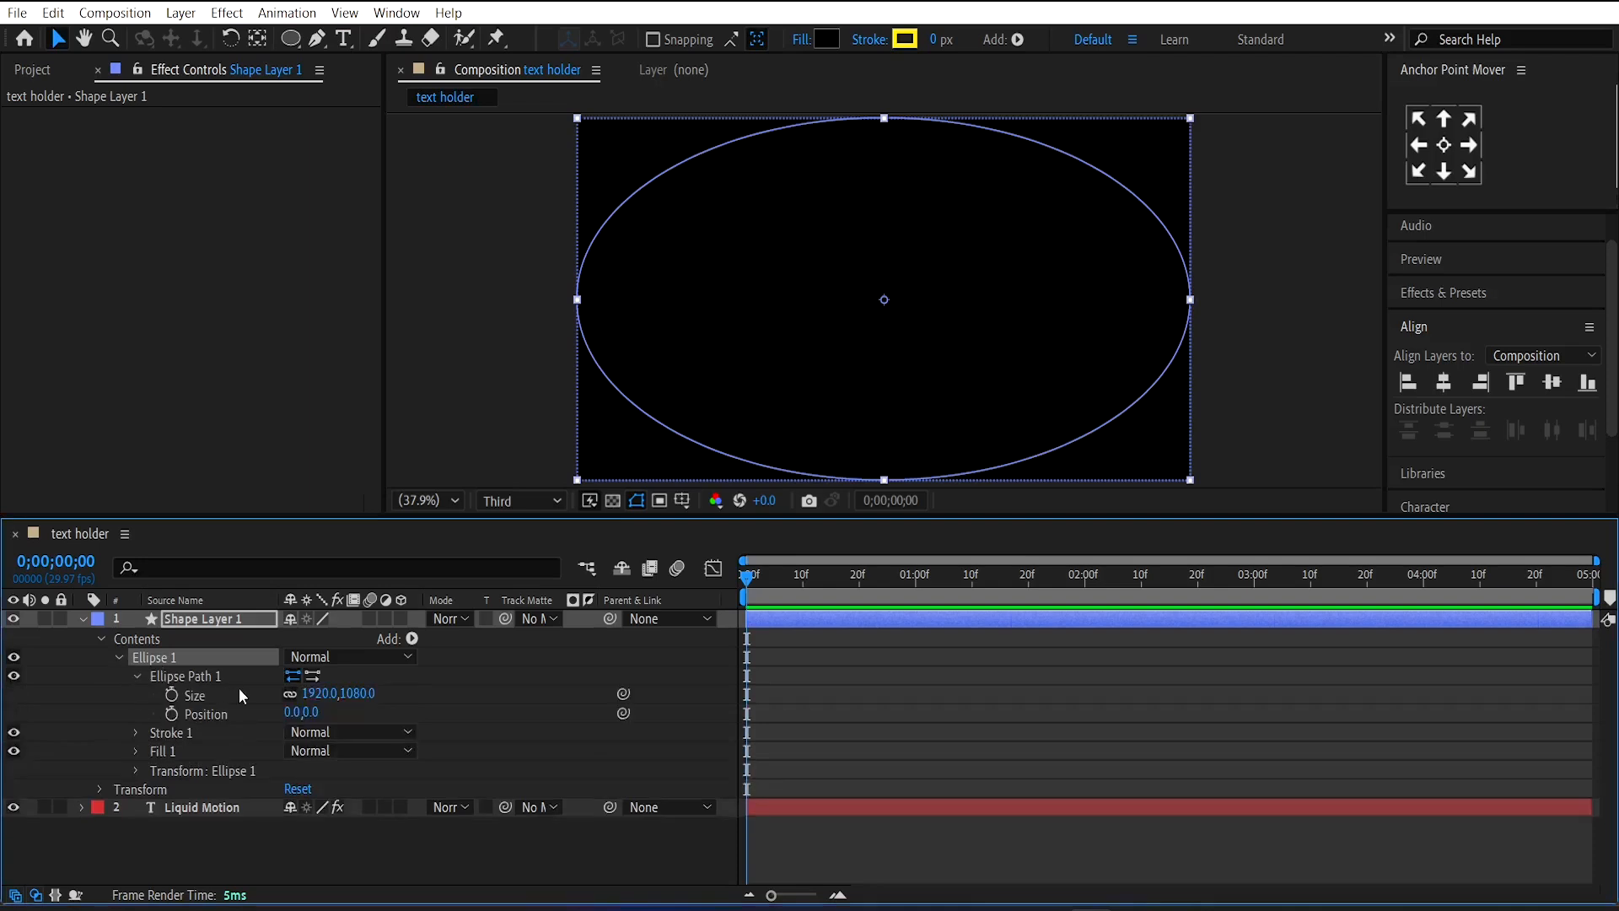
pyautogui.doubleClick(320, 693)
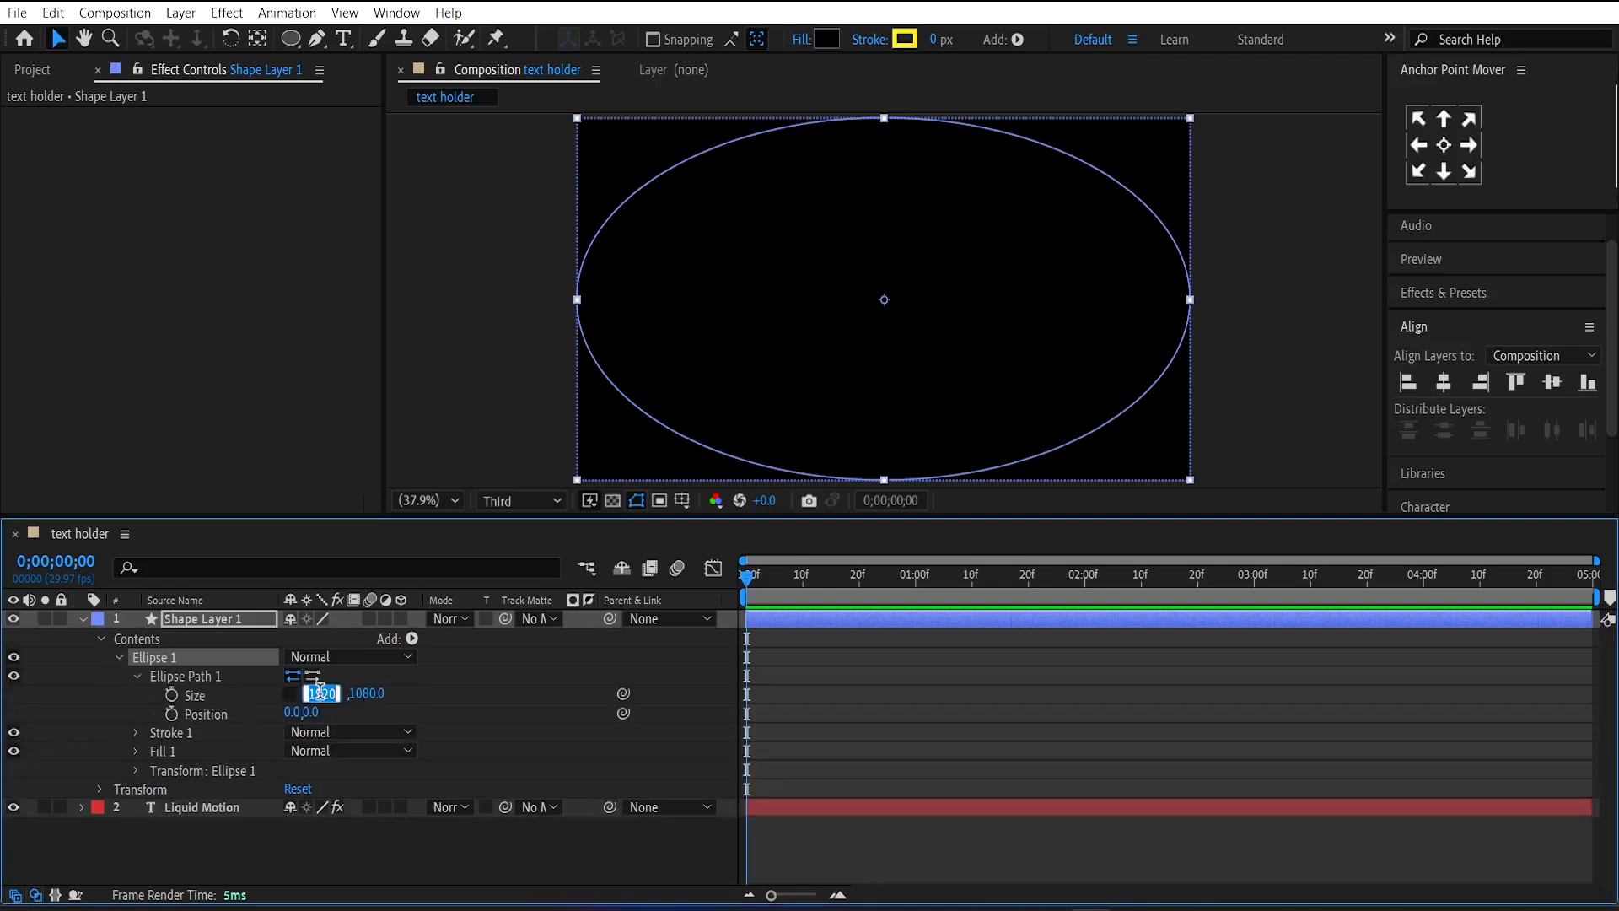
pyautogui.write('1080')
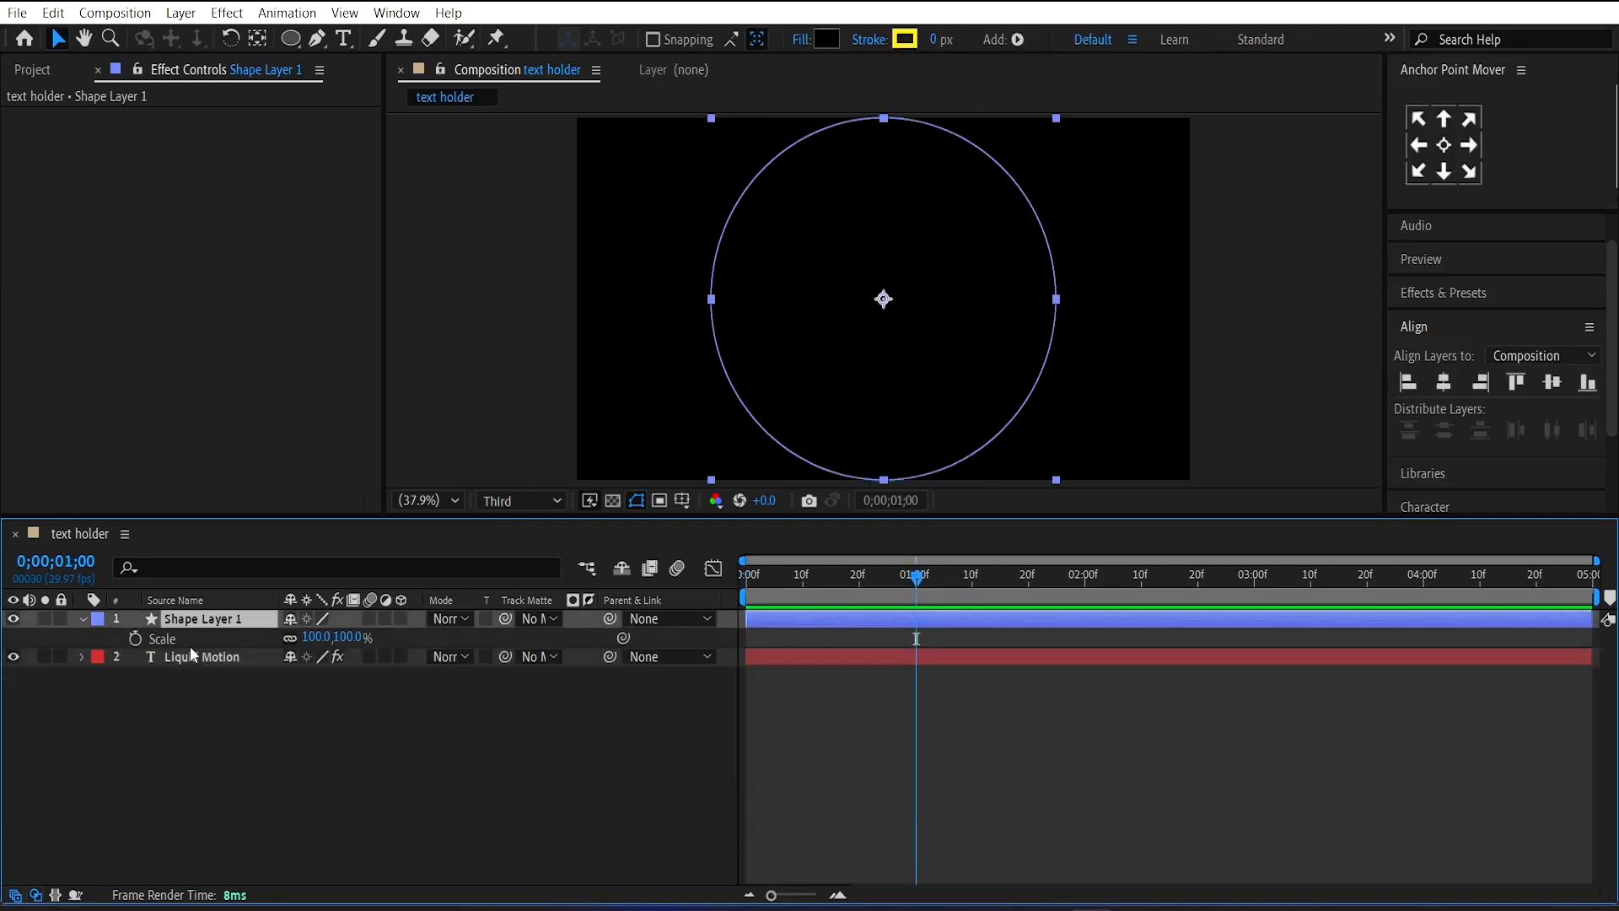
pyautogui.click(133, 638)
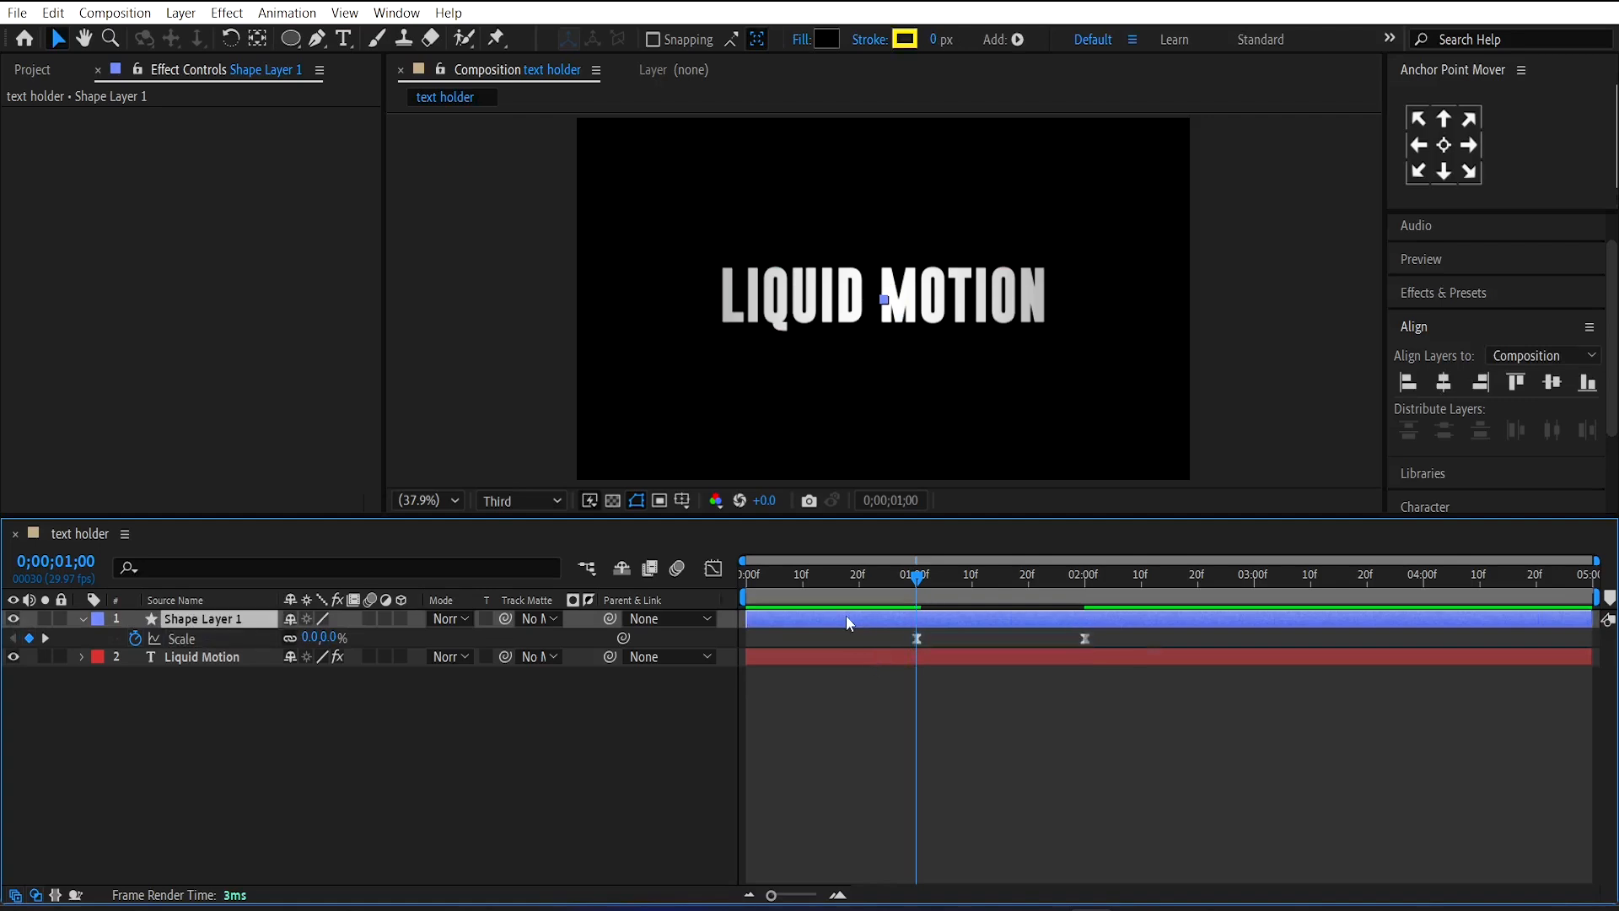
pyautogui.write('fa')
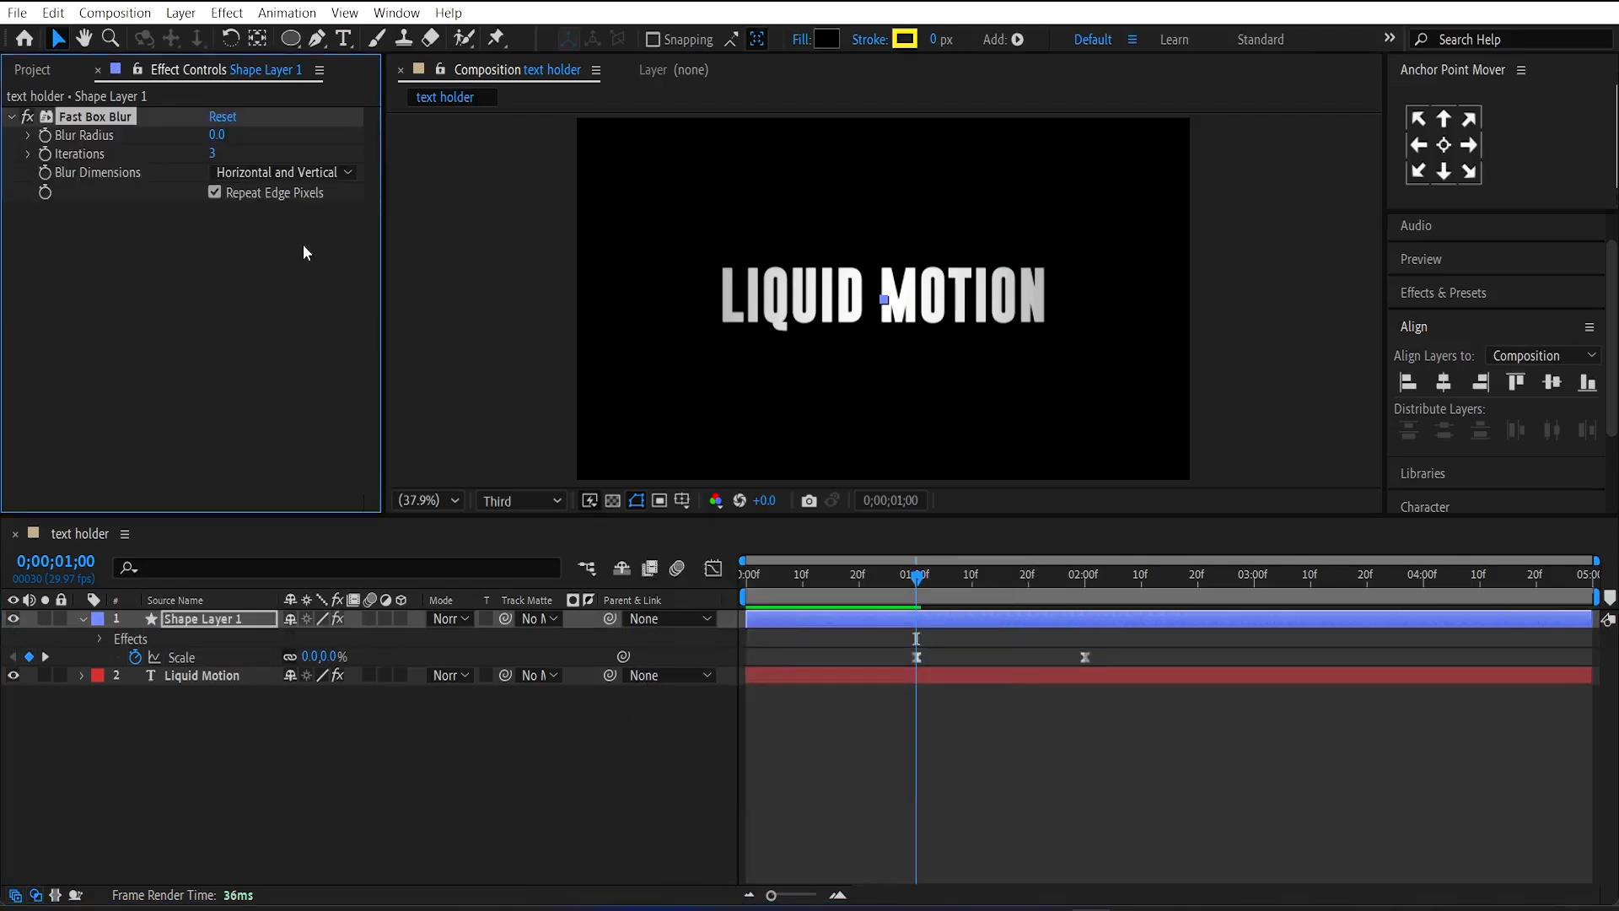
# Step: Set the Fast Box Blur radius to 80 and apply Solid Composite to the circle
pyautogui.doubleClick(221, 135)
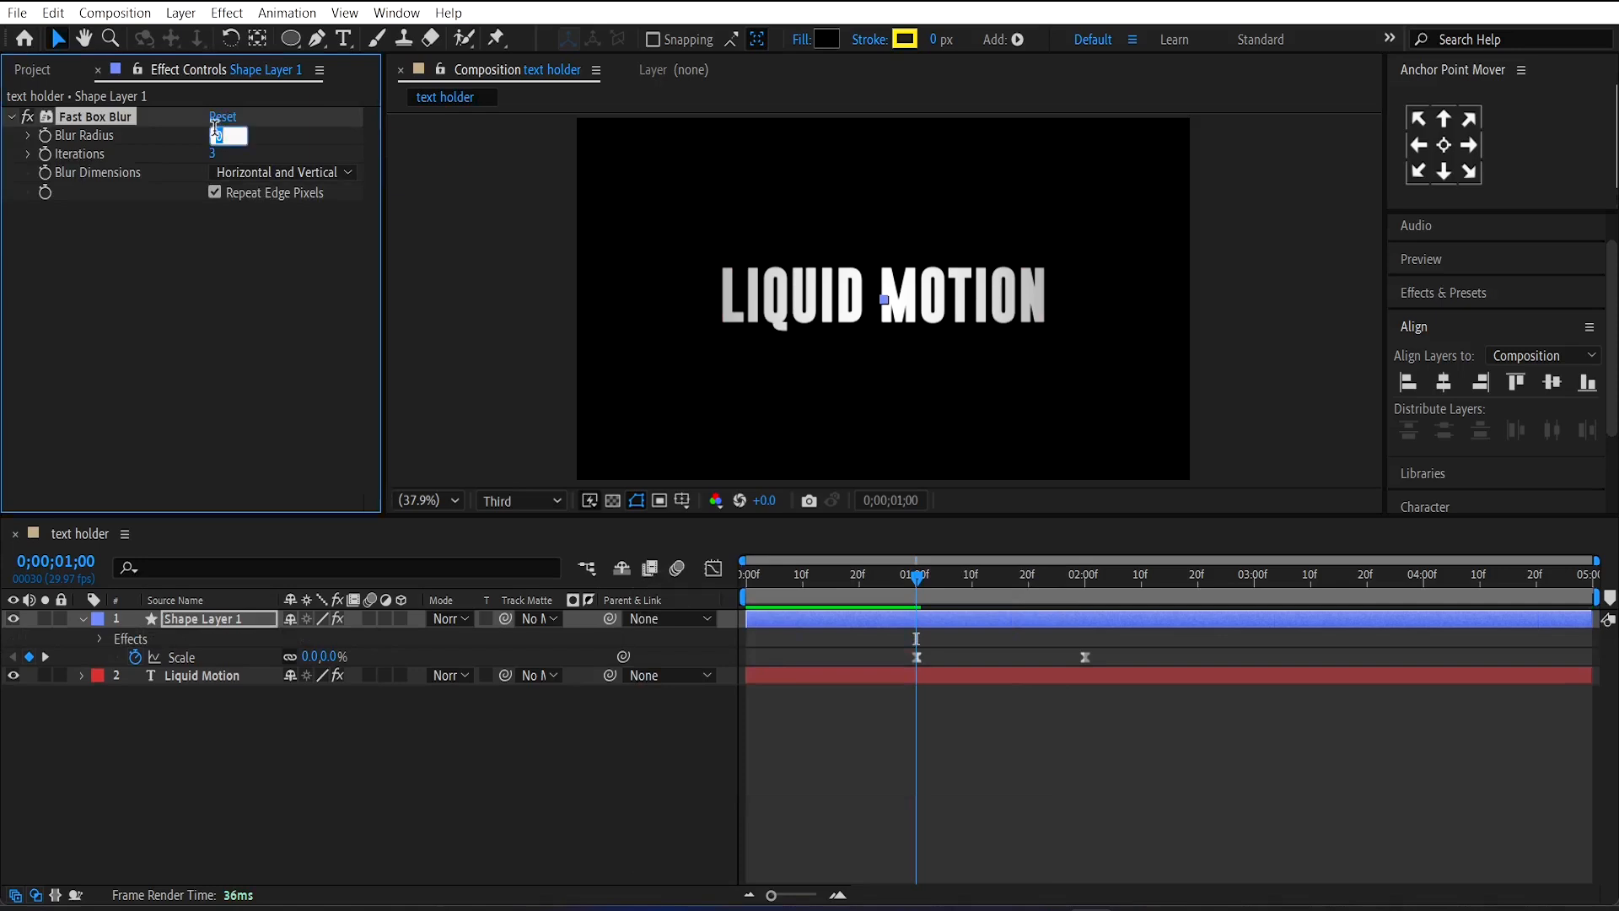
pyautogui.write('80.0')
pyautogui.write('so')
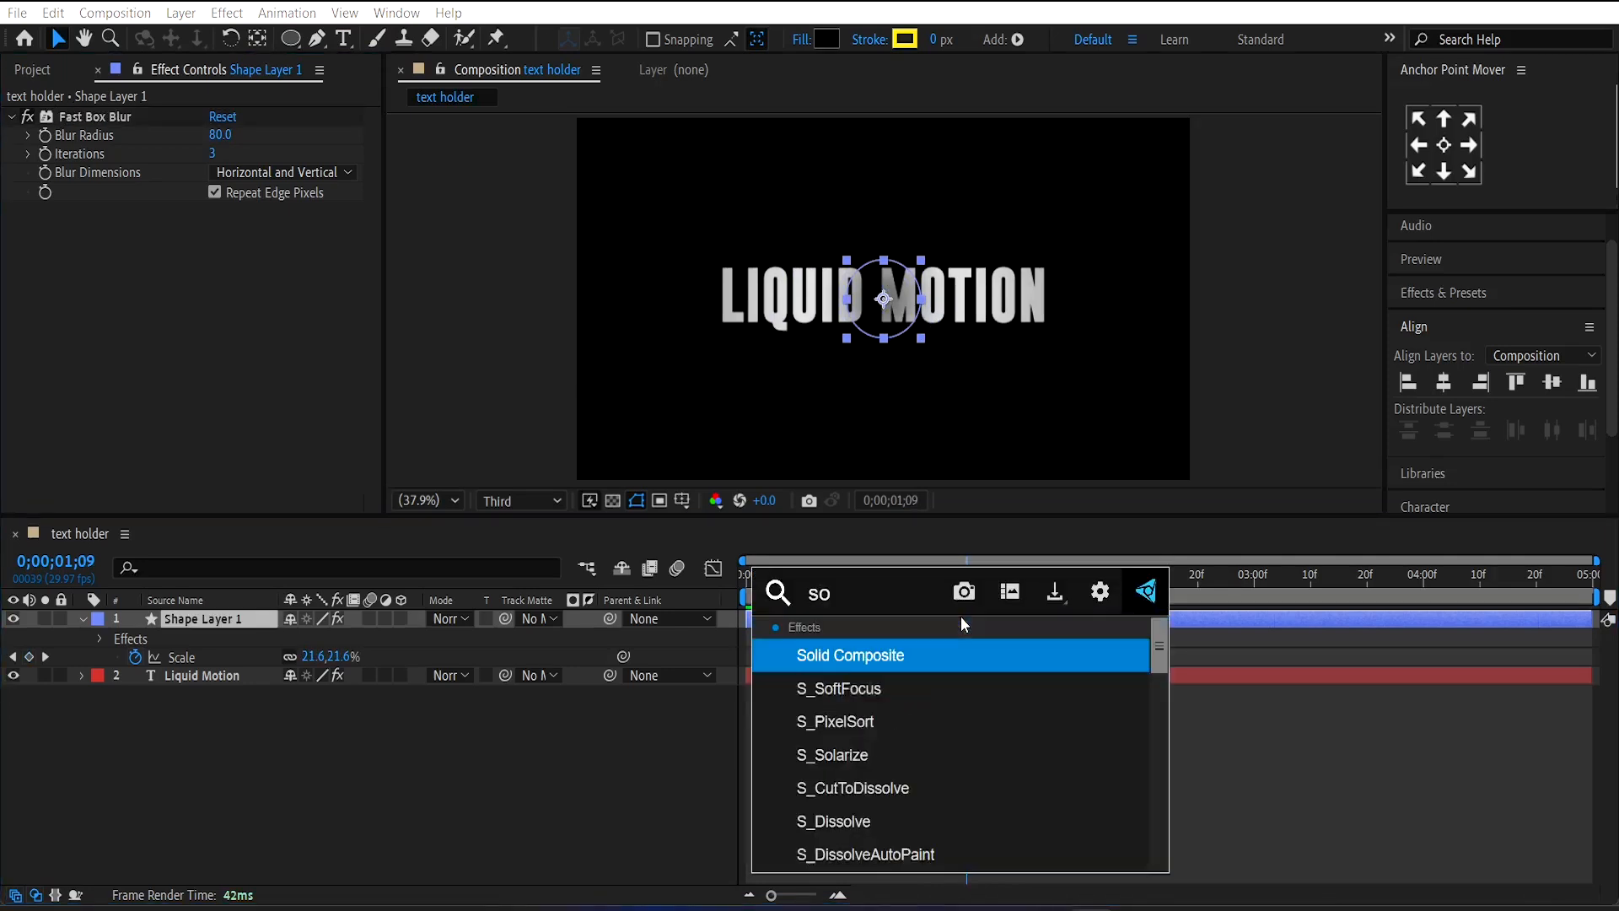
pyautogui.doubleClick(850, 654)
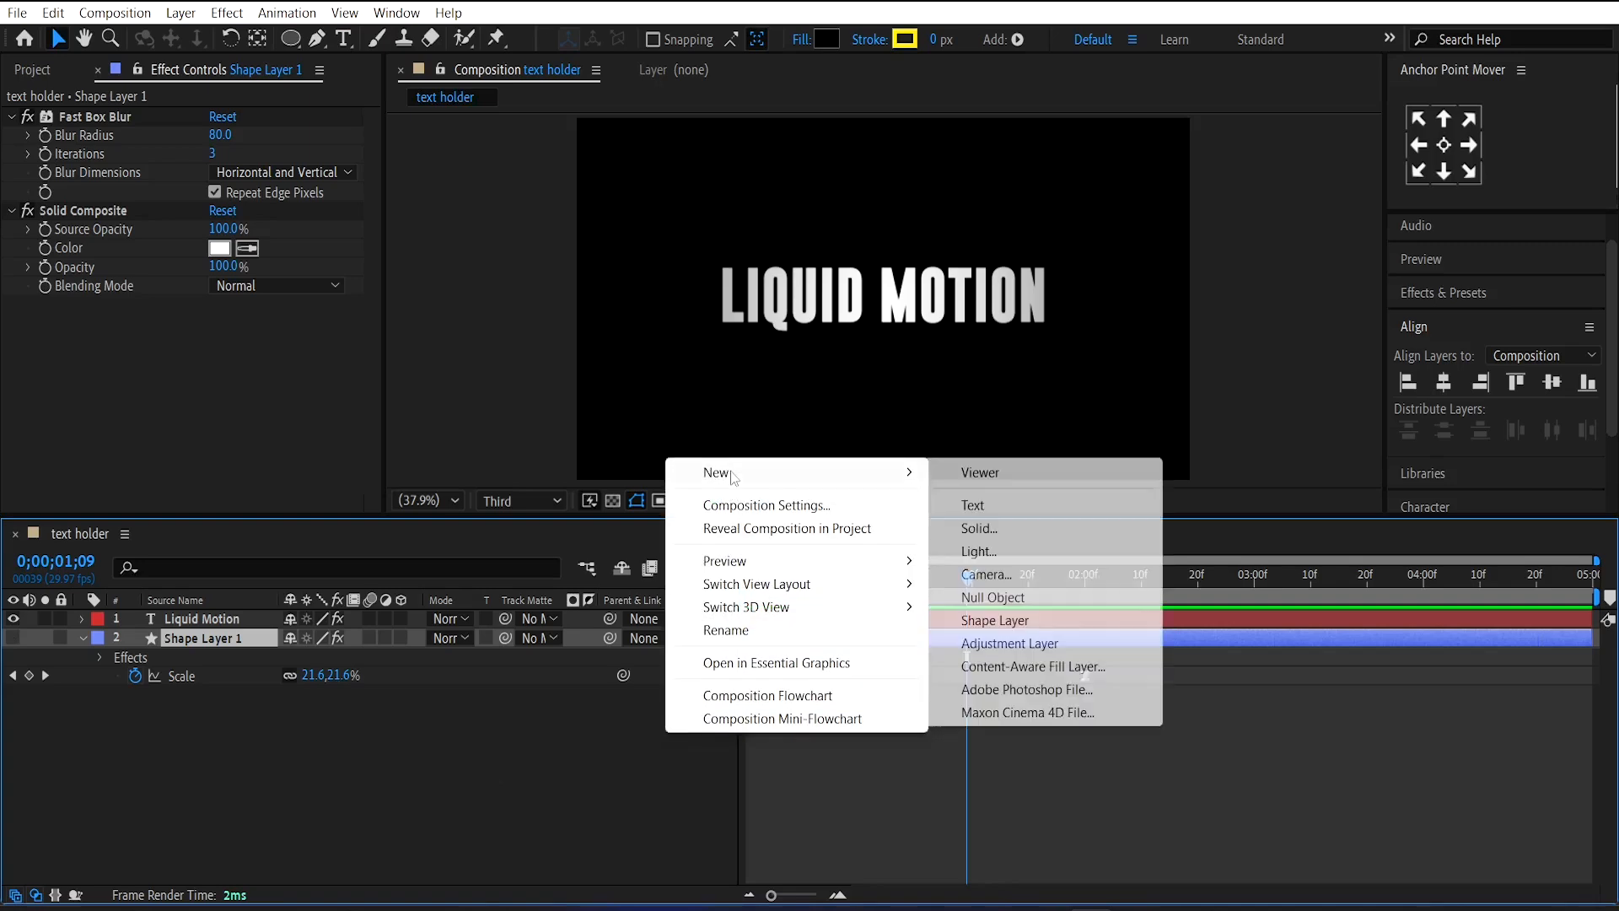
# Step: Add an adjustment layer at the top of the stack with Colorama applied
pyautogui.click(1010, 644)
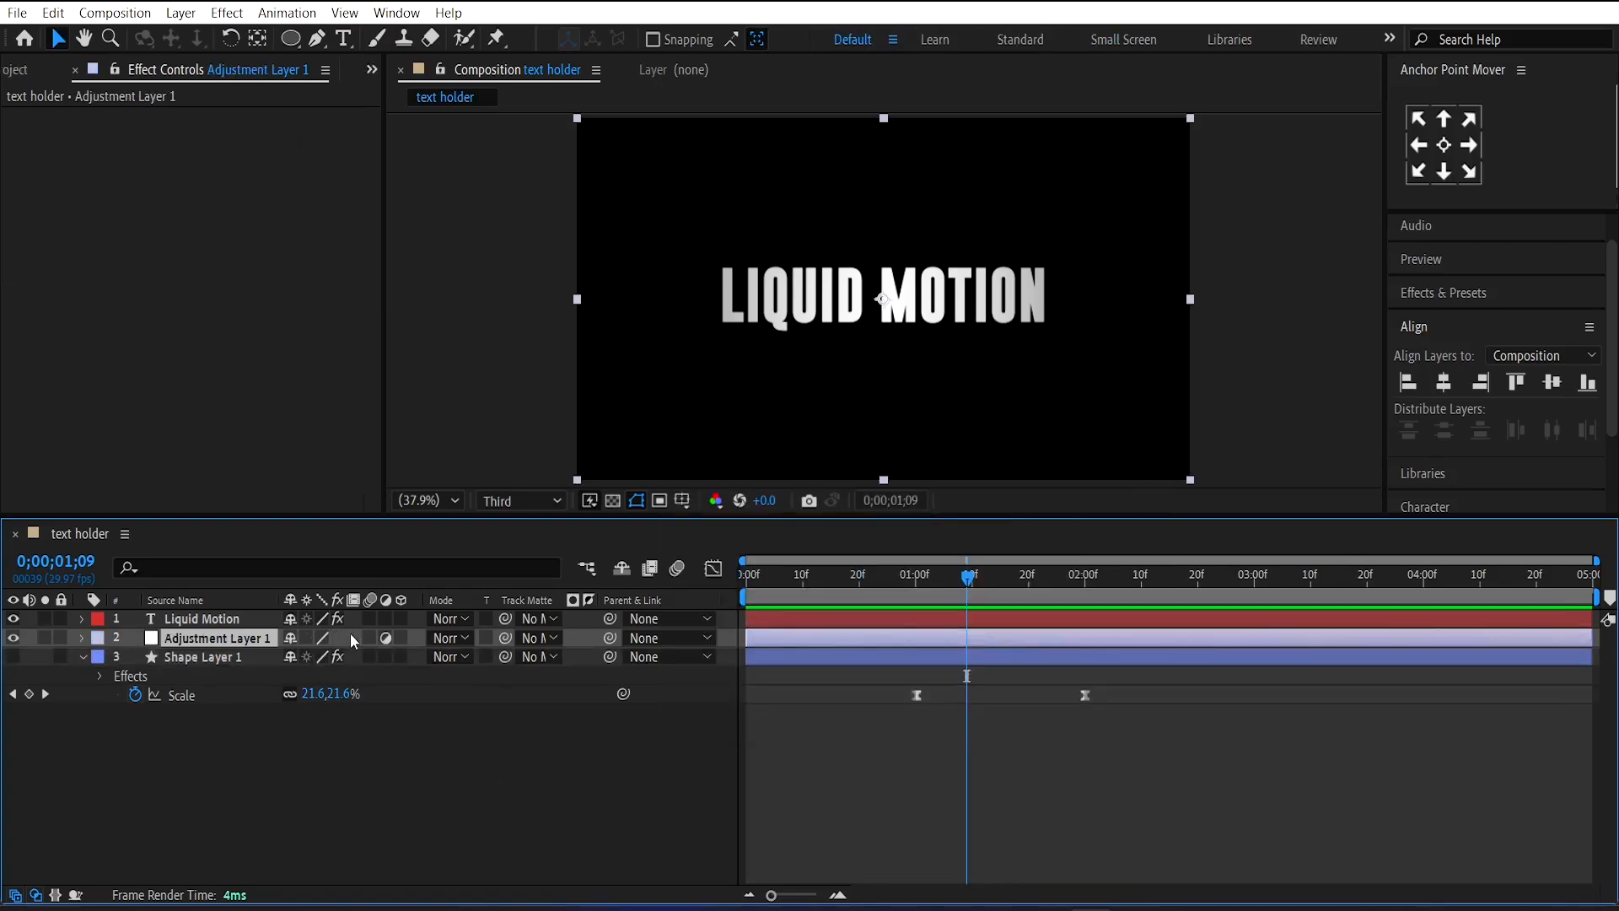
pyautogui.moveTo(218, 637); pyautogui.dragTo(217, 617)
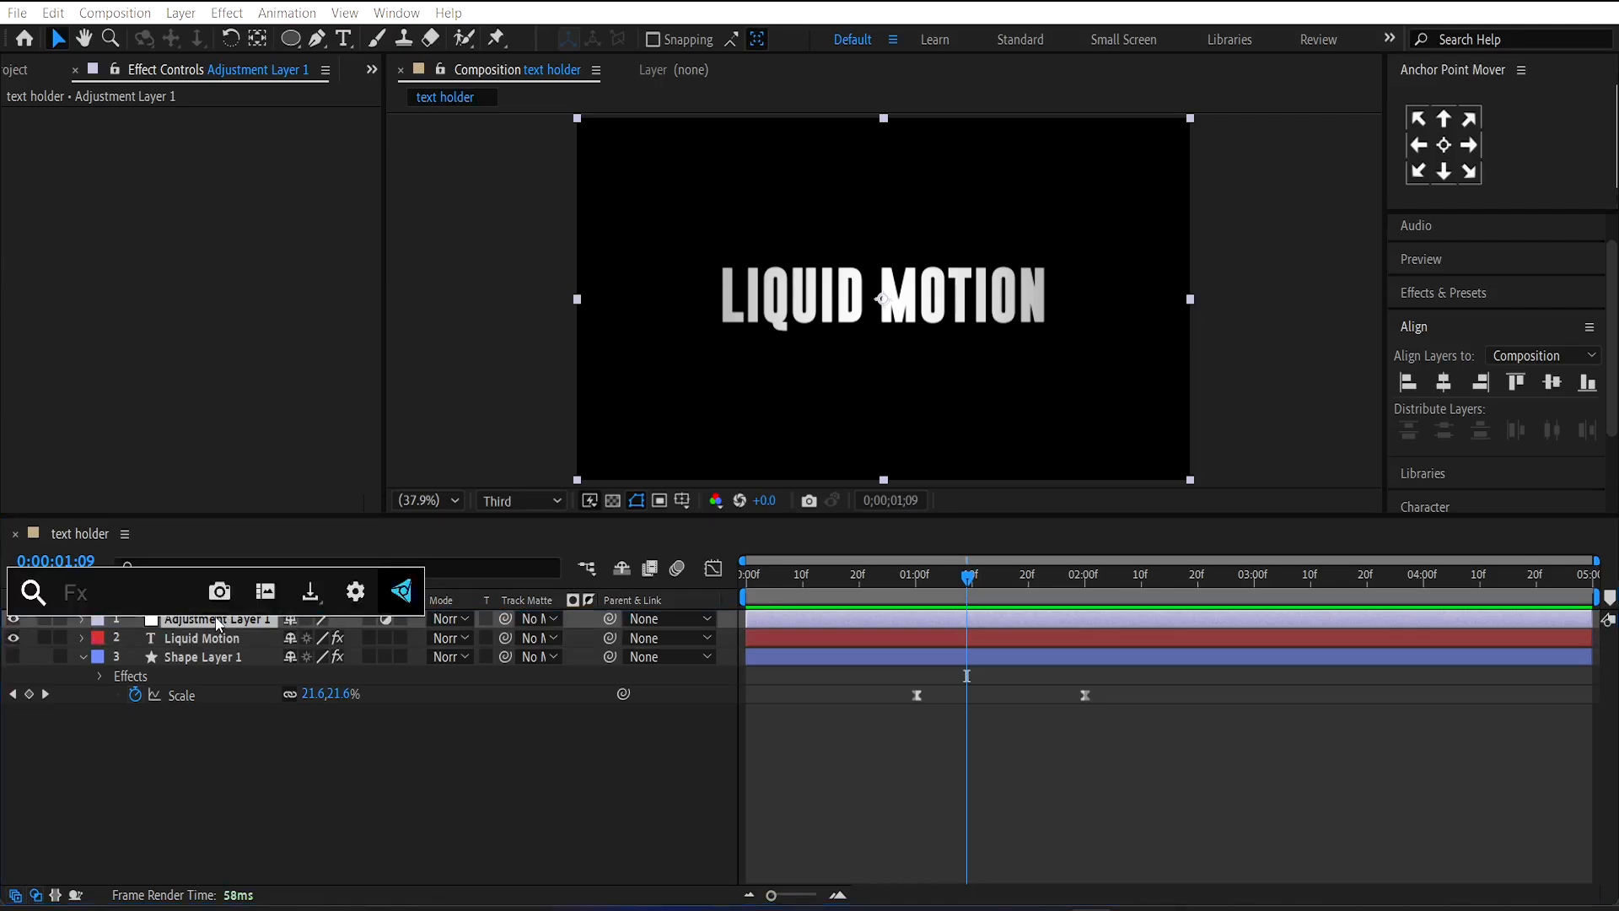
pyautogui.write('col')
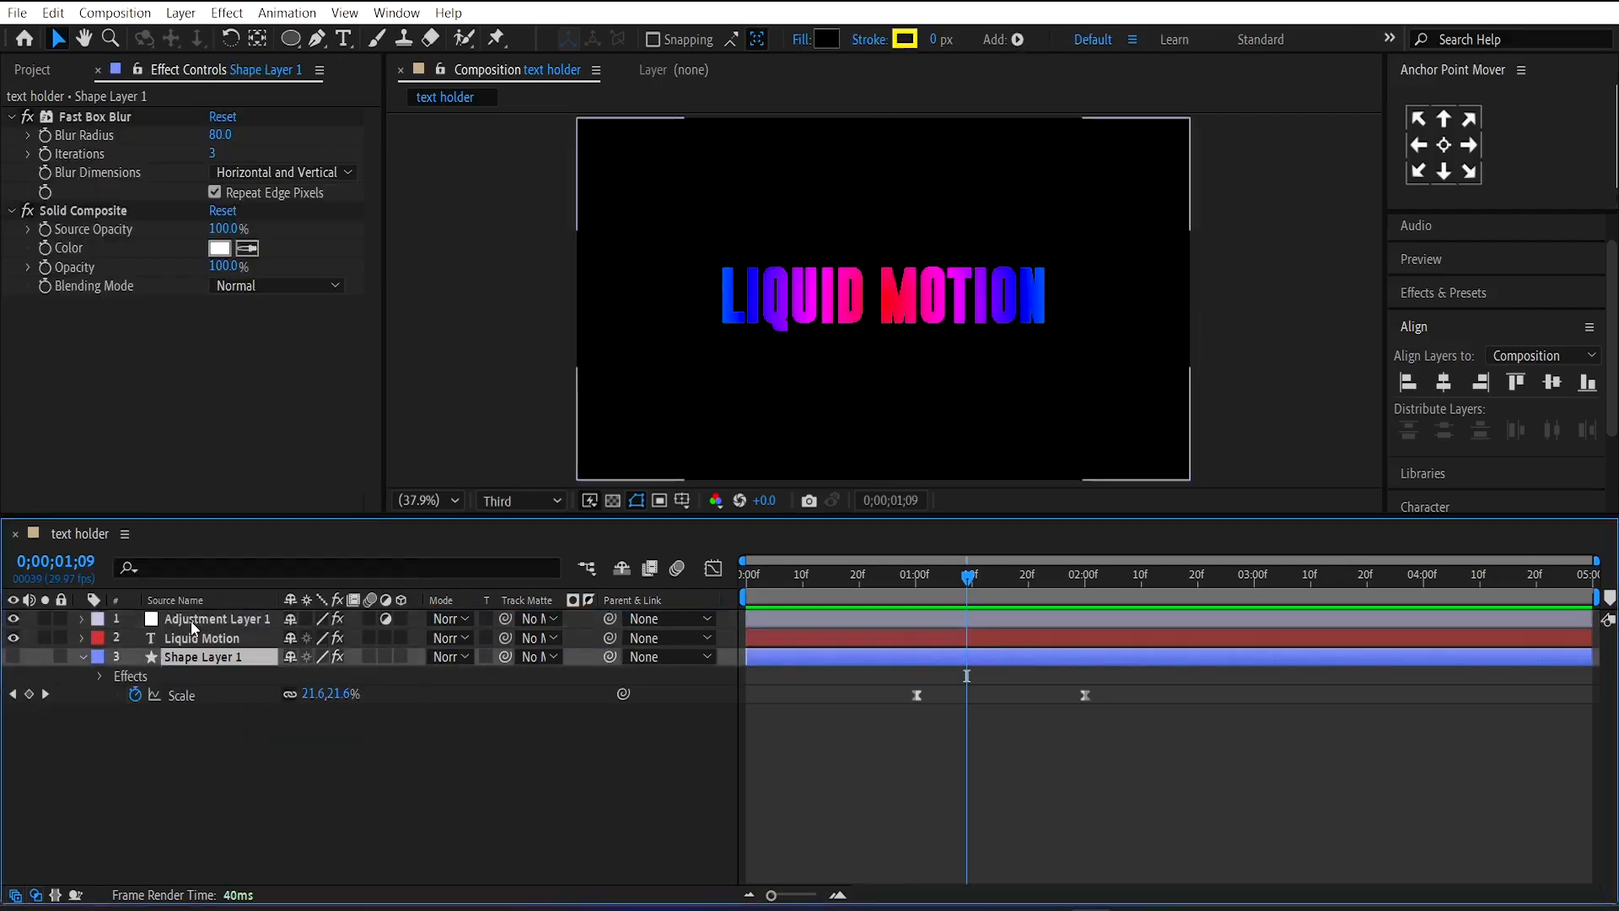
pyautogui.click(216, 617)
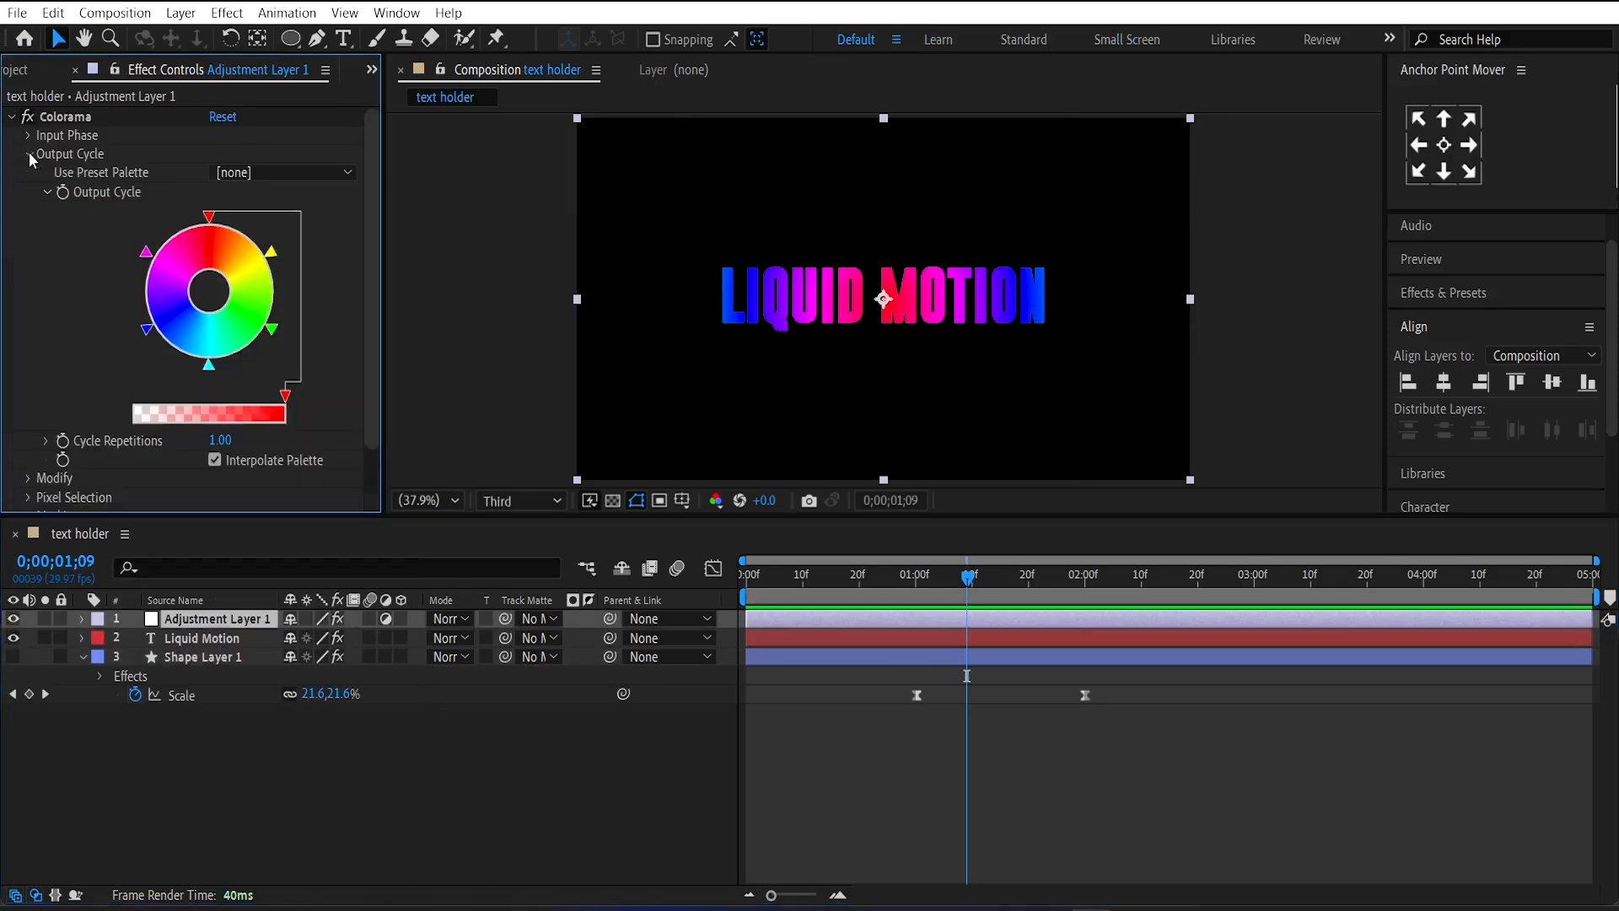
# Step: Set the Colorama output cycle to a preset palette of saturated blues
pyautogui.click(283, 172)
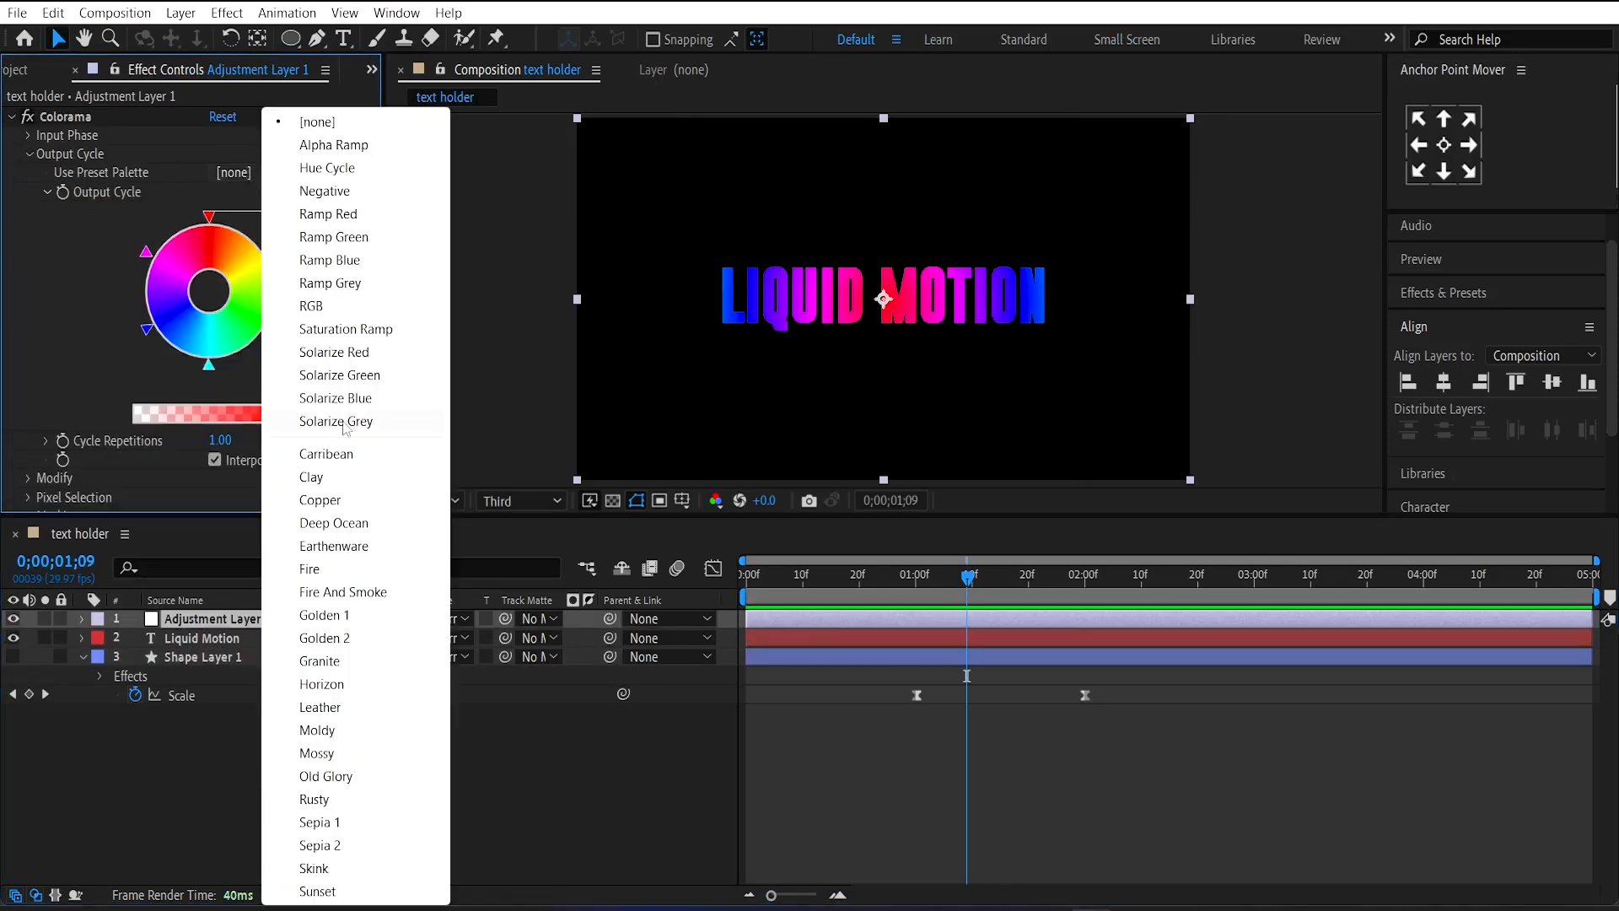
pyautogui.click(336, 422)
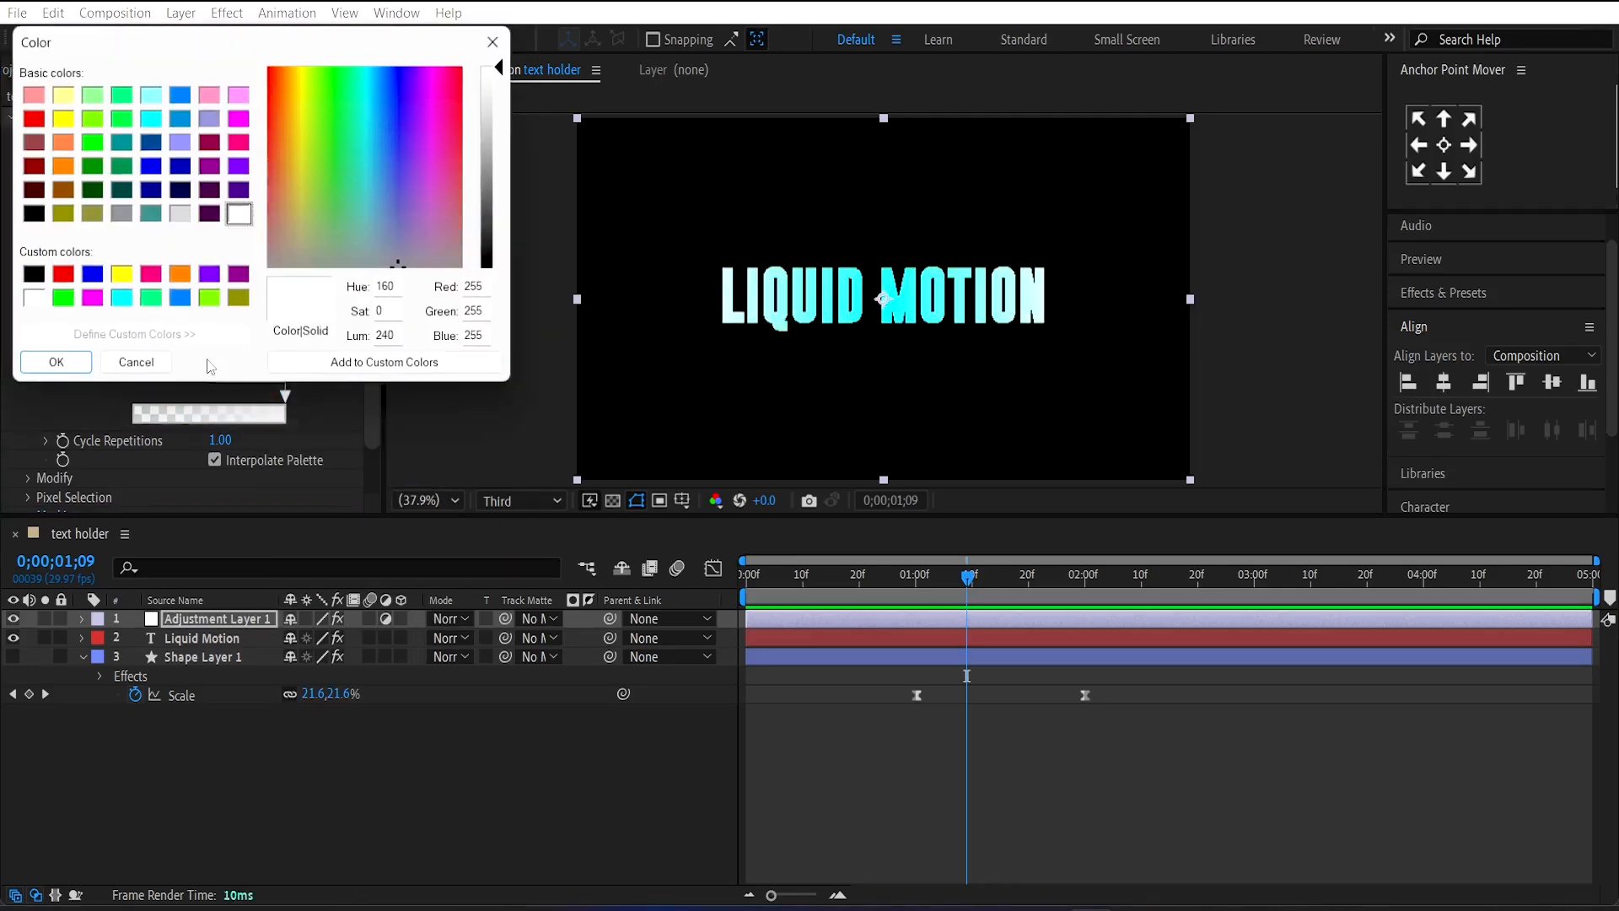
pyautogui.click(150, 166)
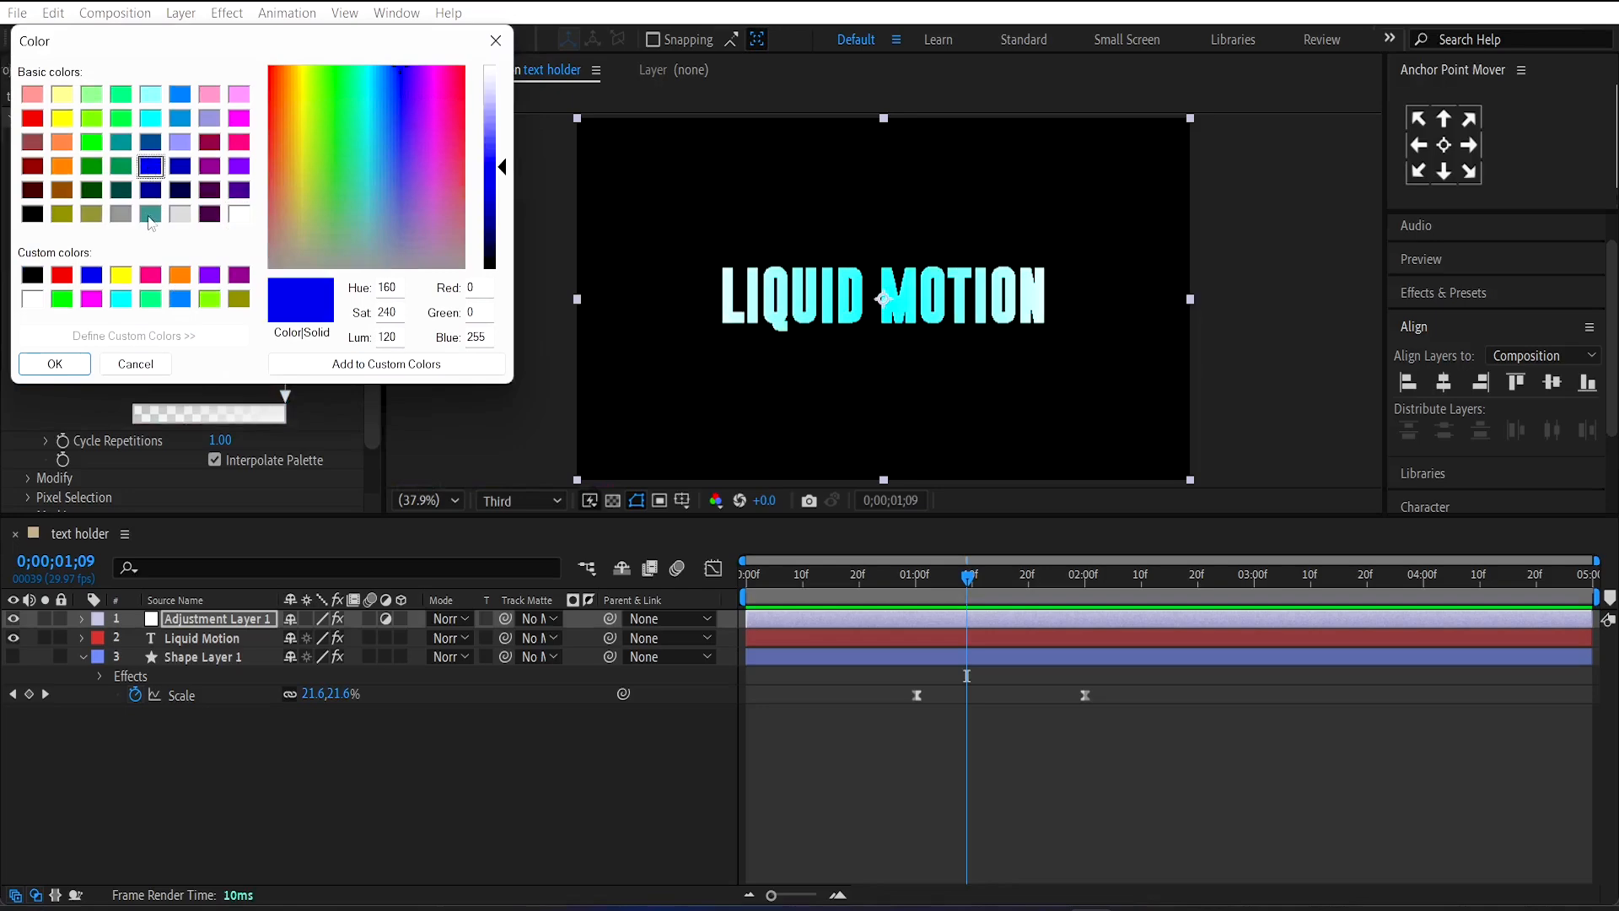
pyautogui.click(54, 364)
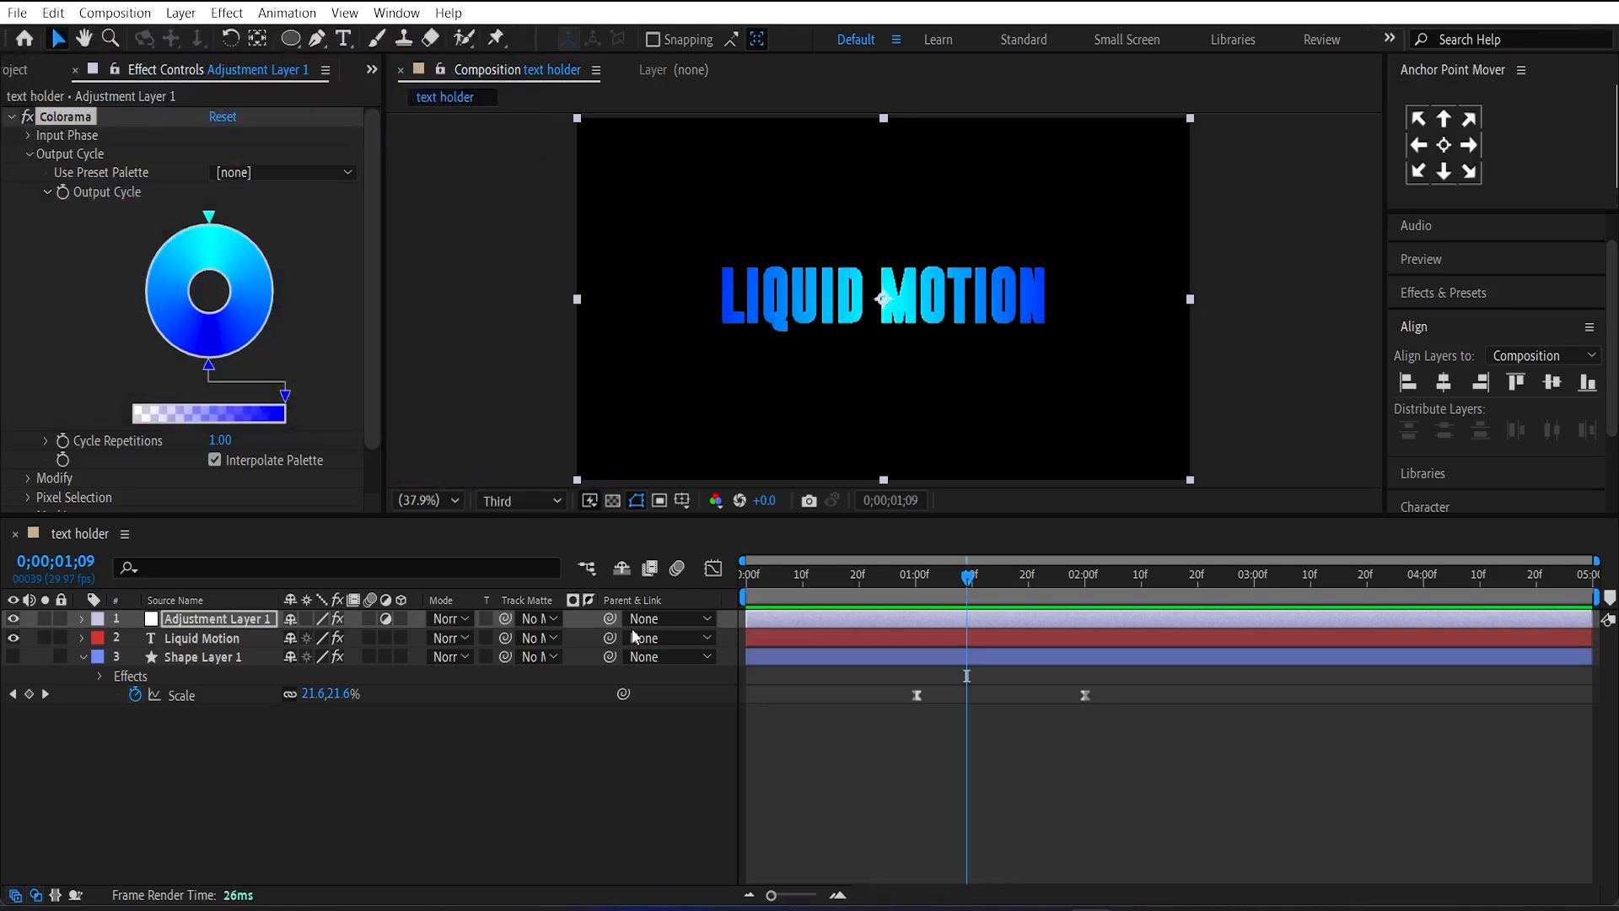
pyautogui.moveTo(811, 632)
pyautogui.write('c')
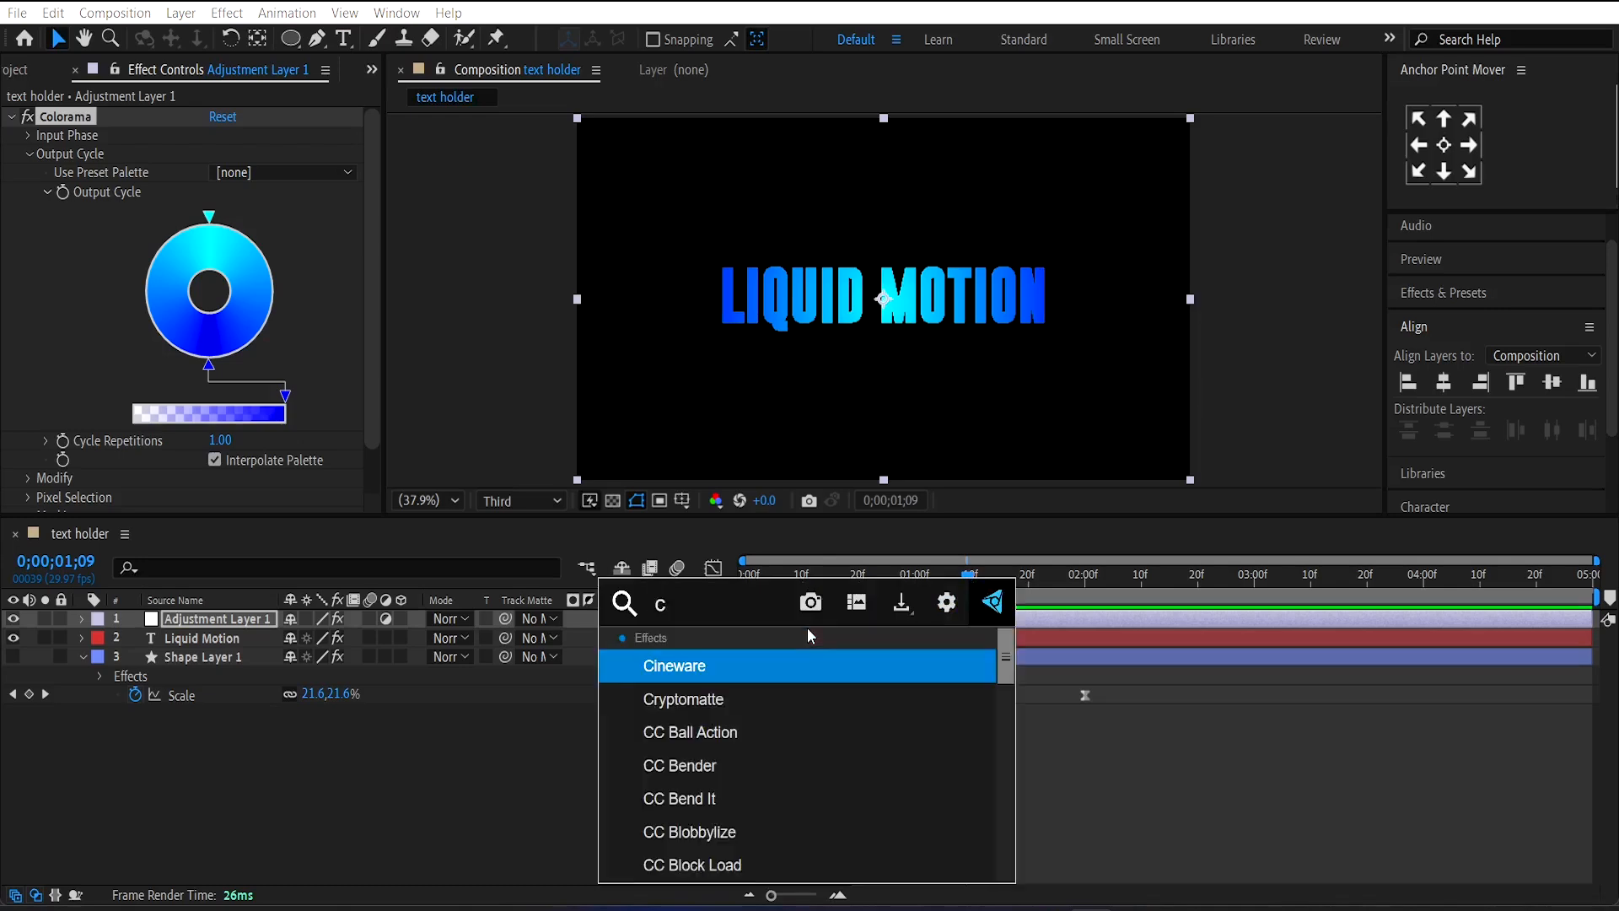
# Step: Apply Camera Lens Blur with radius 30 using Shape Layer 1 as the blur map
pyautogui.write('am')
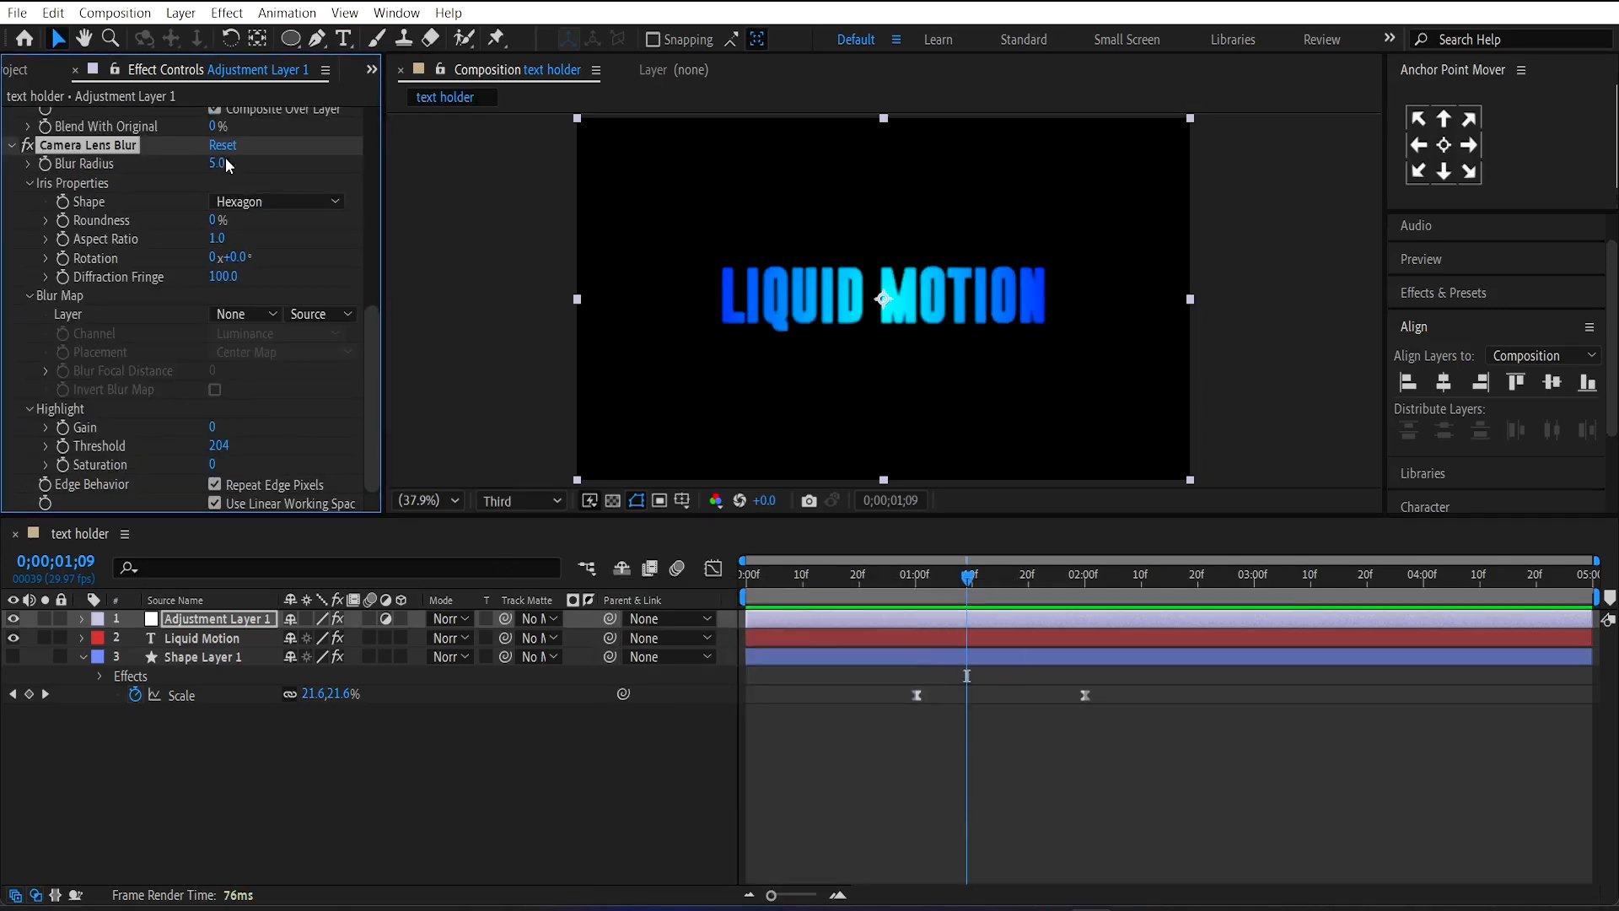
pyautogui.doubleClick(216, 164)
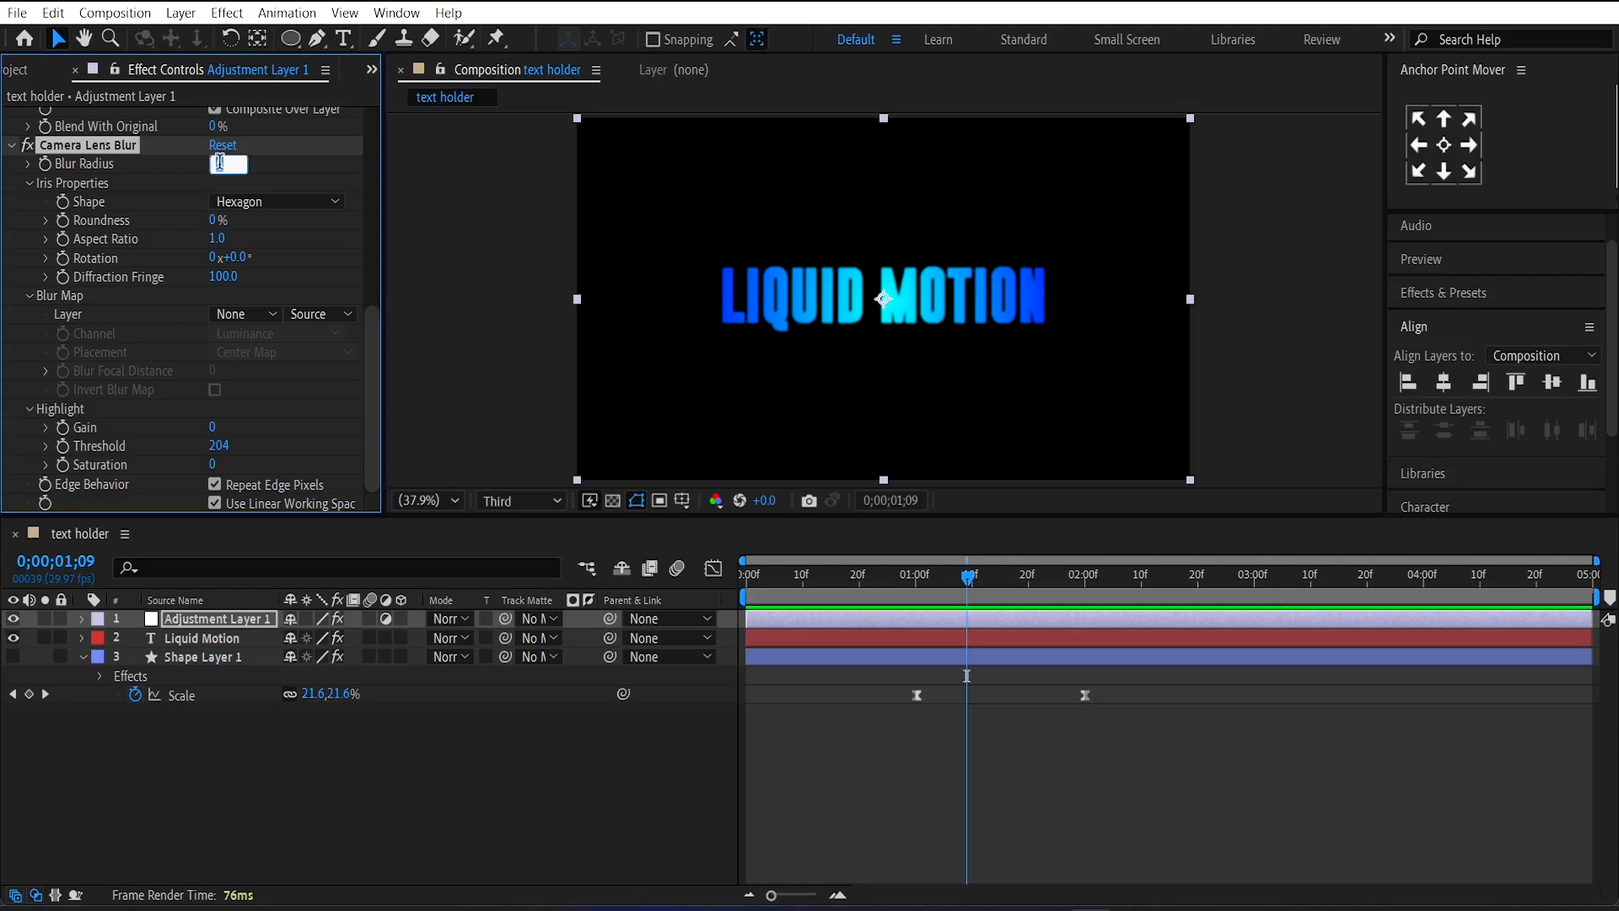
pyautogui.write('30.0')
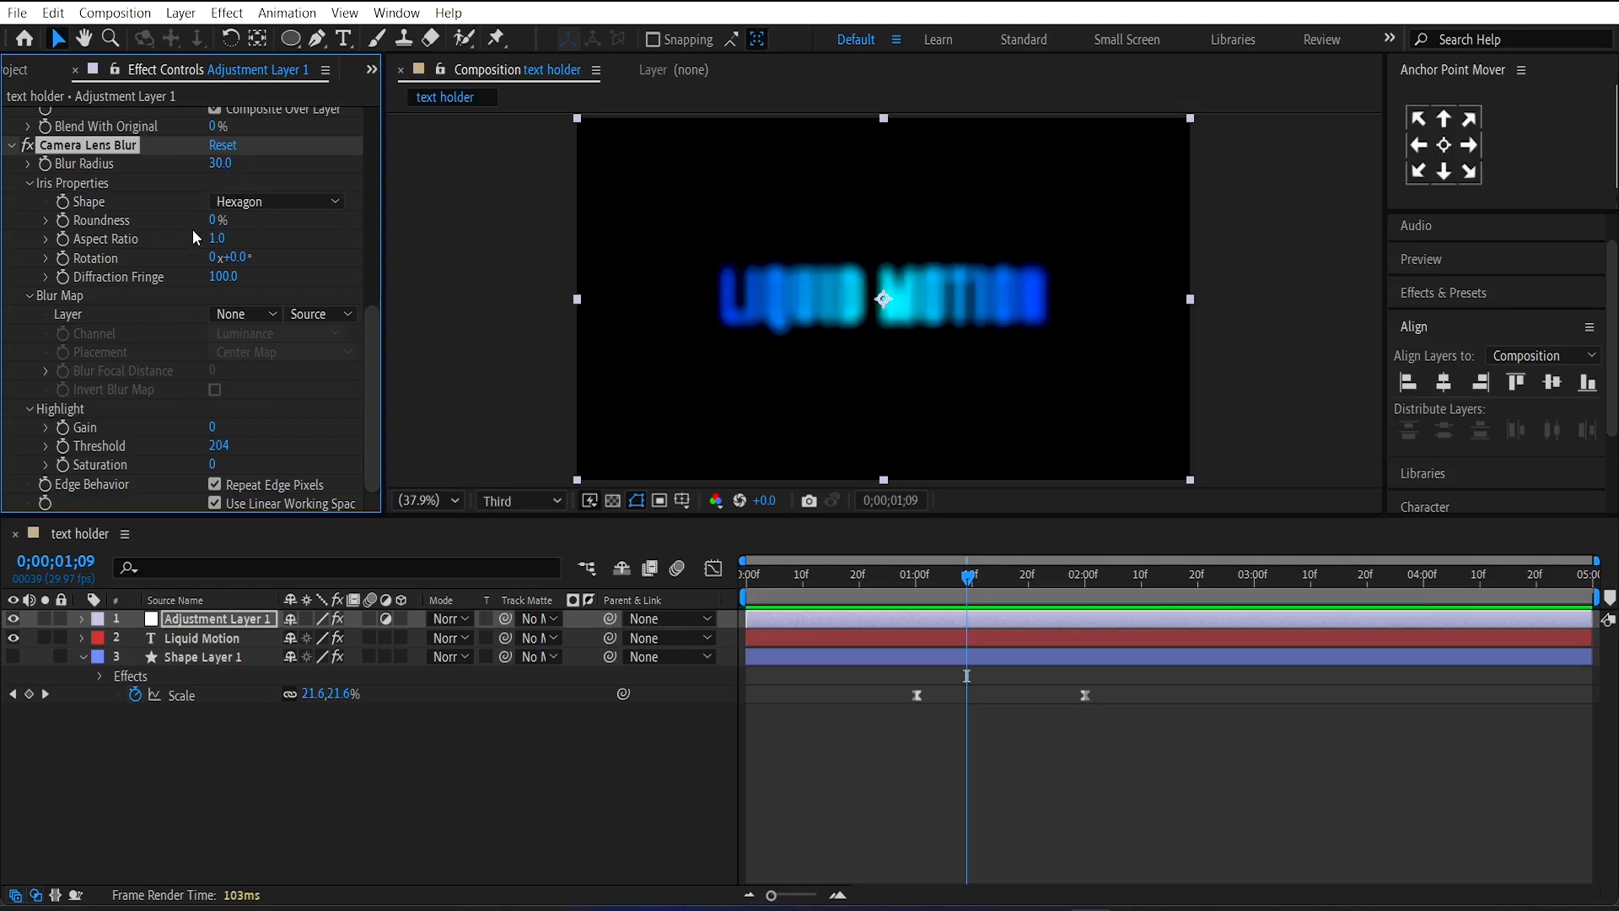
pyautogui.click(243, 314)
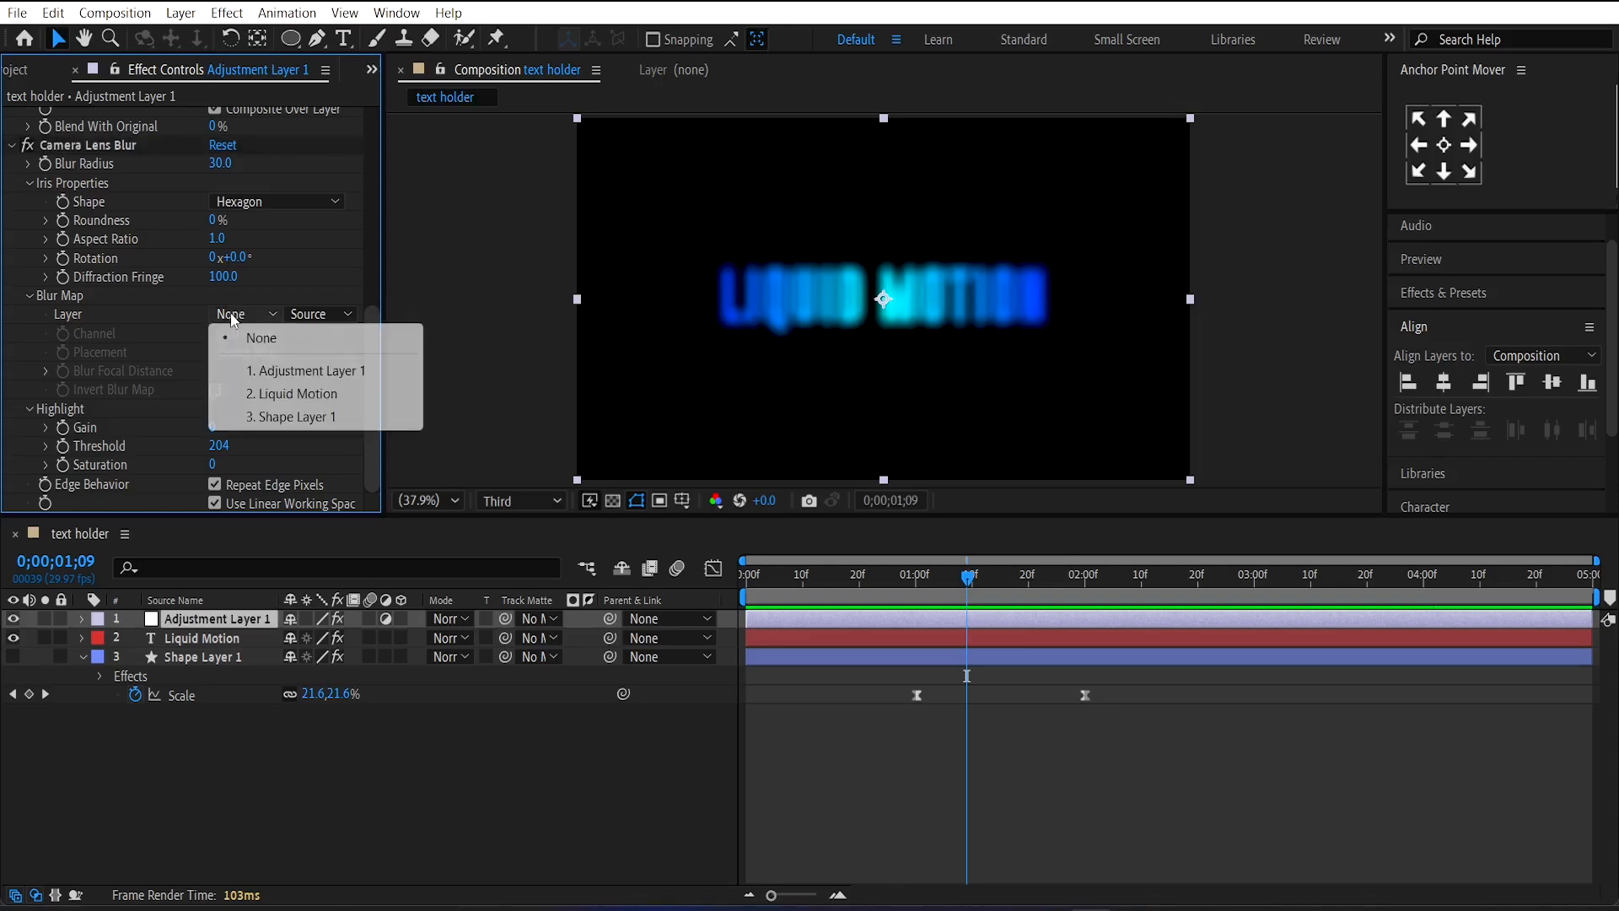
pyautogui.click(293, 417)
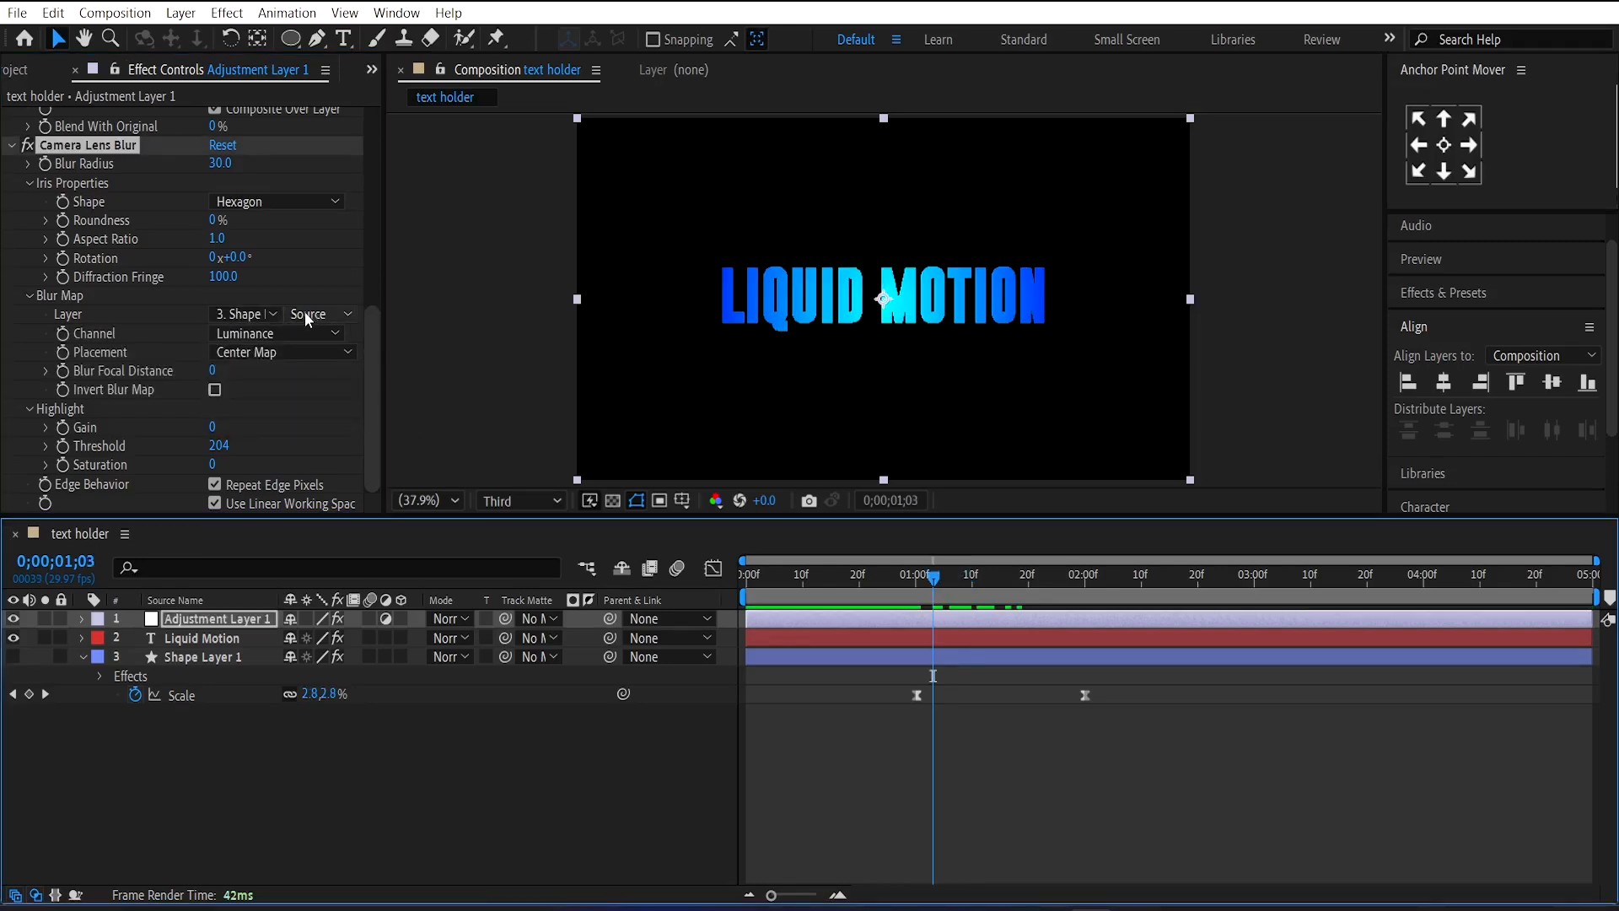
pyautogui.click(988, 573)
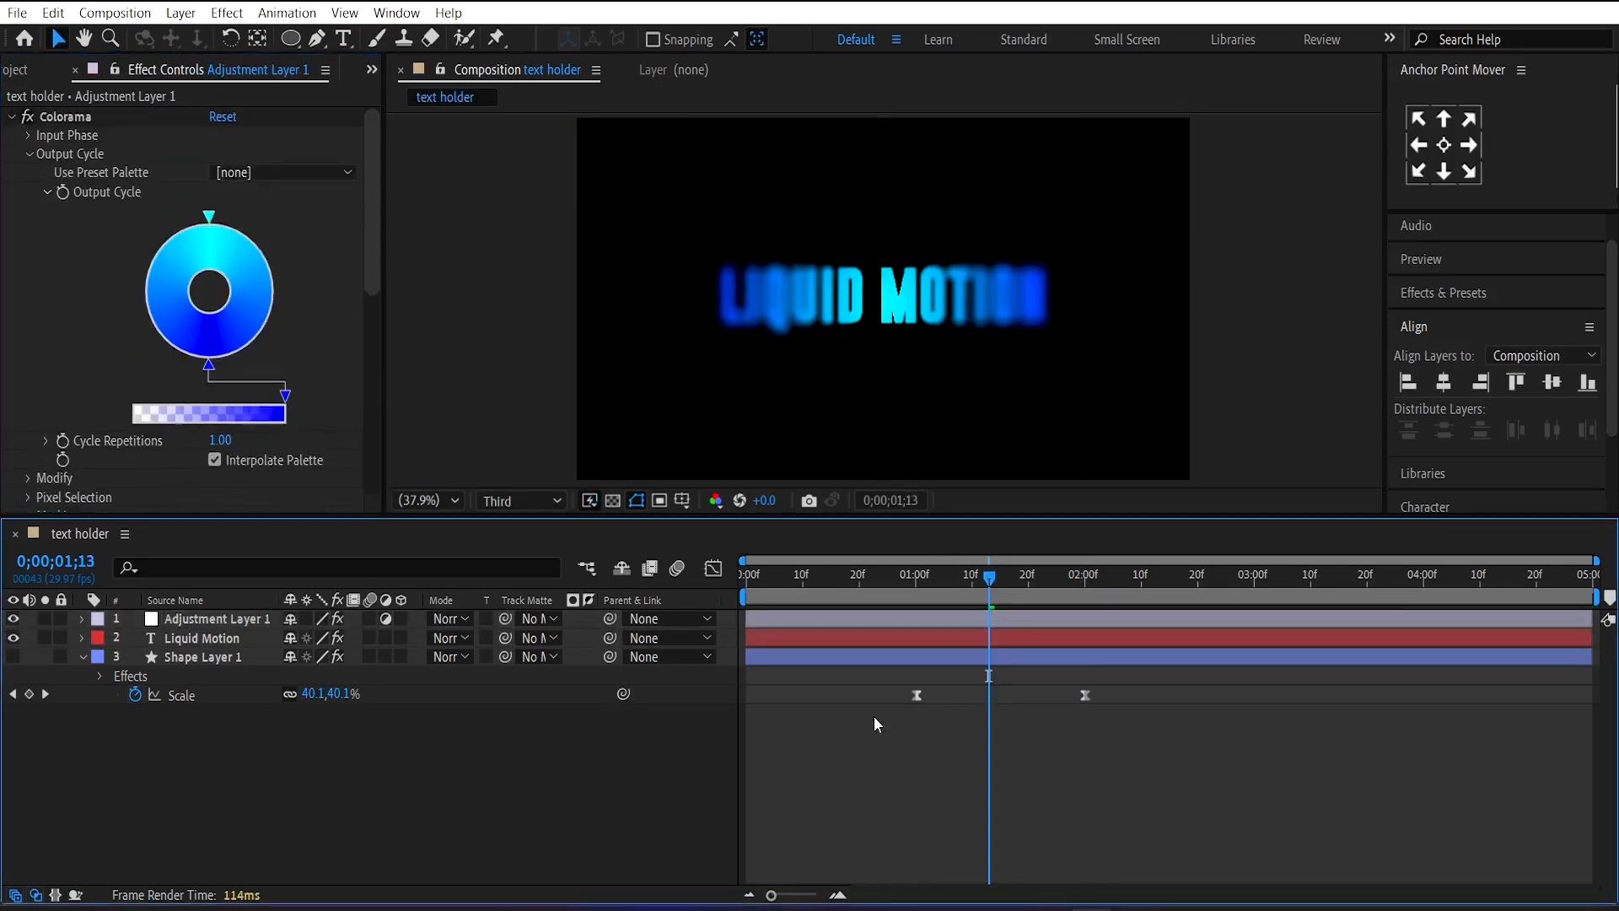
pyautogui.rightClick(877, 725)
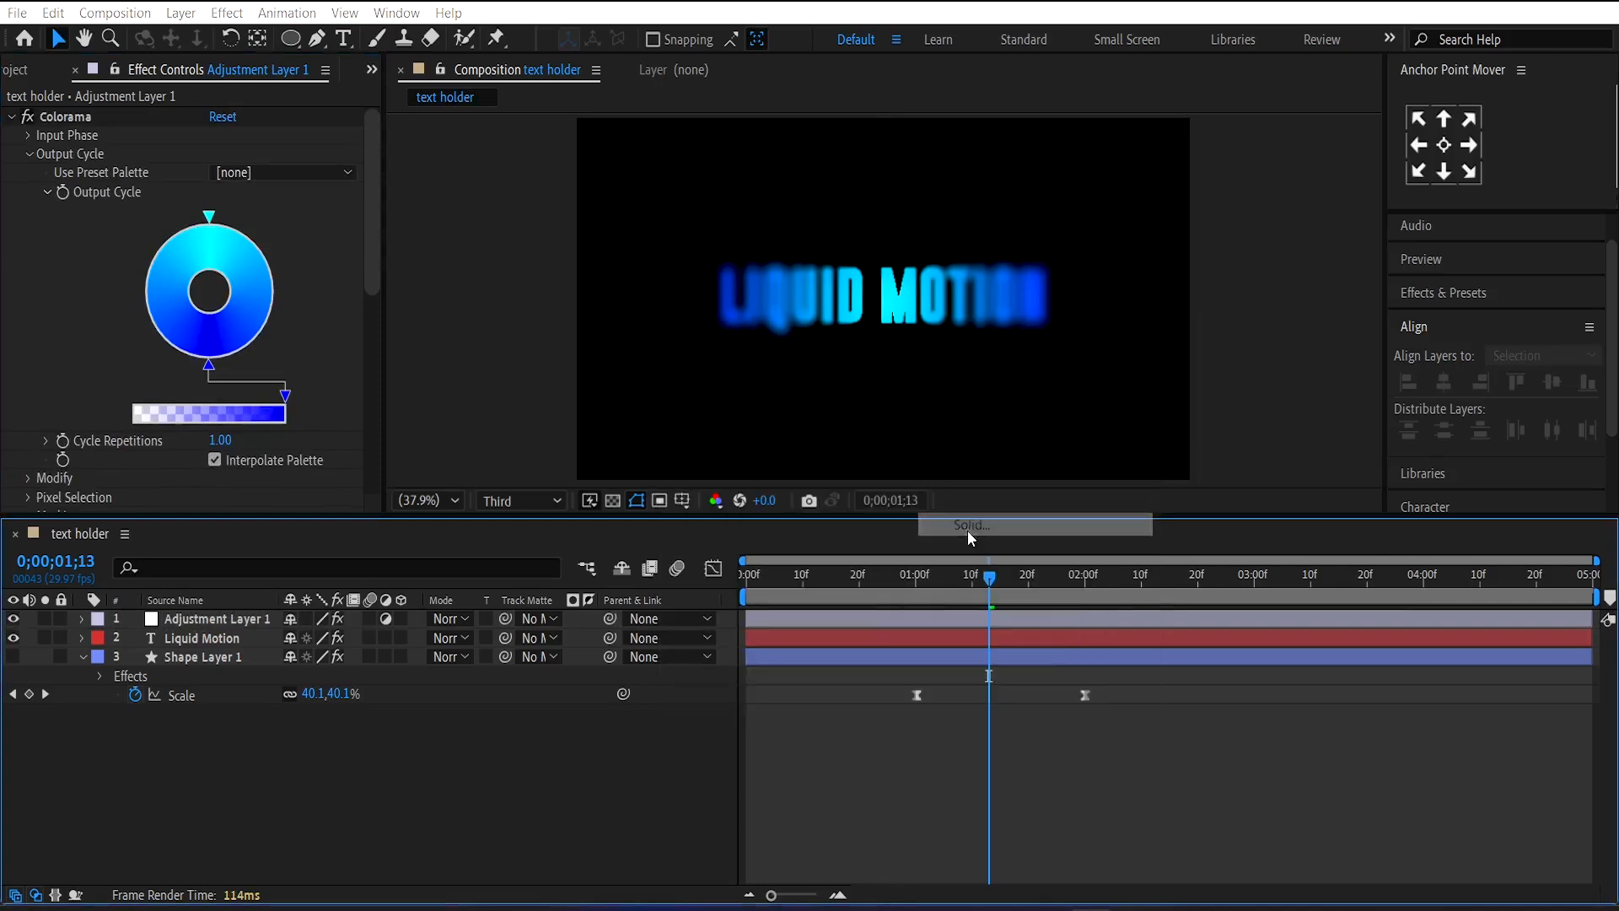
# Step: Create the Liquid solid with Fractal Noise, contrast 450, evolution expression time*500
pyautogui.click(971, 525)
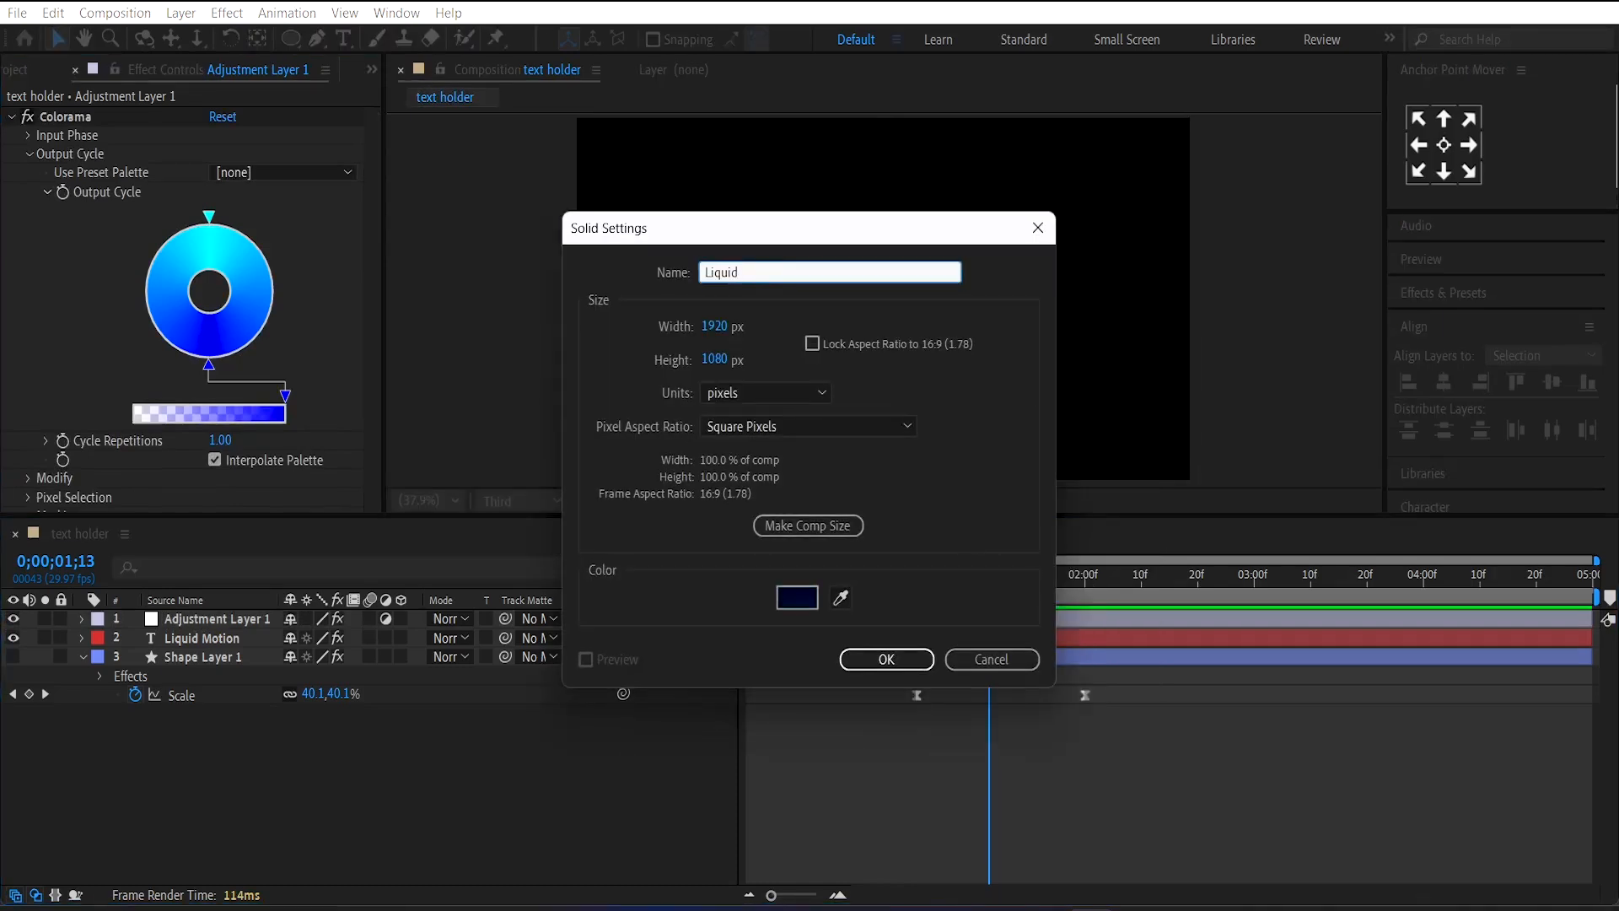
pyautogui.click(887, 657)
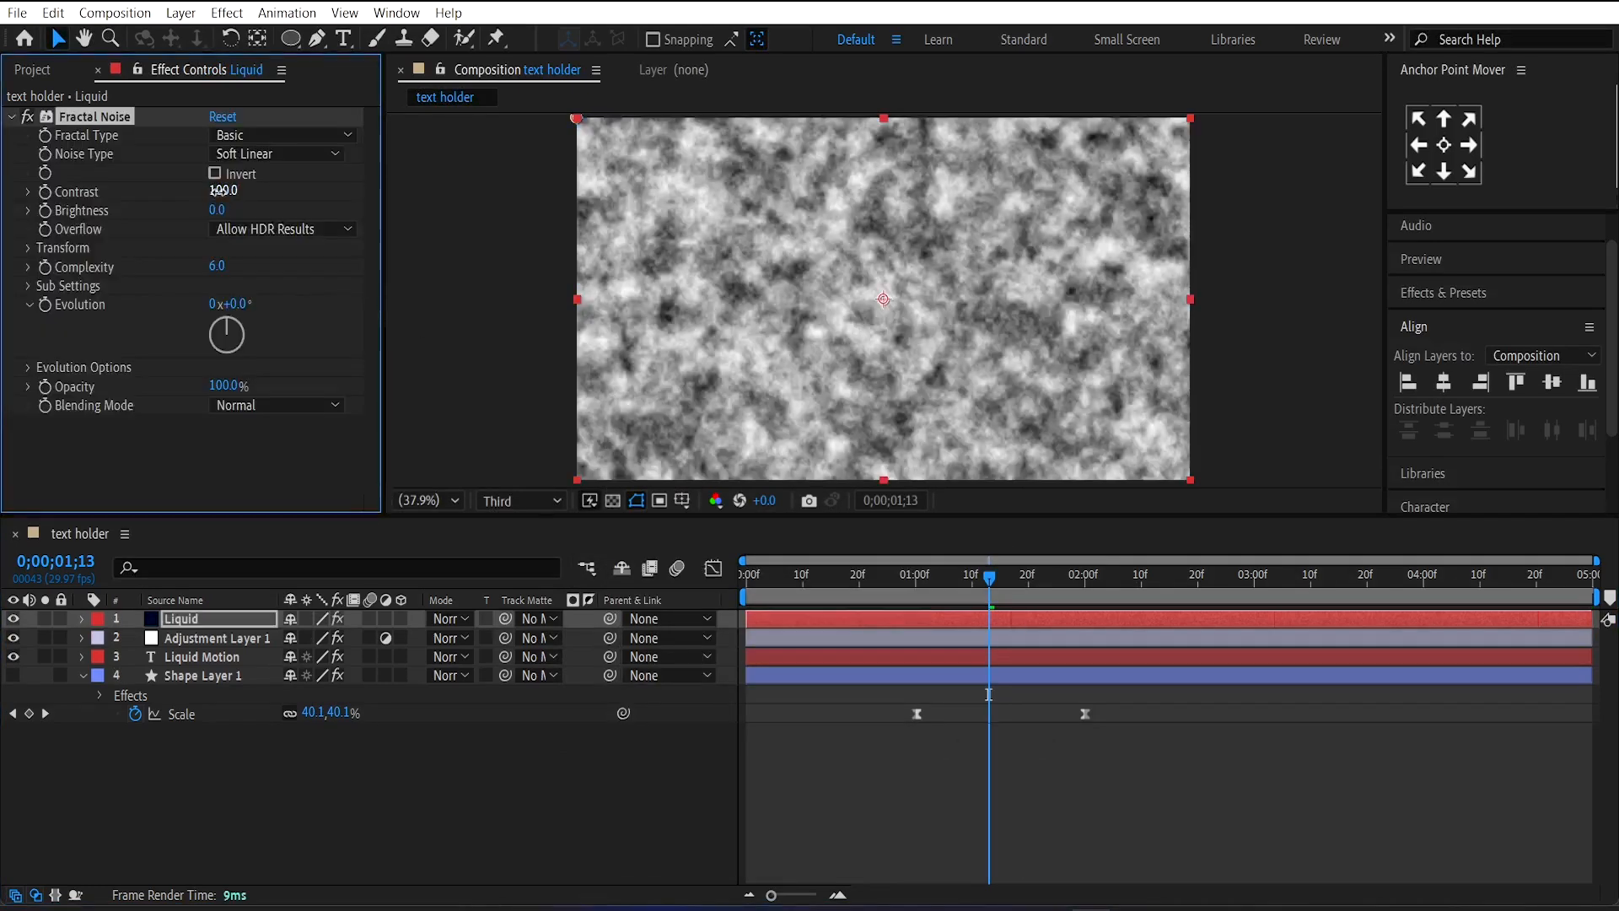
pyautogui.write('450')
pyautogui.click(217, 209)
pyautogui.write('-100')
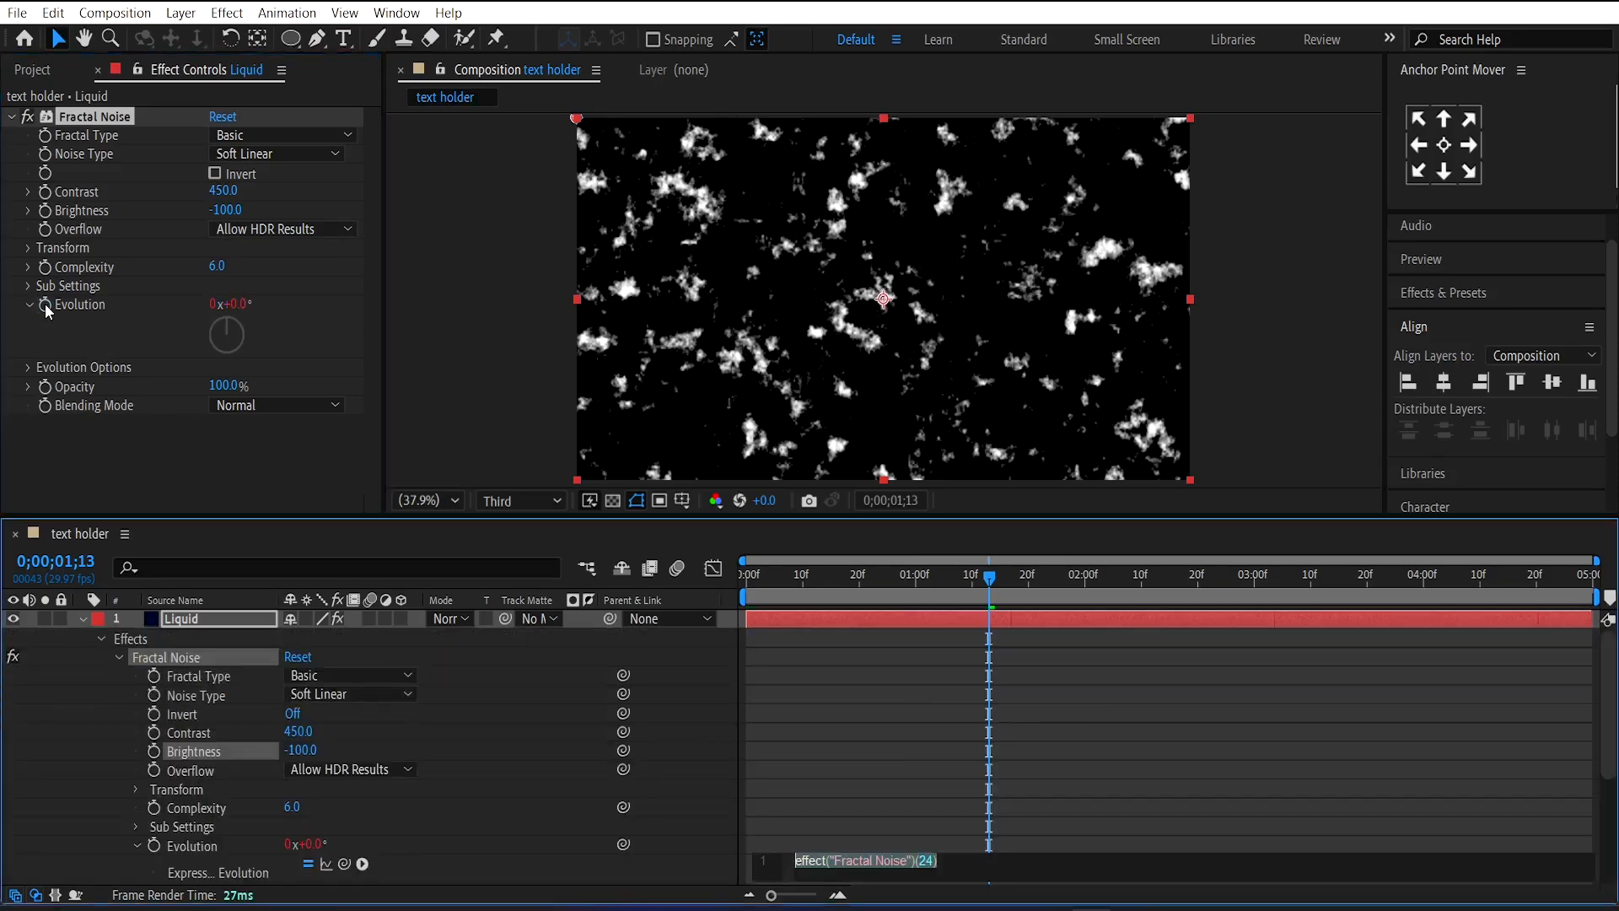
pyautogui.write('time*')
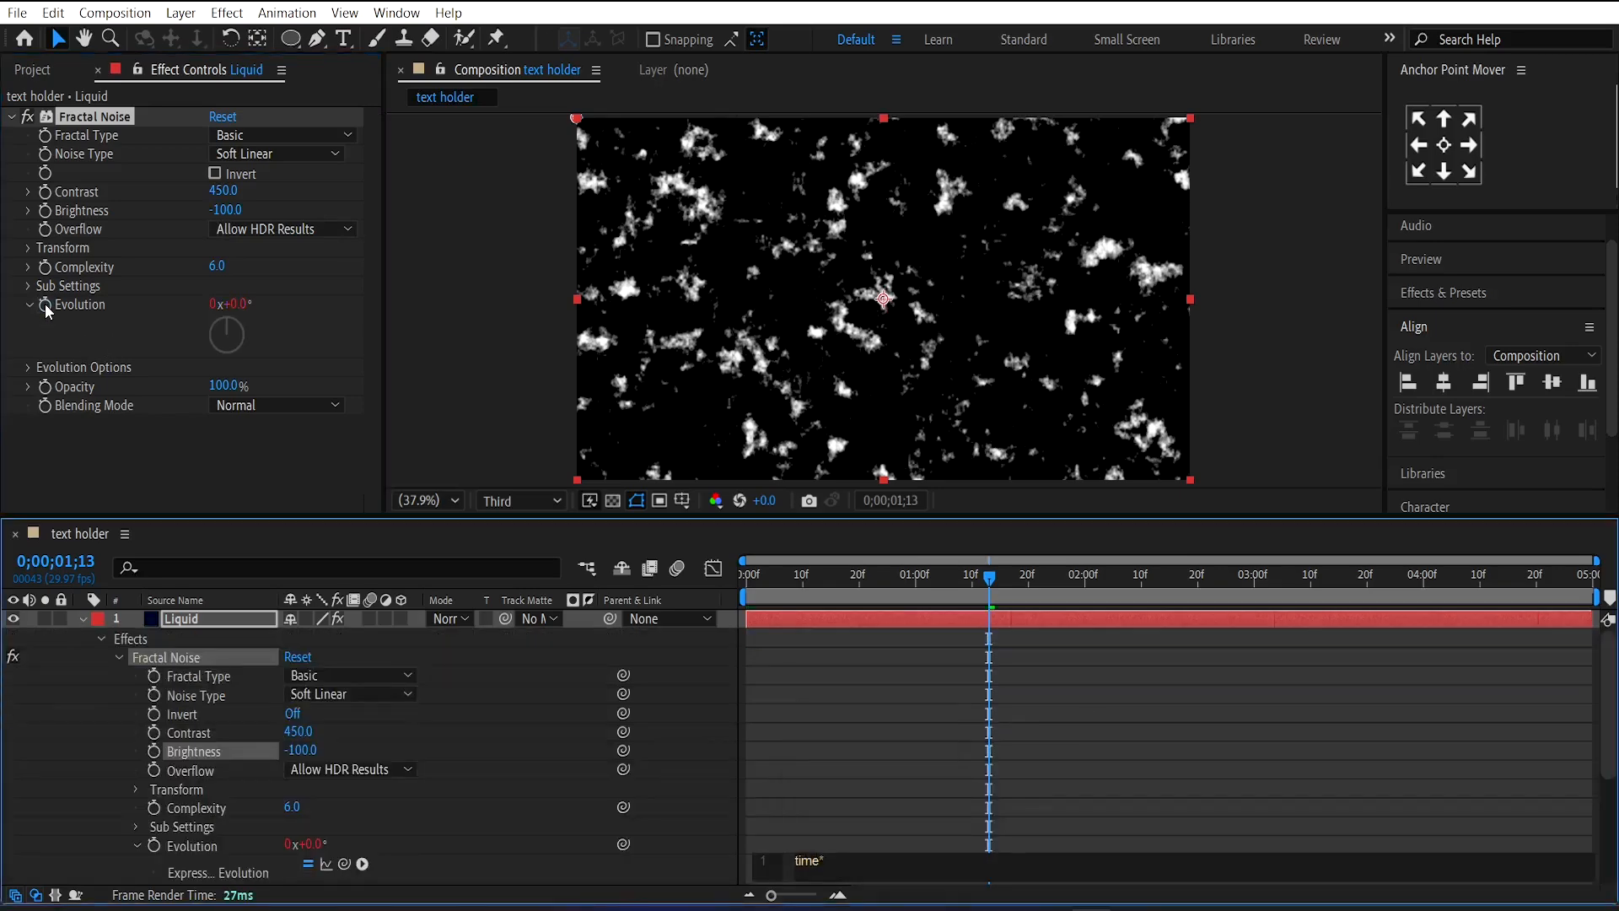
pyautogui.write('500')
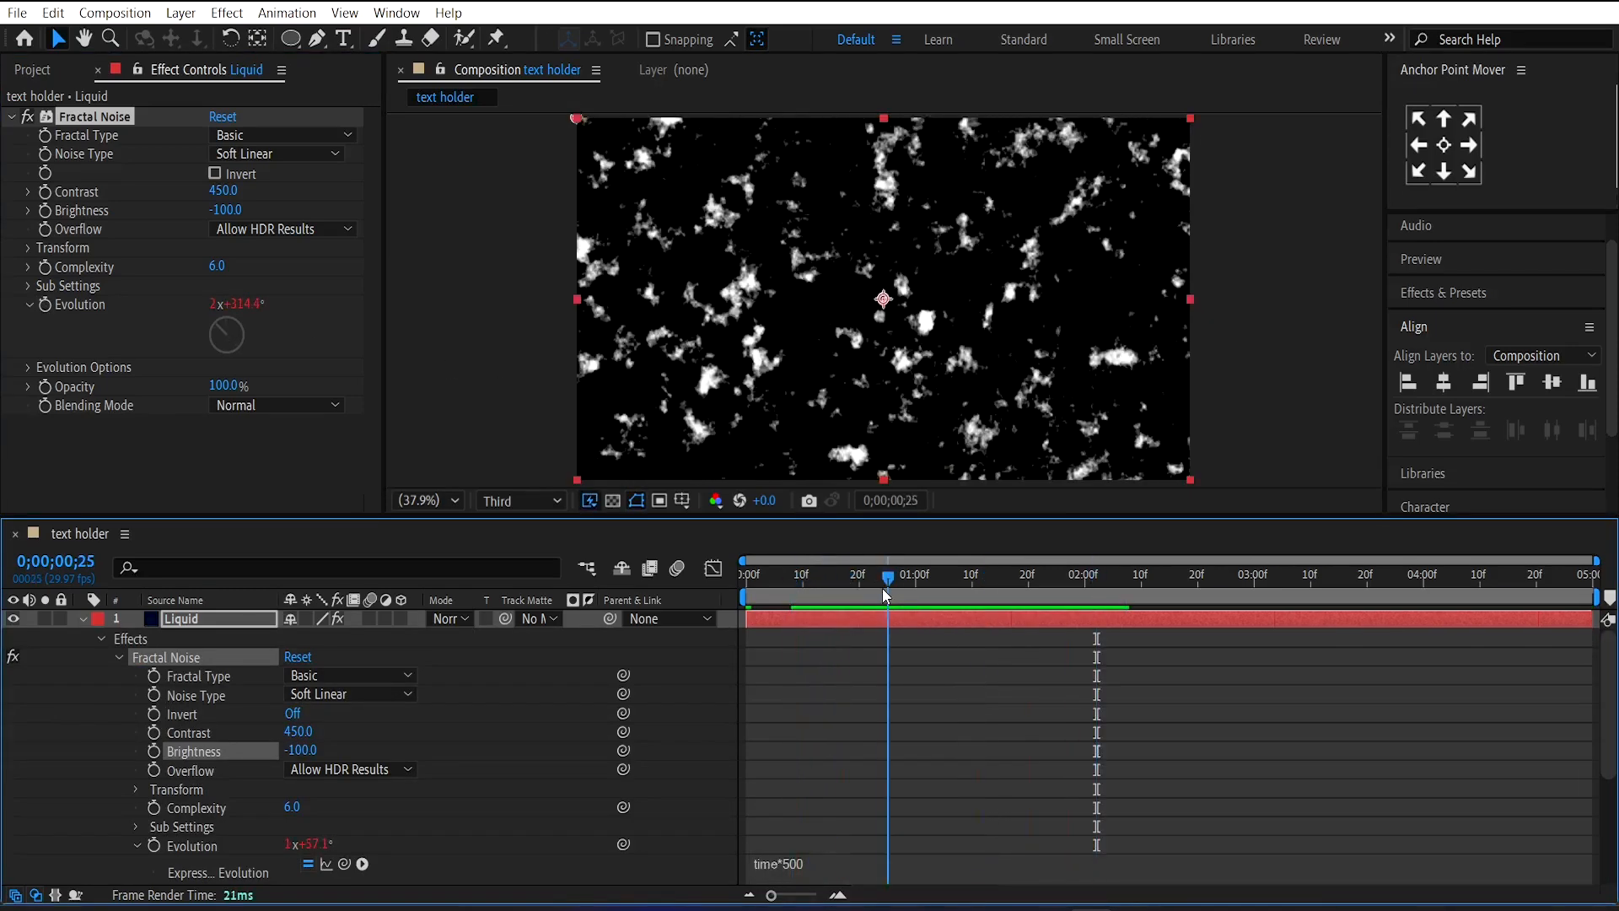
# Step: Tint the Liquid noise layer, mapping white to a cyan
pyautogui.write('tin')
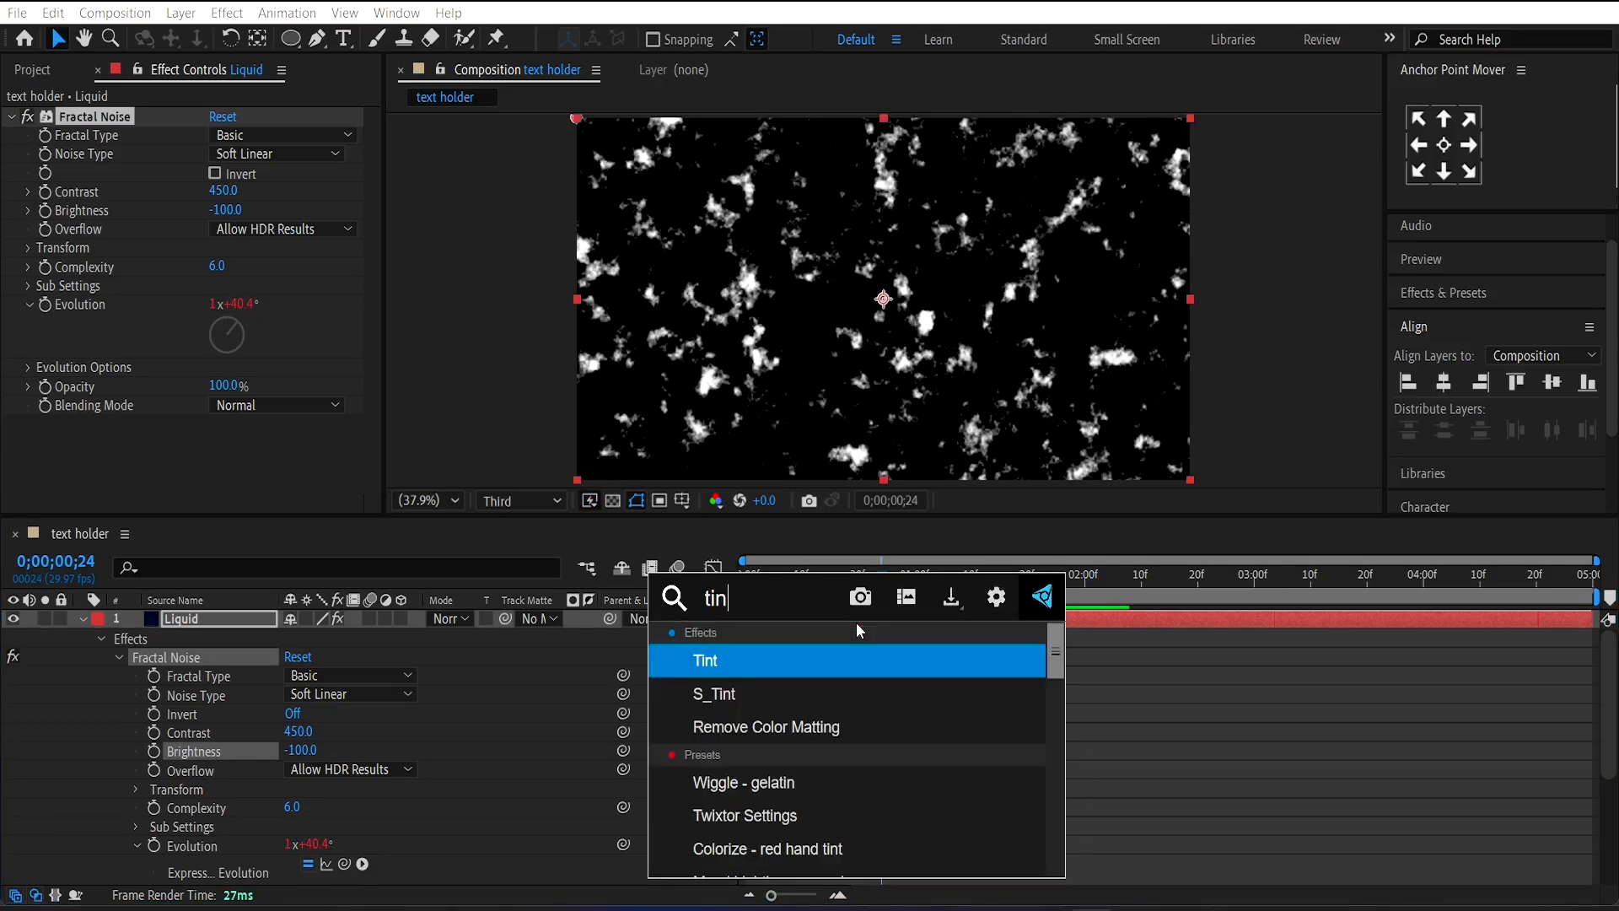
pyautogui.doubleClick(705, 661)
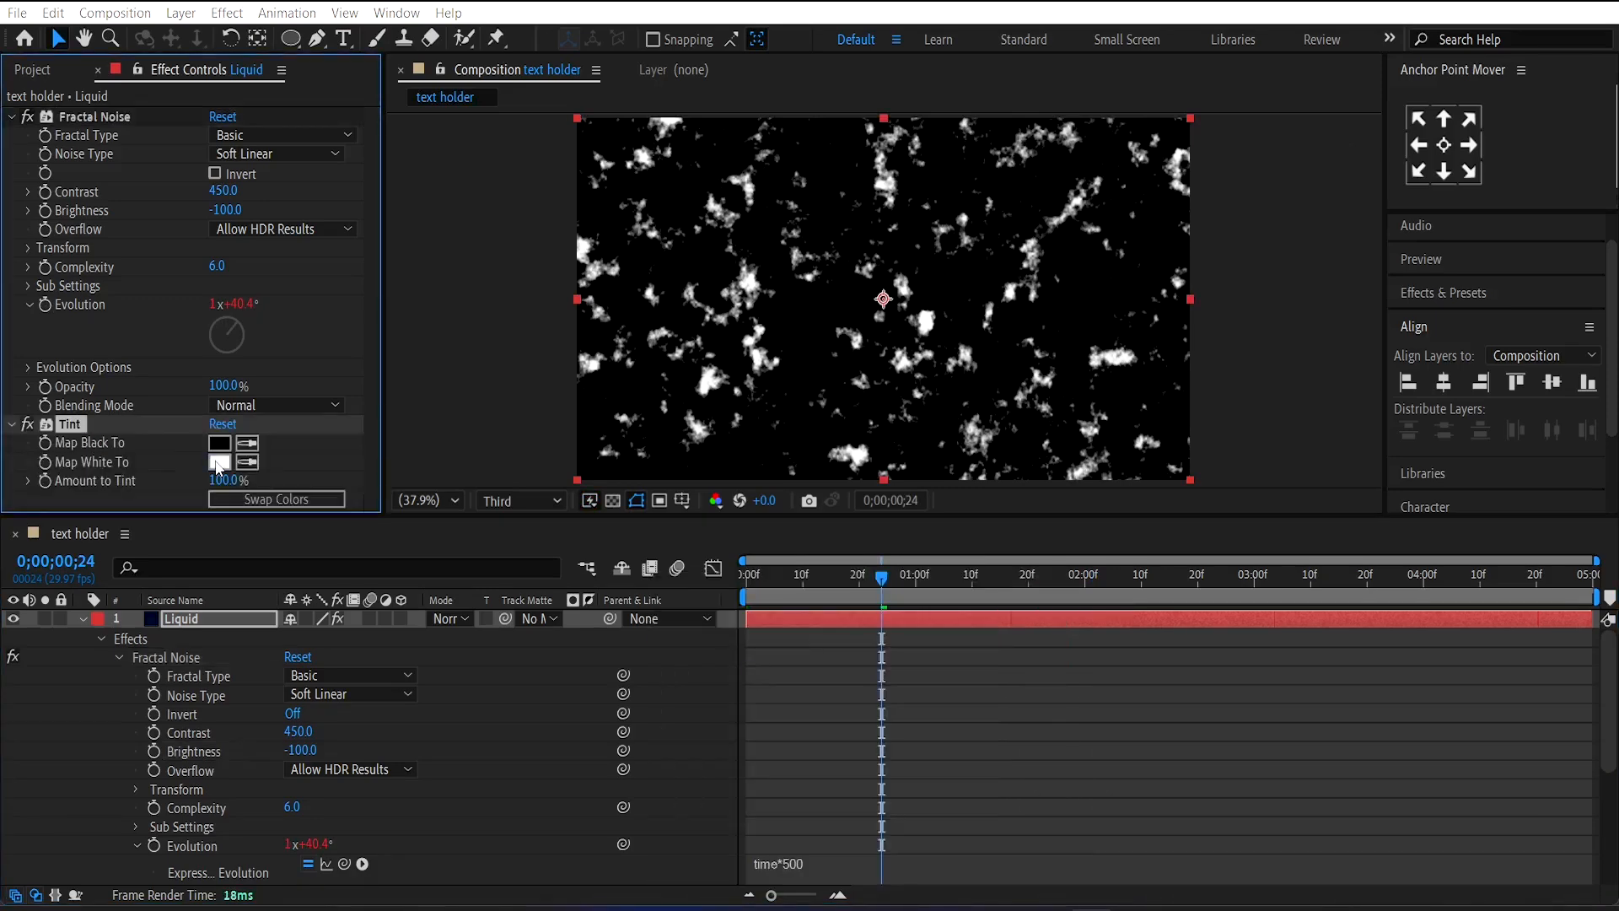
pyautogui.click(219, 462)
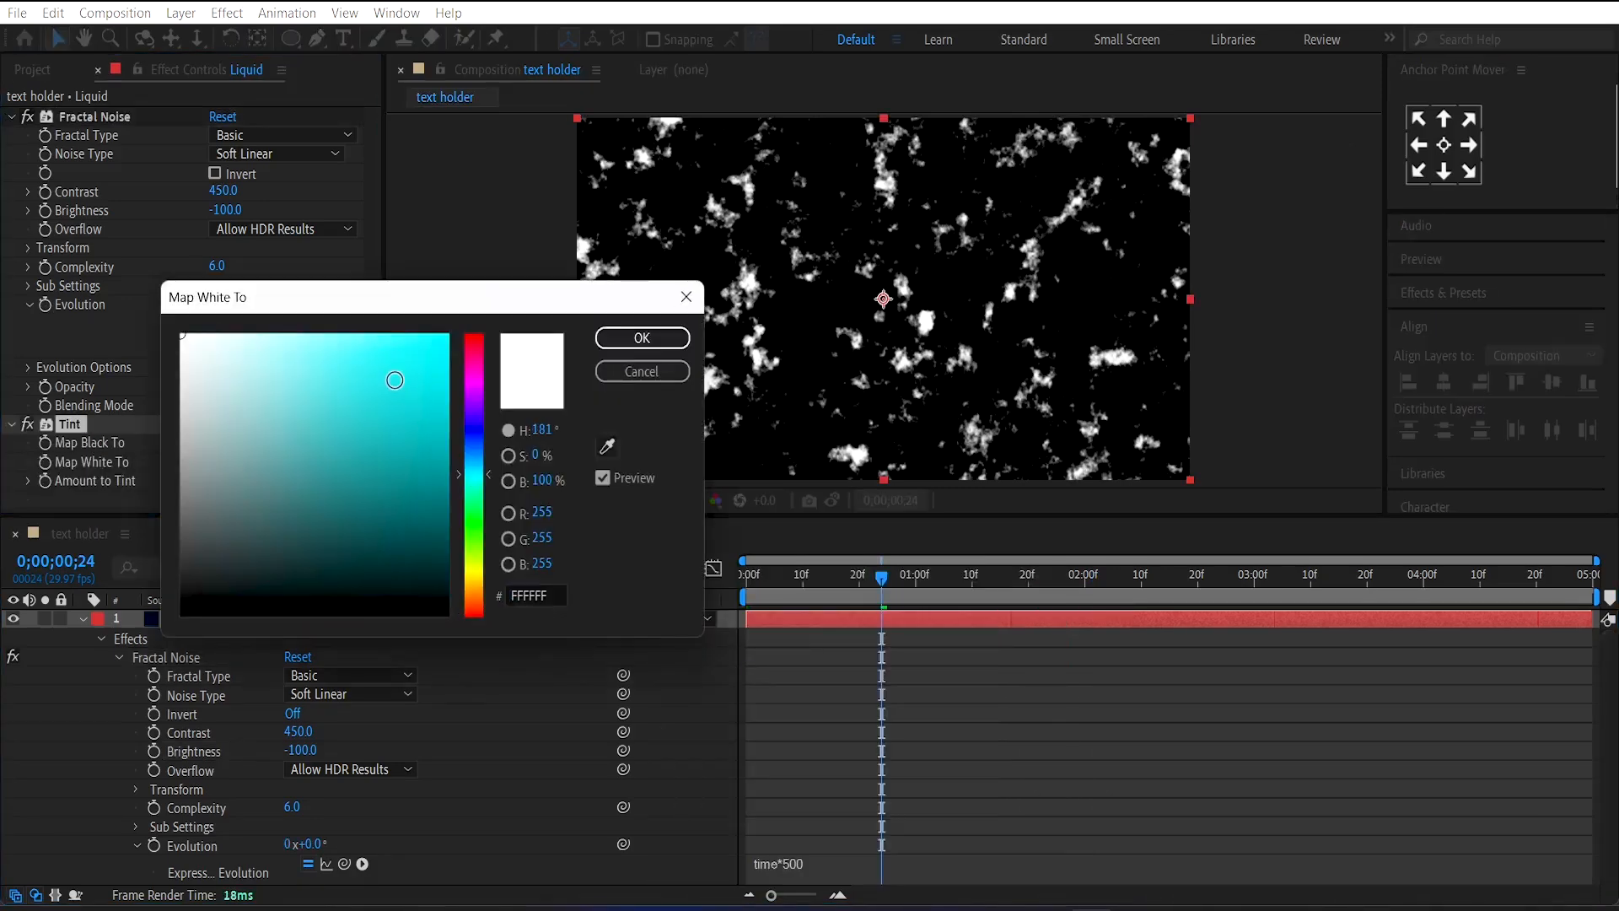
pyautogui.click(640, 337)
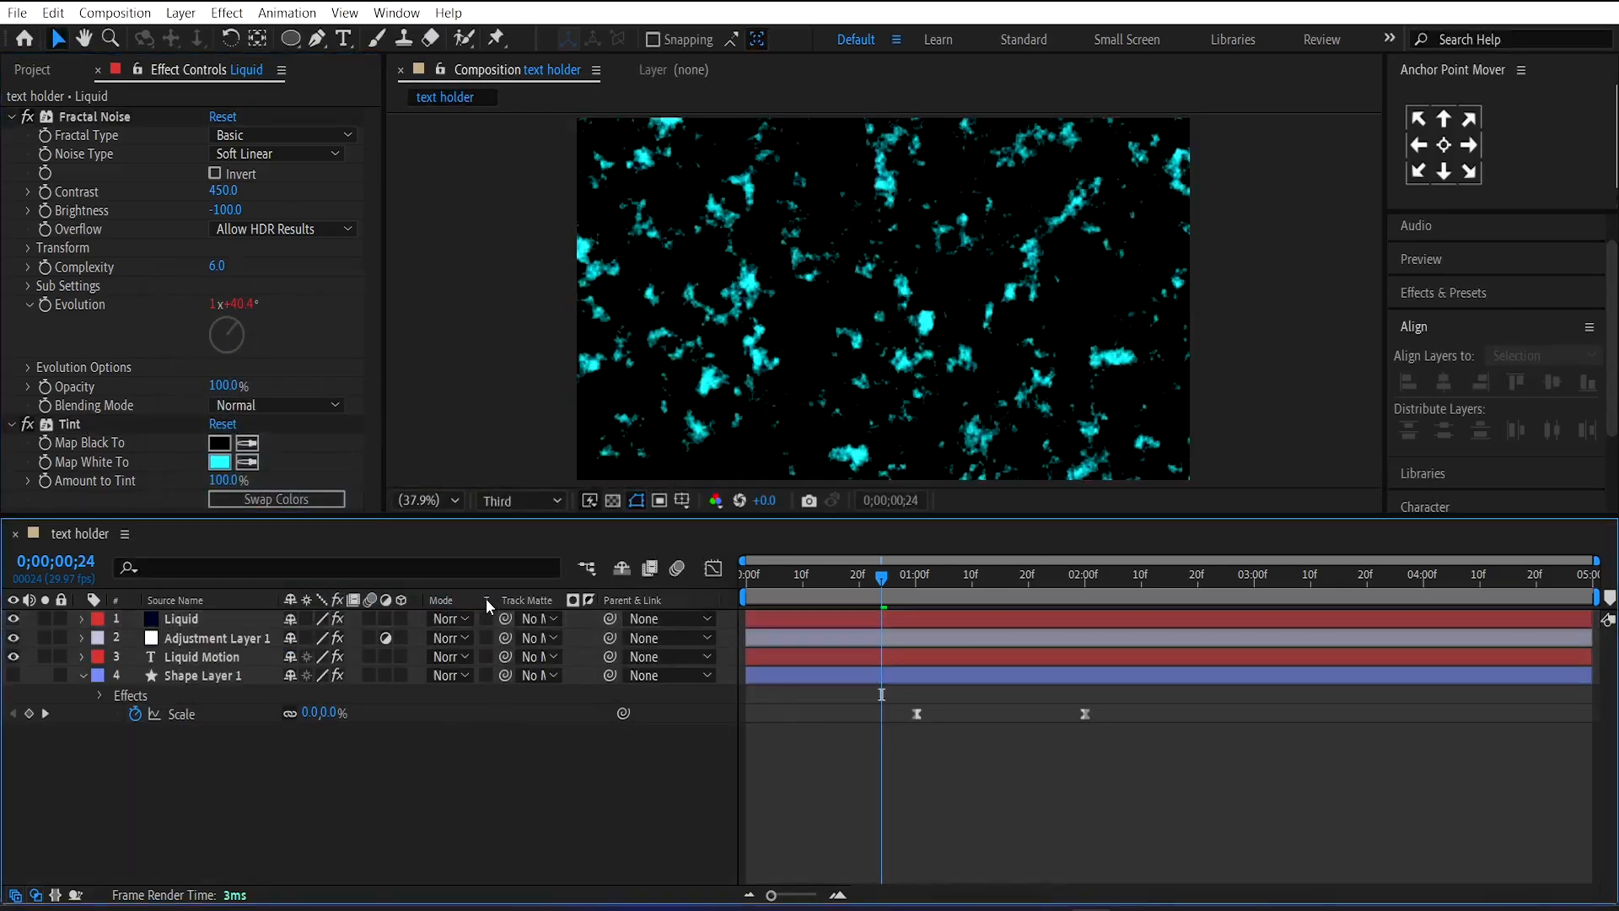
# Step: Track-matte the noise to the text and blend it in Screen mode
pyautogui.click(486, 618)
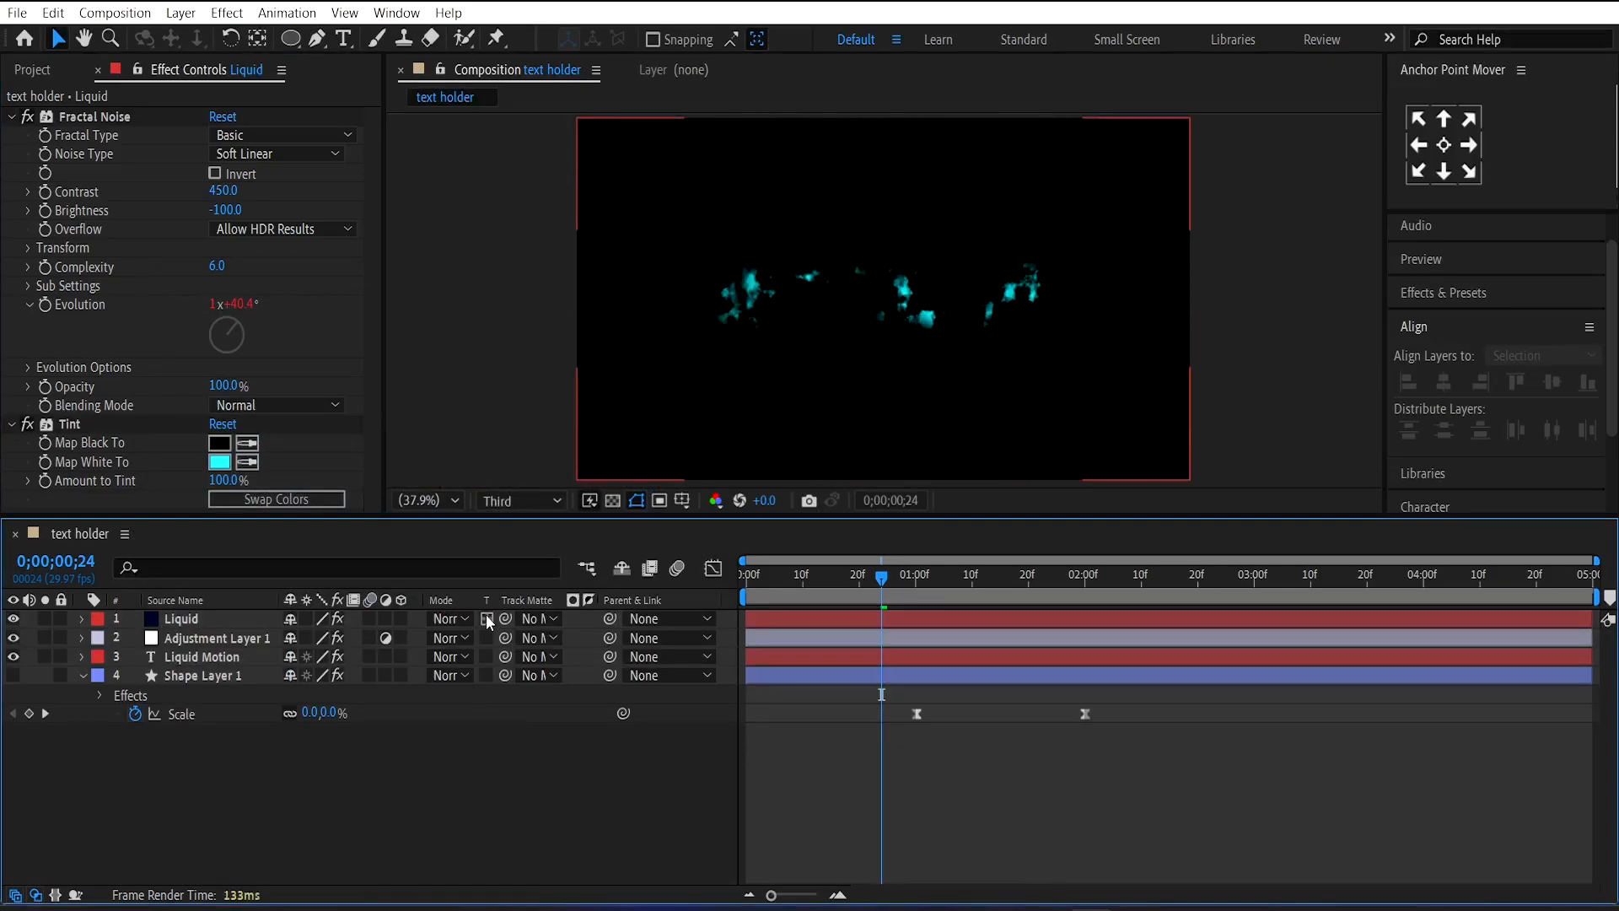
pyautogui.click(449, 617)
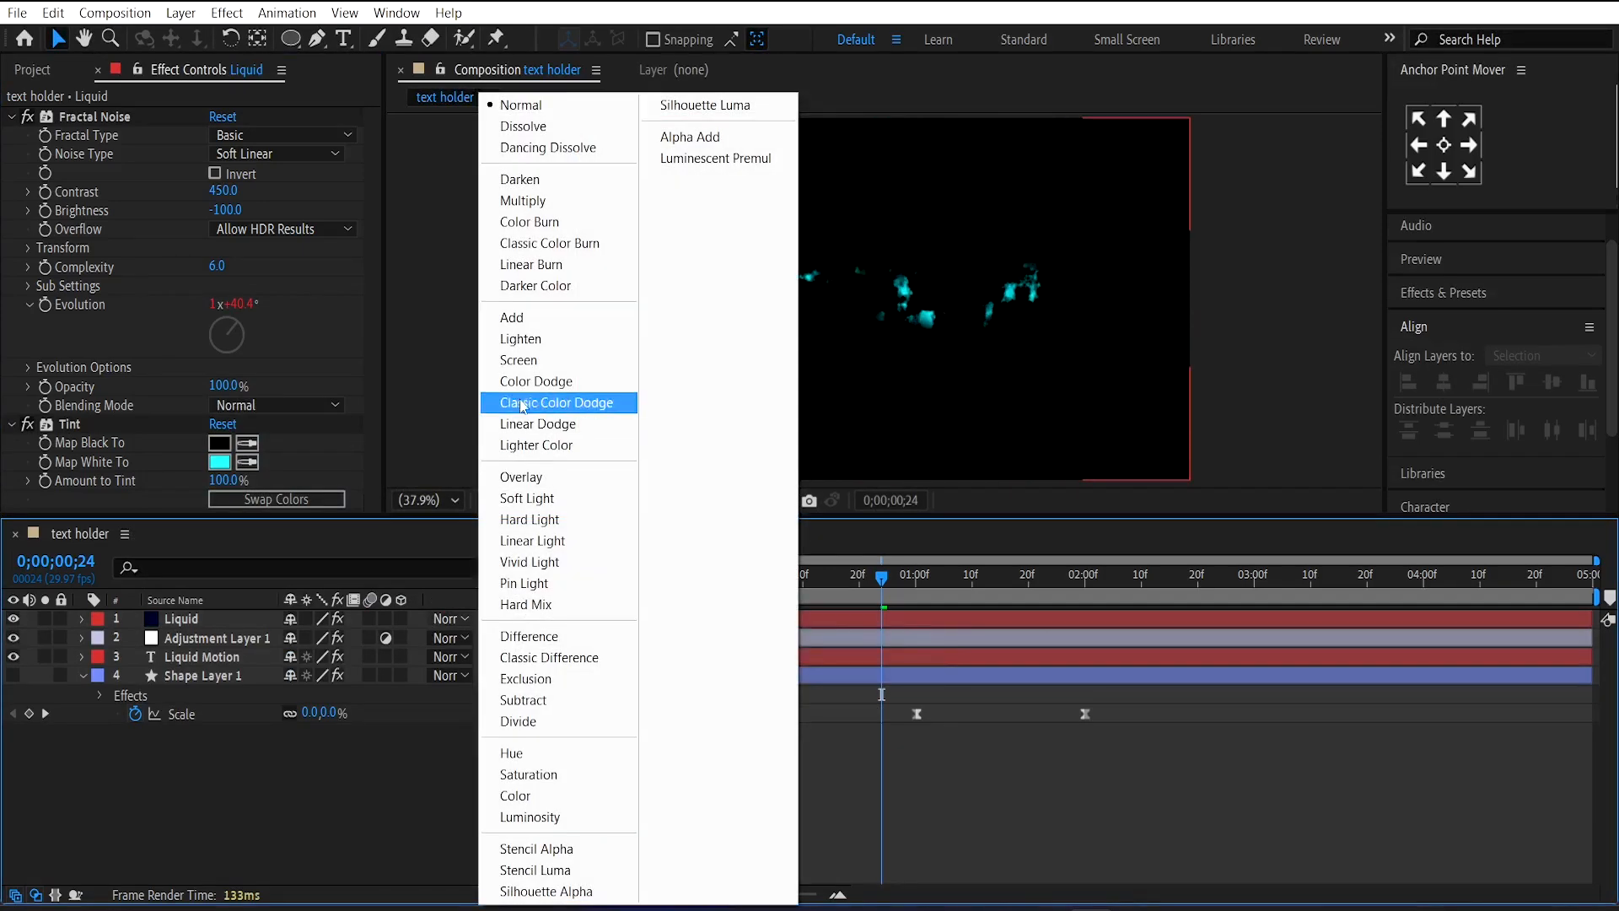
pyautogui.click(519, 360)
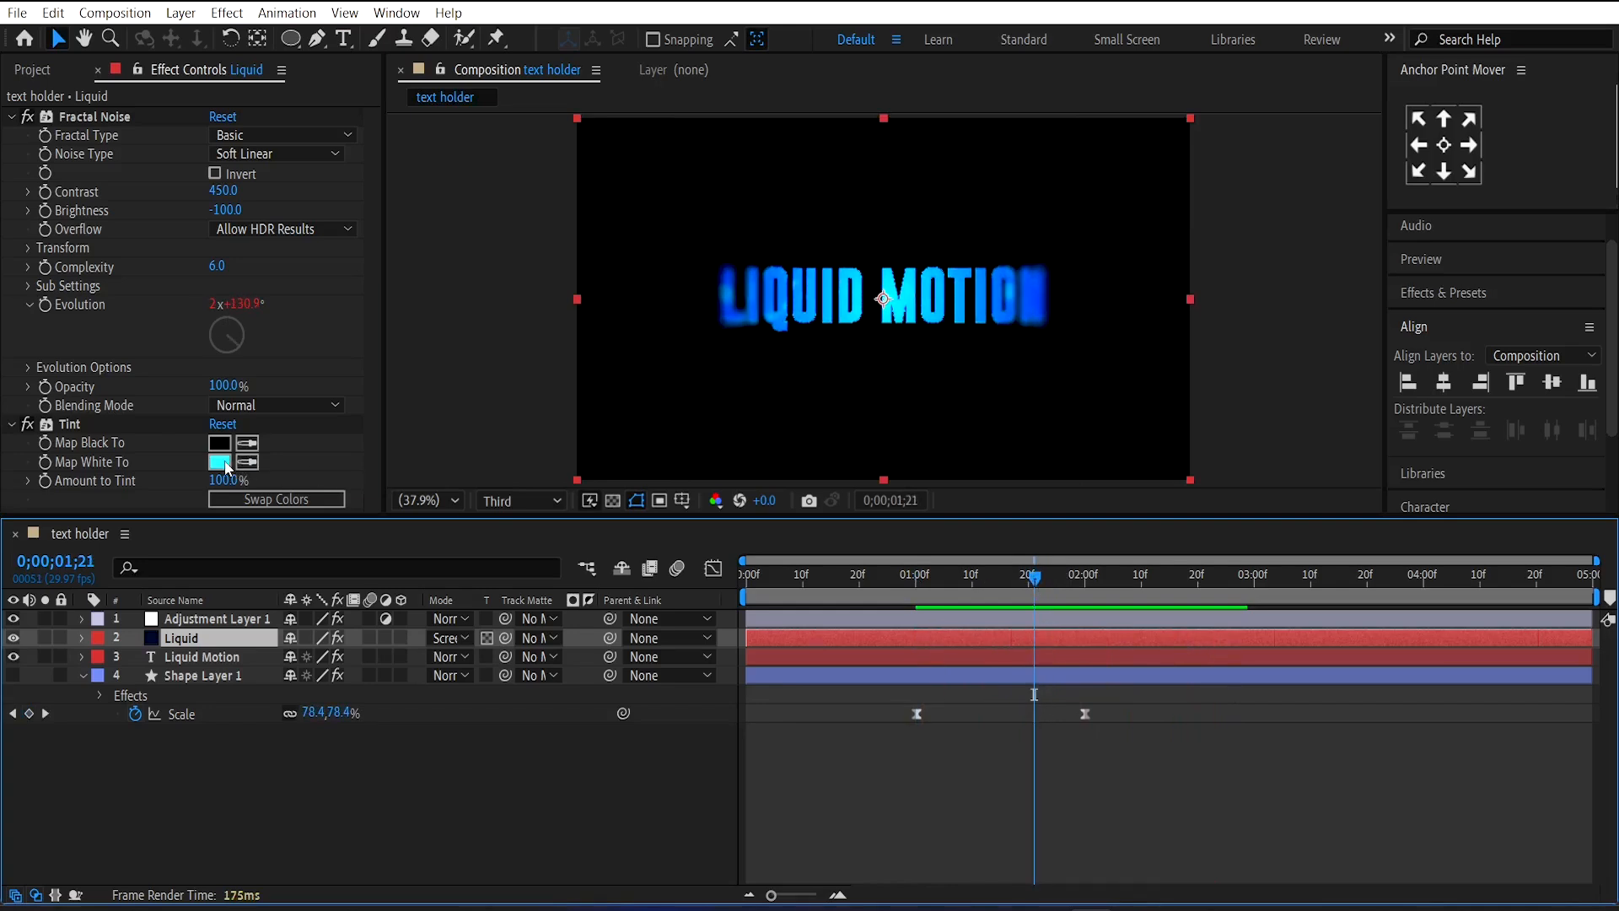
# Step: Lighten the cyan tint and preview the liquid text further along the timeline
pyautogui.click(219, 462)
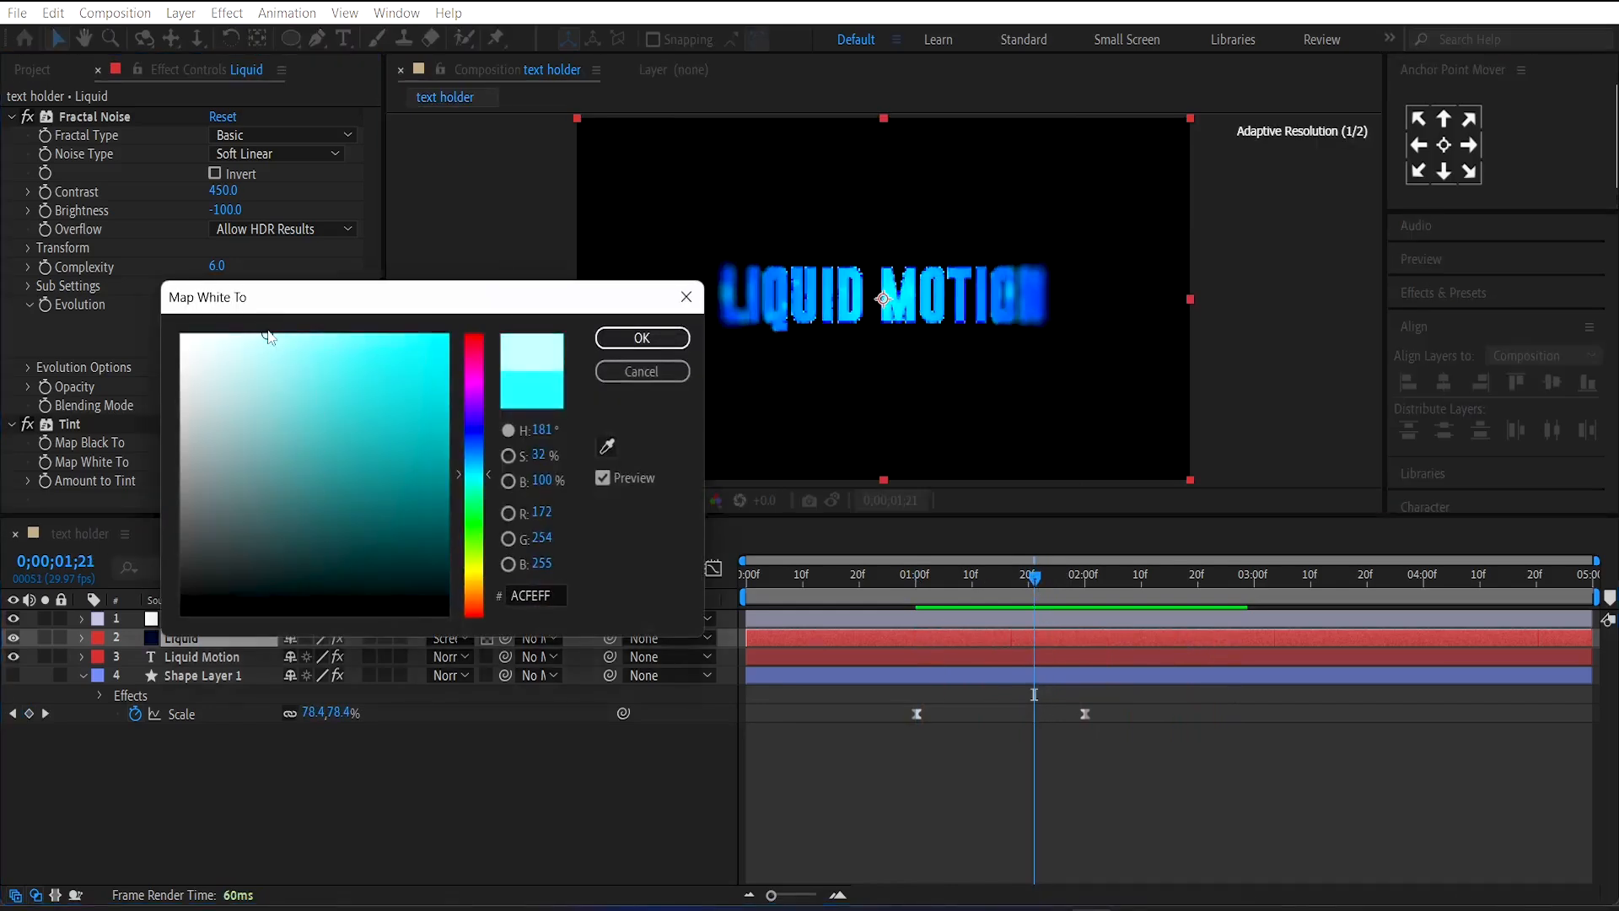
pyautogui.click(314, 334)
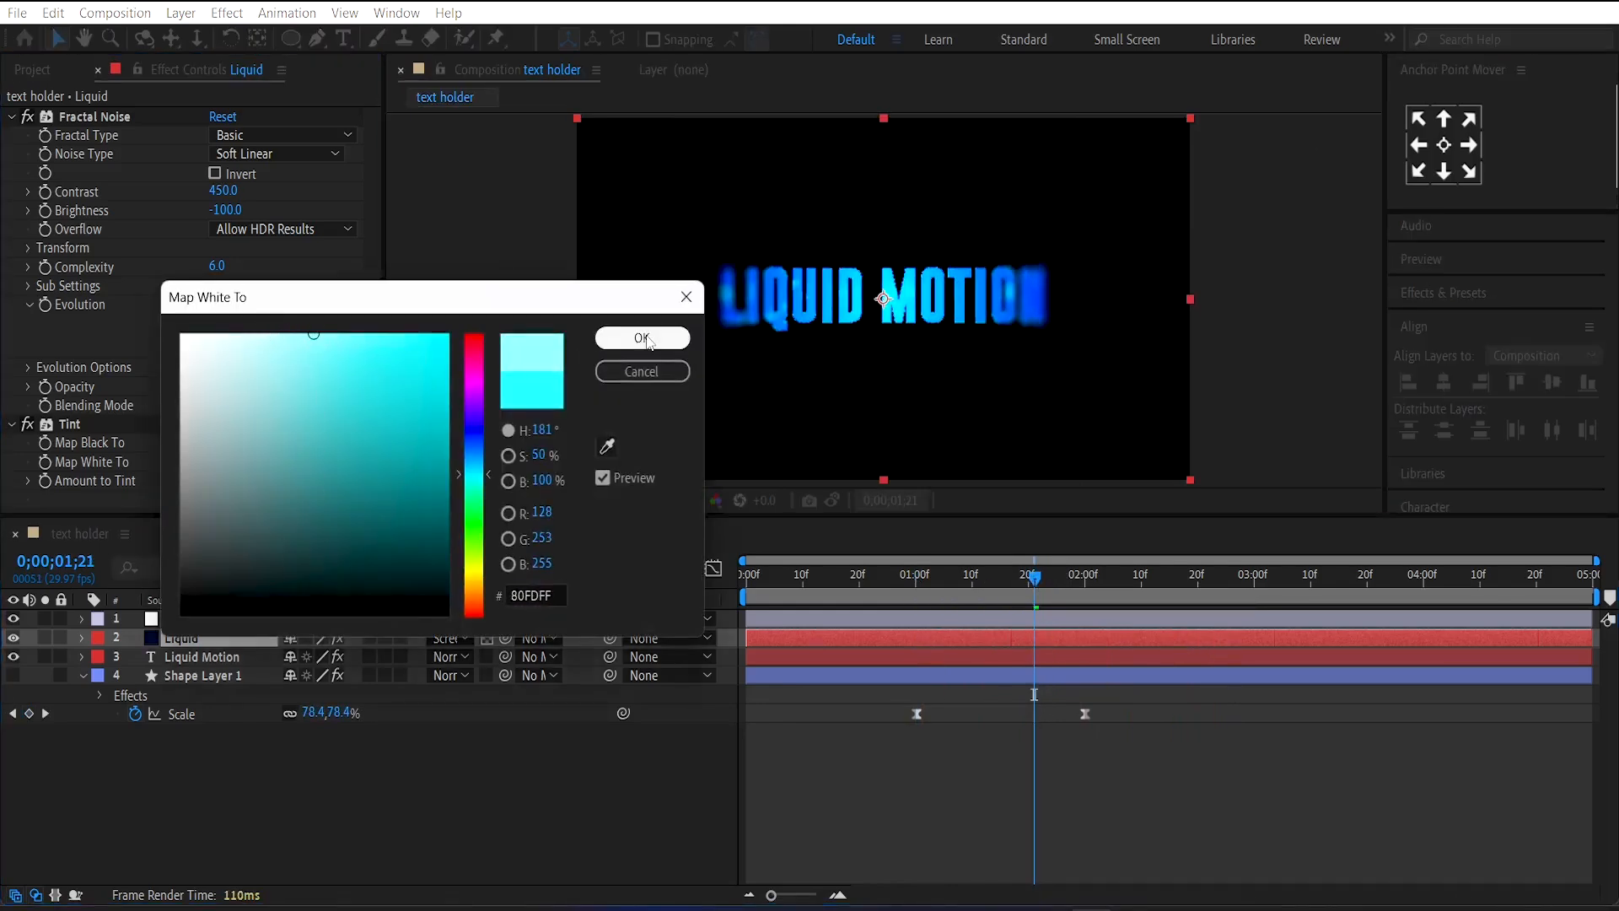
pyautogui.click(641, 337)
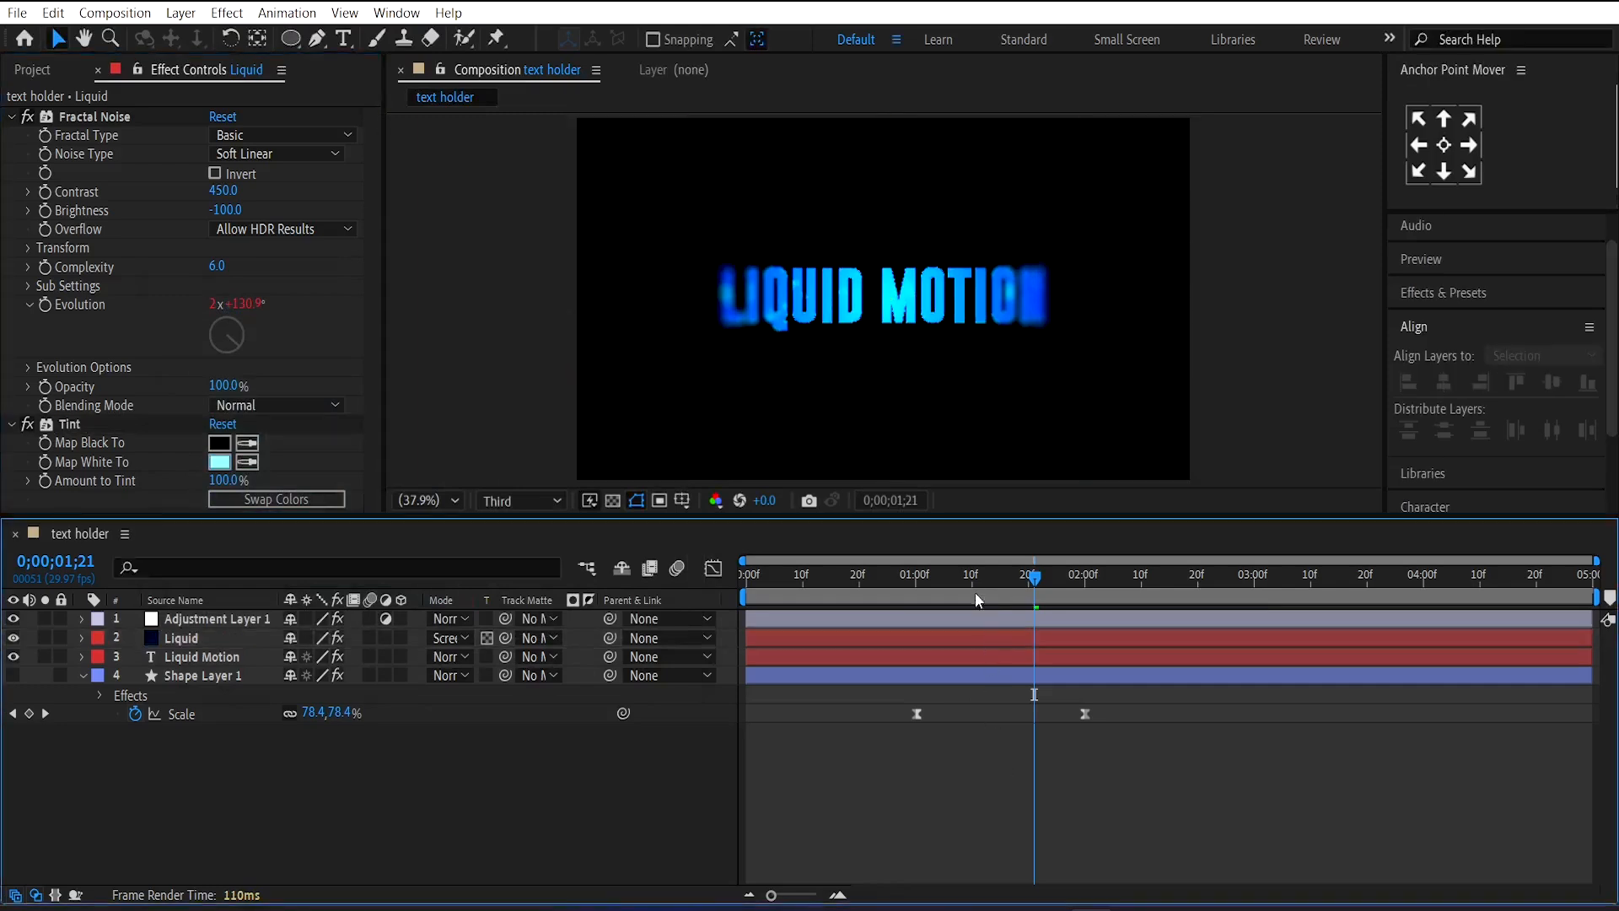
pyautogui.moveTo(1033, 599); pyautogui.dragTo(943, 599)
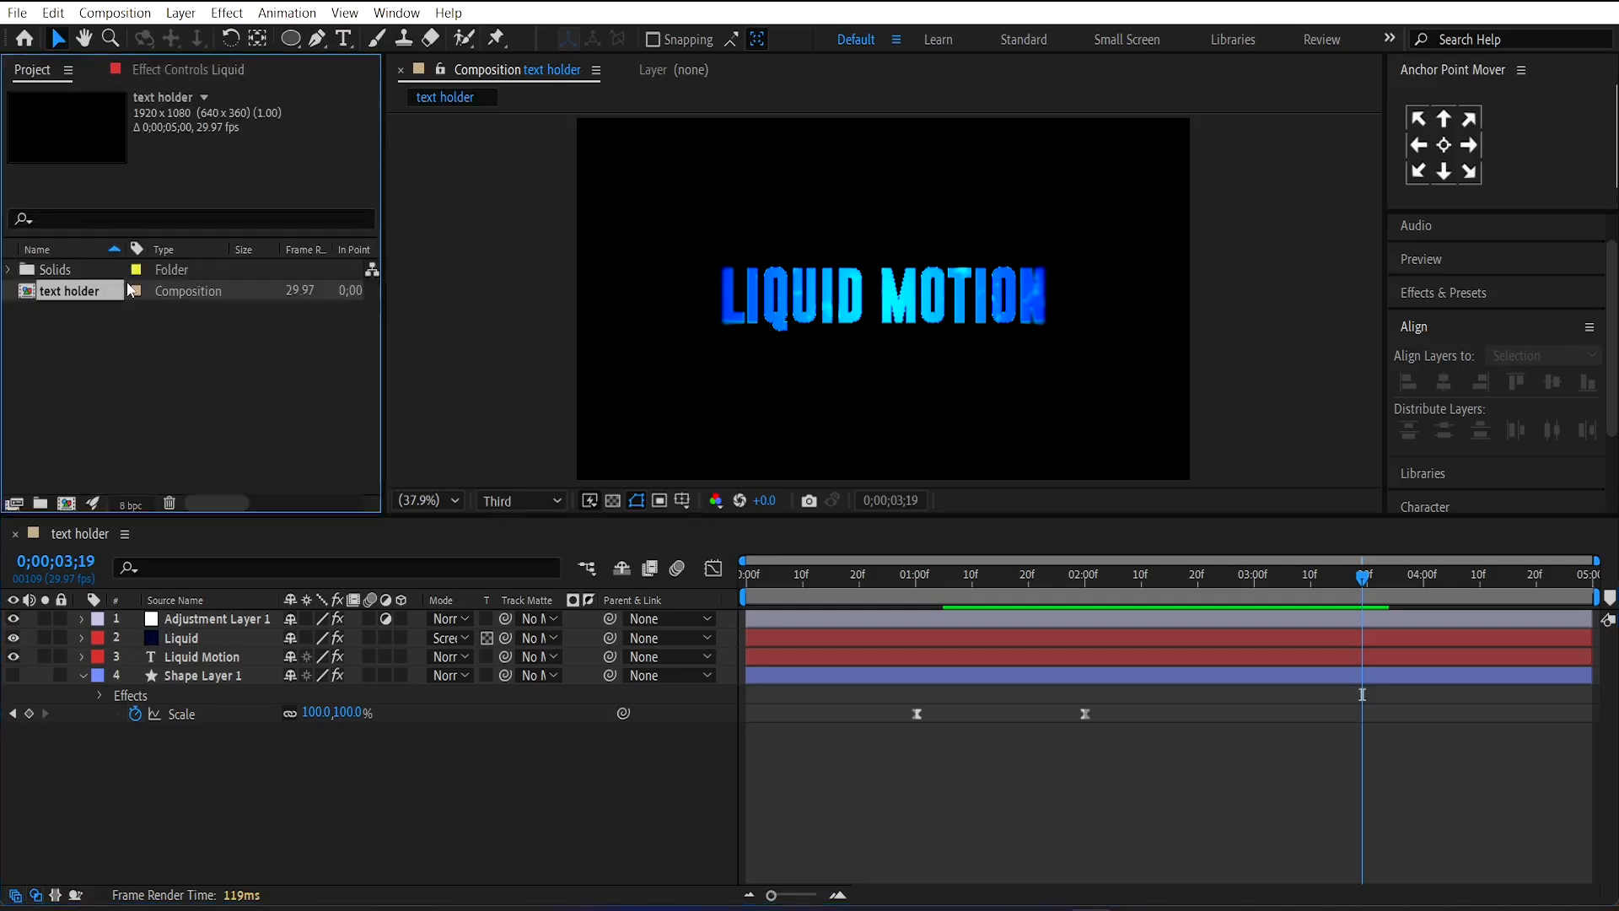
# Step: Create a new composition named 'maine comp'
pyautogui.click(67, 504)
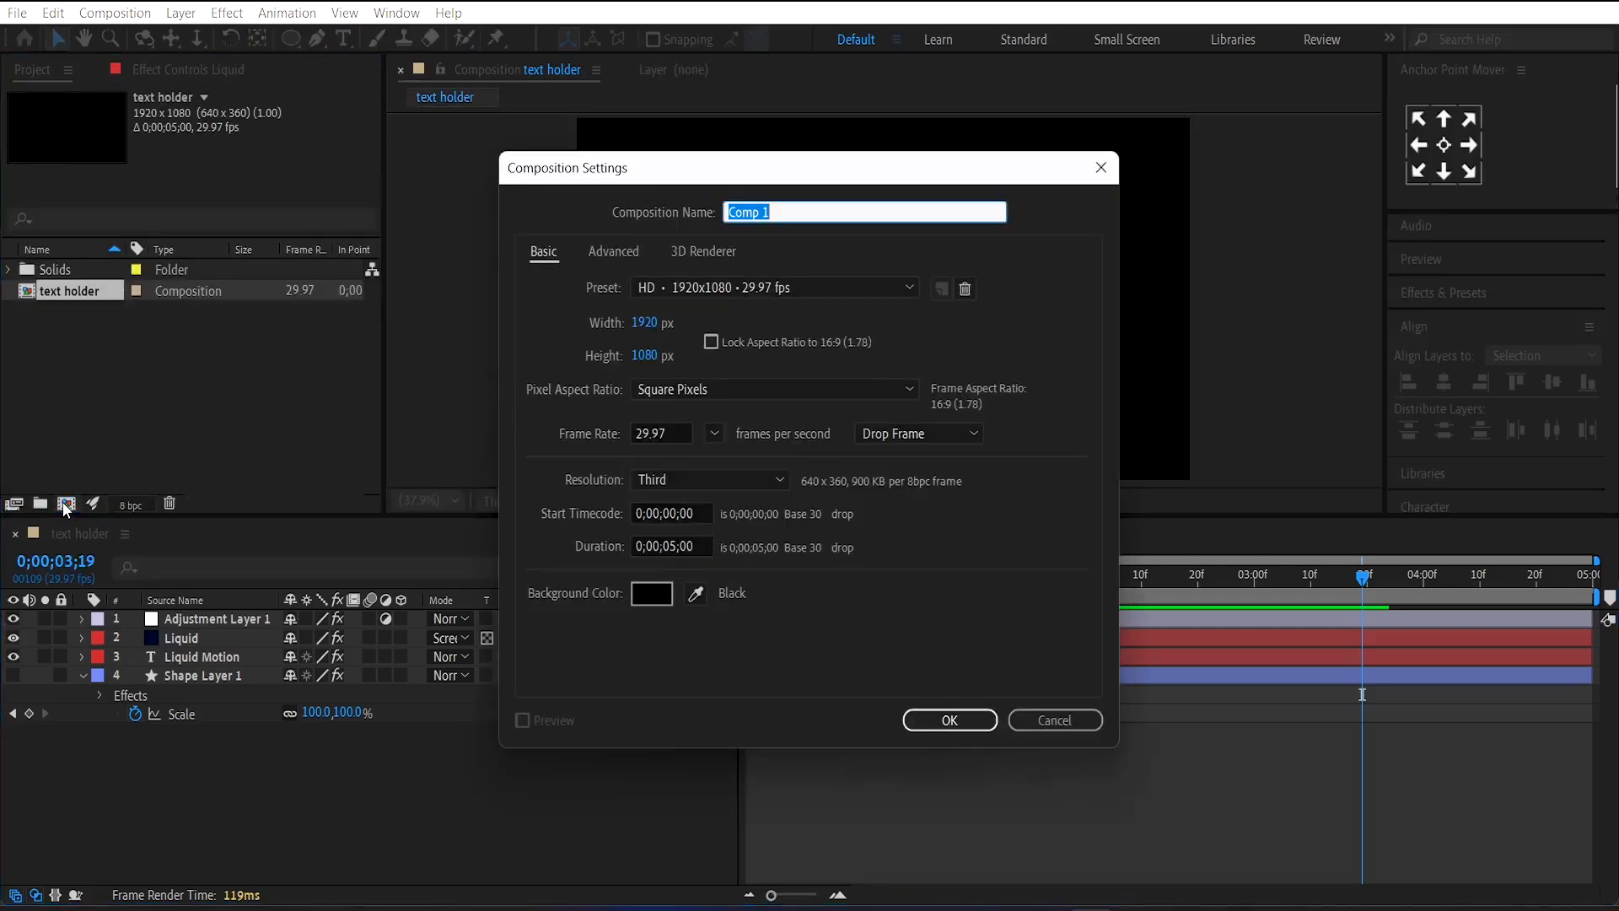
pyautogui.write('maine comp')
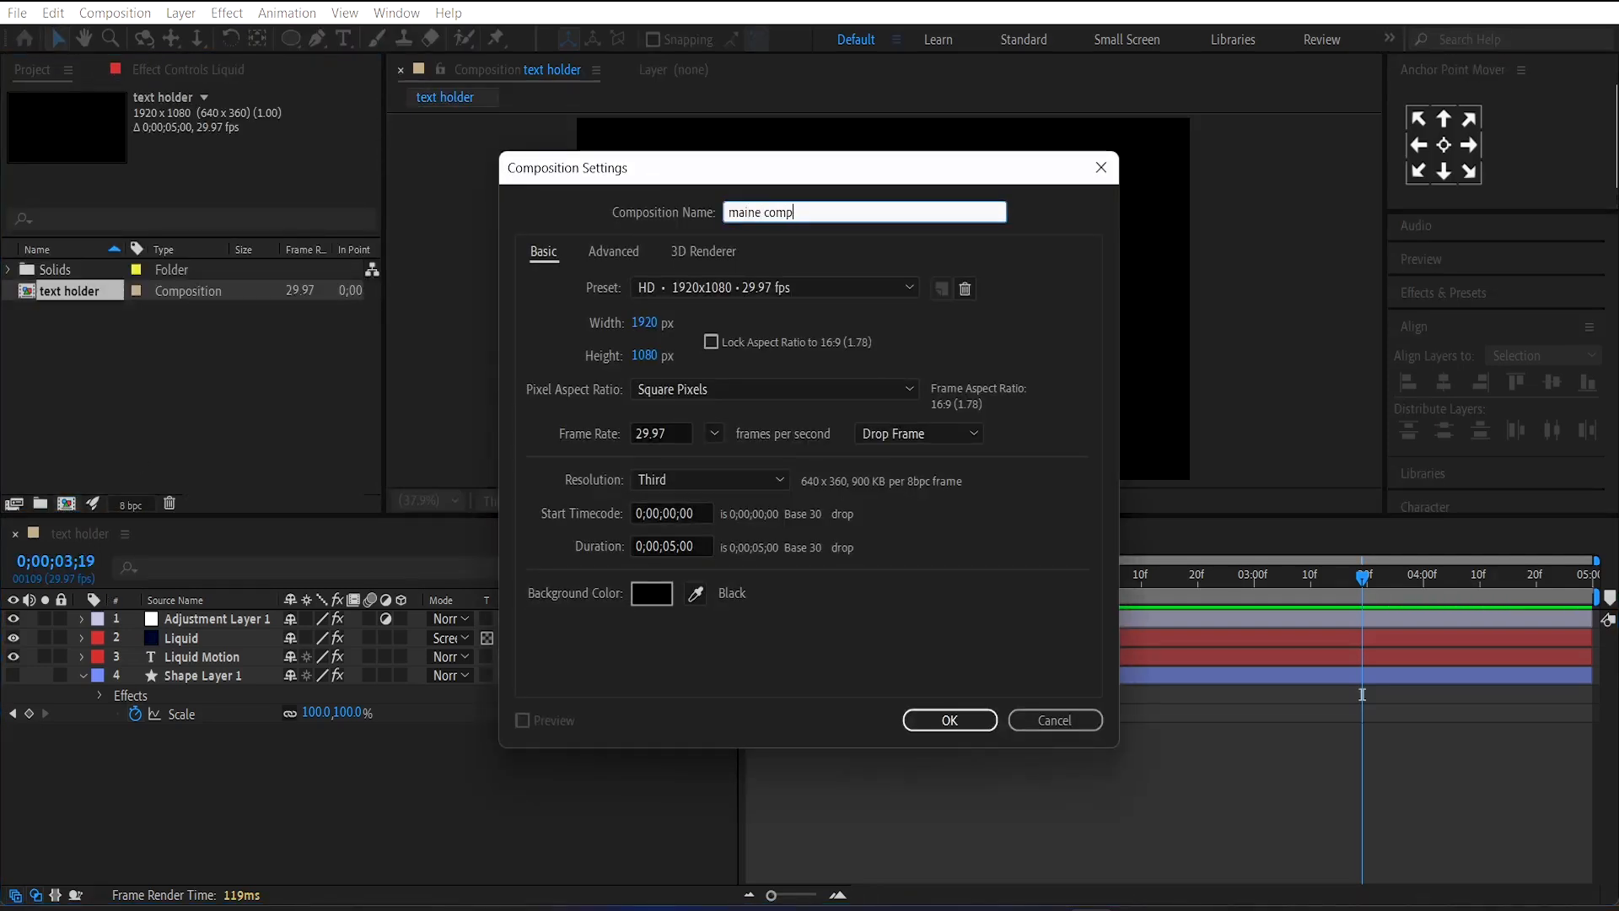
pyautogui.moveTo(923, 698)
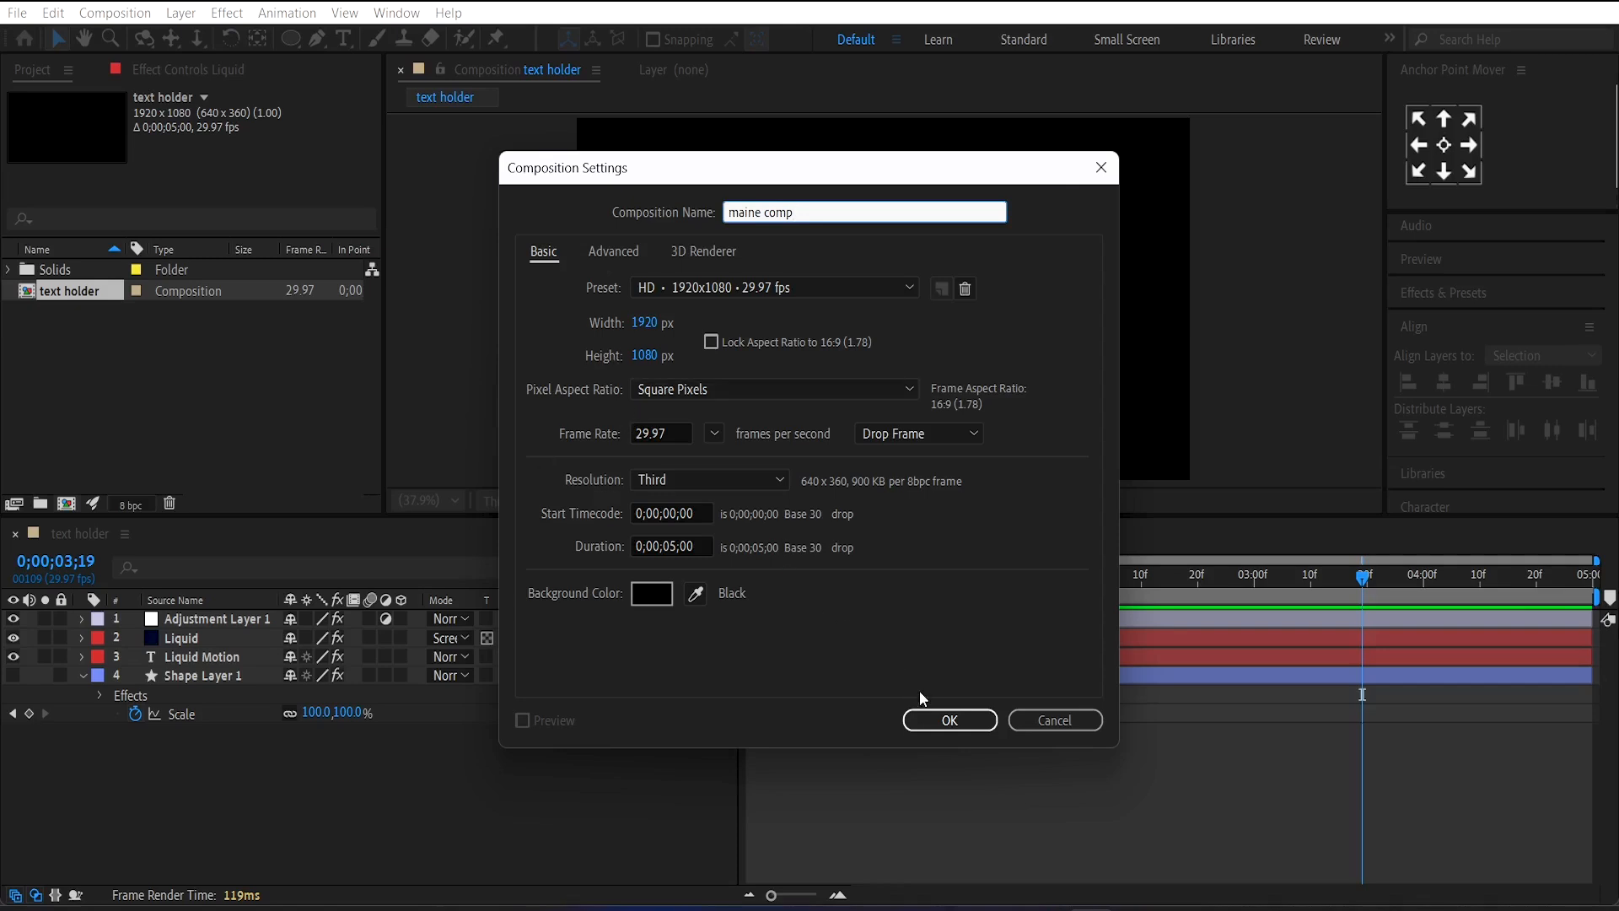
pyautogui.click(949, 720)
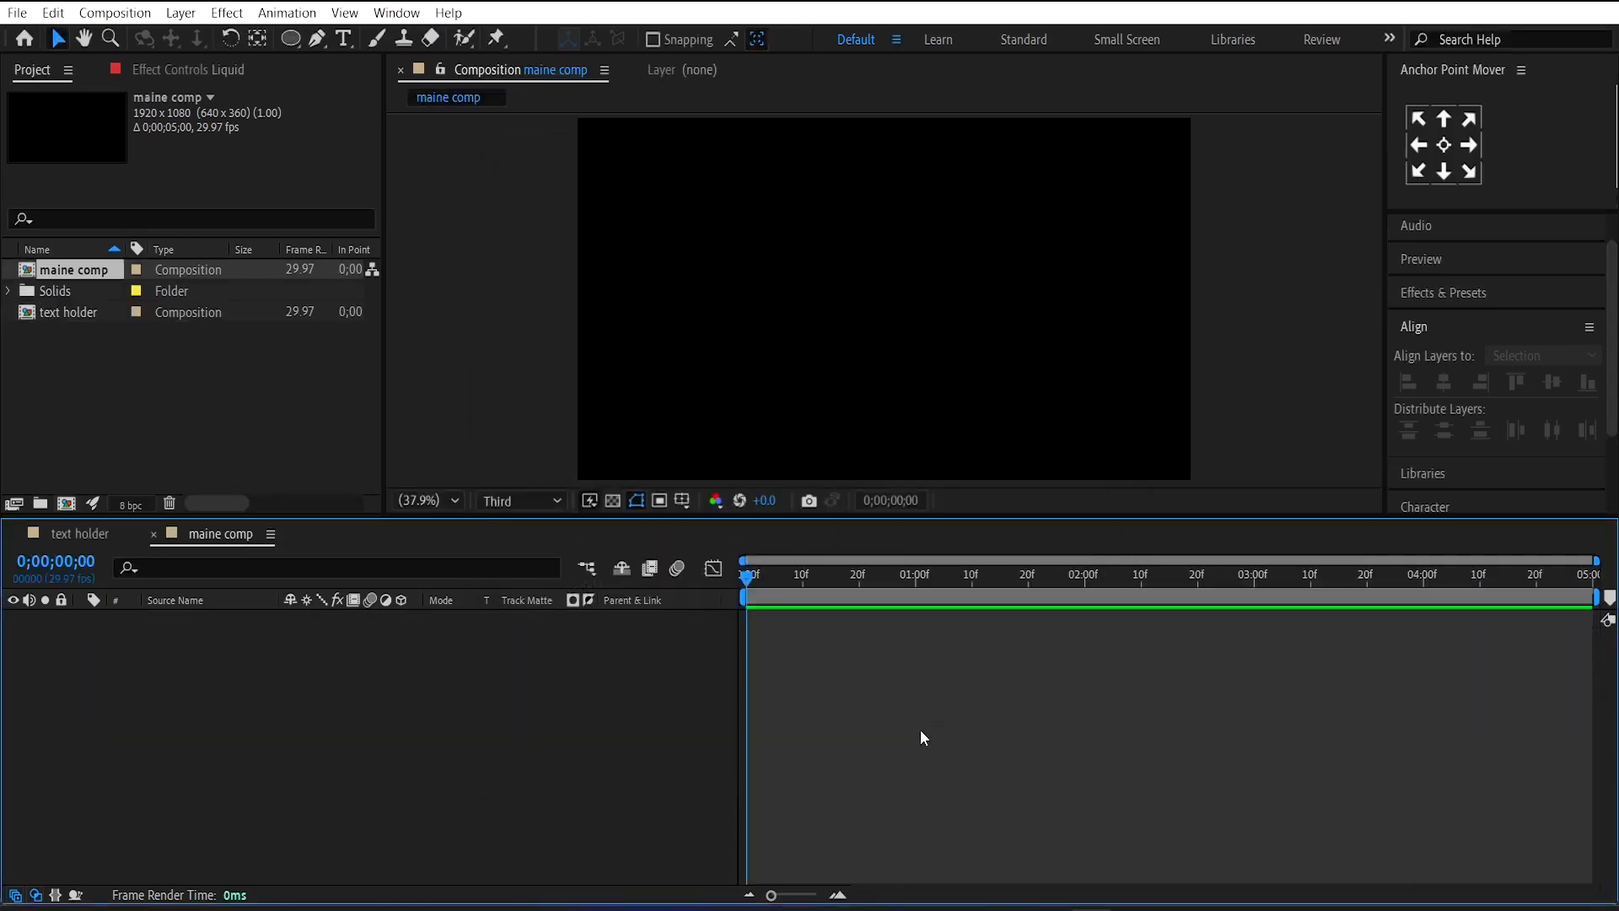
# Step: Place the text holder comp inside it and start a new solid layer above
pyautogui.click(69, 312)
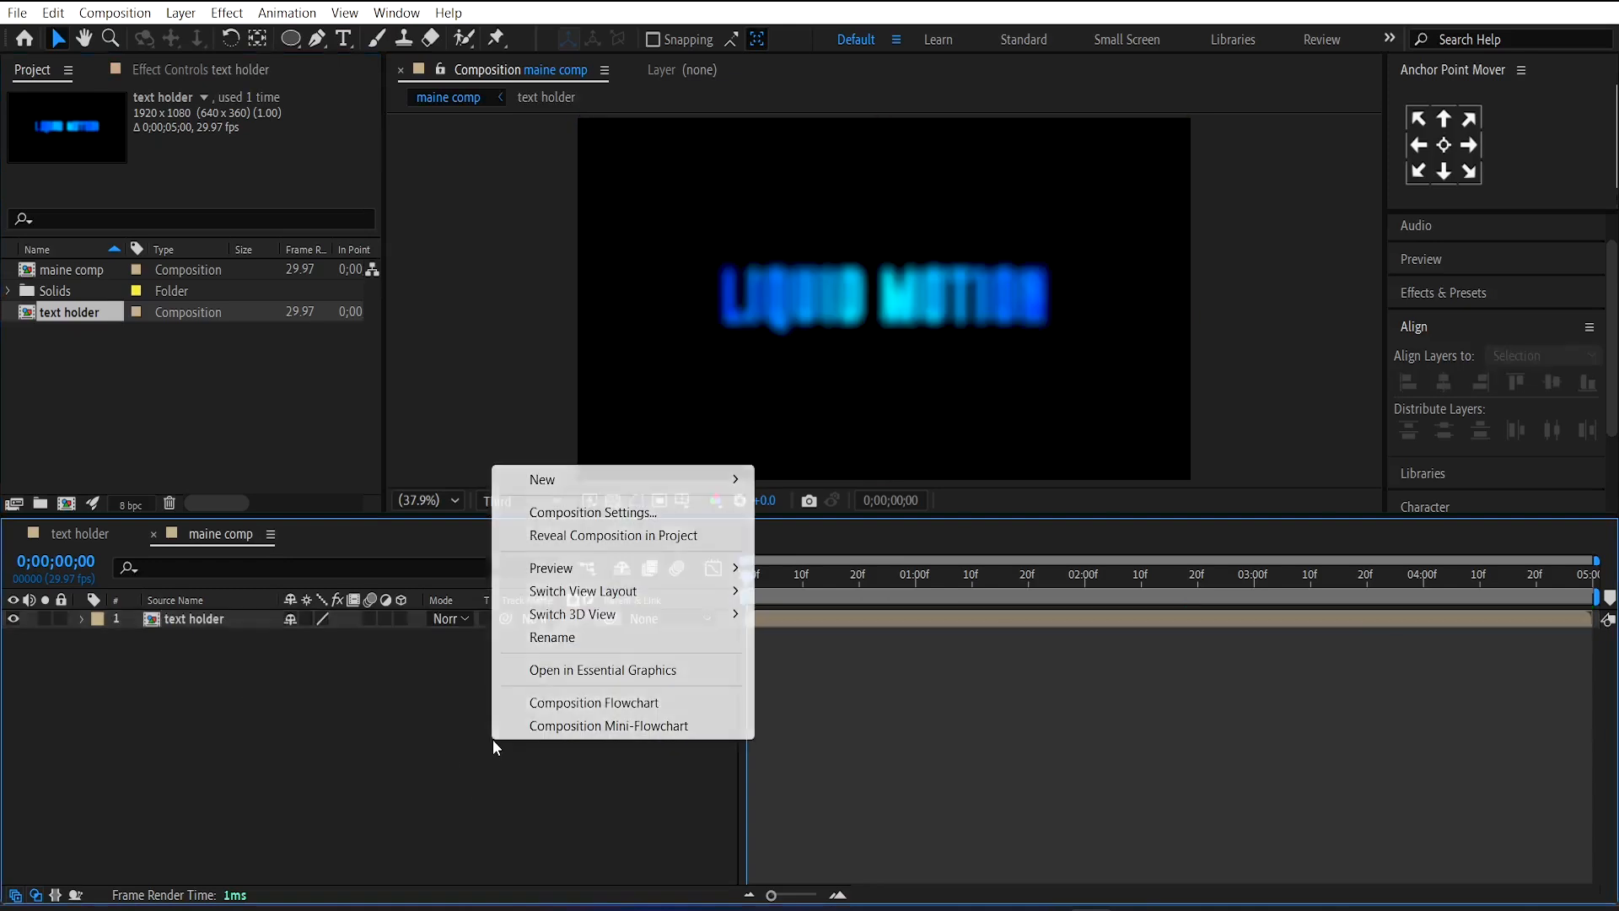
pyautogui.moveTo(575, 479)
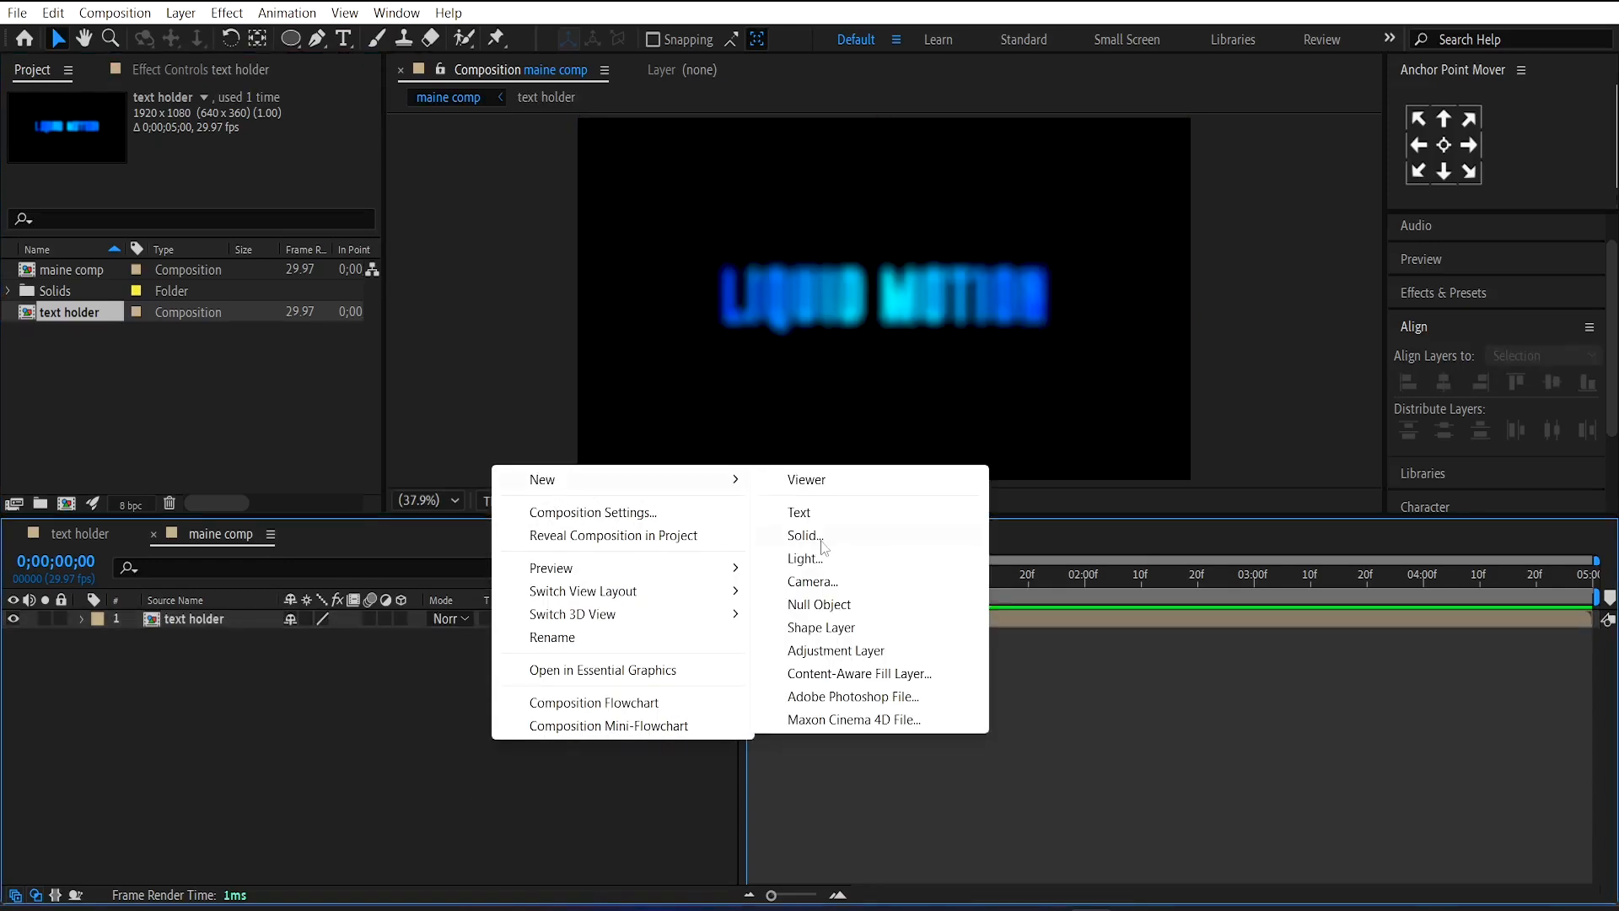
pyautogui.click(799, 537)
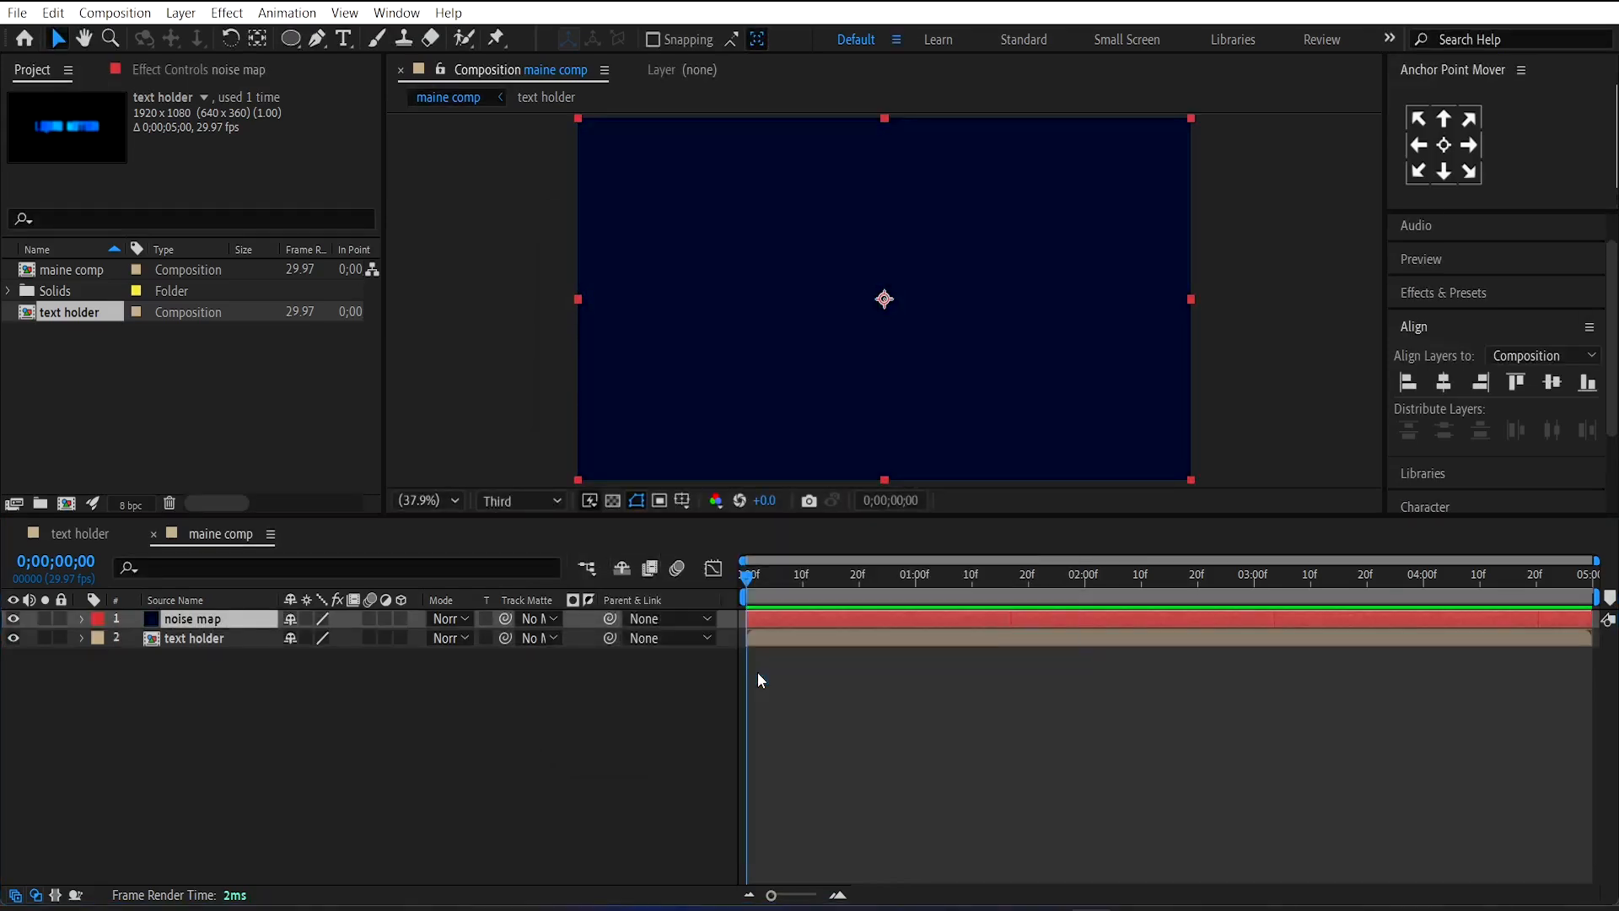
# Step: Set the noise map's Fractal Noise type to Dynamic and adjust its transform values
pyautogui.click(244, 135)
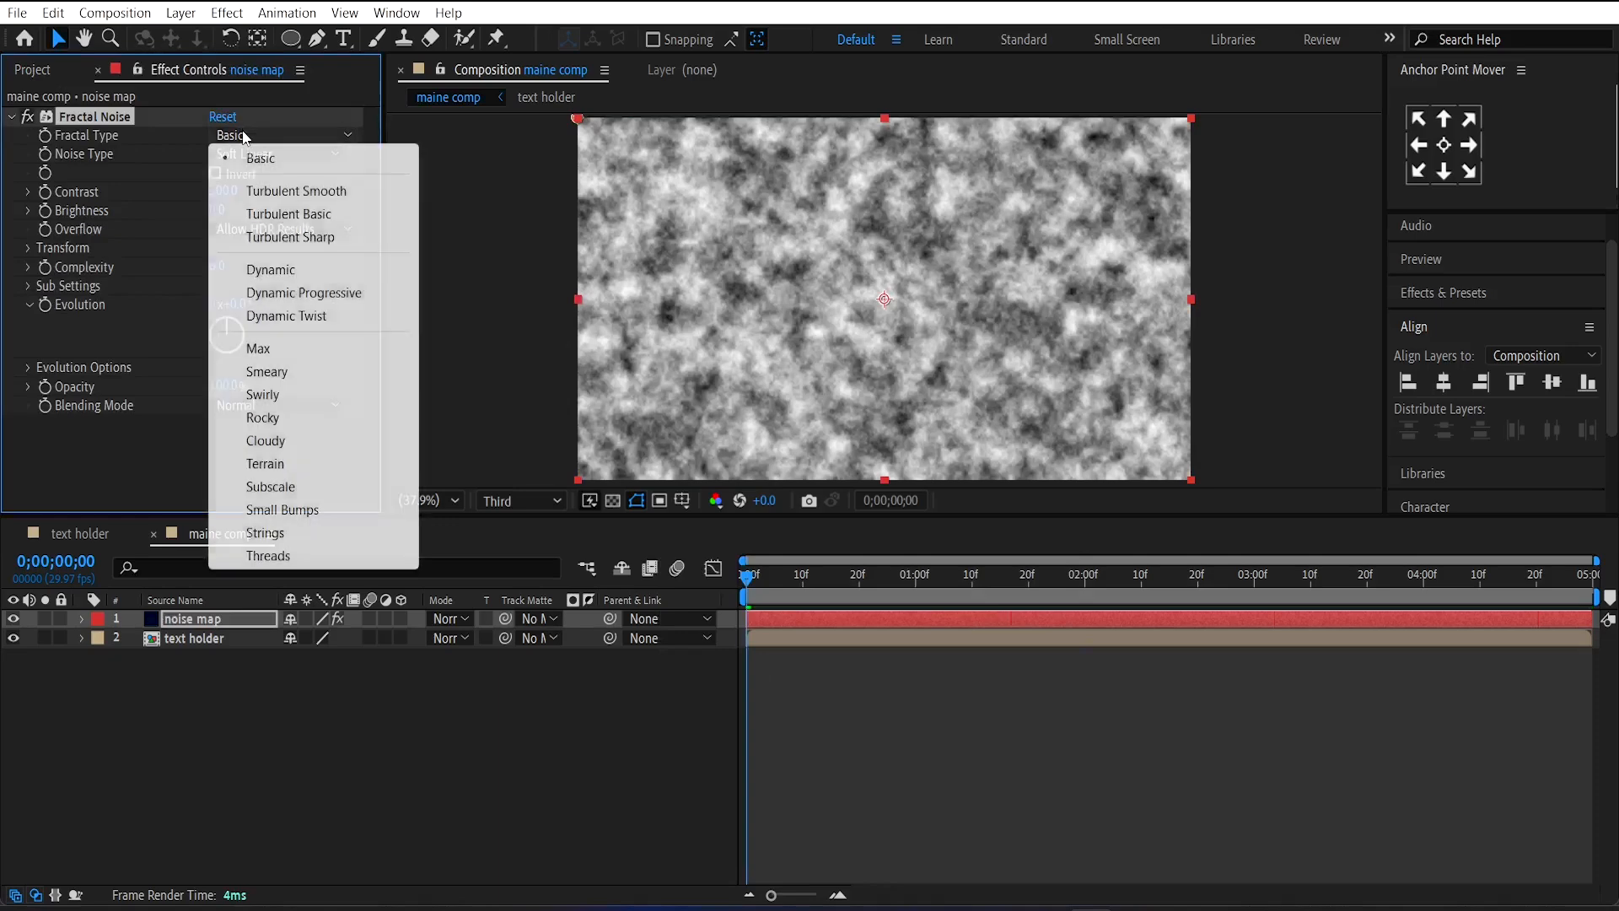
pyautogui.click(270, 270)
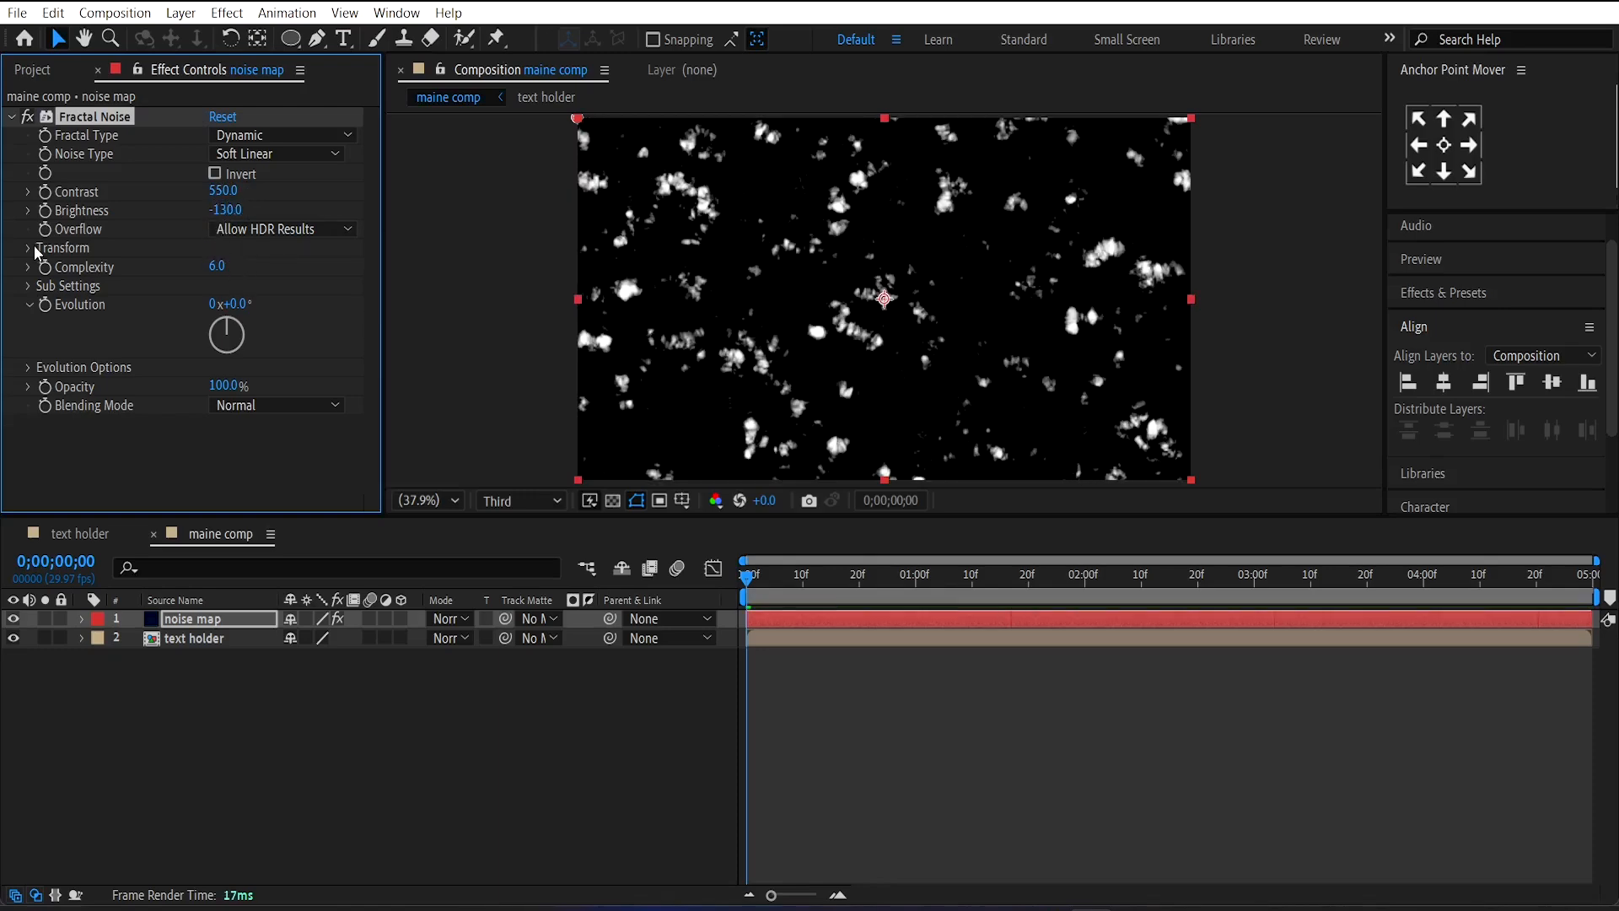
pyautogui.click(27, 247)
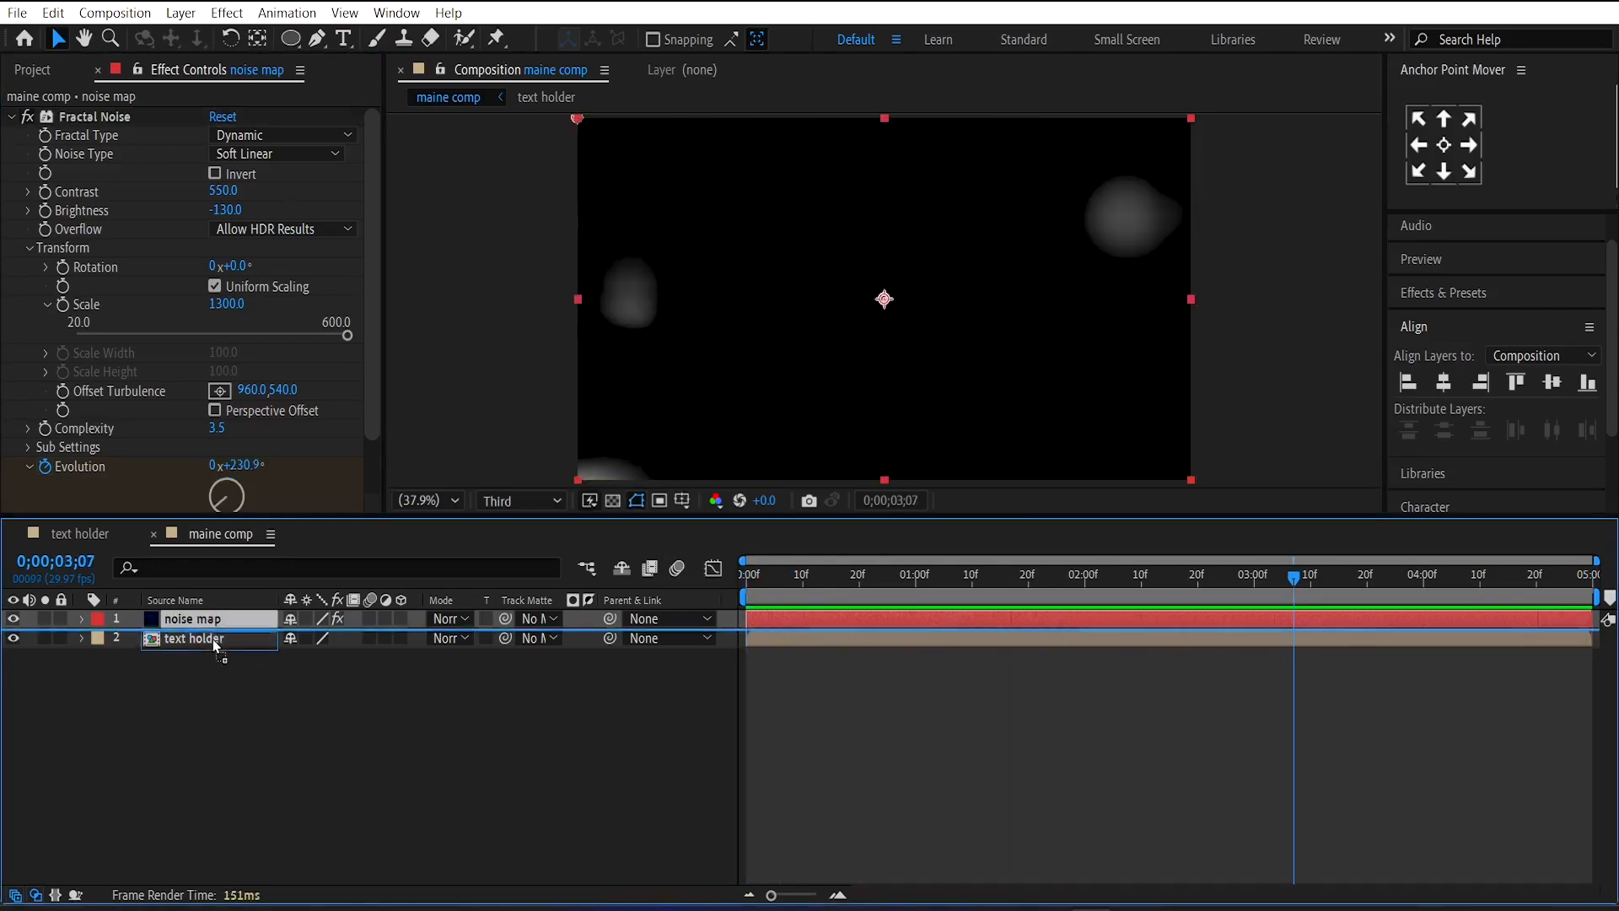
# Step: Move text holder above the noise map and hide the noise map layer
pyautogui.moveTo(190, 638); pyautogui.dragTo(191, 613)
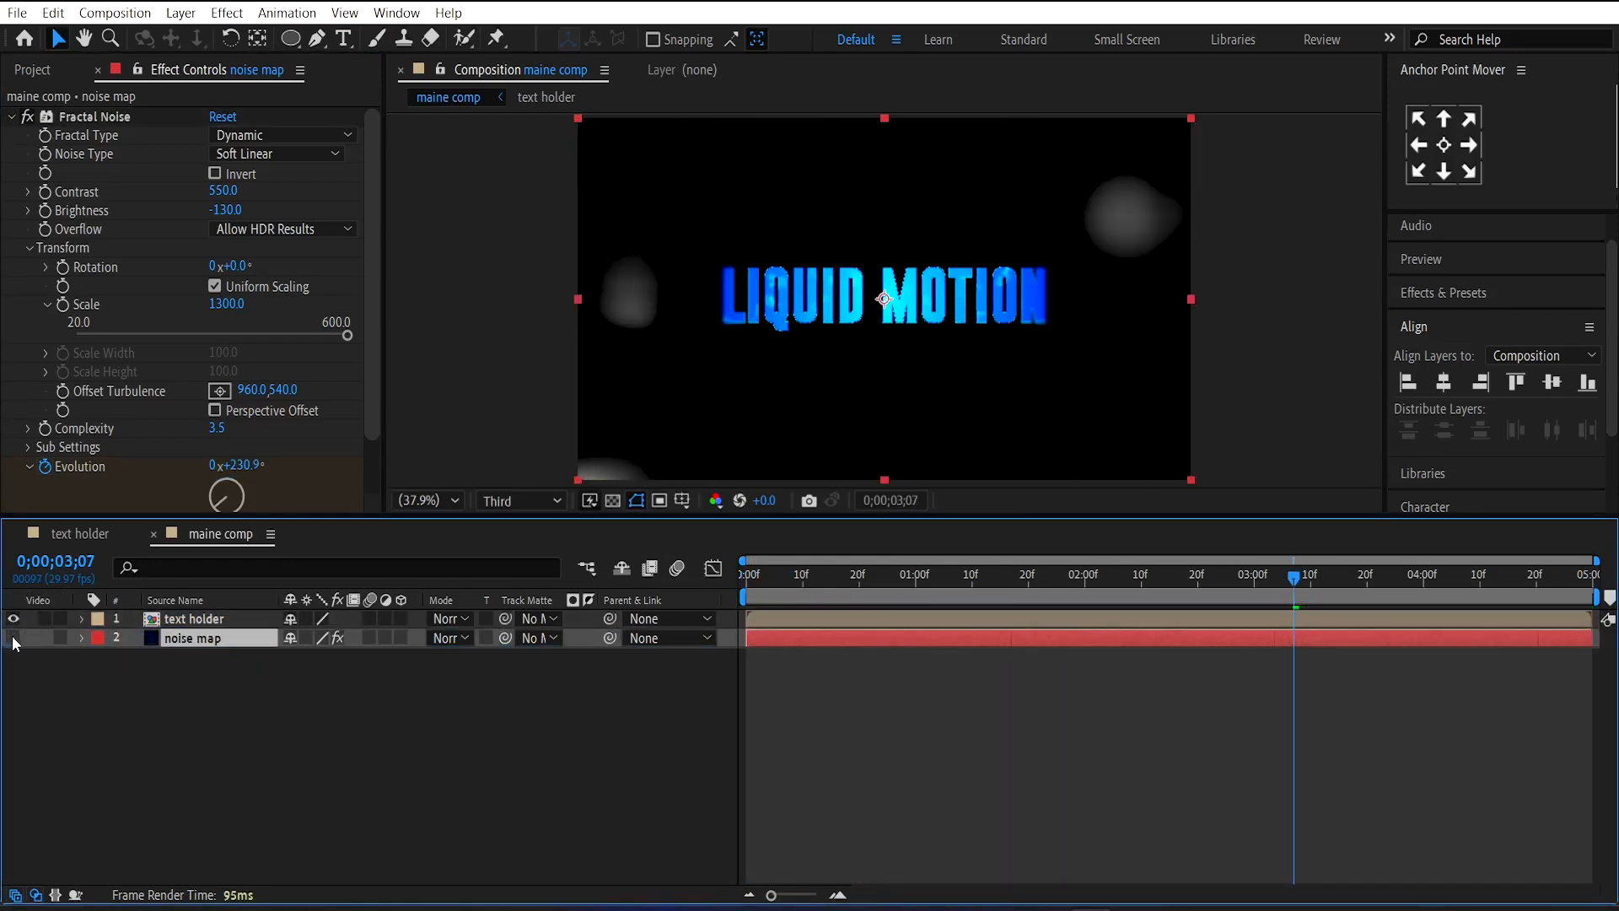
pyautogui.click(193, 619)
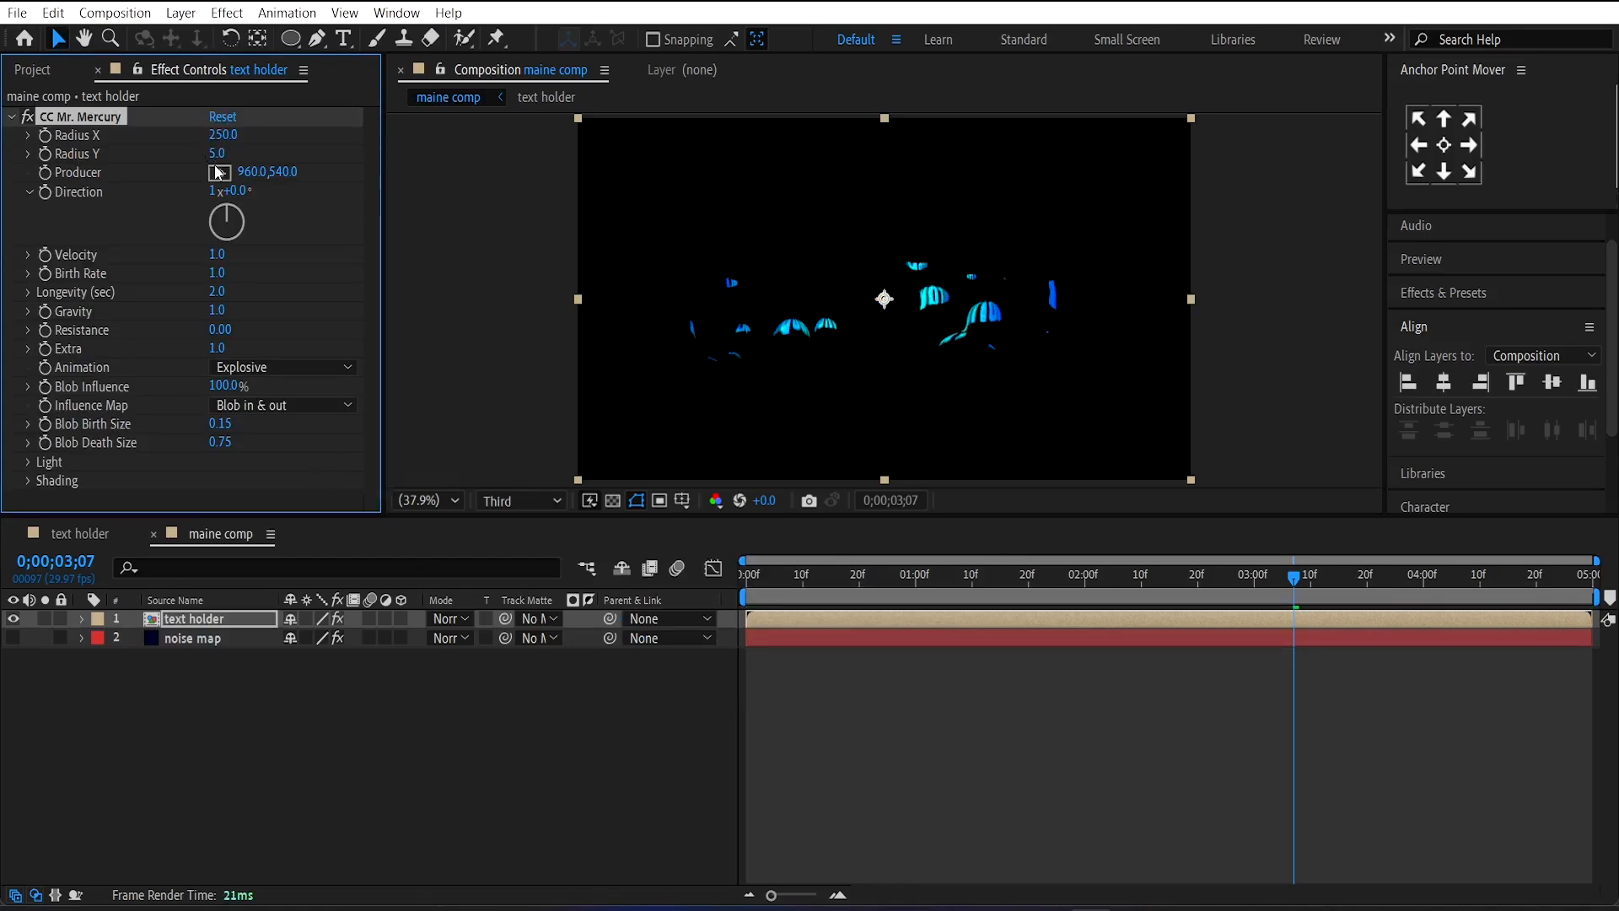
# Step: Set CC Mr. Mercury radius to 250, velocity to 0.4 and blob death size to 2
pyautogui.click(216, 154)
pyautogui.write('250')
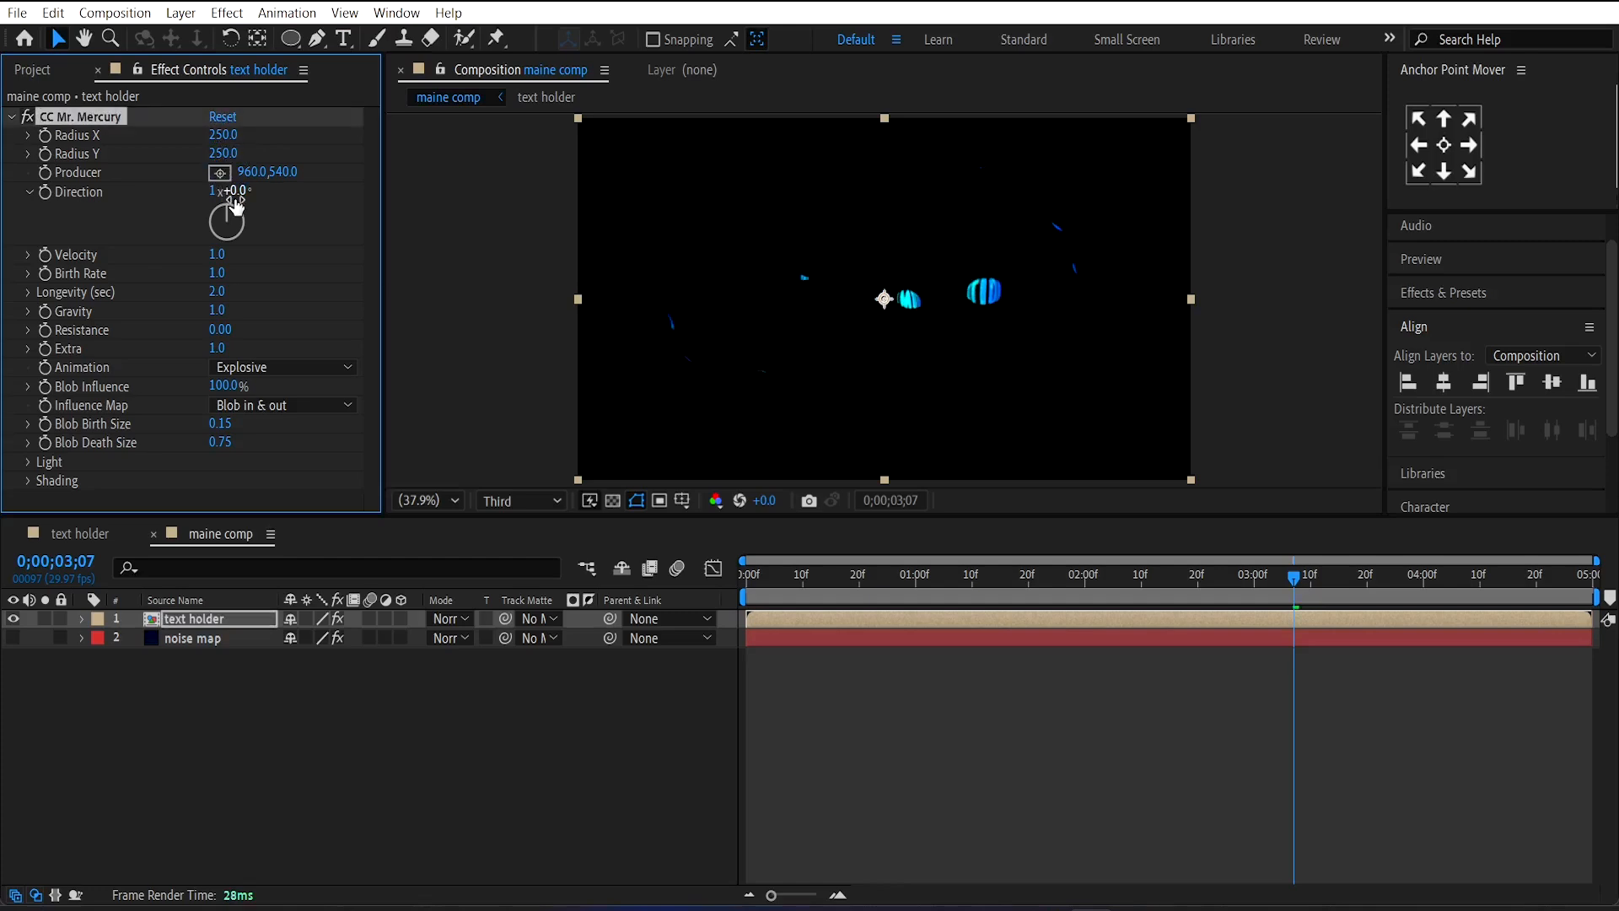
pyautogui.click(216, 255)
pyautogui.write('0.4')
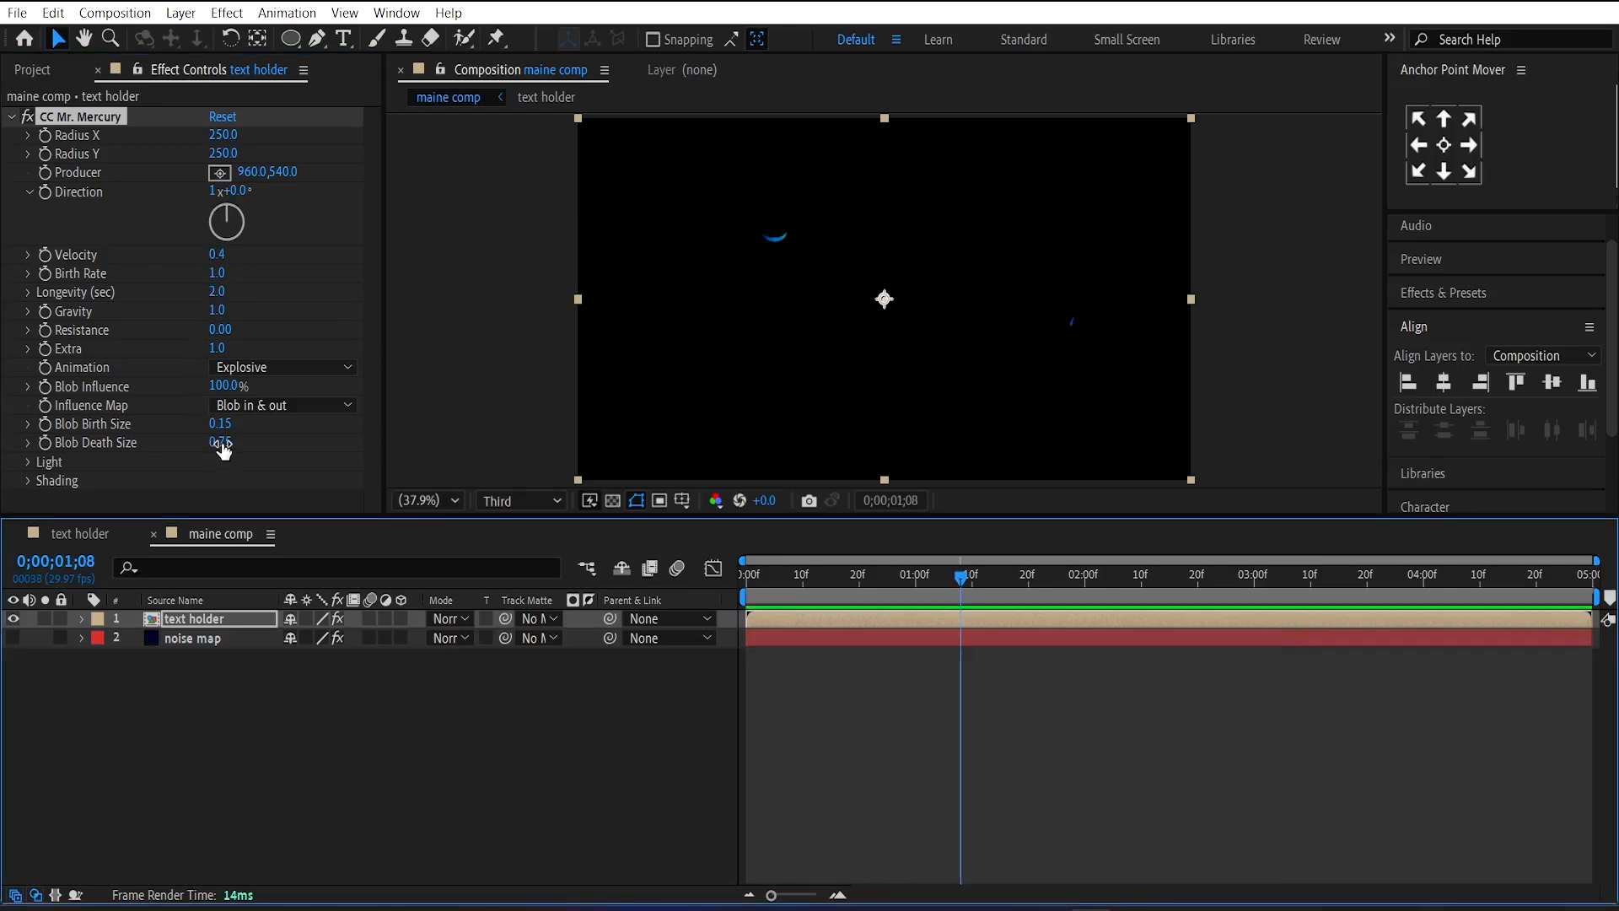
pyautogui.click(223, 442)
pyautogui.write('0.2')
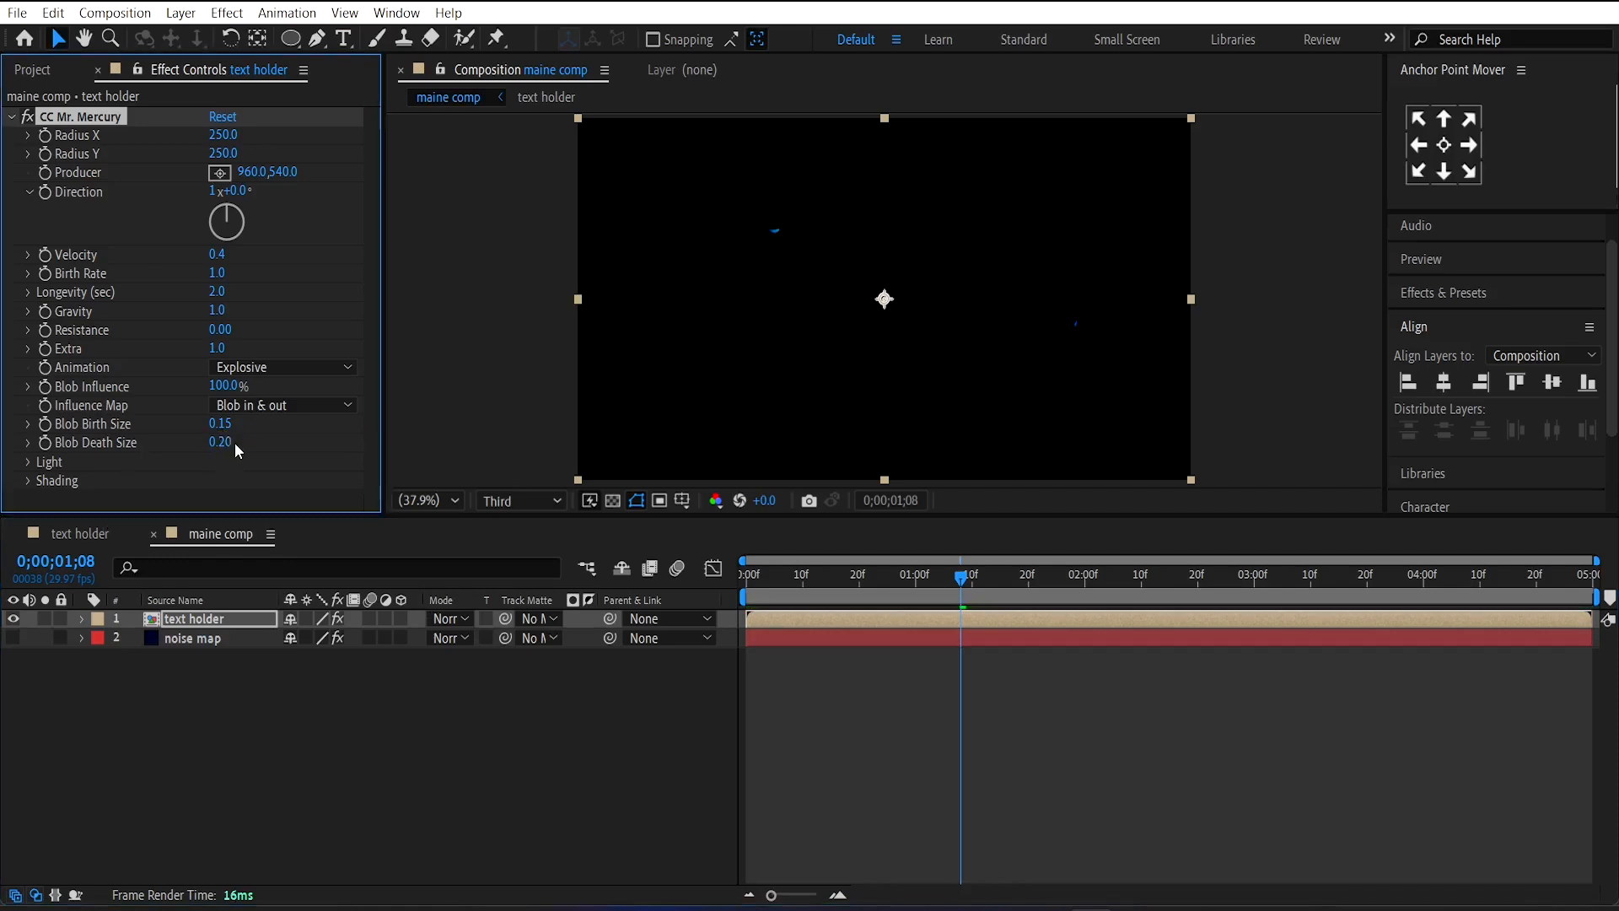
# Step: Keyframe blob birth size to 6.5 and preview the liquid text around one and a half seconds
pyautogui.doubleClick(221, 424)
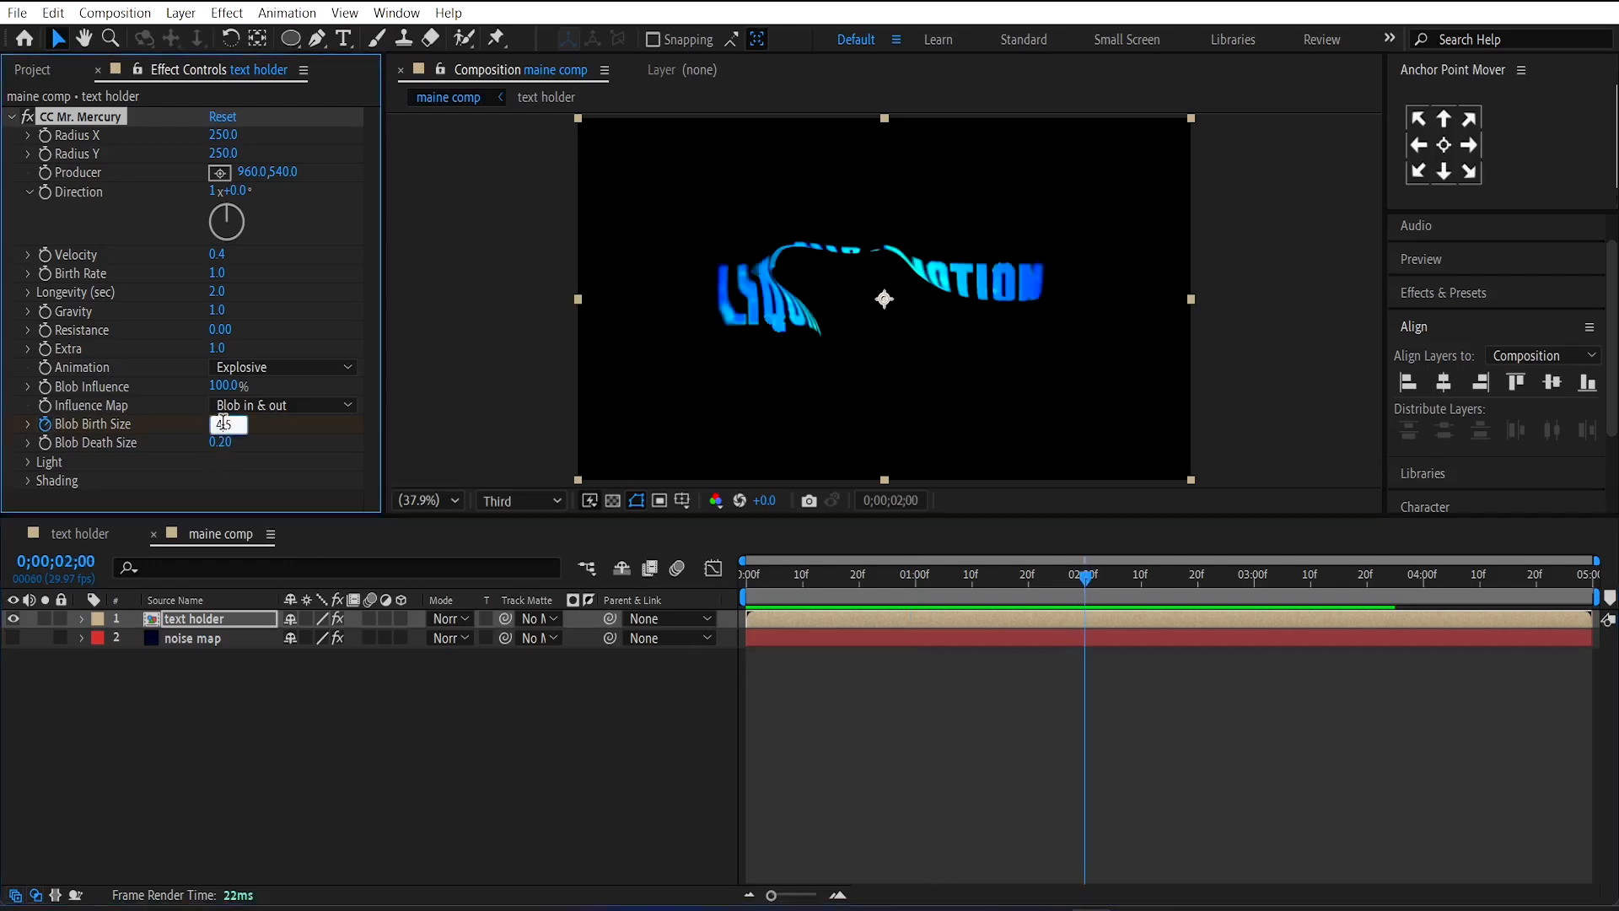
pyautogui.write('6.5')
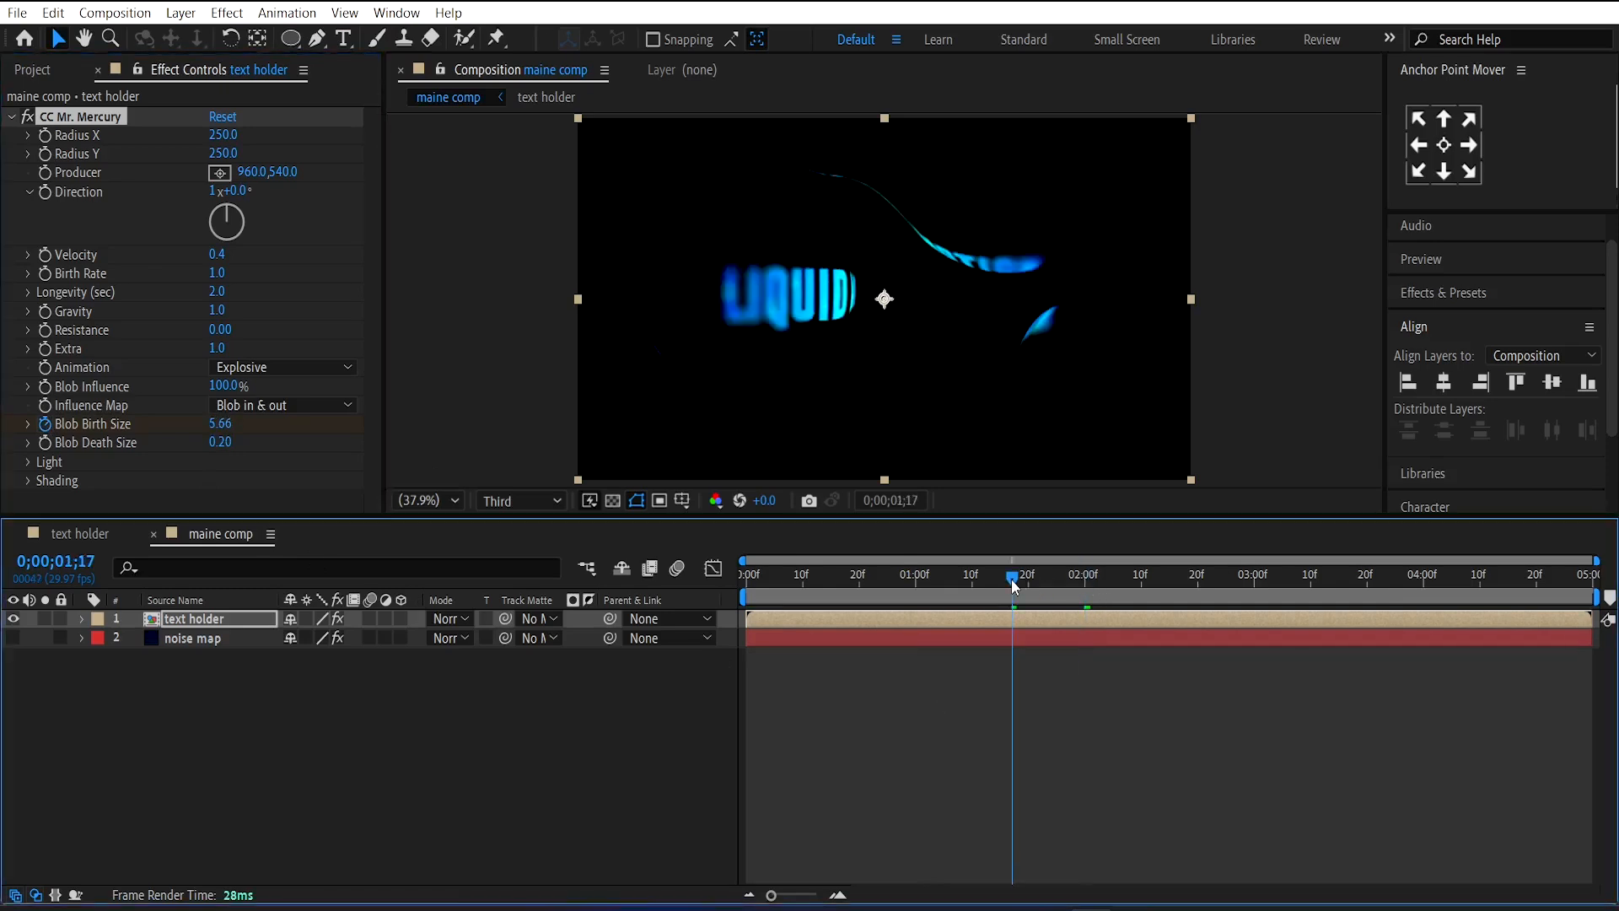
pyautogui.moveTo(1012, 579); pyautogui.dragTo(995, 579)
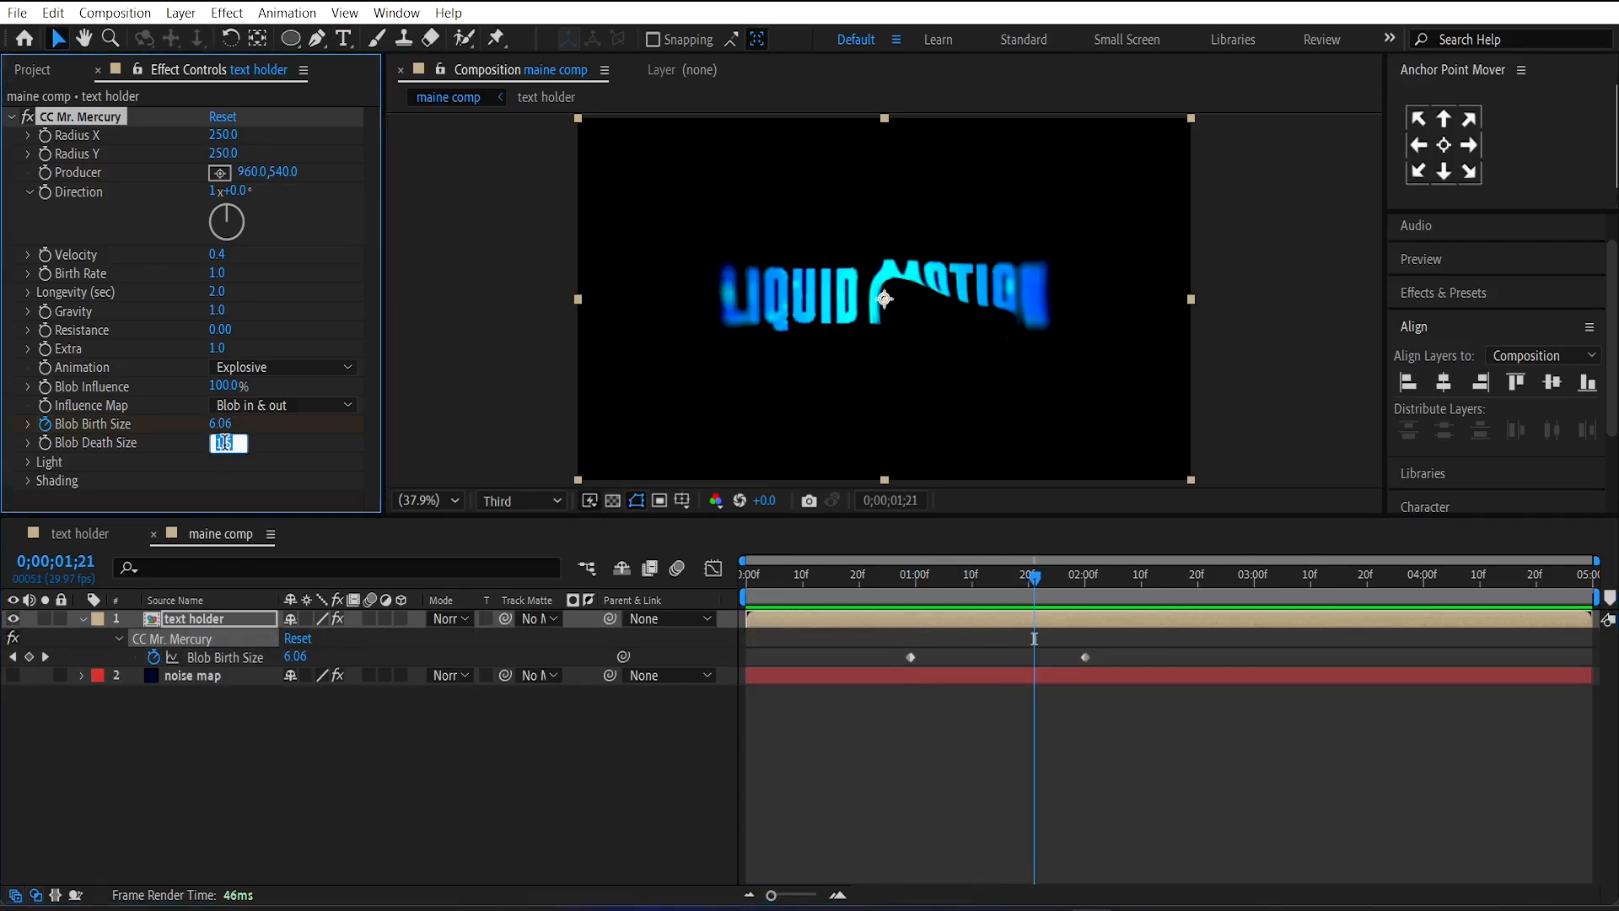
pyautogui.write('2')
pyautogui.press('Enter')
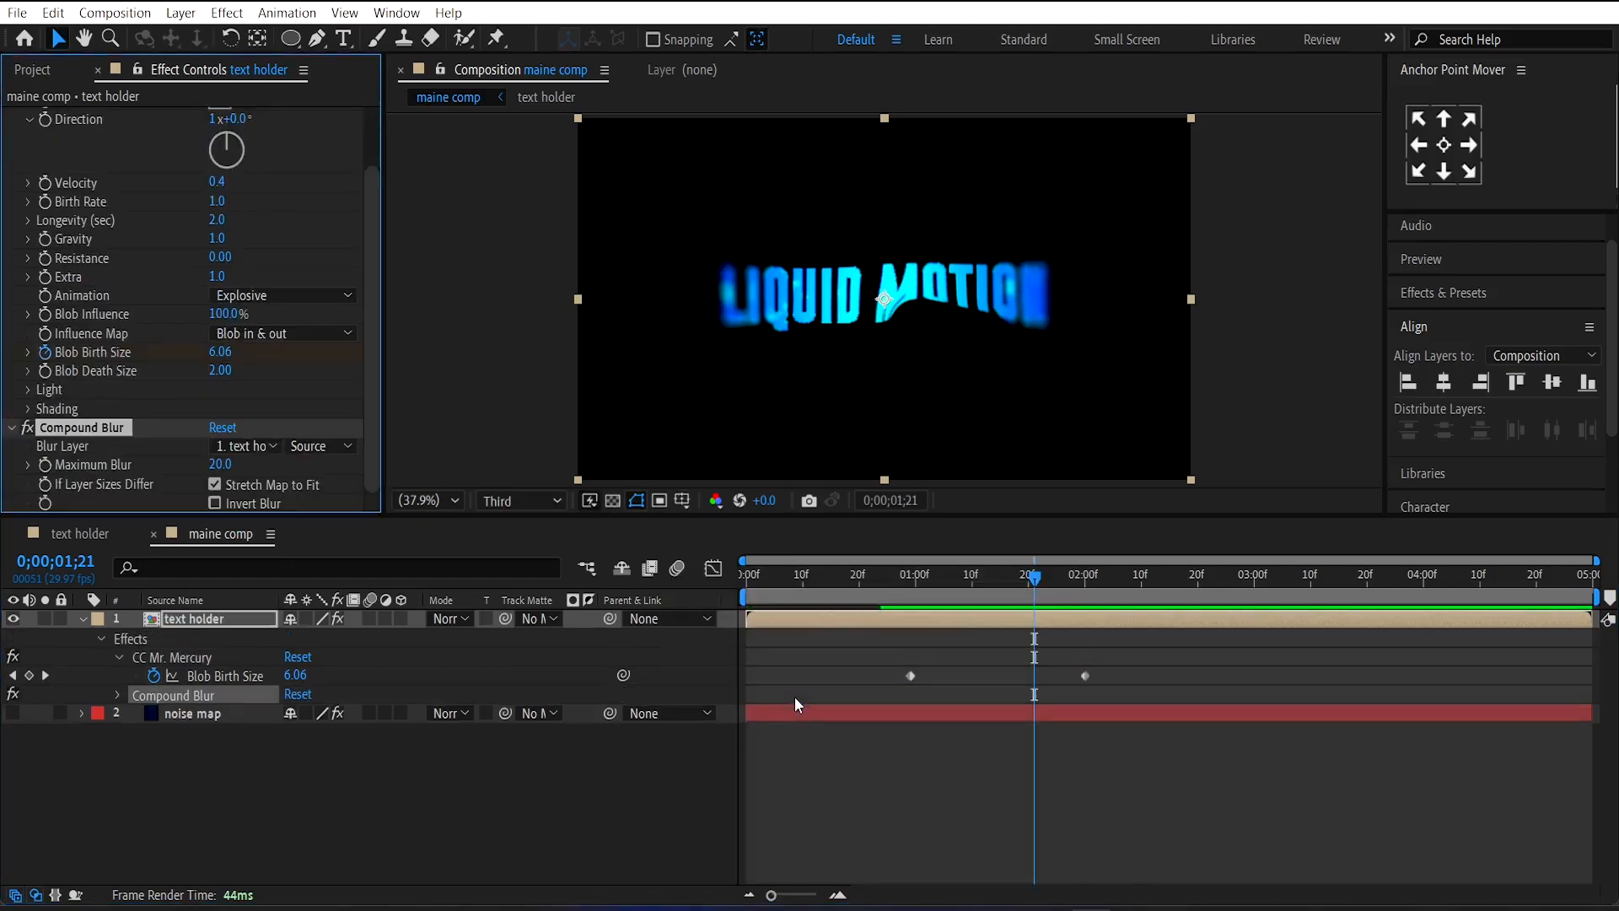
# Step: Drive the Compound Blur with the 2. noise map layer using its effects and masks
pyautogui.click(245, 445)
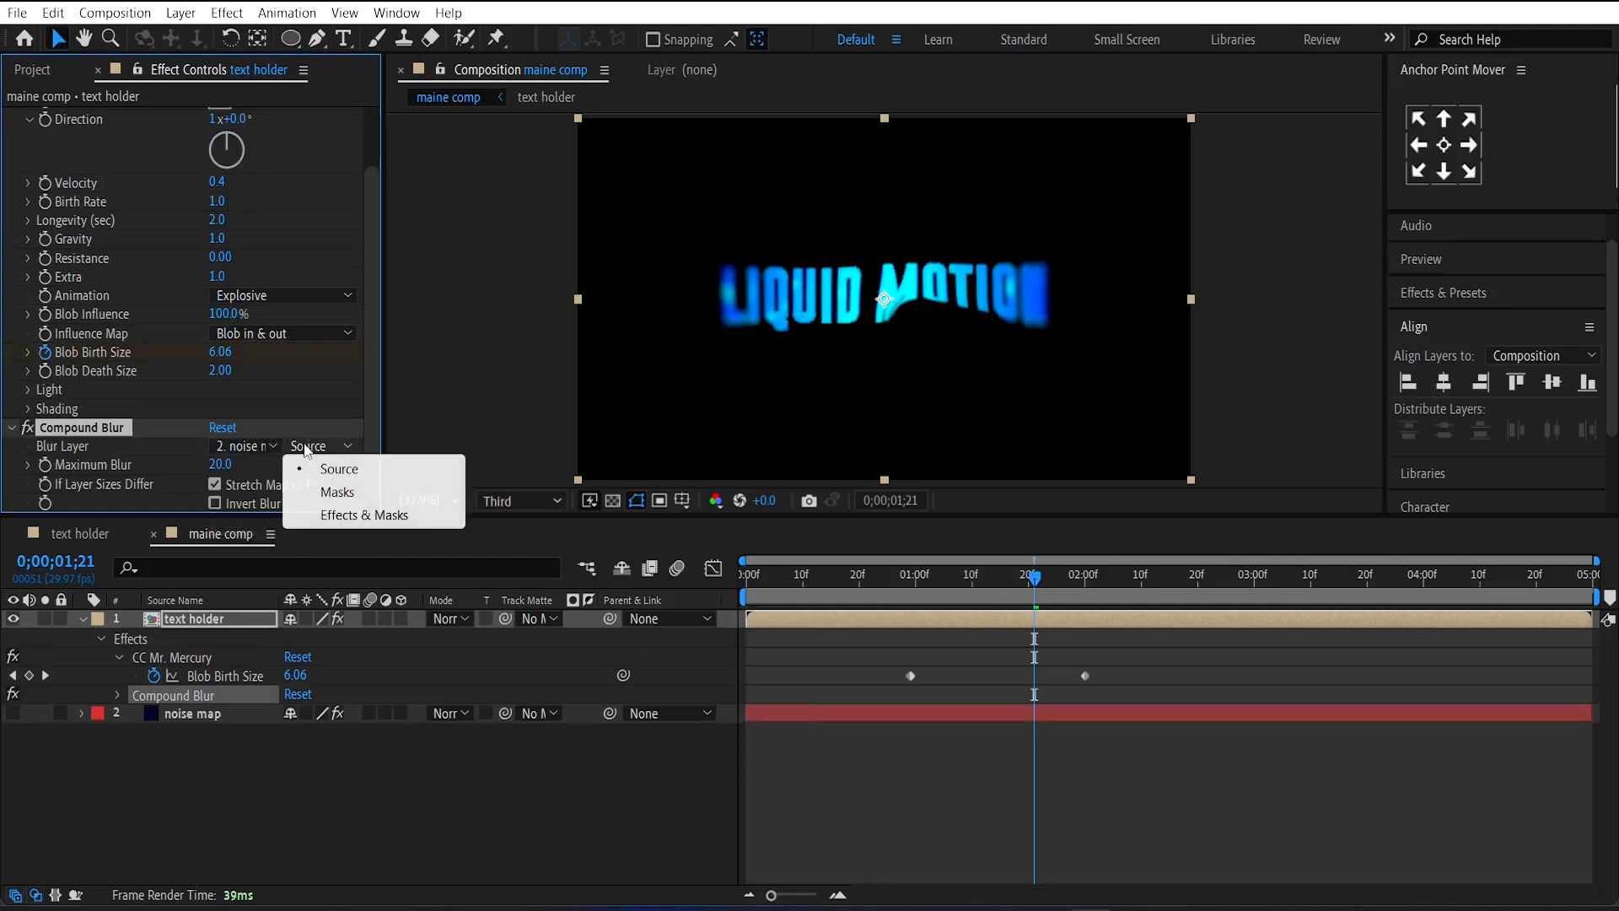
pyautogui.click(364, 514)
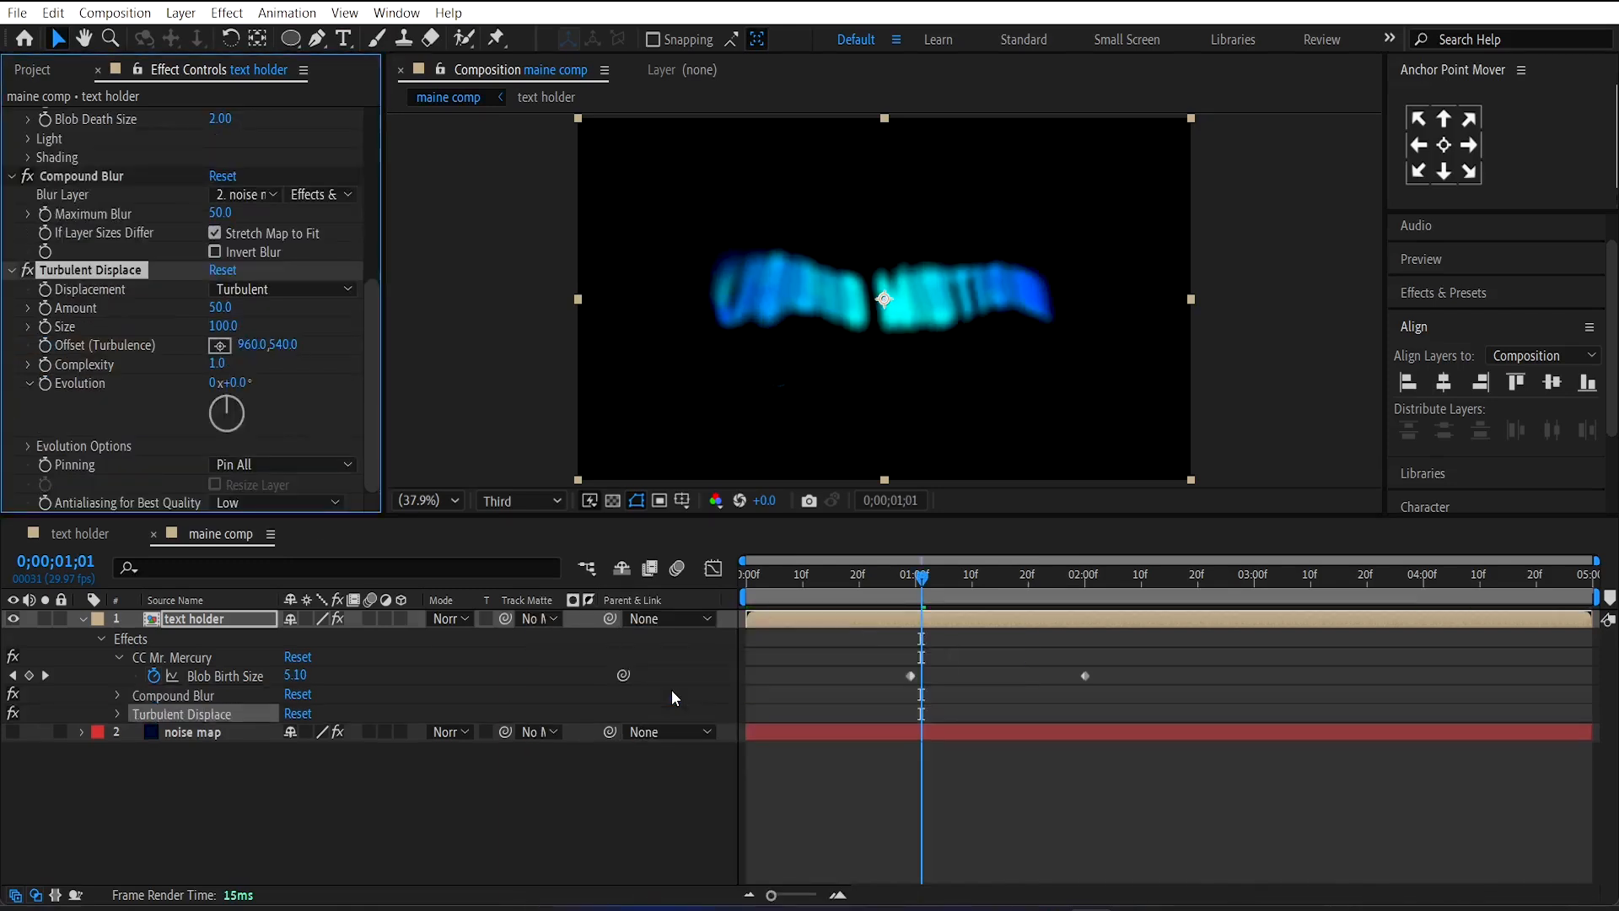
# Step: Keyframe Turbulent Displace amount 230 at 0;00 easing to 0 around 0;19 with max blur 30
pyautogui.click(821, 577)
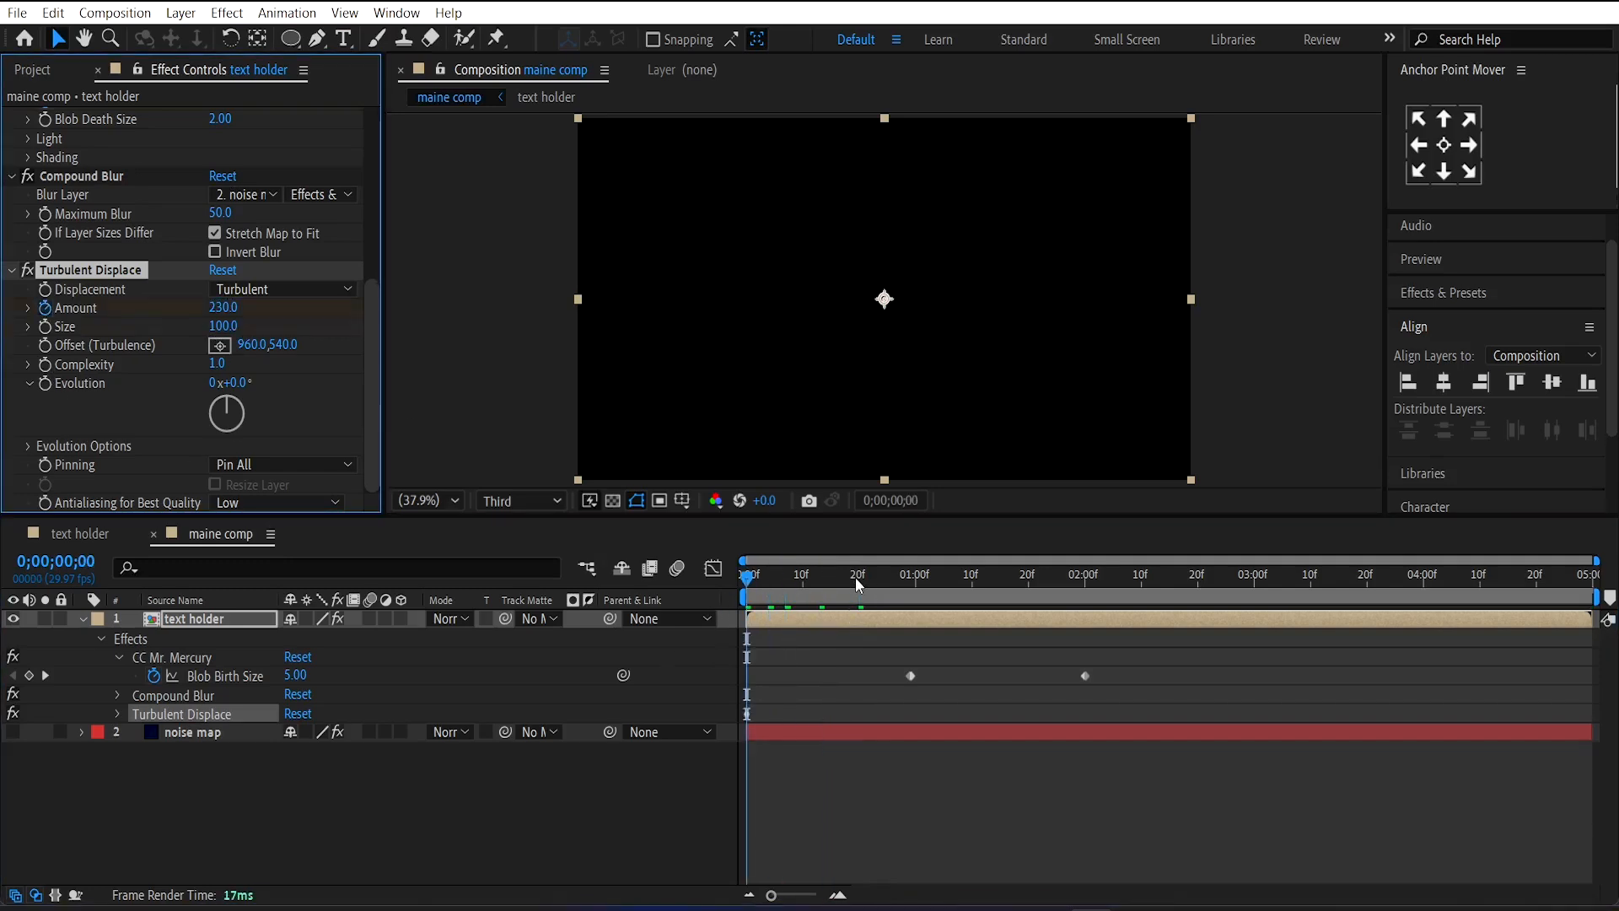
pyautogui.click(855, 573)
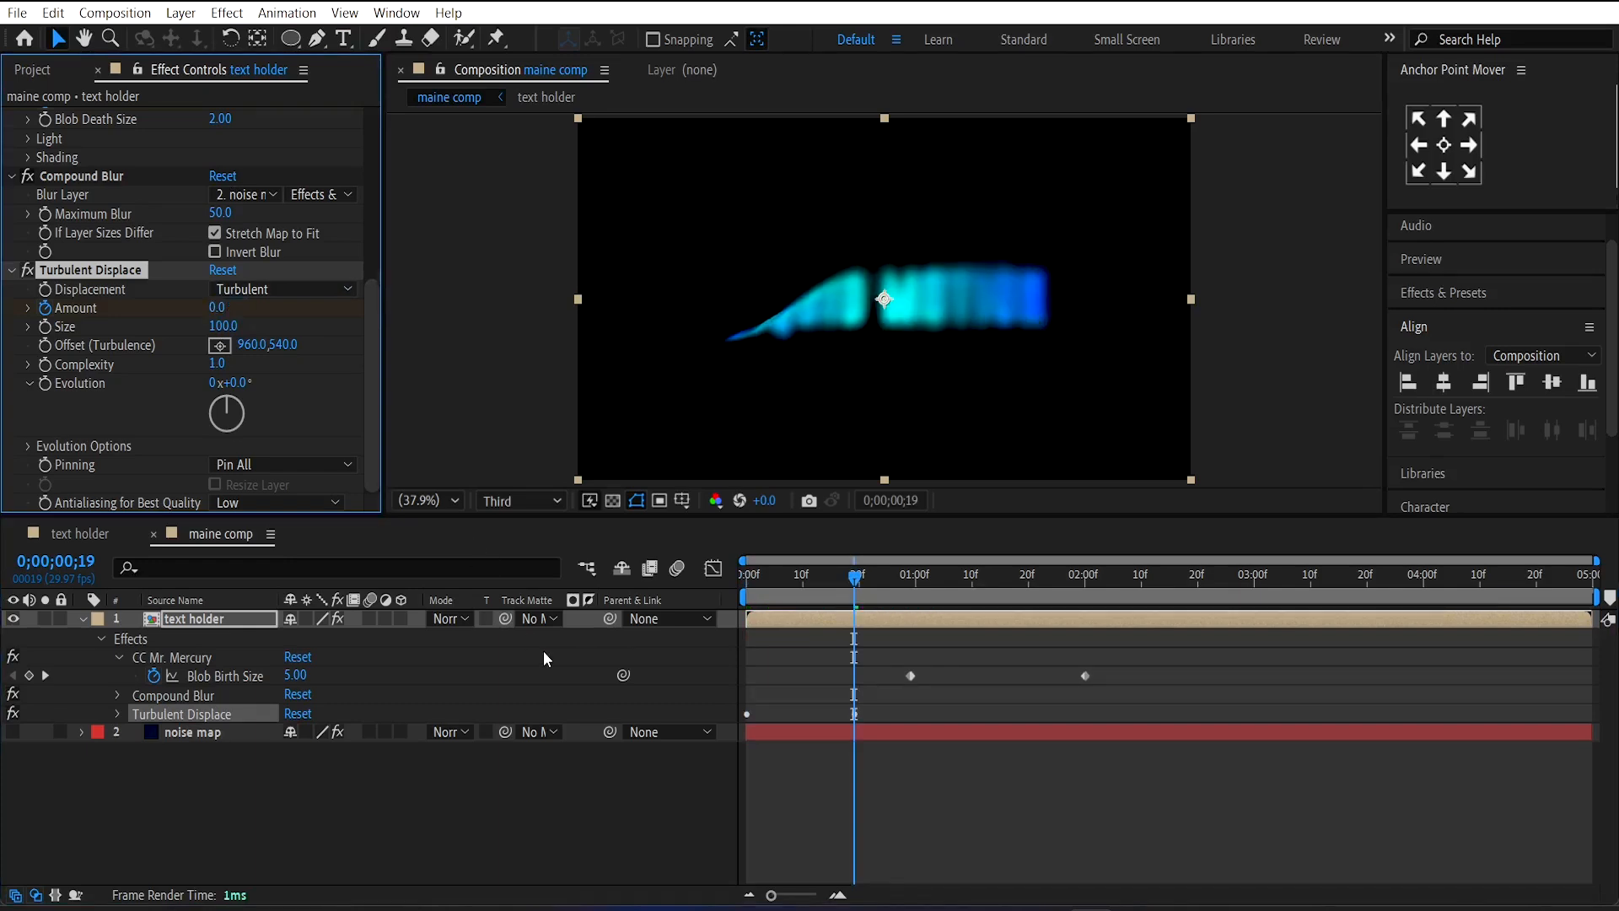
pyautogui.moveTo(836, 627)
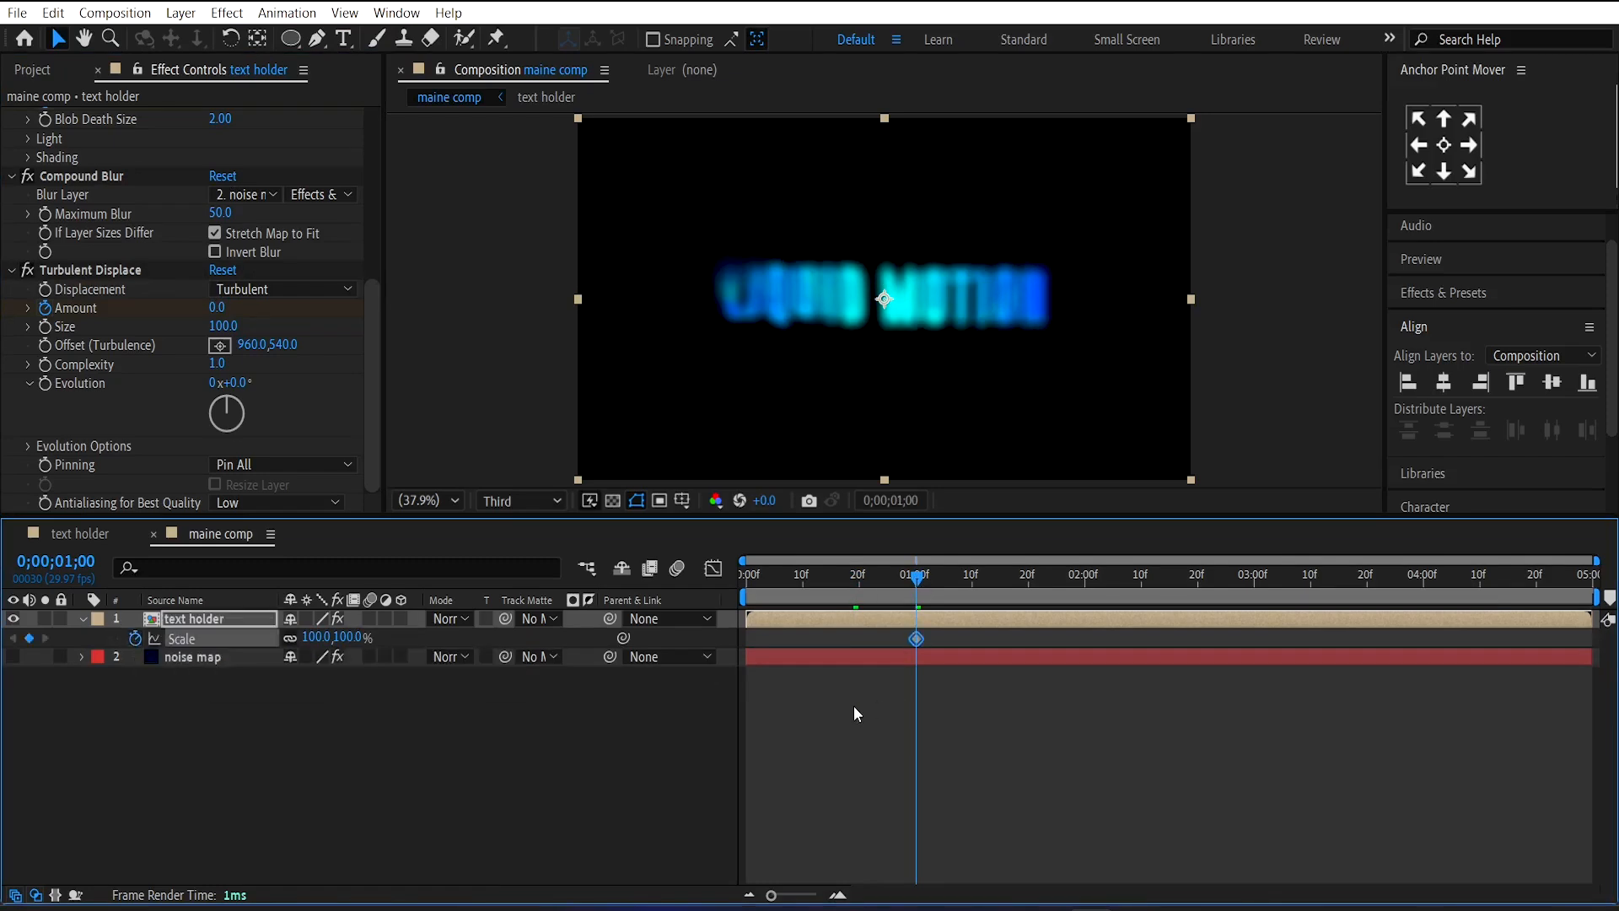
# Step: Keyframe position and 3500% starting scale for the text zoom-in and ease the curves in the Graph Editor
pyautogui.click(135, 638)
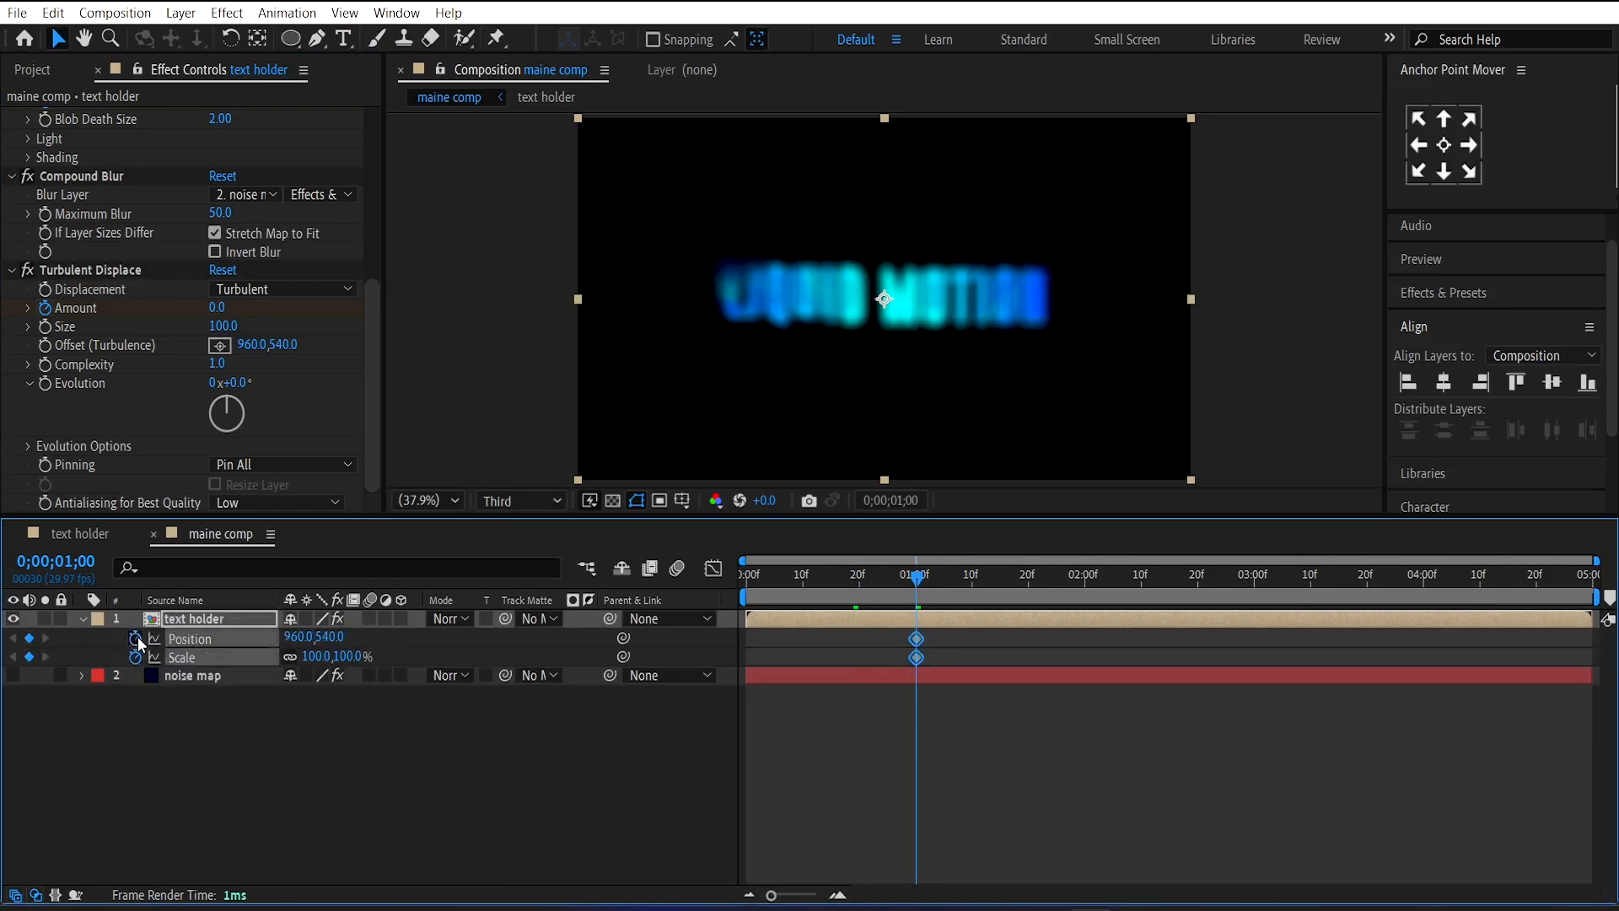
pyautogui.click(744, 574)
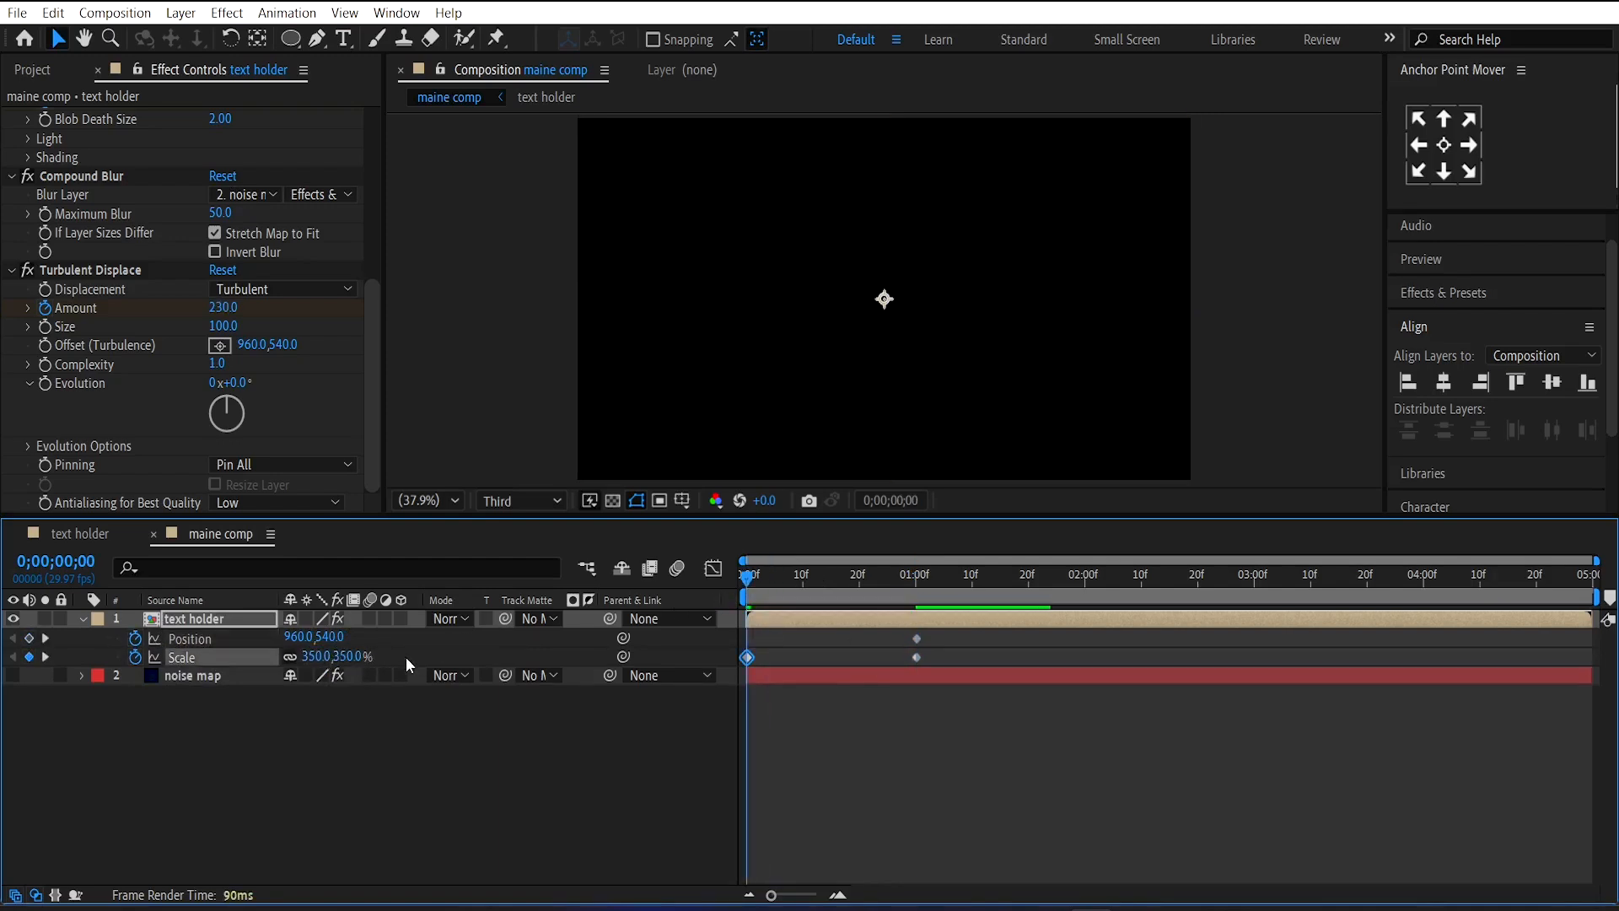
pyautogui.moveTo(882, 300); pyautogui.dragTo(857, 300)
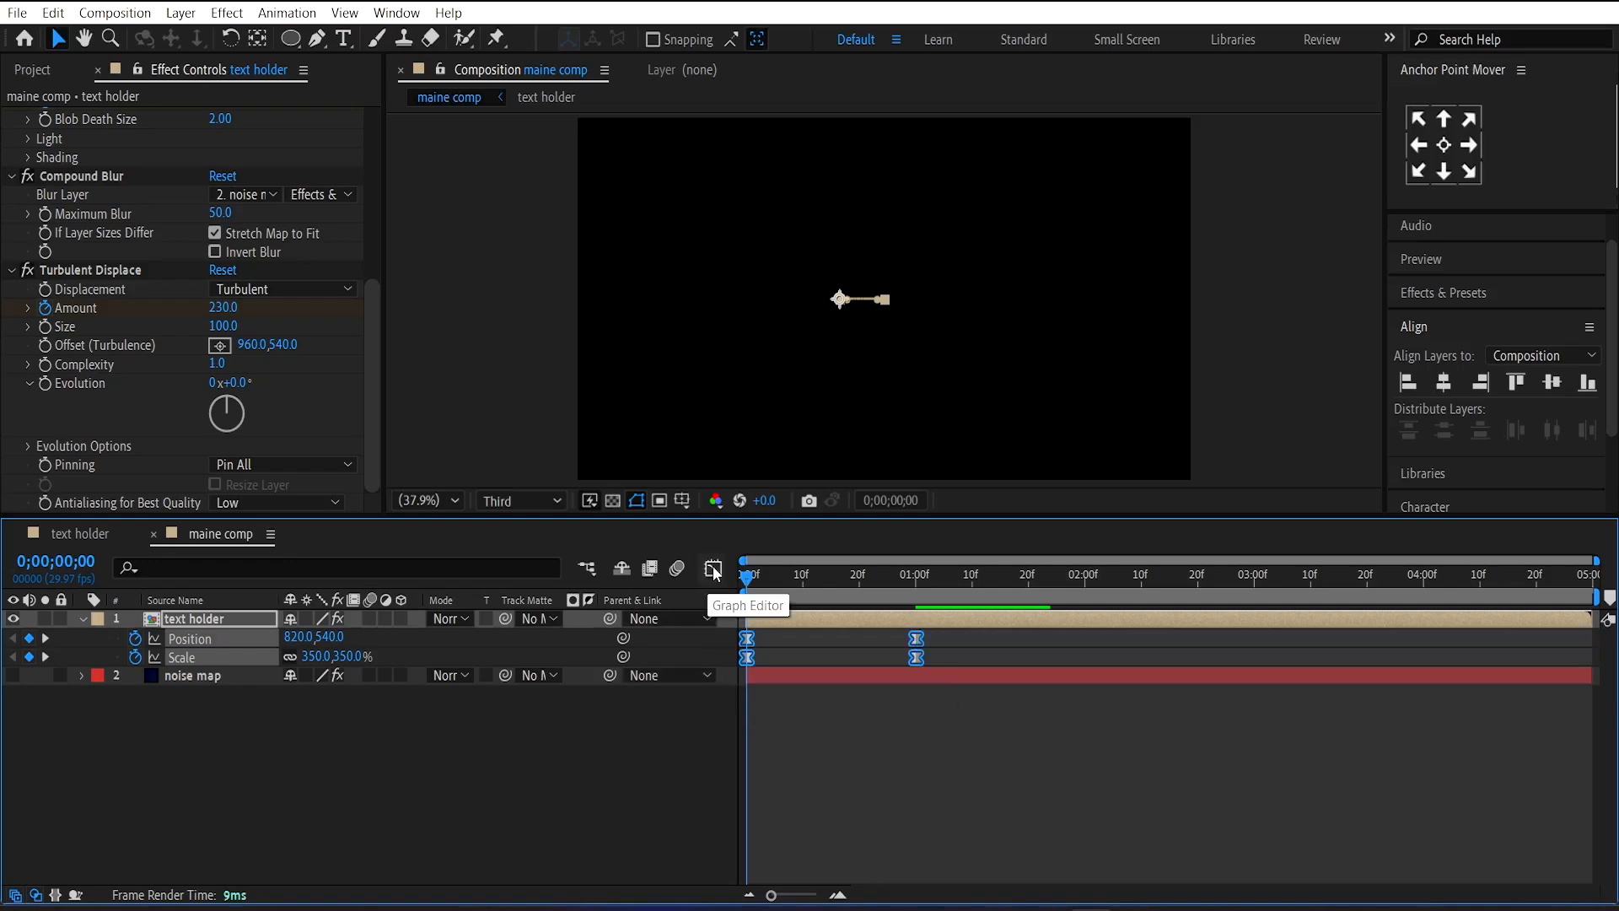
pyautogui.click(711, 569)
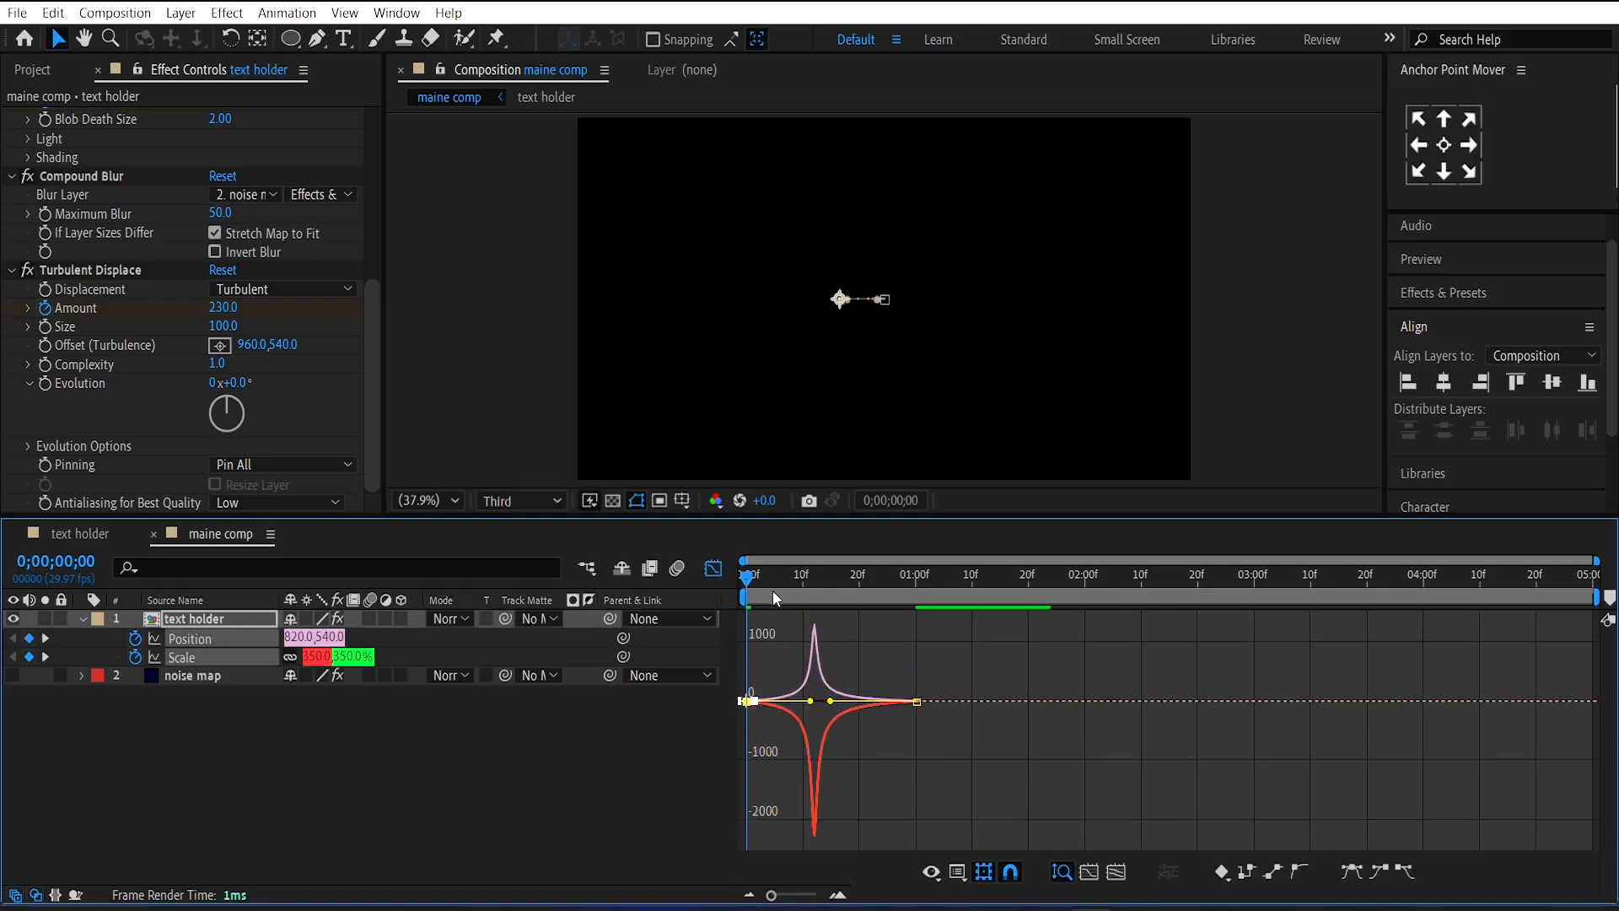
pyautogui.click(1051, 593)
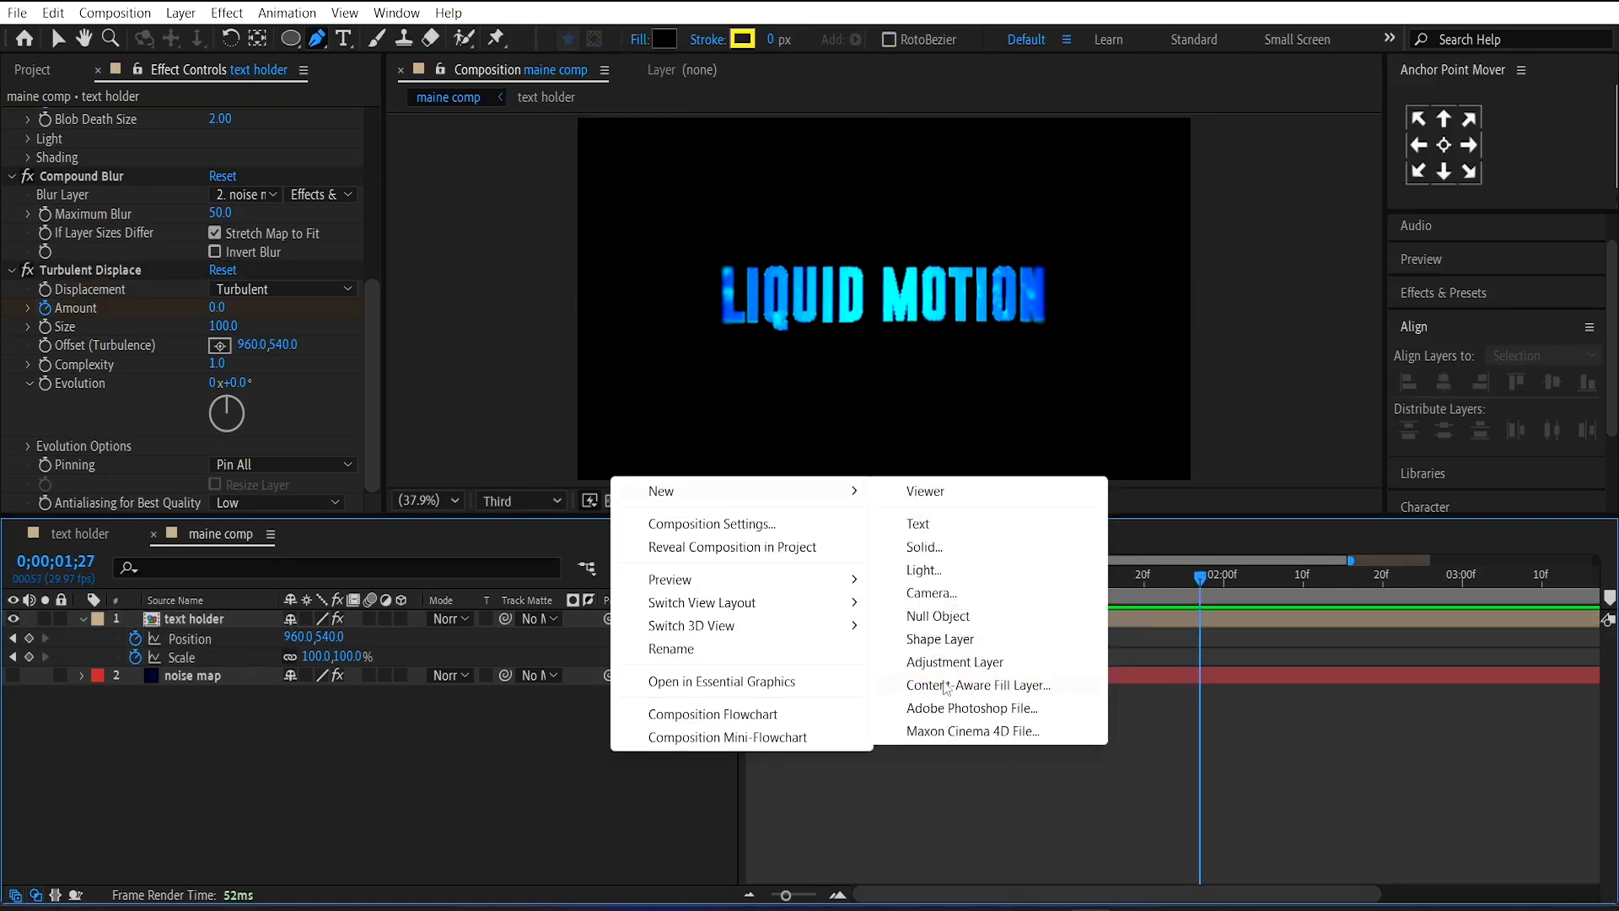
# Step: Add an adjustment layer and soften its glow value to 0.5
pyautogui.click(955, 661)
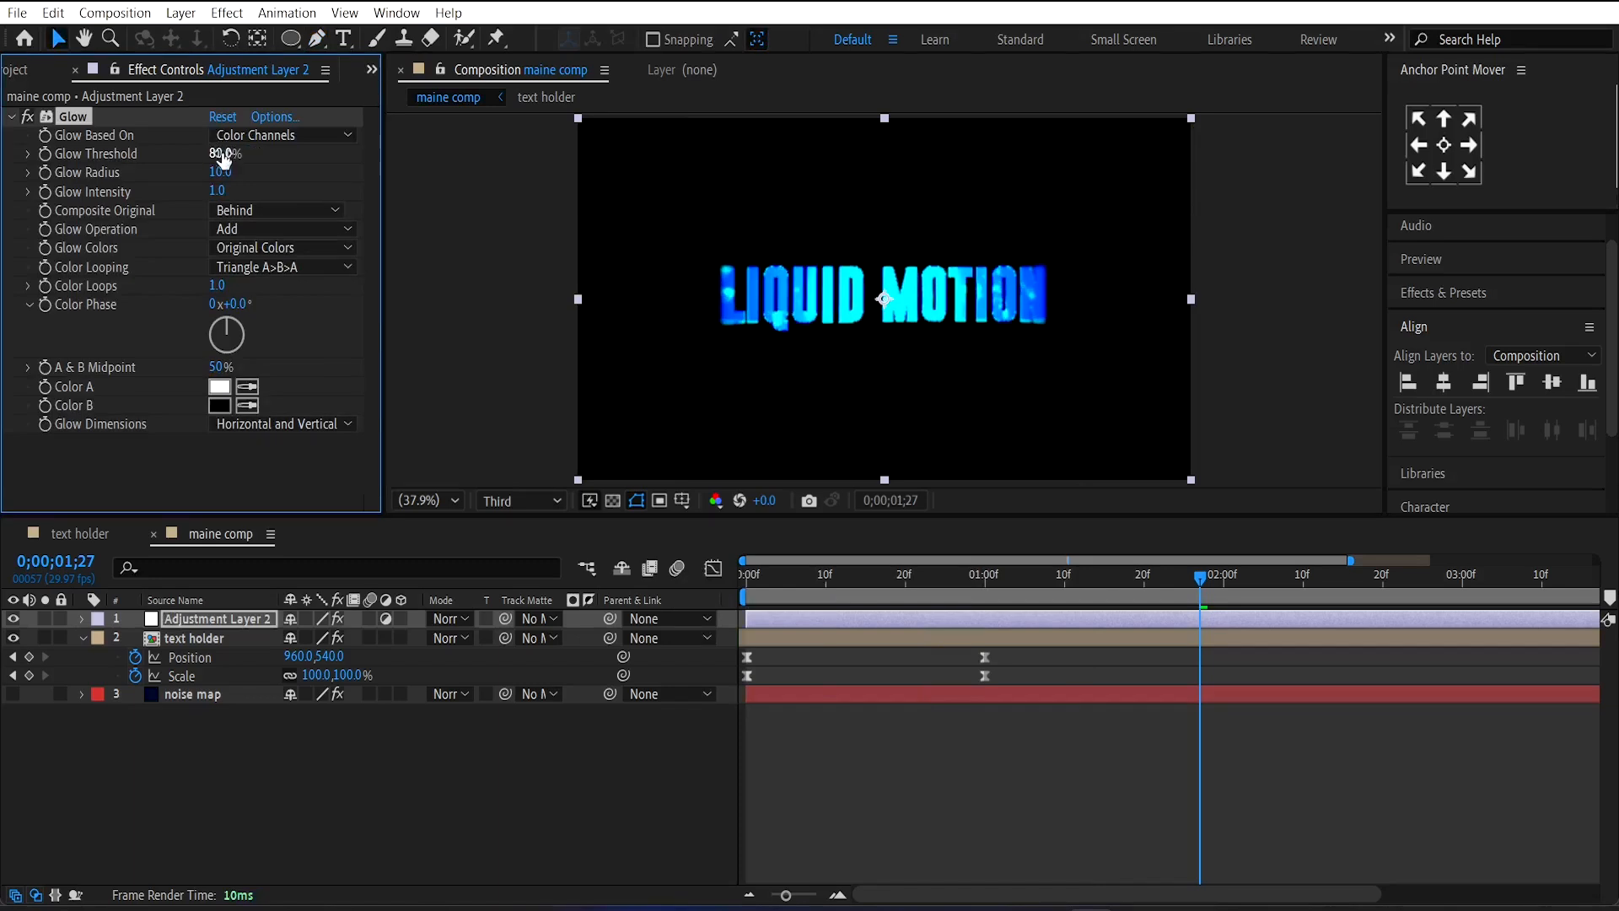
pyautogui.click(222, 172)
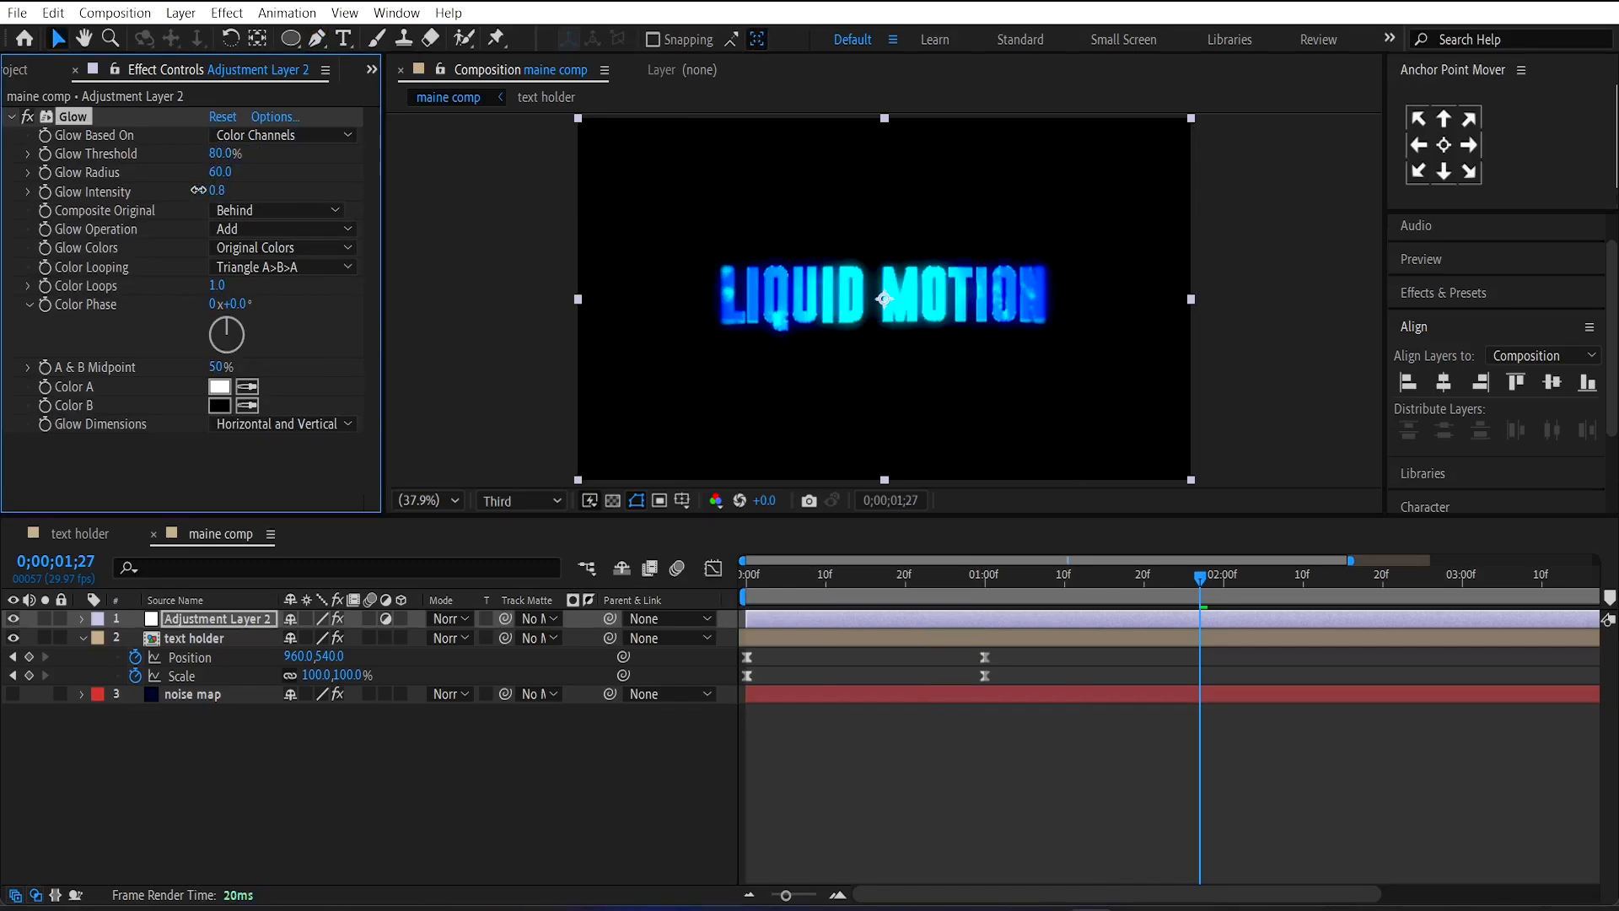
pyautogui.write('0.5')
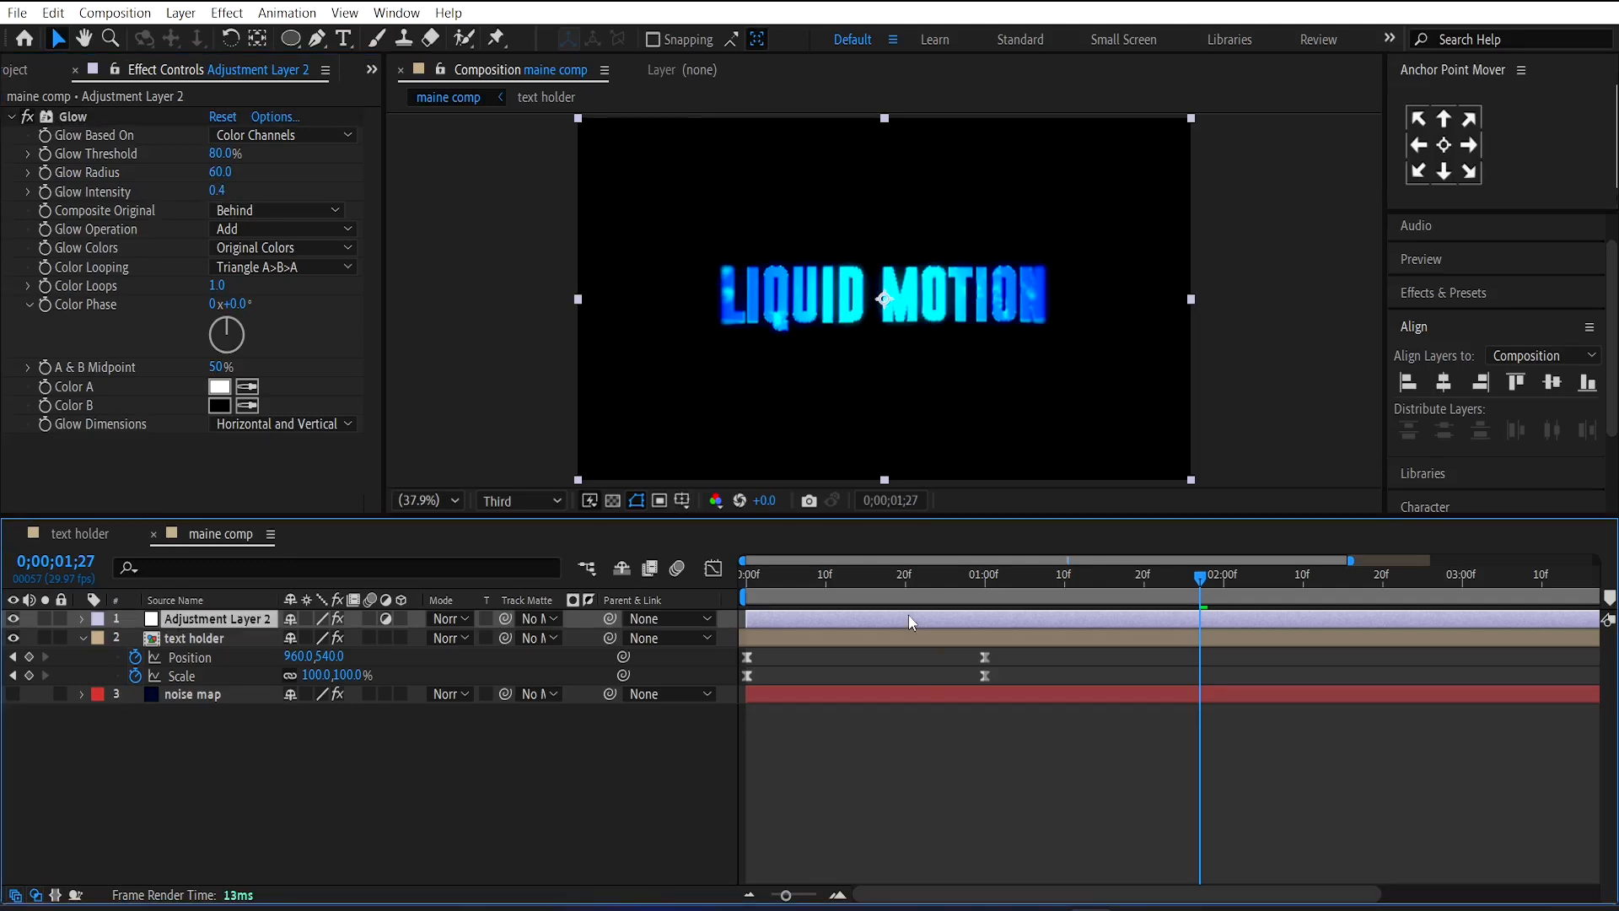
# Step: Add a Noise effect at 10% and an Unsharp Mask of amount 200 to the adjustment layer
pyautogui.write('noi')
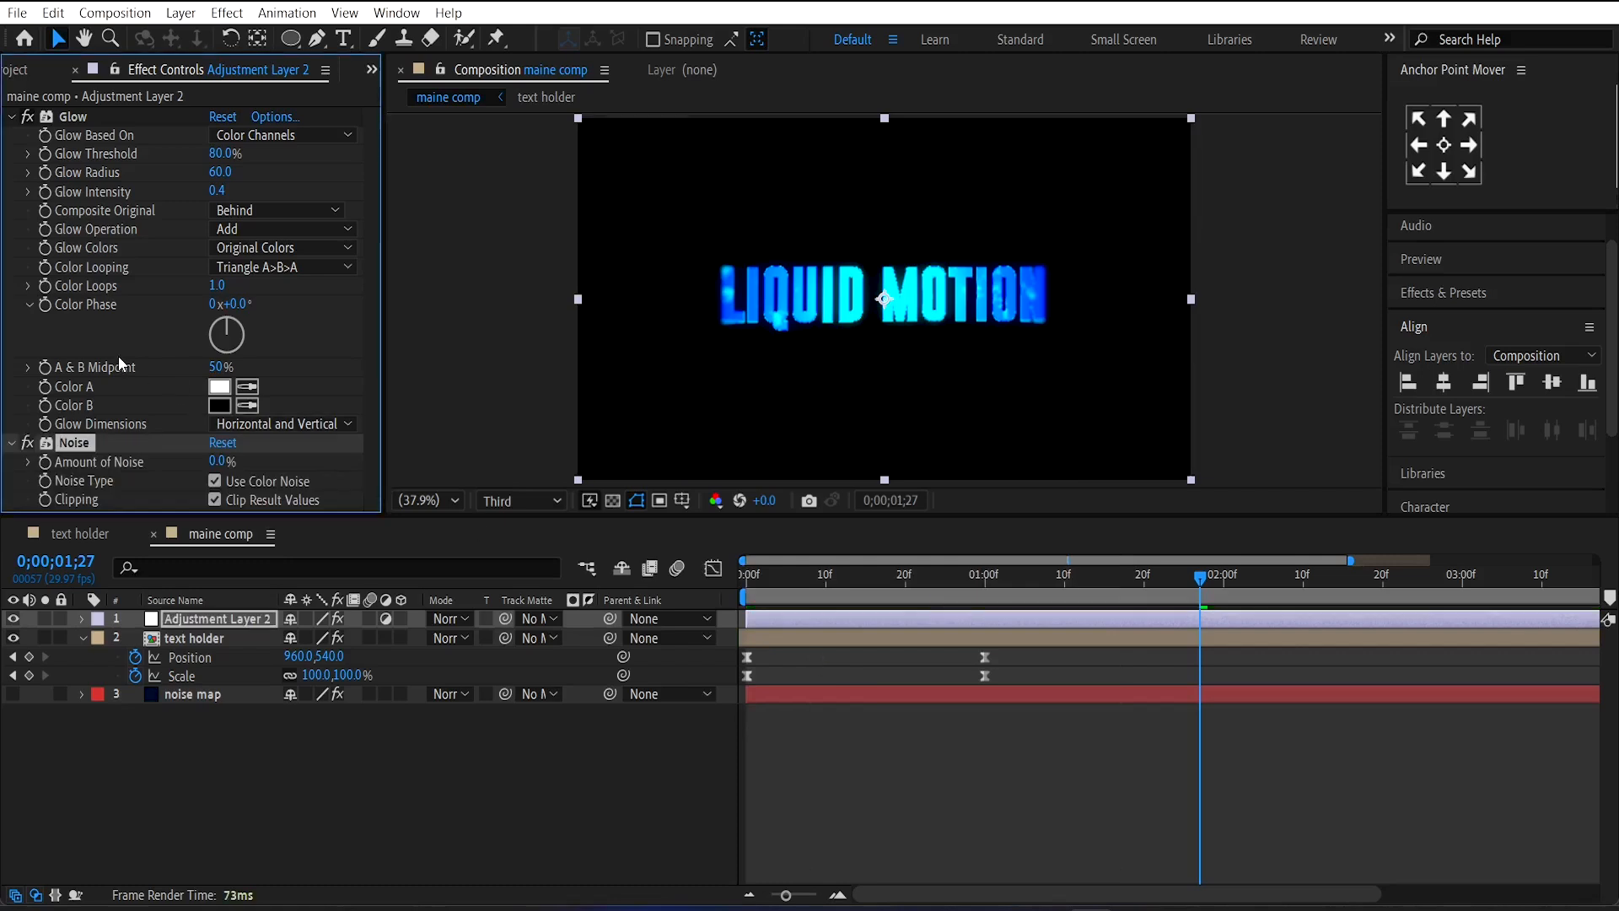
pyautogui.write('10')
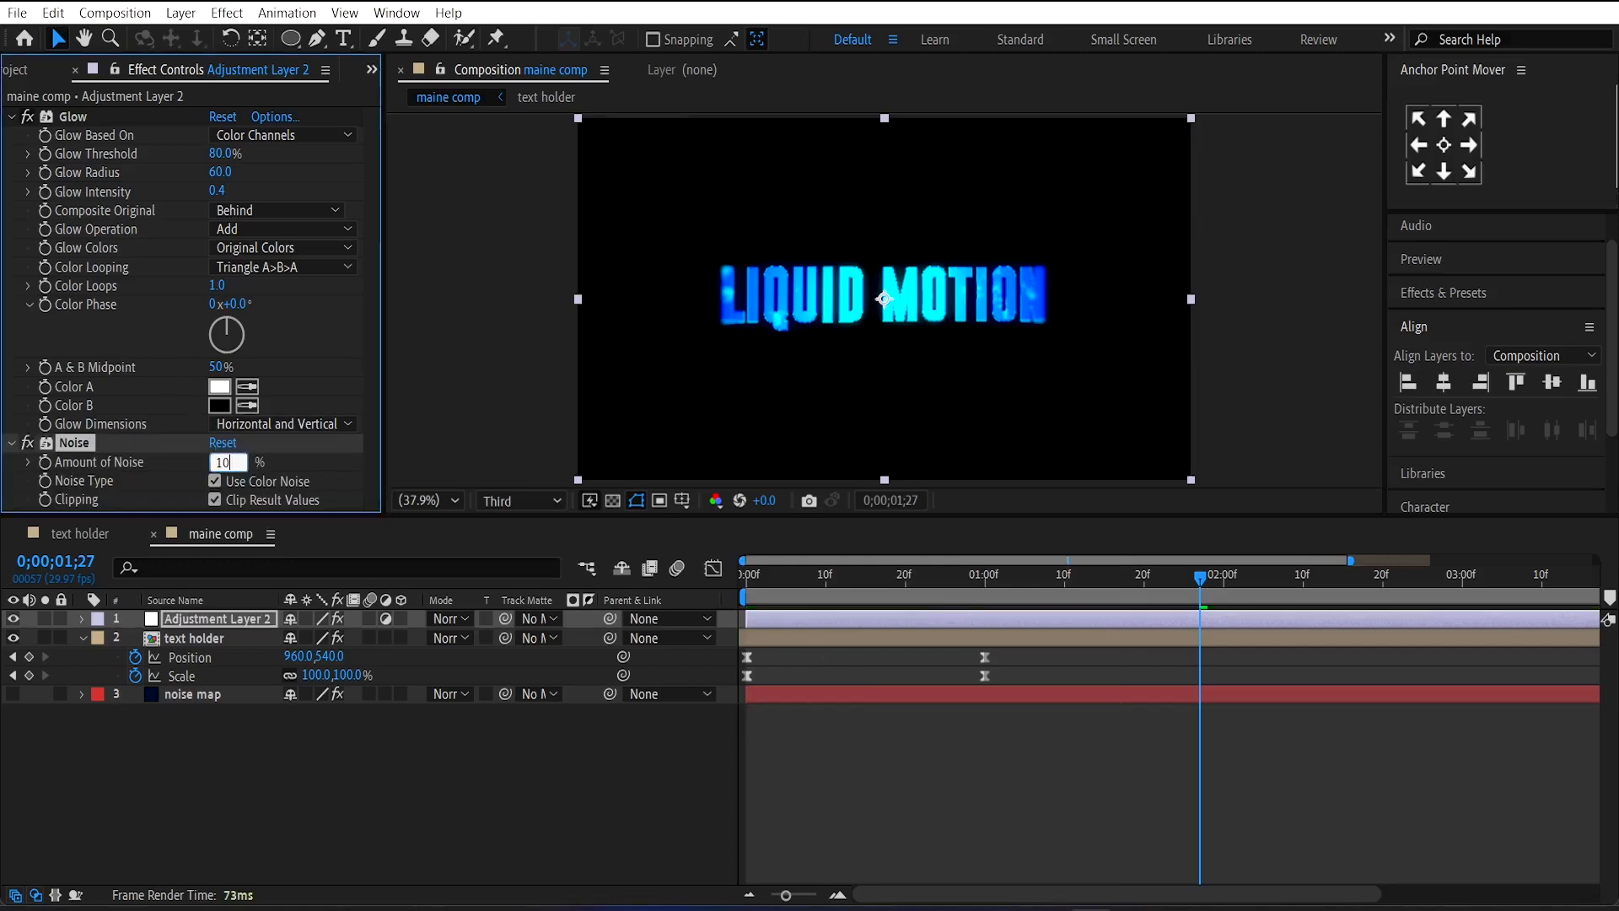
pyautogui.press('Enter')
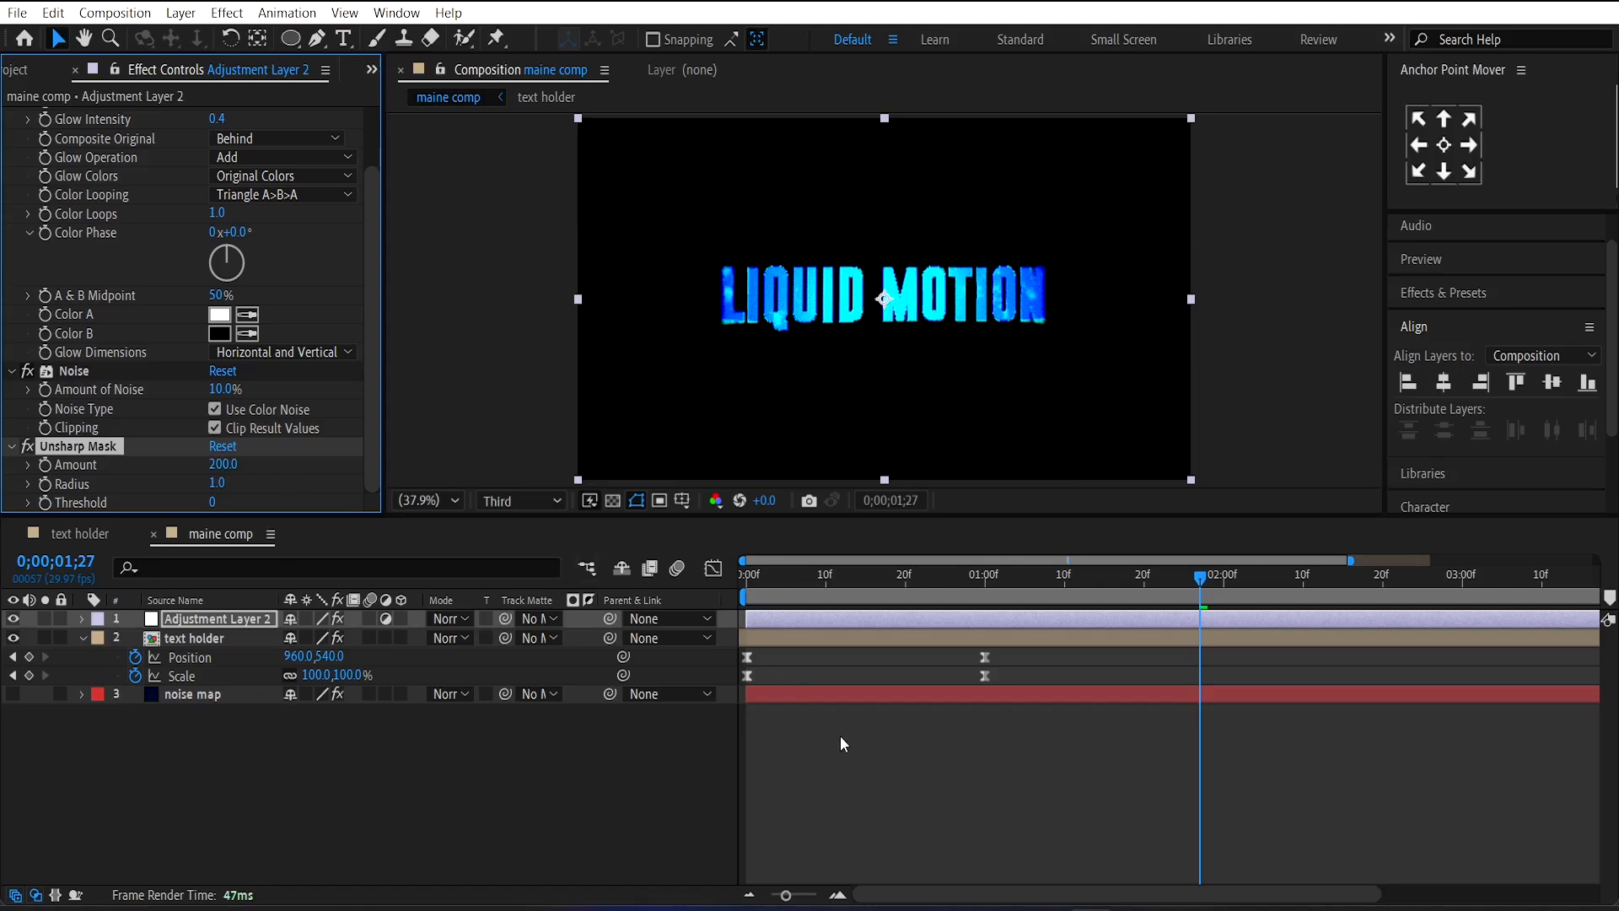
pyautogui.click(833, 575)
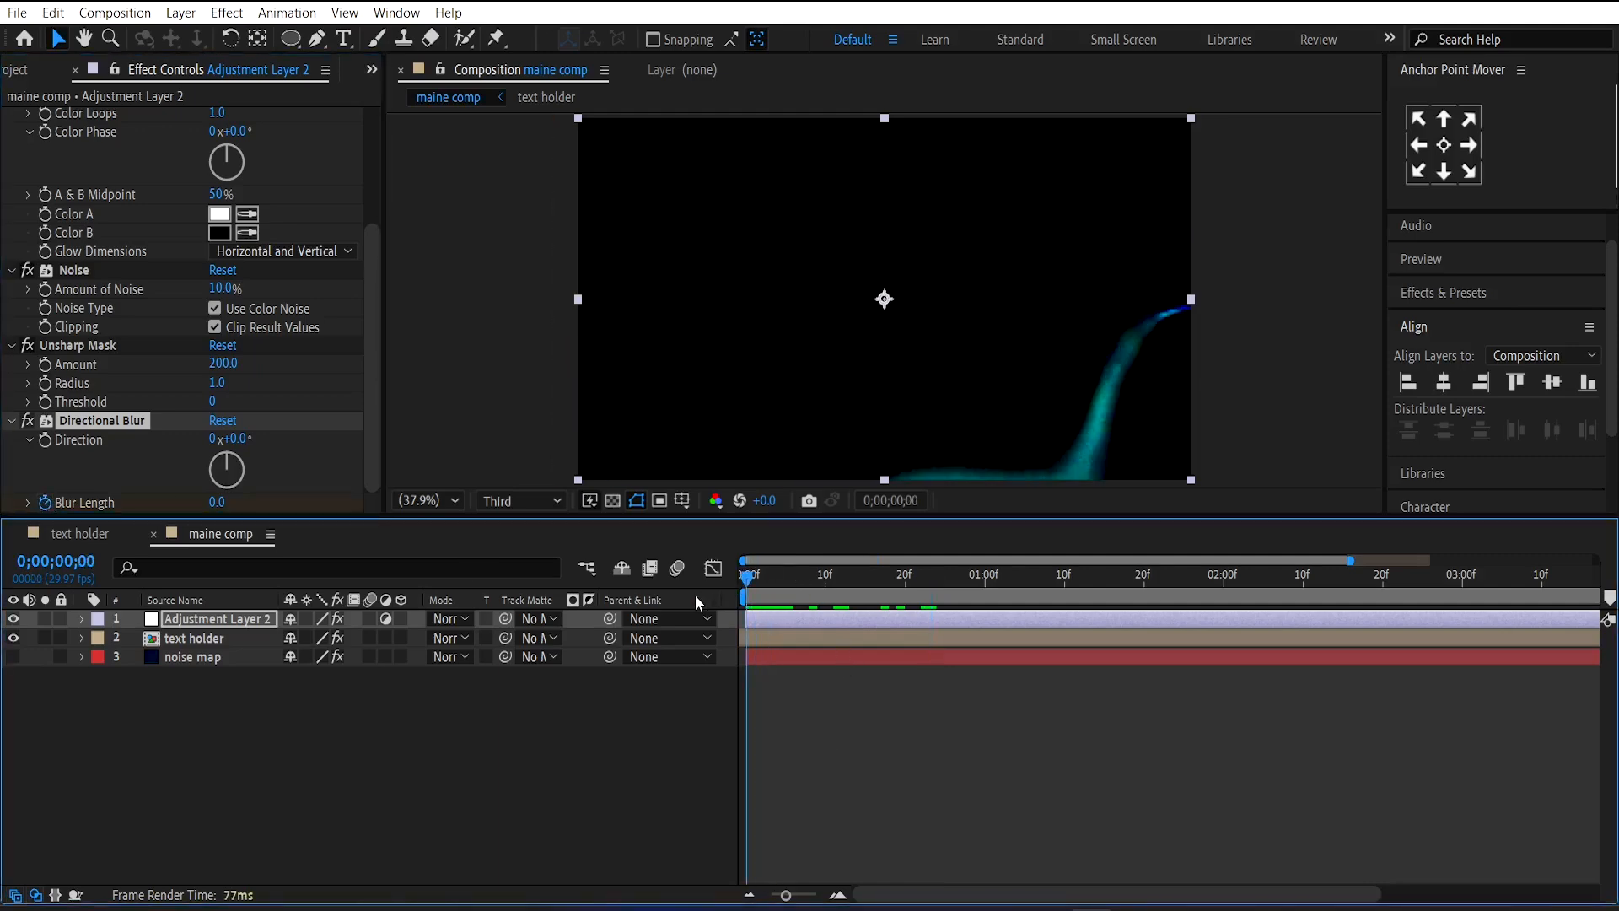
# Step: Keyframe the Directional Blur length on the adjustment layer from the first frame
pyautogui.click(216, 503)
pyautogui.write('all layers')
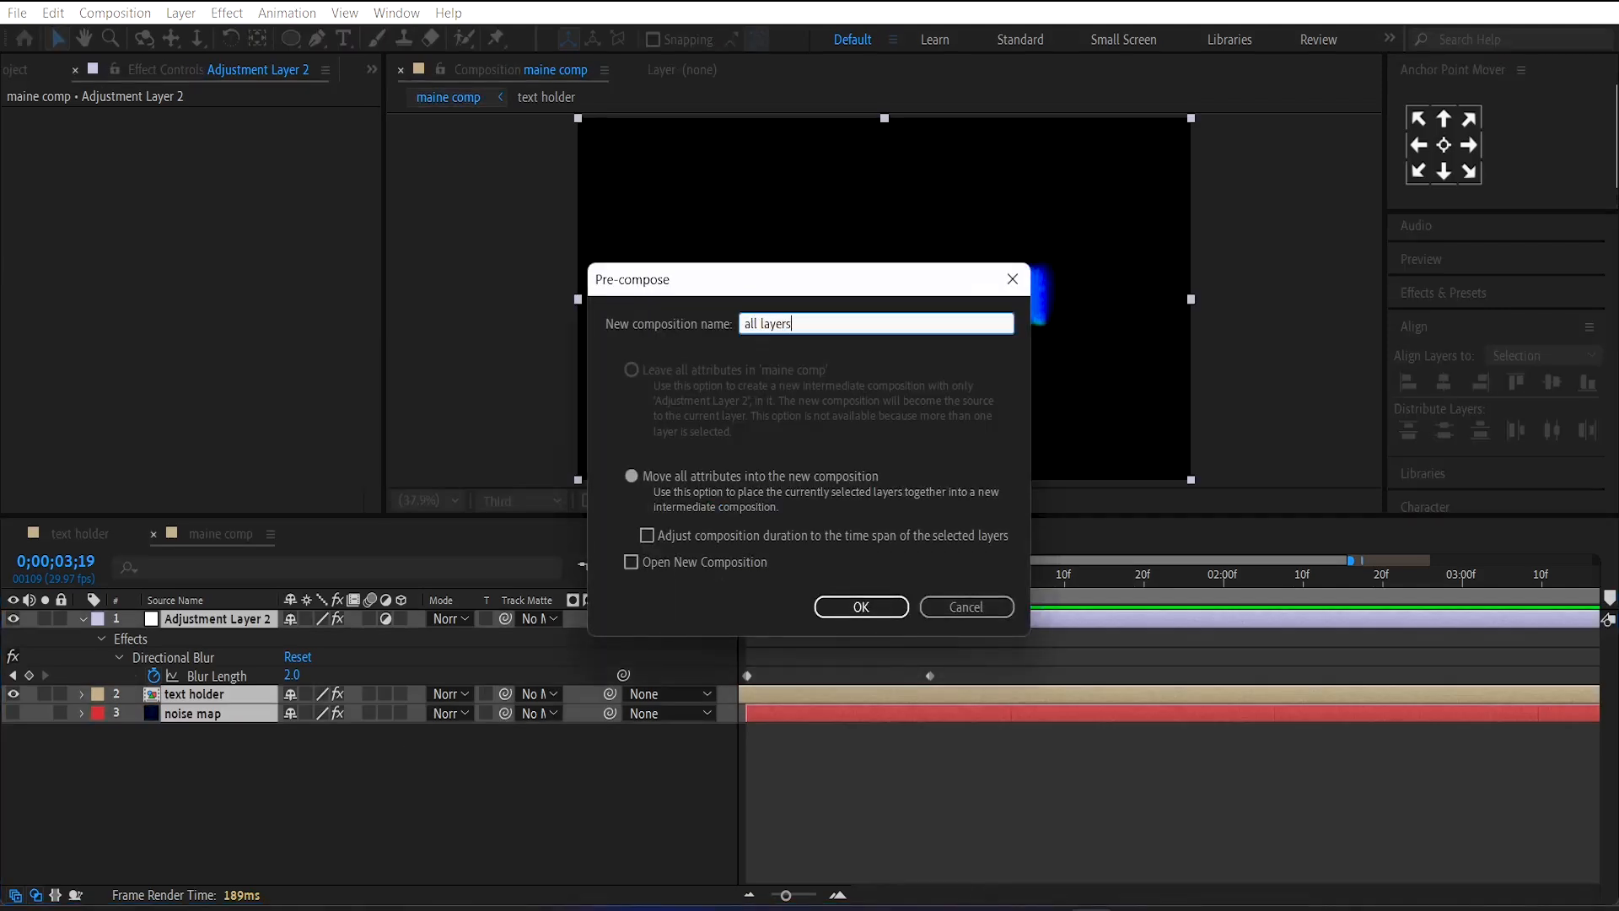
# Step: Pre-compose the layers as 'all layers' and create a dark blue solid named background beneath it
pyautogui.click(860, 607)
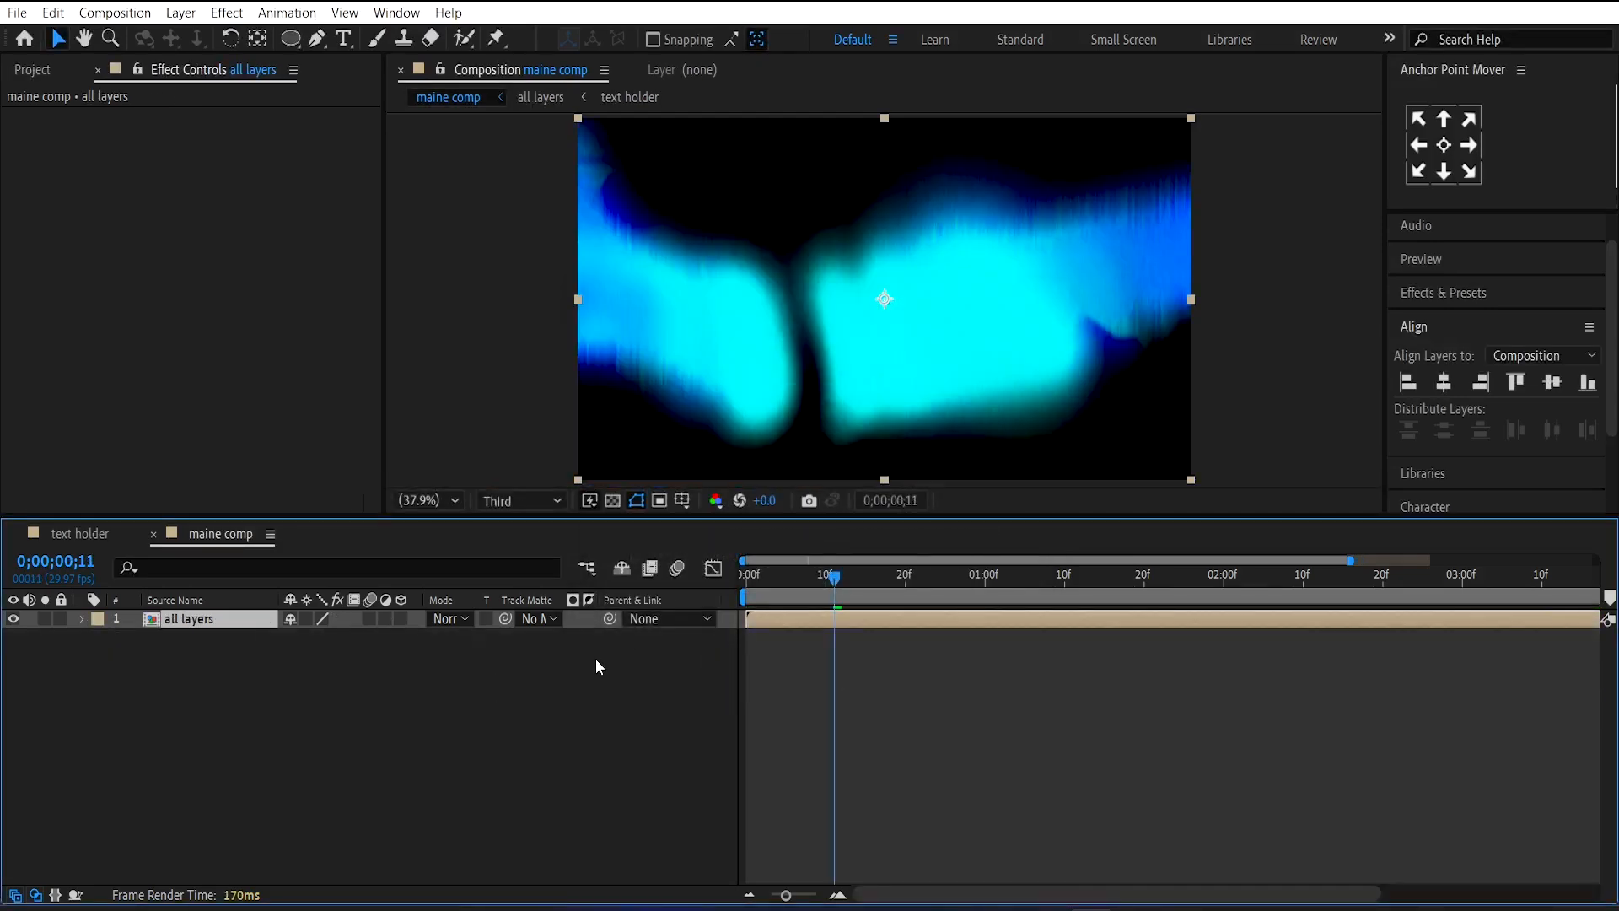
pyautogui.rightClick(597, 666)
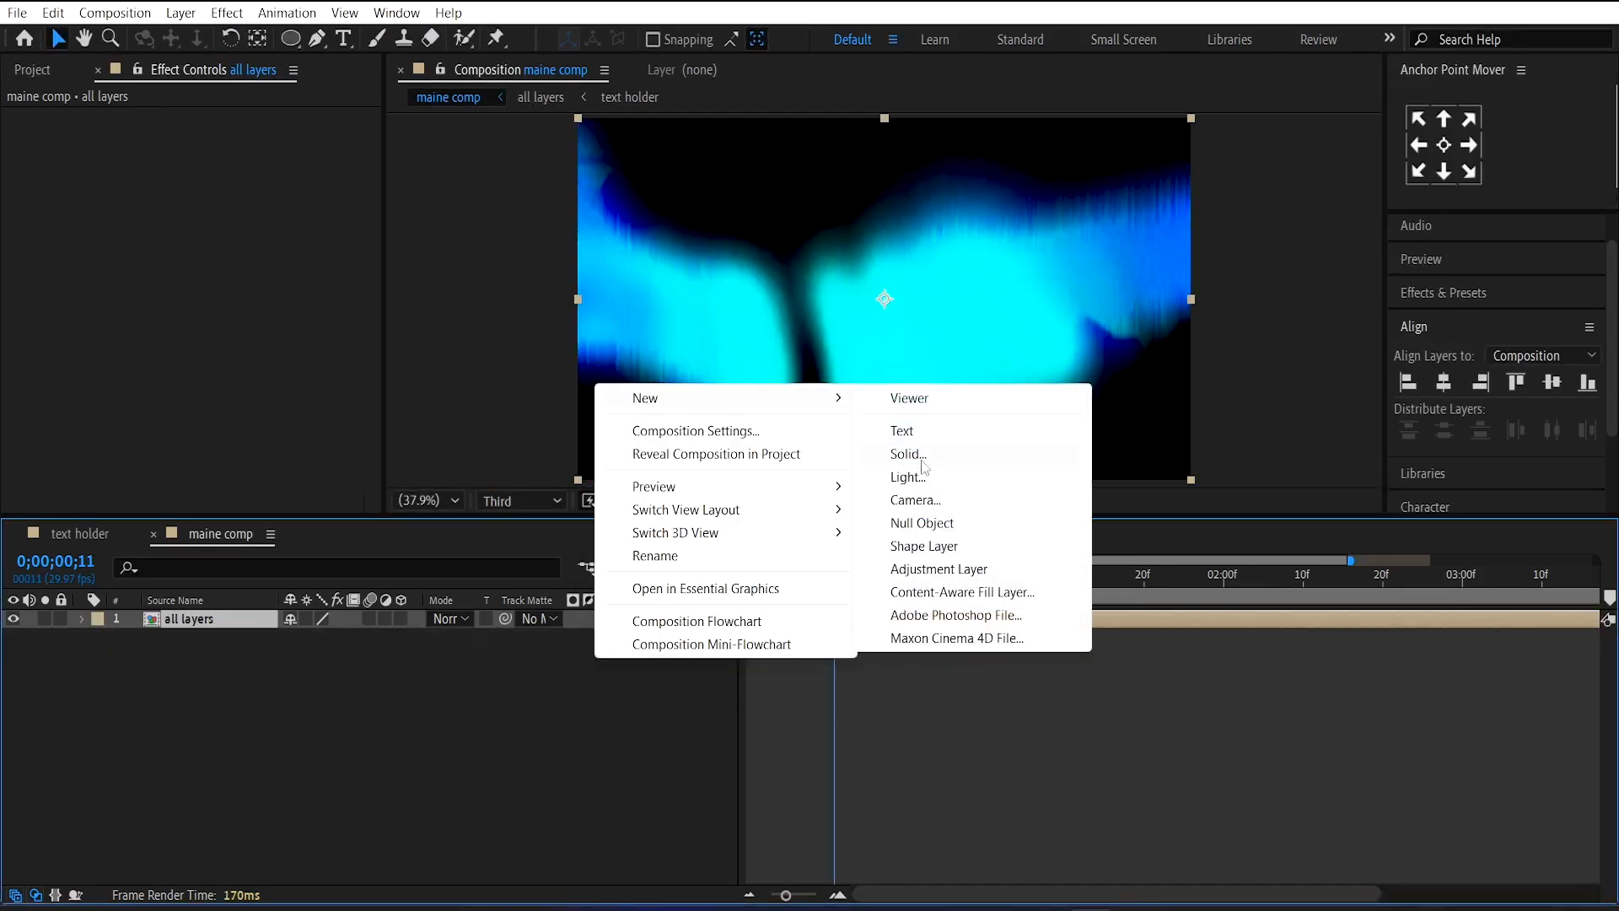
pyautogui.click(904, 454)
pyautogui.write('background')
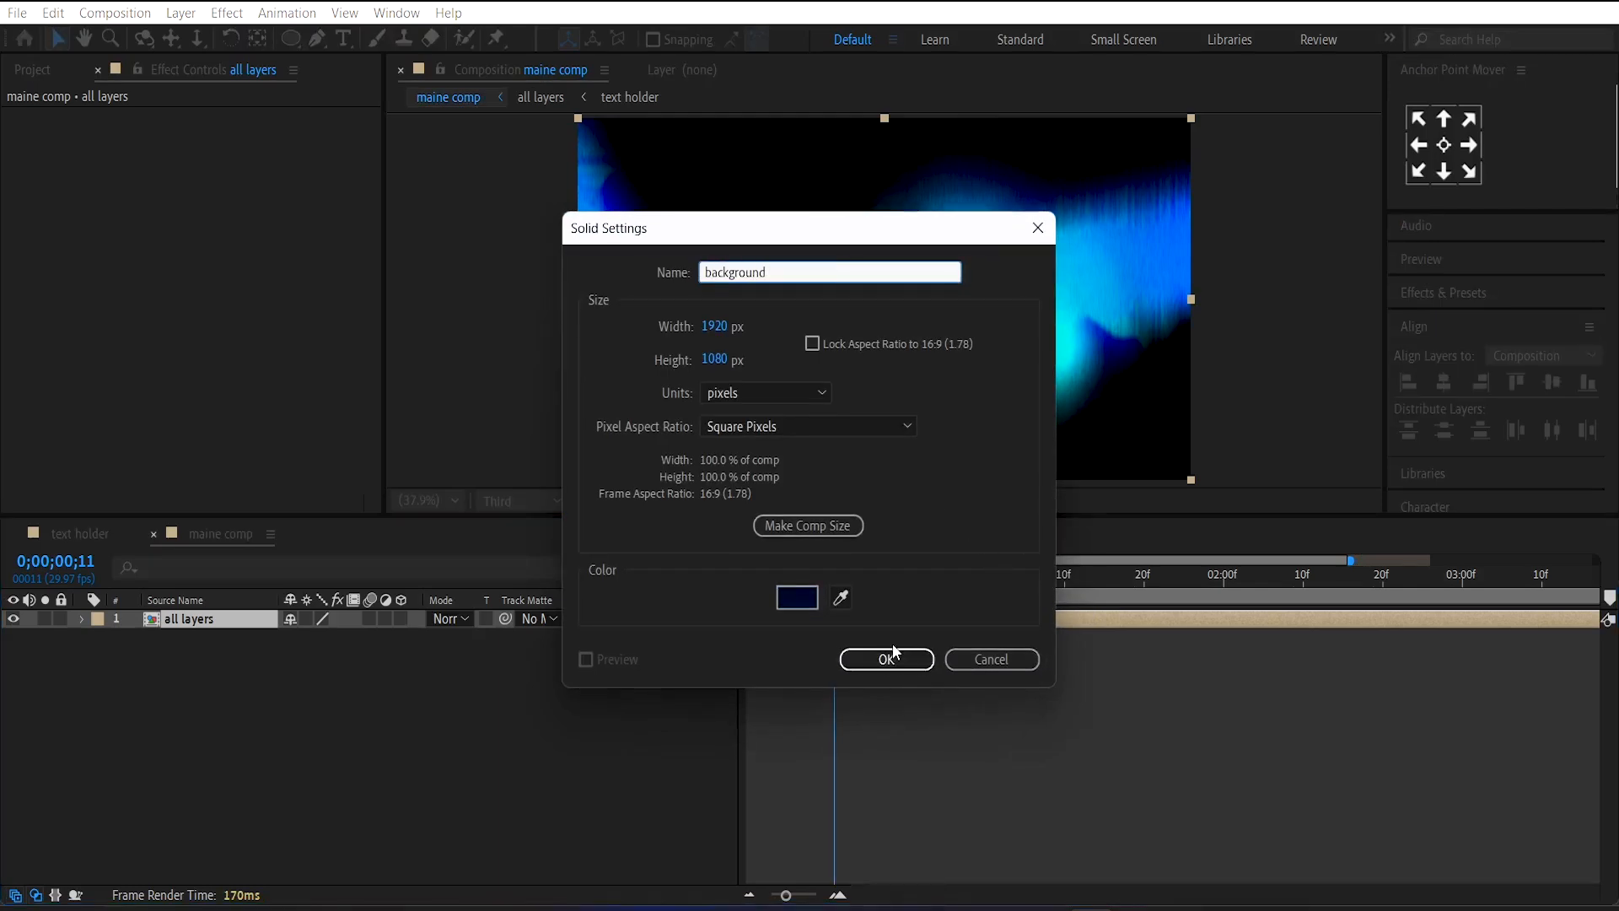
pyautogui.click(887, 659)
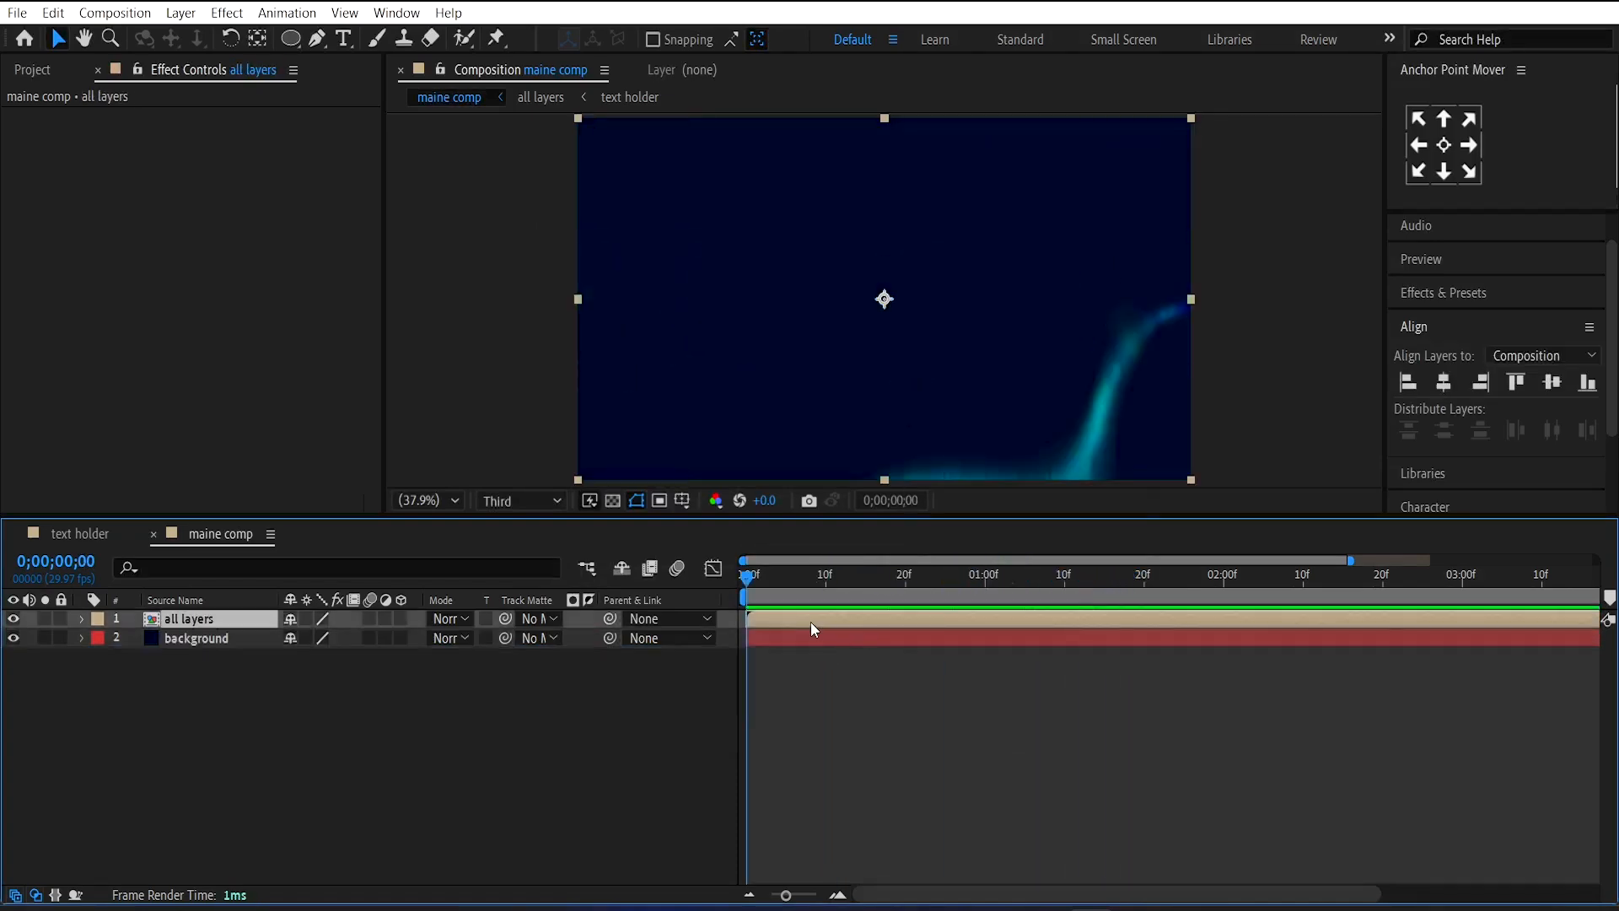
# Step: Keyframe the all layers scale from 100% at the start to 85% near the end
pyautogui.click(81, 617)
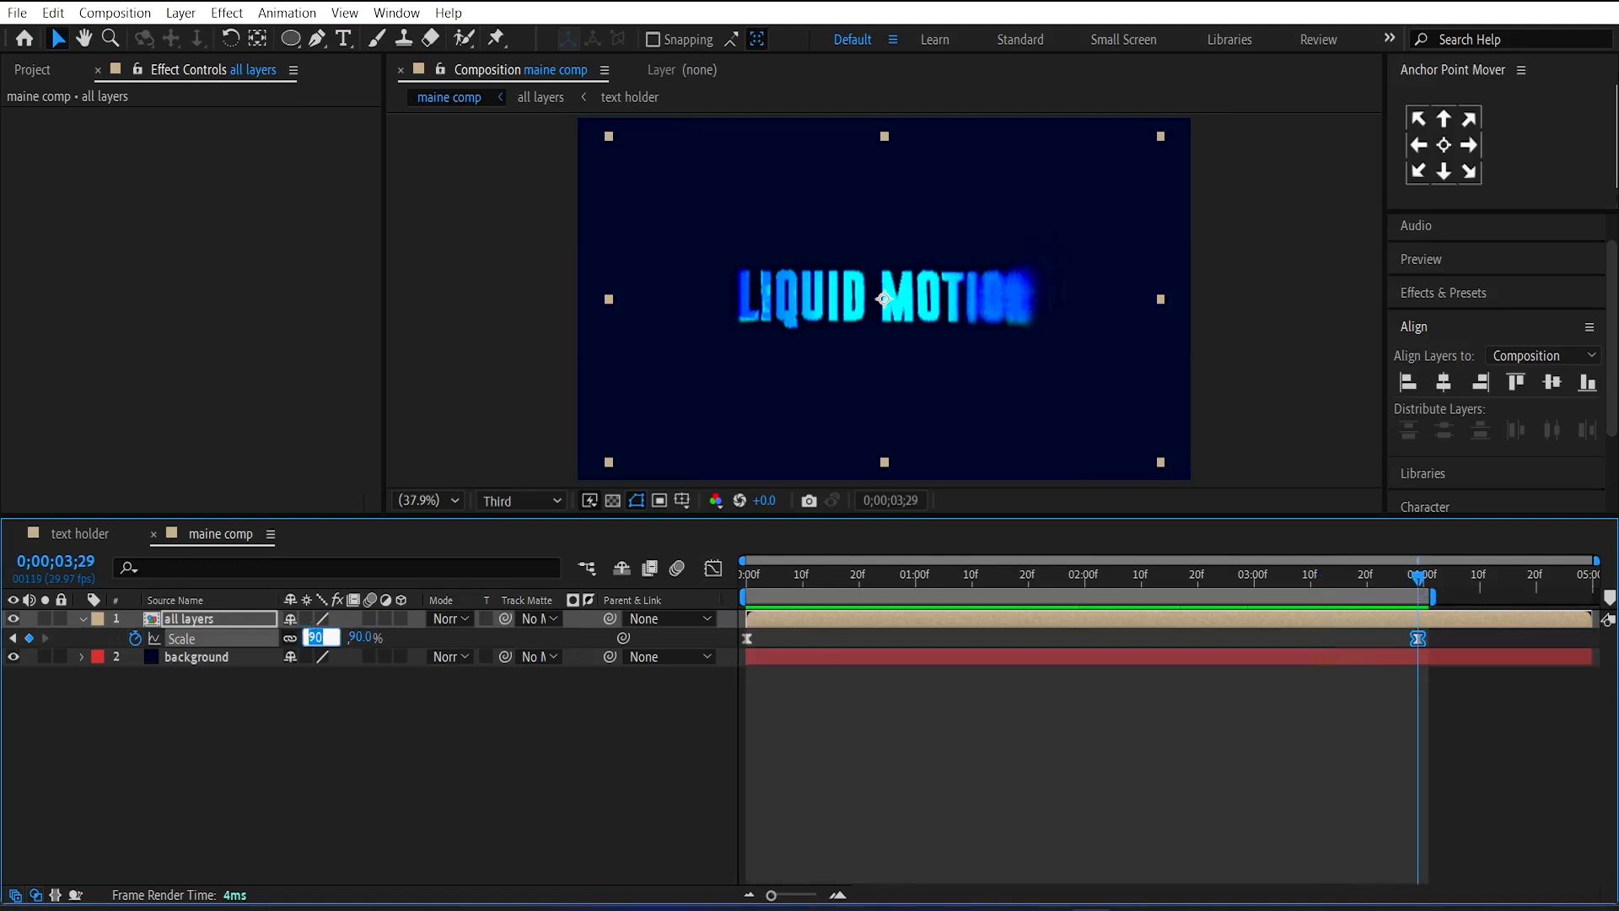
pyautogui.write('85')
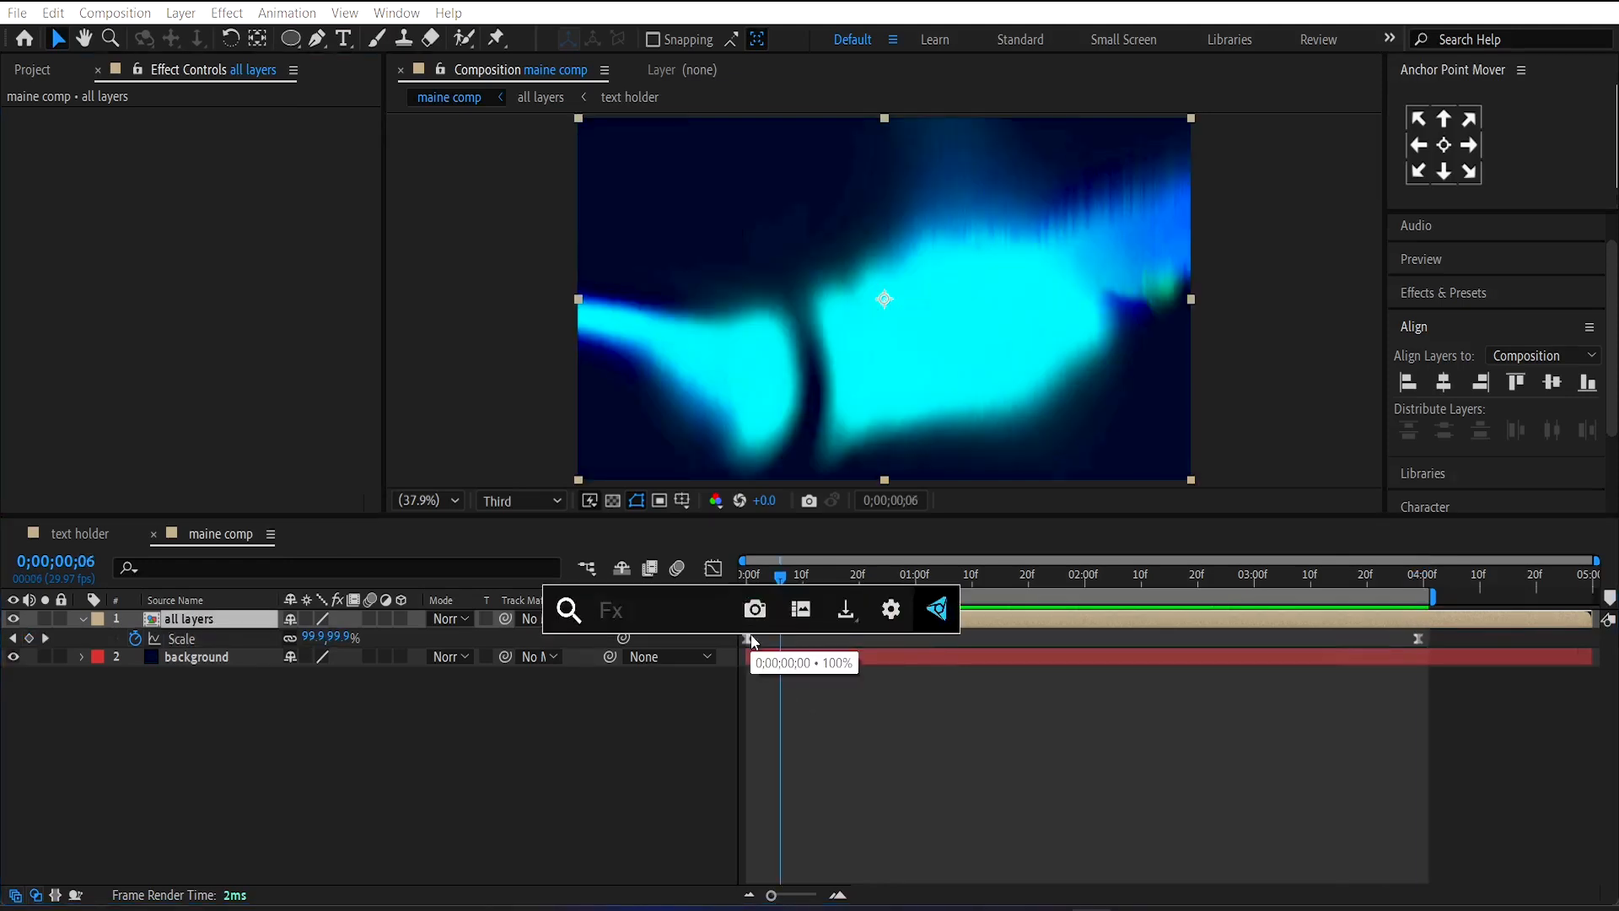
# Step: Apply Posterize Time to the all layers comp with a 15 fps frame rate
pyautogui.write('pos')
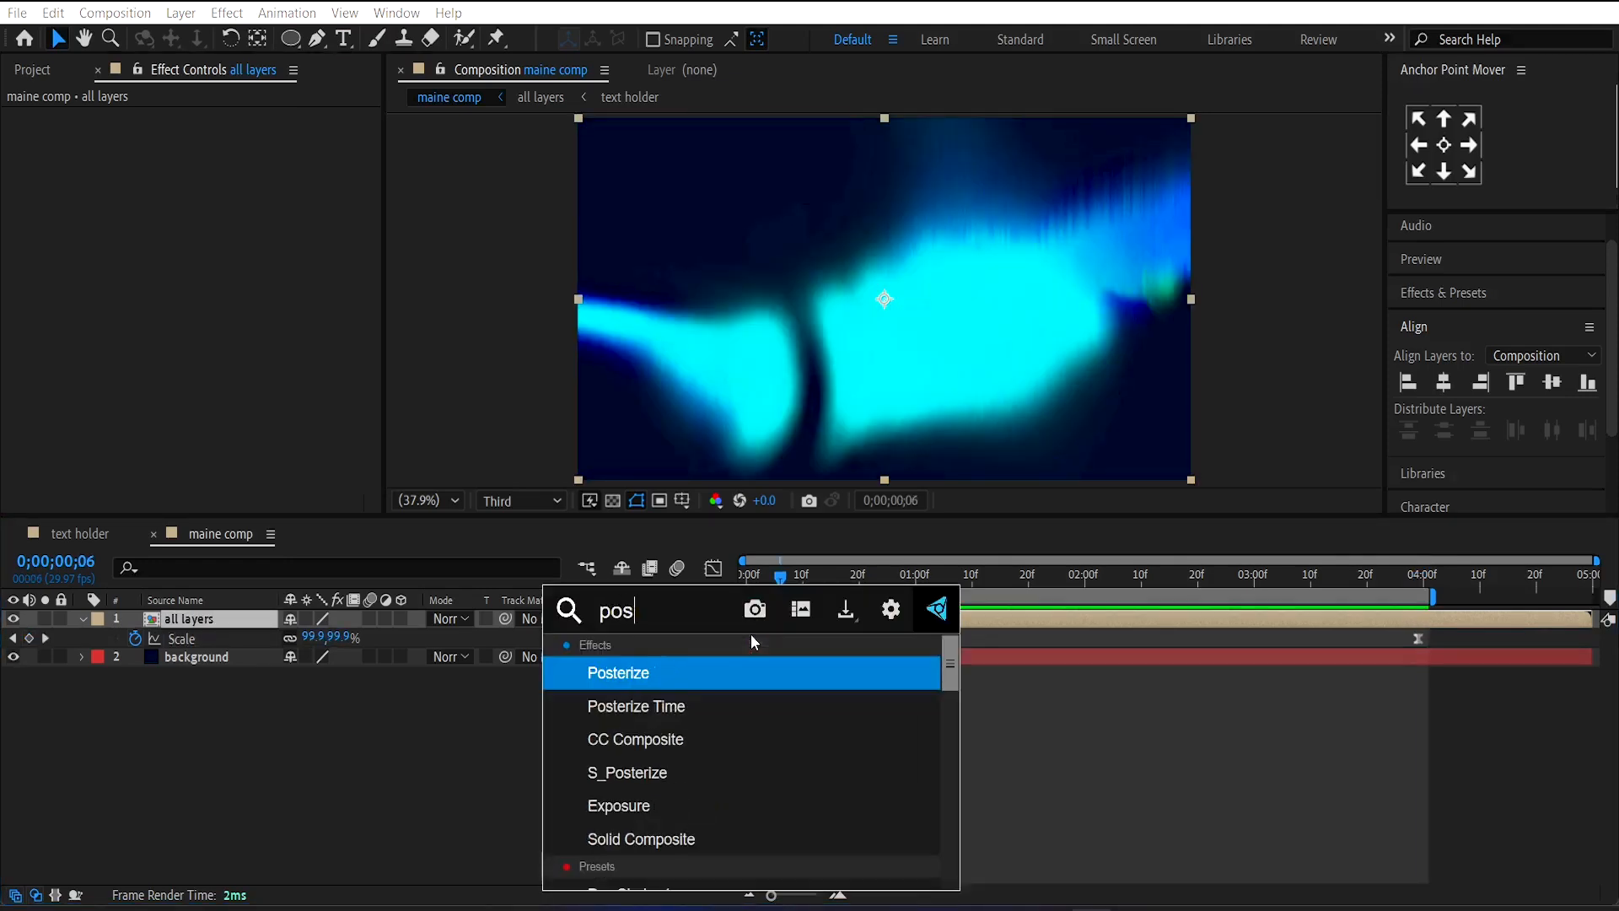
pyautogui.moveTo(681, 707)
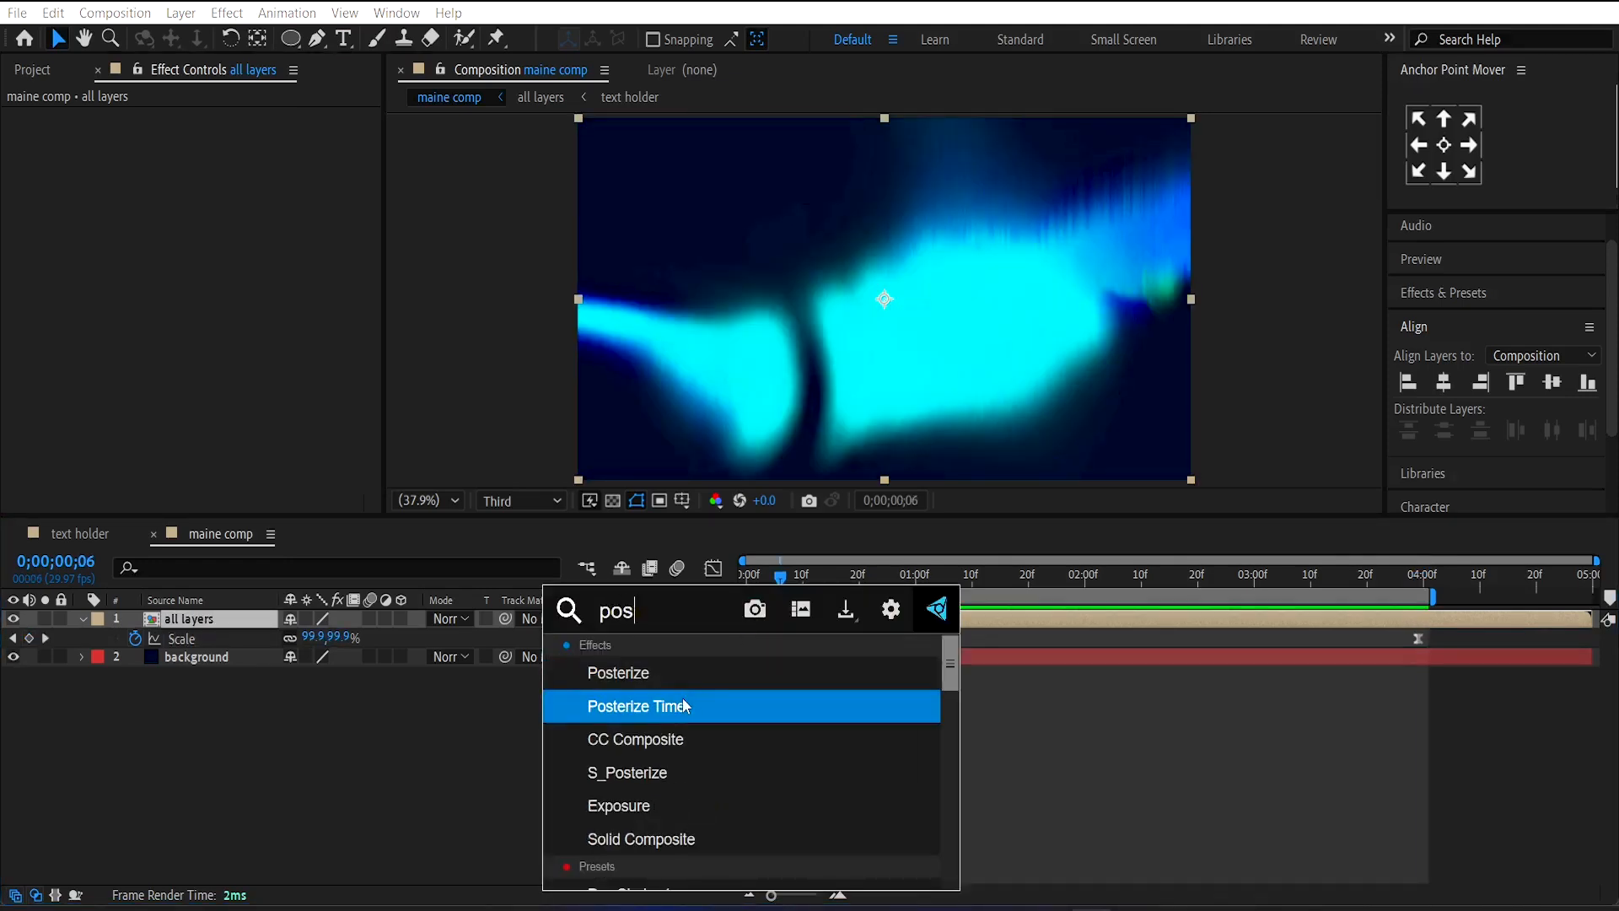
pyautogui.doubleClick(638, 705)
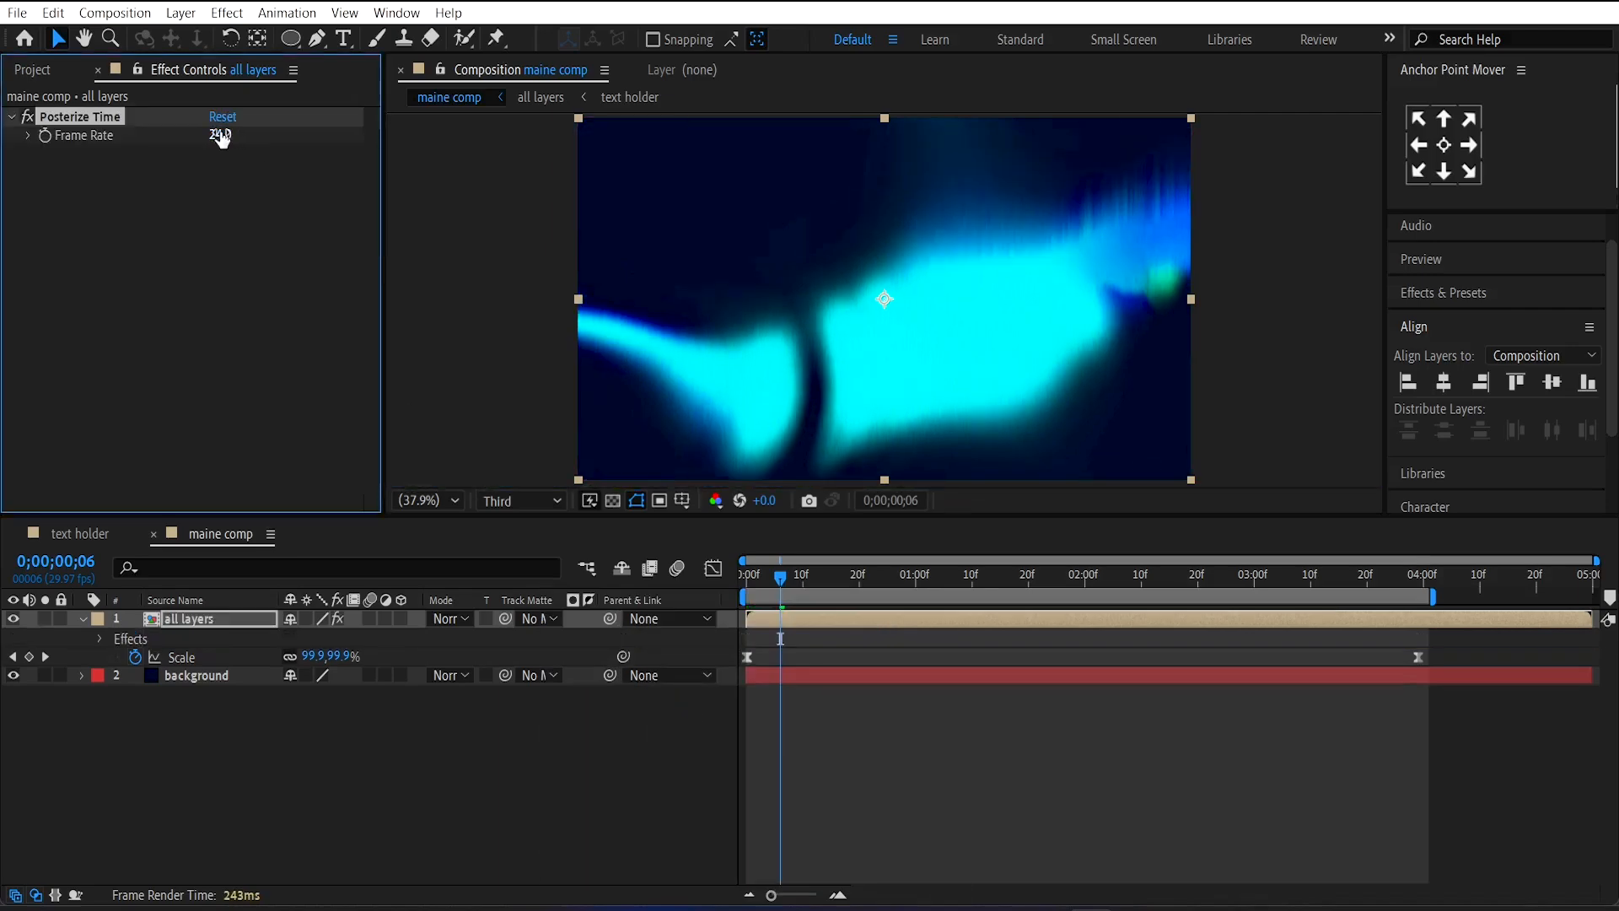
pyautogui.doubleClick(217, 135)
pyautogui.write('wig')
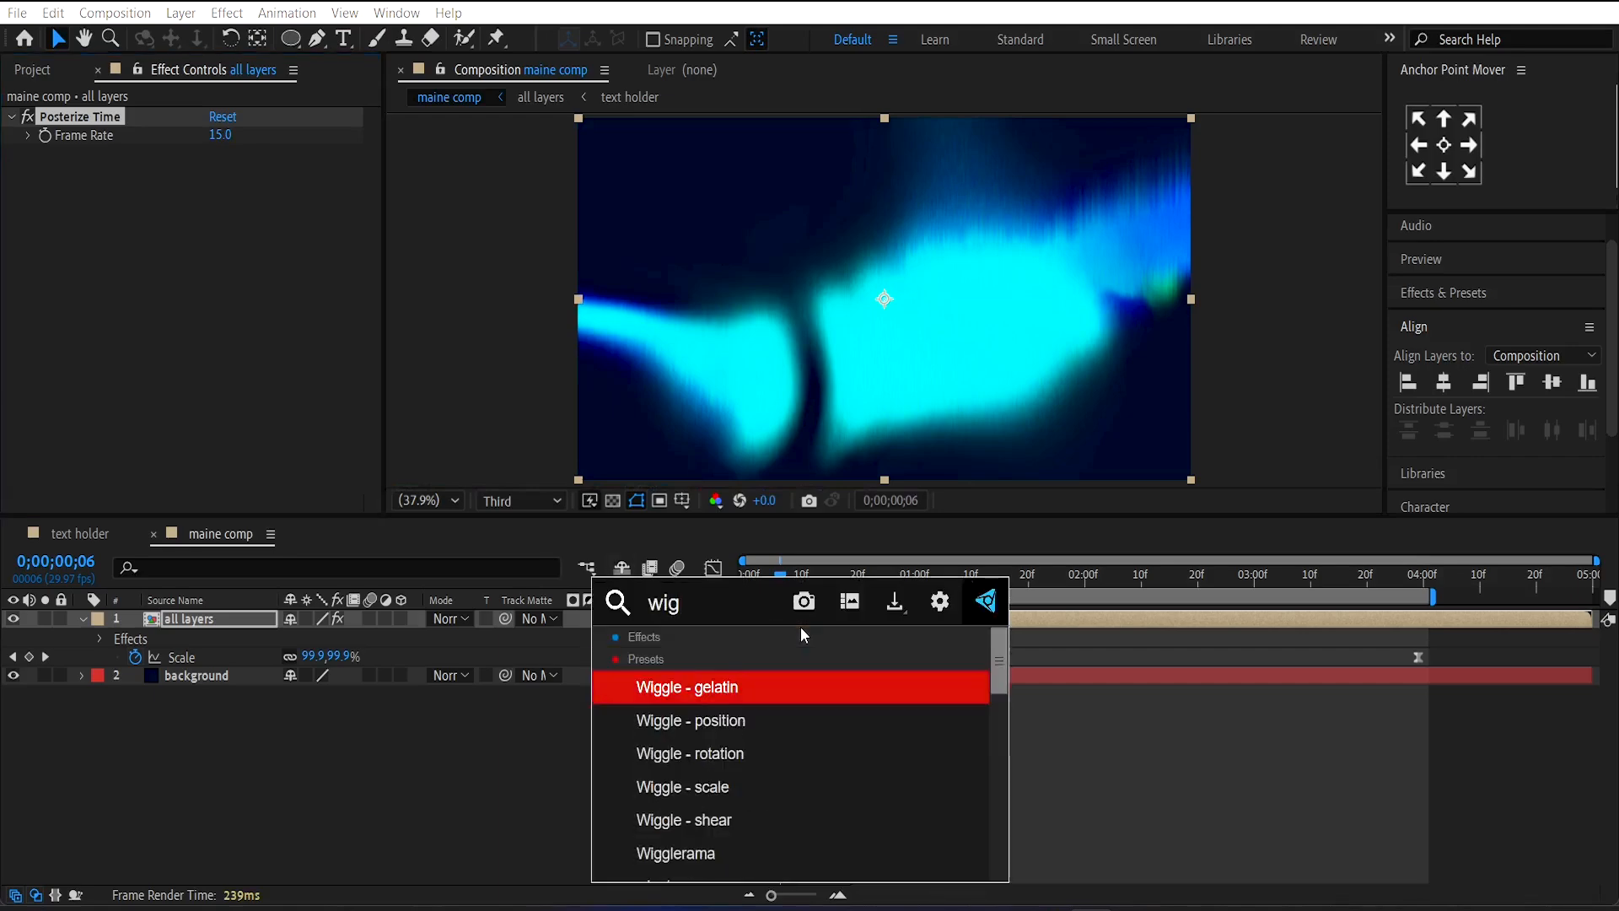
# Step: Apply the Wiggle - position preset with a wiggle amount of 2.0 pixels
pyautogui.doubleClick(691, 720)
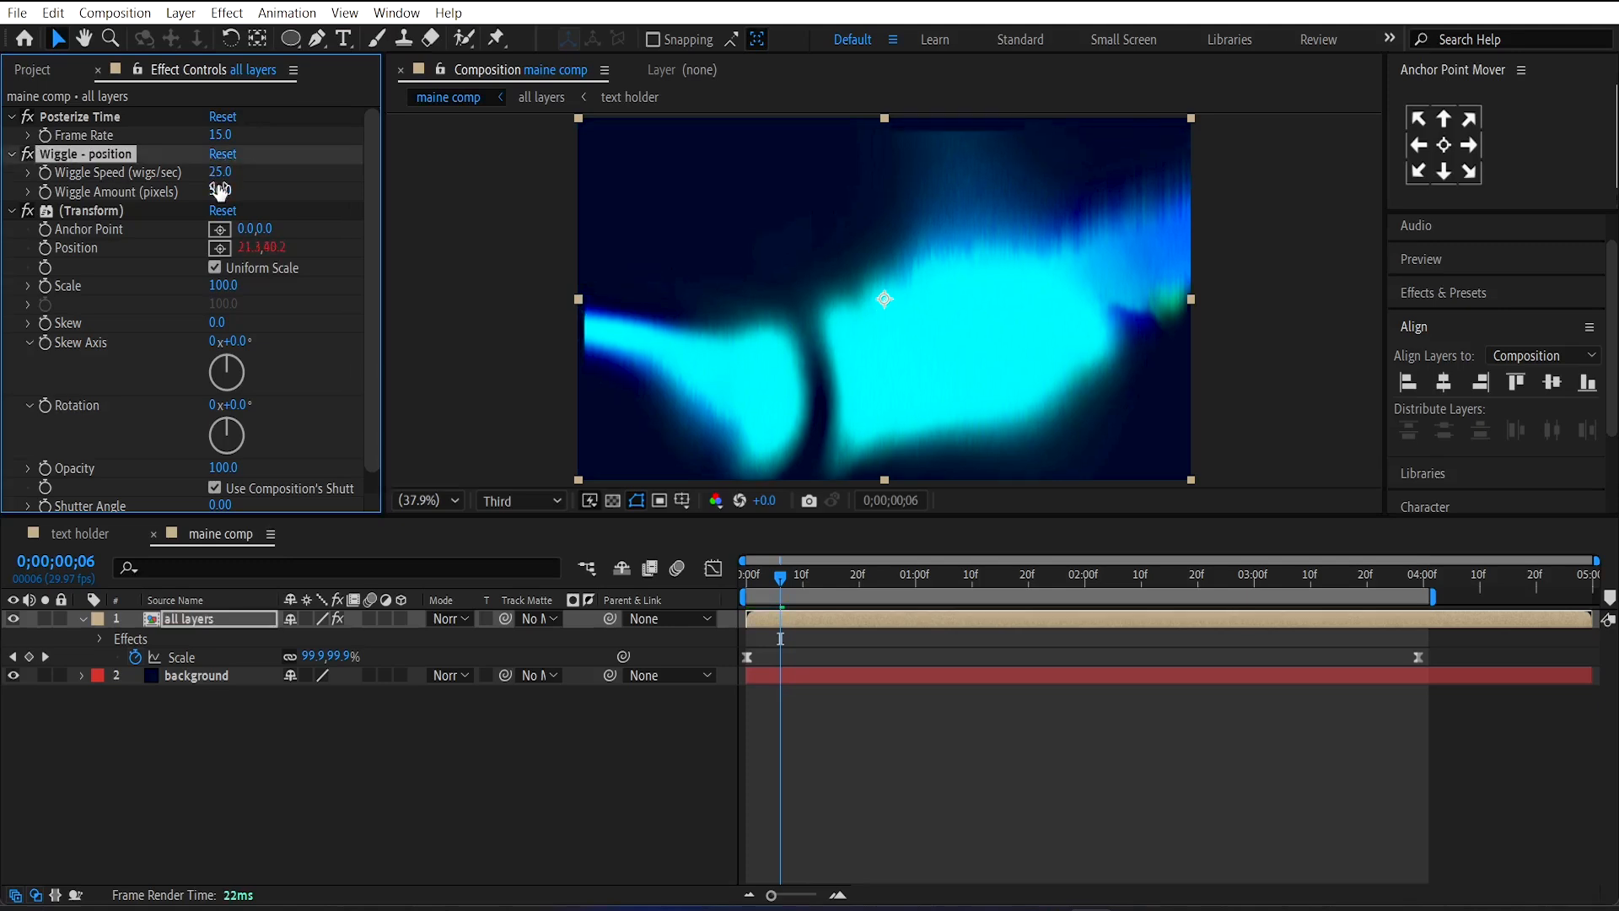
pyautogui.click(220, 191)
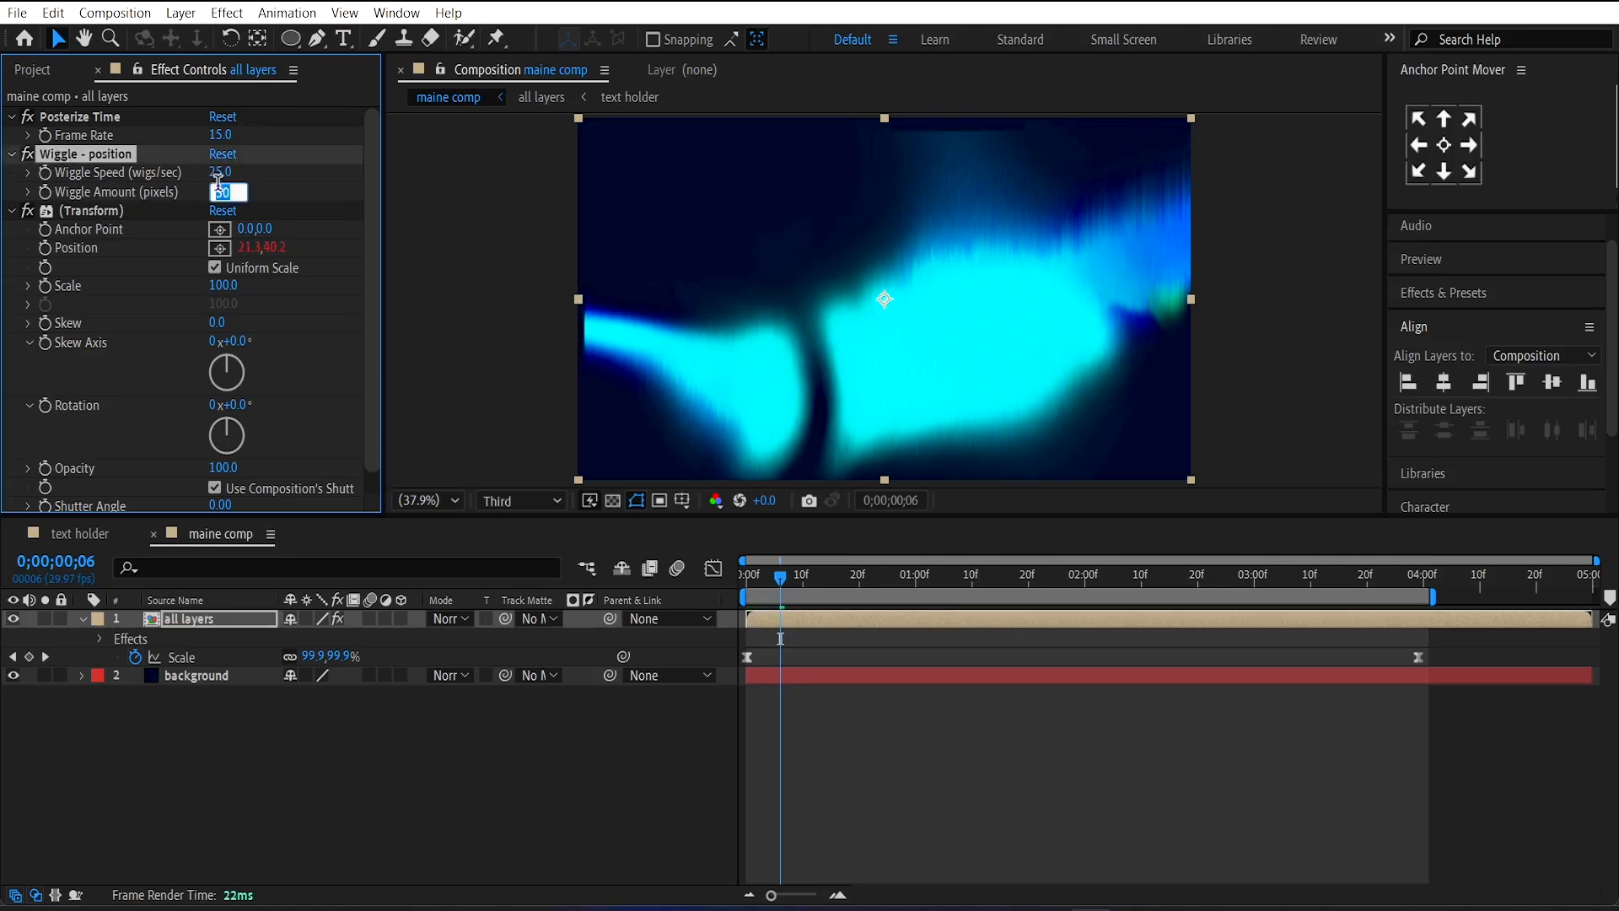
pyautogui.write('2.0')
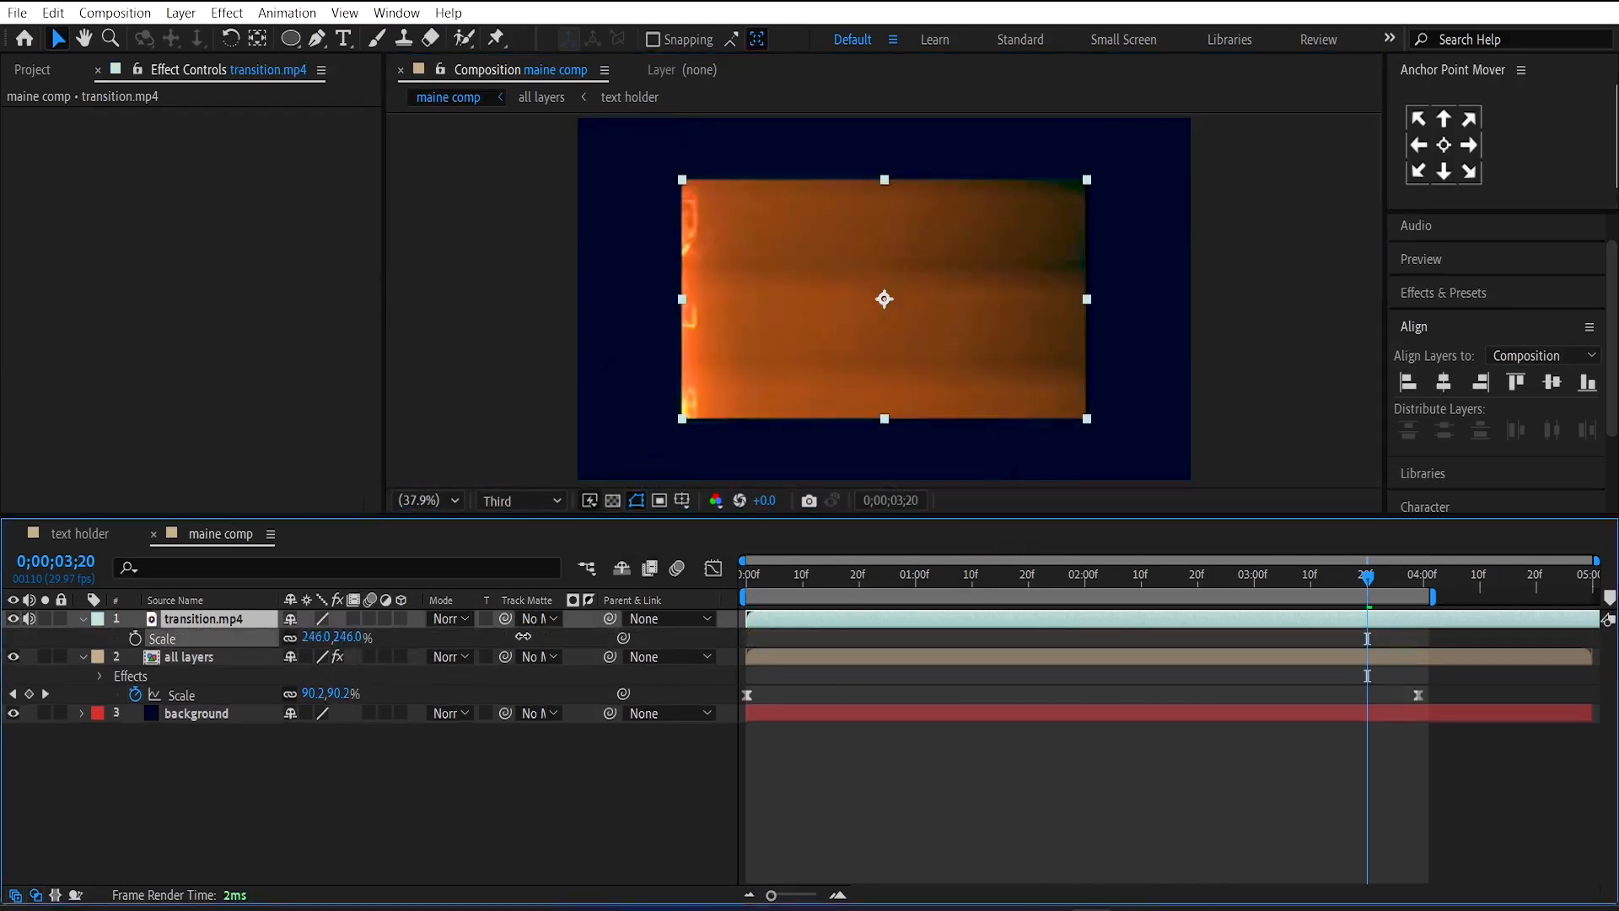
# Step: Scale transition.mp4 to fill the frame, set it to Screen mode and tint its whites cyan
pyautogui.moveTo(331, 638); pyautogui.dragTo(356, 637)
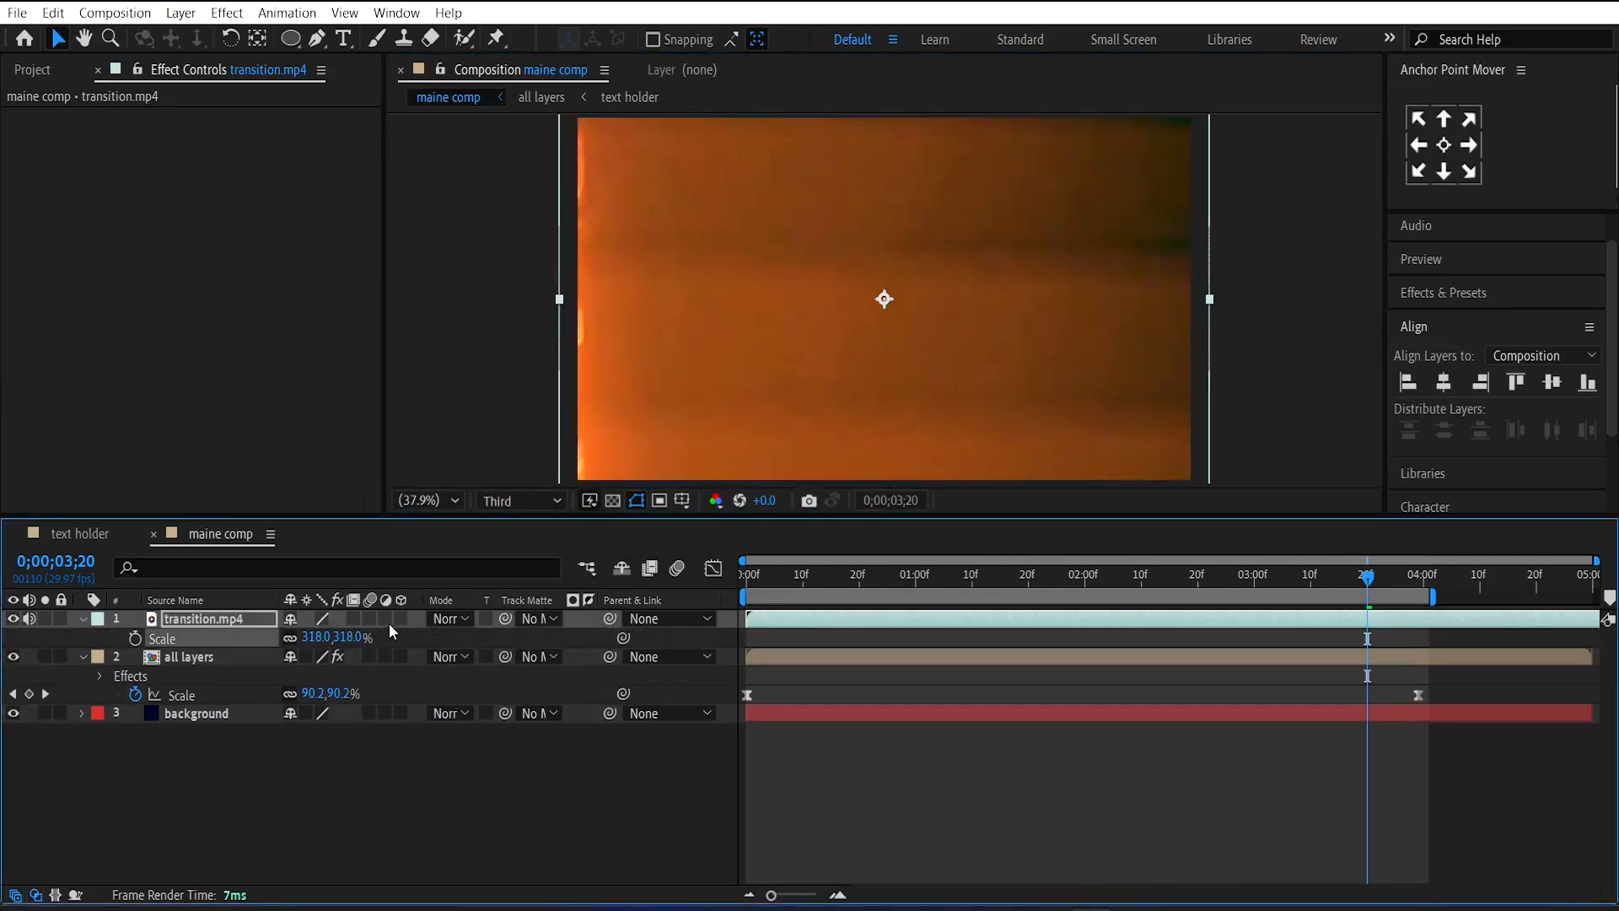
pyautogui.click(445, 617)
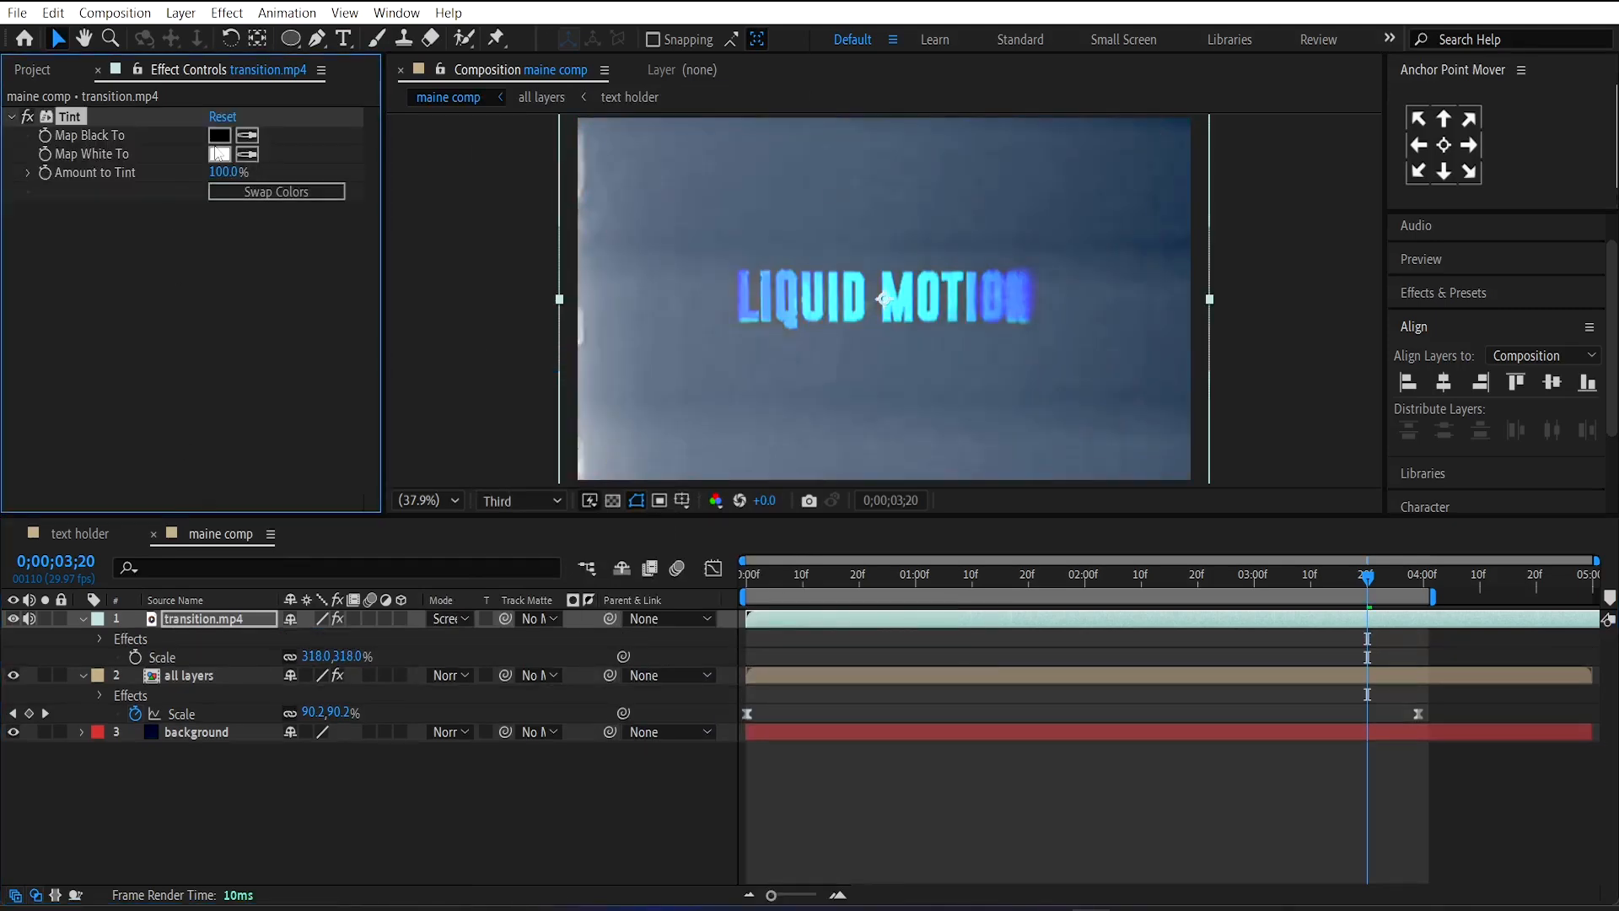
pyautogui.click(219, 154)
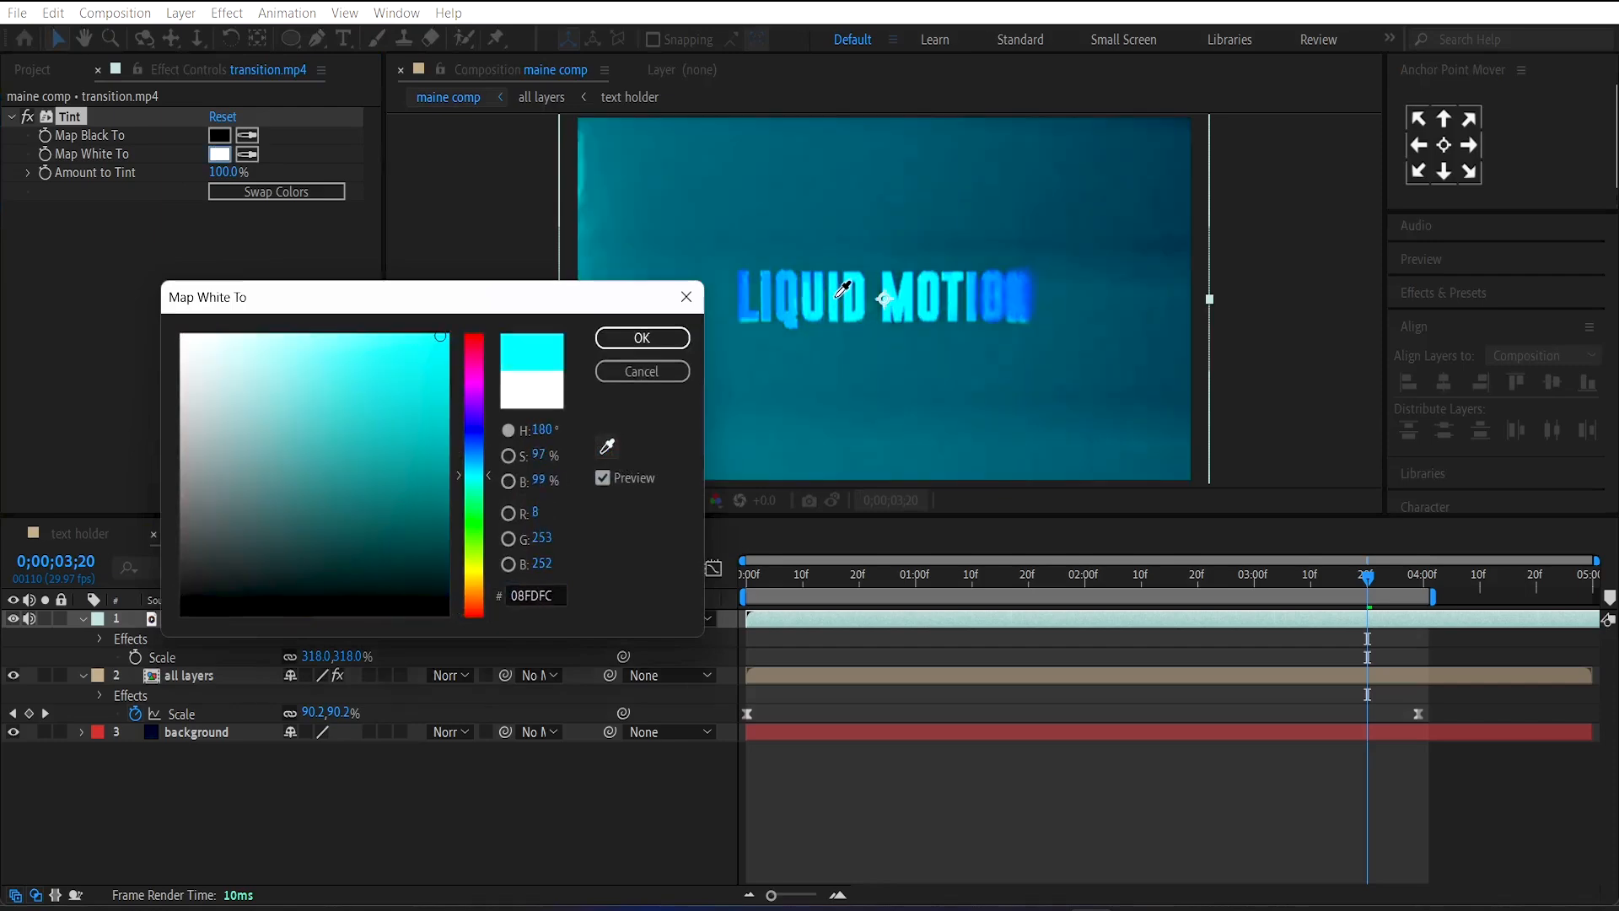
pyautogui.click(641, 338)
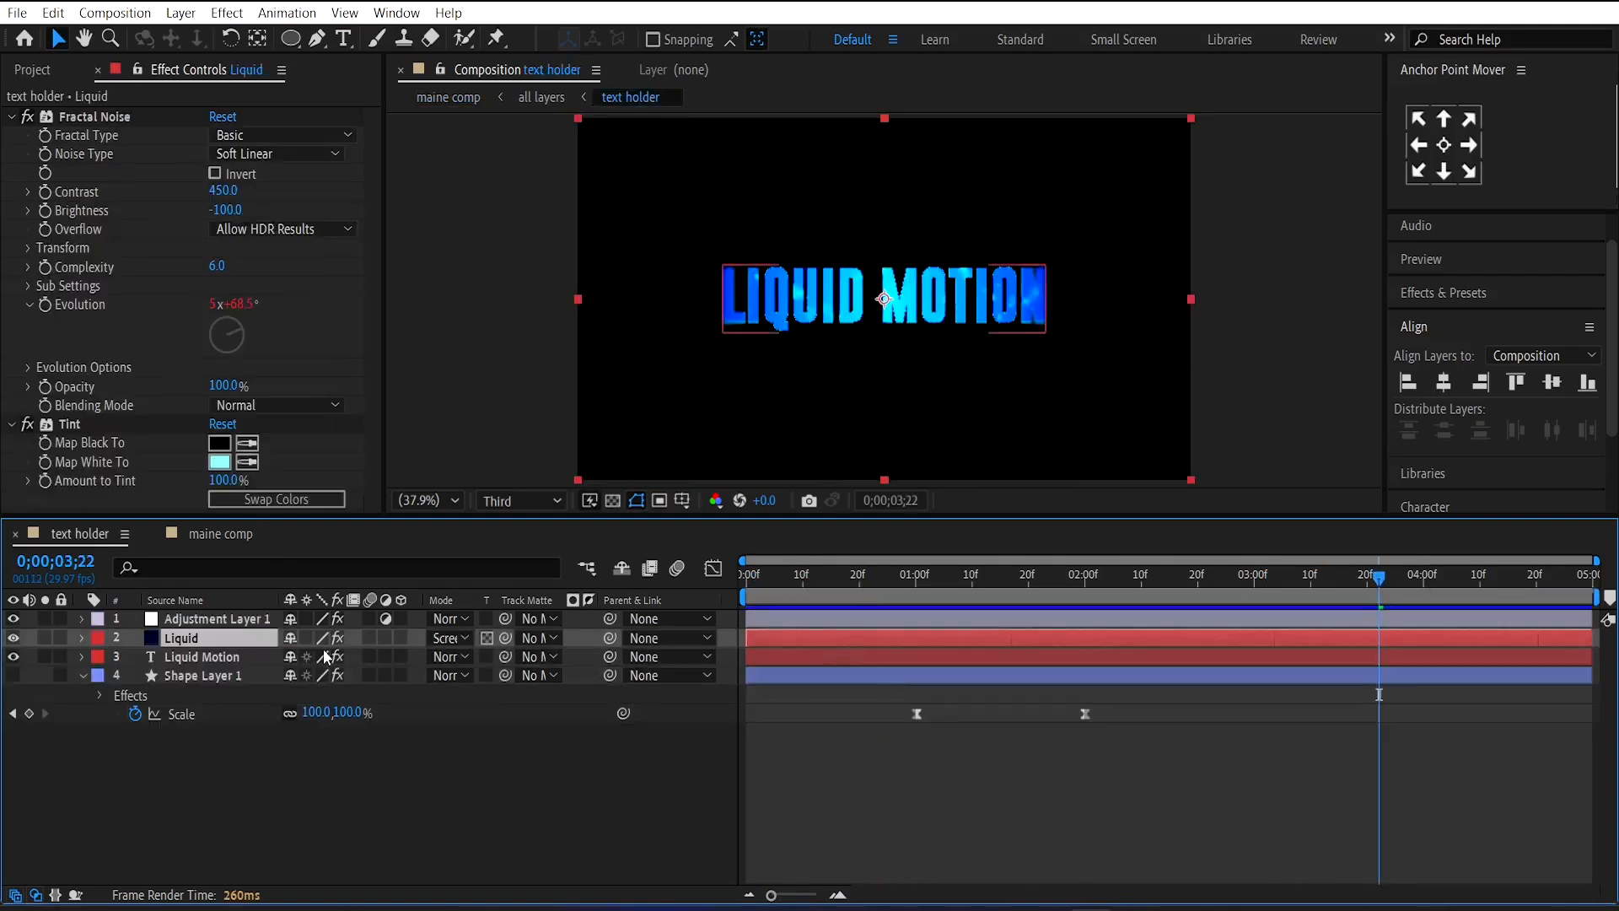
# Step: Select the LIQUID MOTION text layer to reveal its Gradient Ramp settings
pyautogui.click(199, 656)
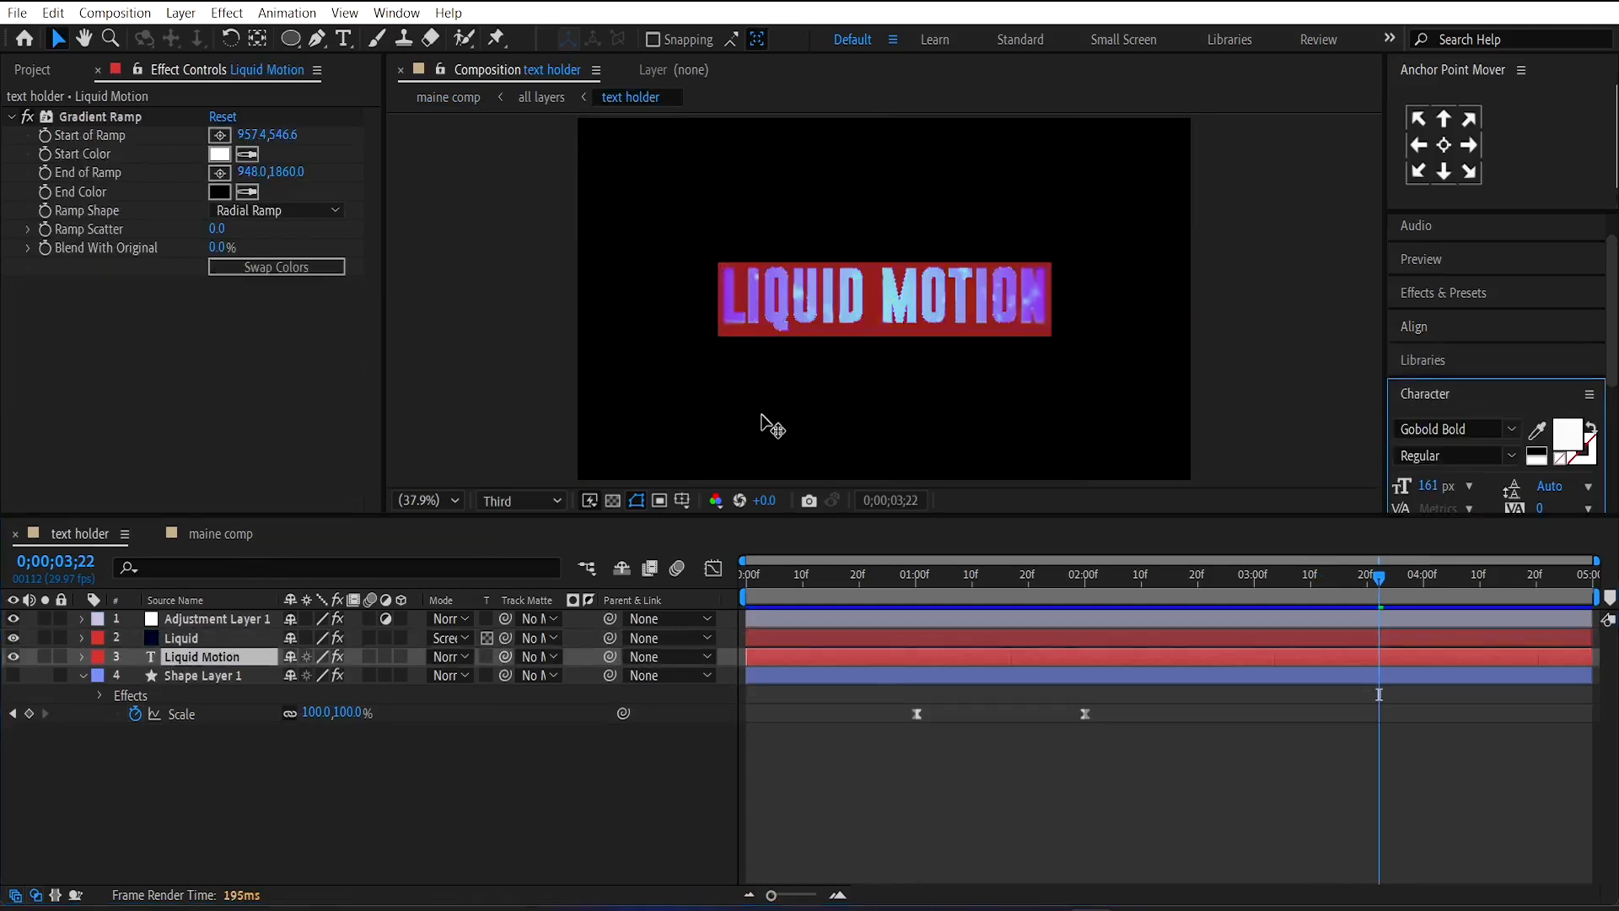